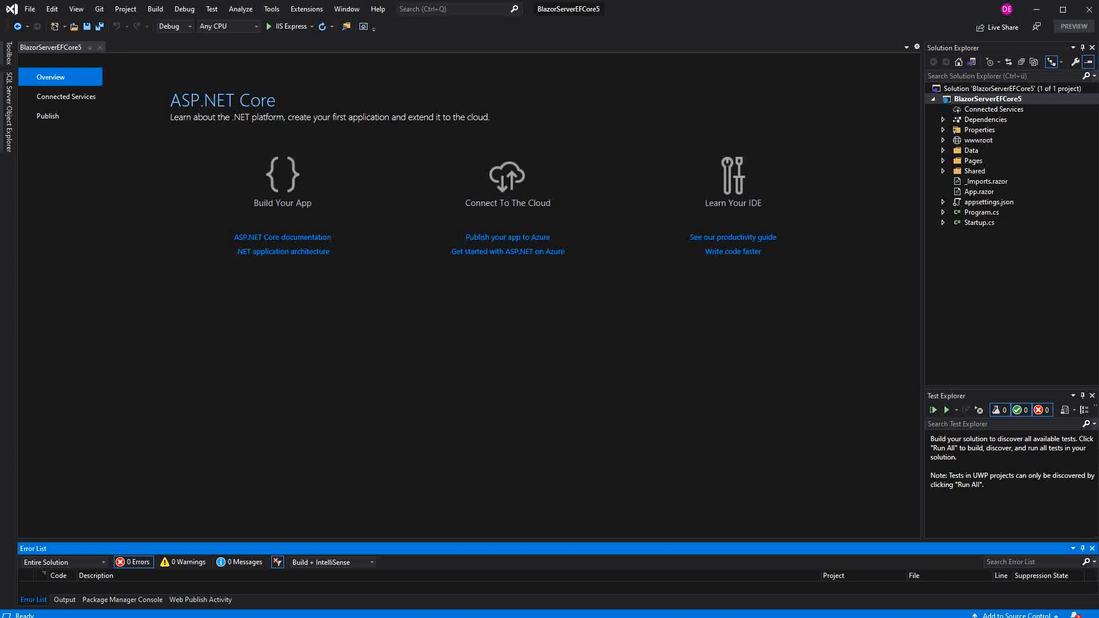
mouse_move(952, 246)
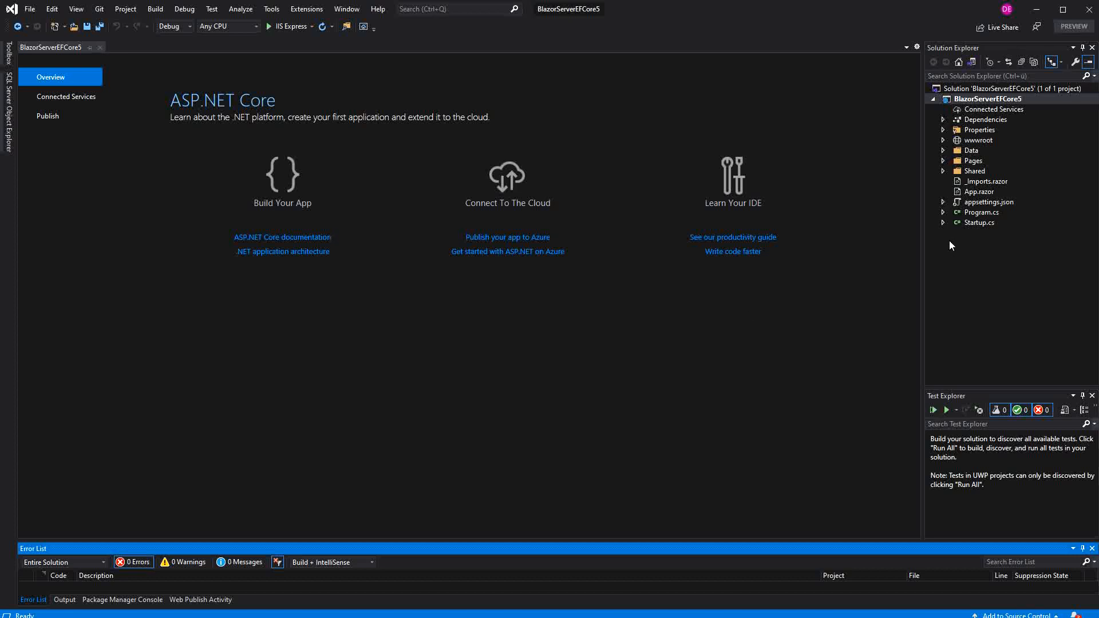
Step: Search NuGet for entityframework and install Microsoft.EntityFrameworkCore 5.0.0, accepting the license
right_click(992, 99)
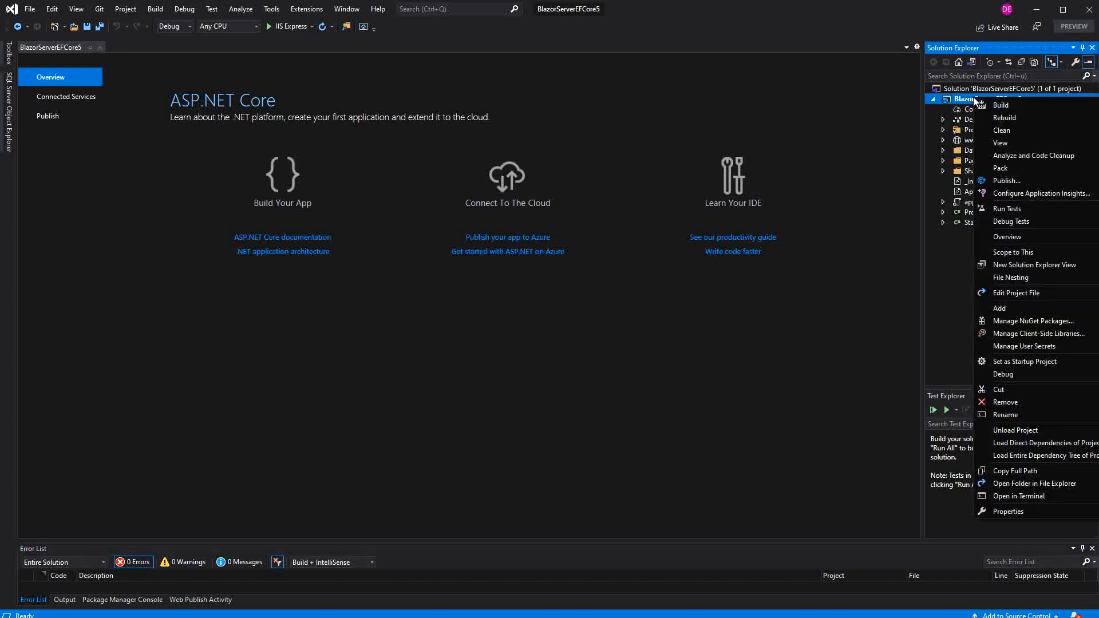
left_click(1031, 322)
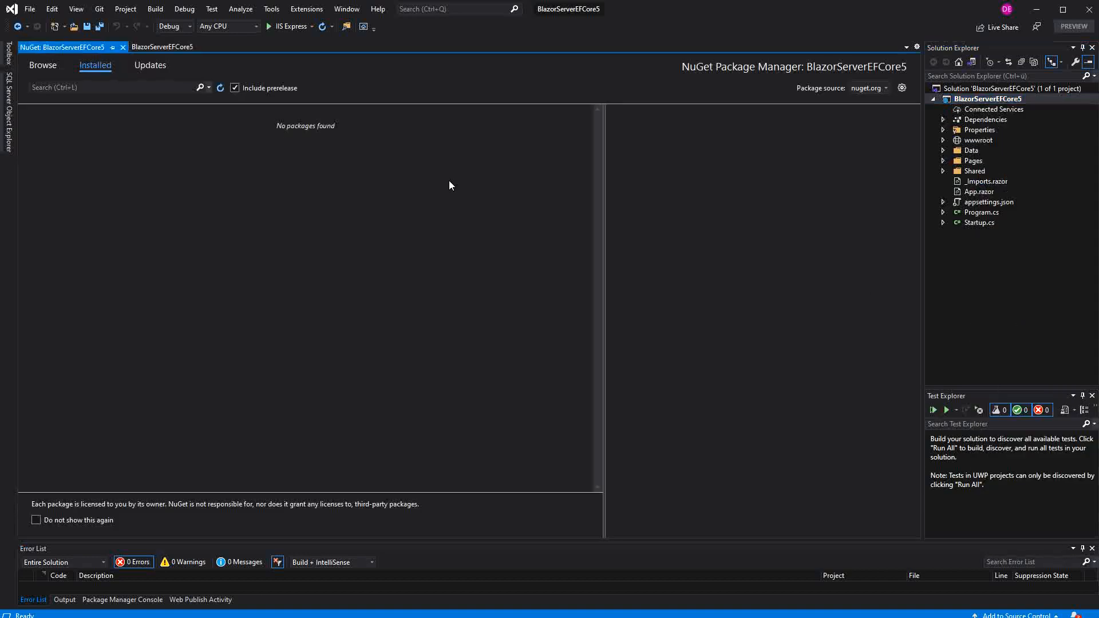
left_click(42, 65)
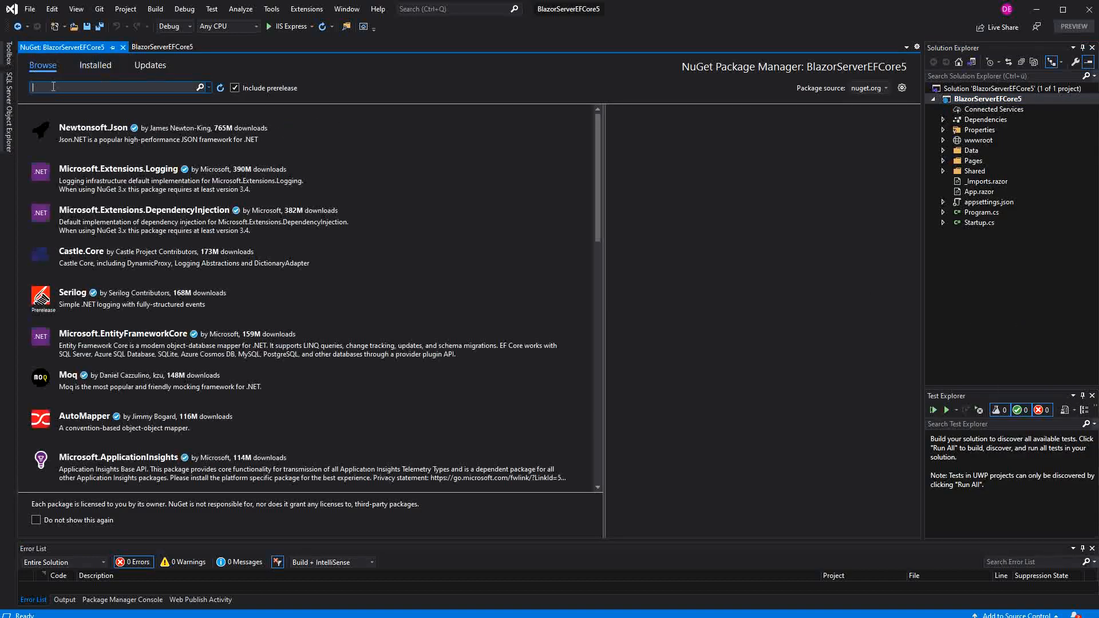
type("enti")
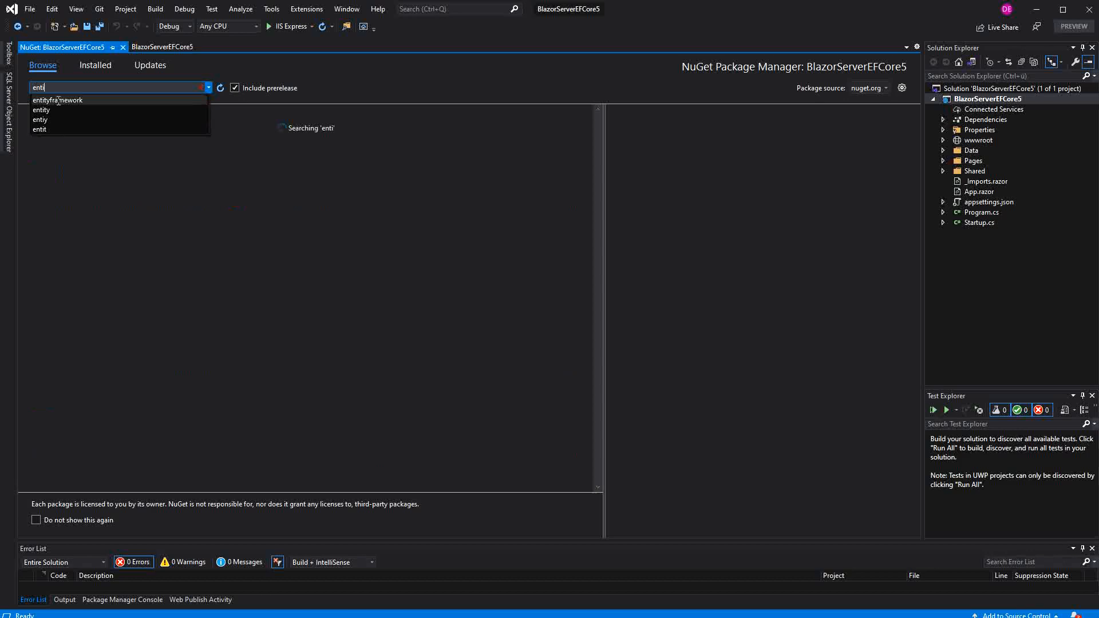
left_click(57, 100)
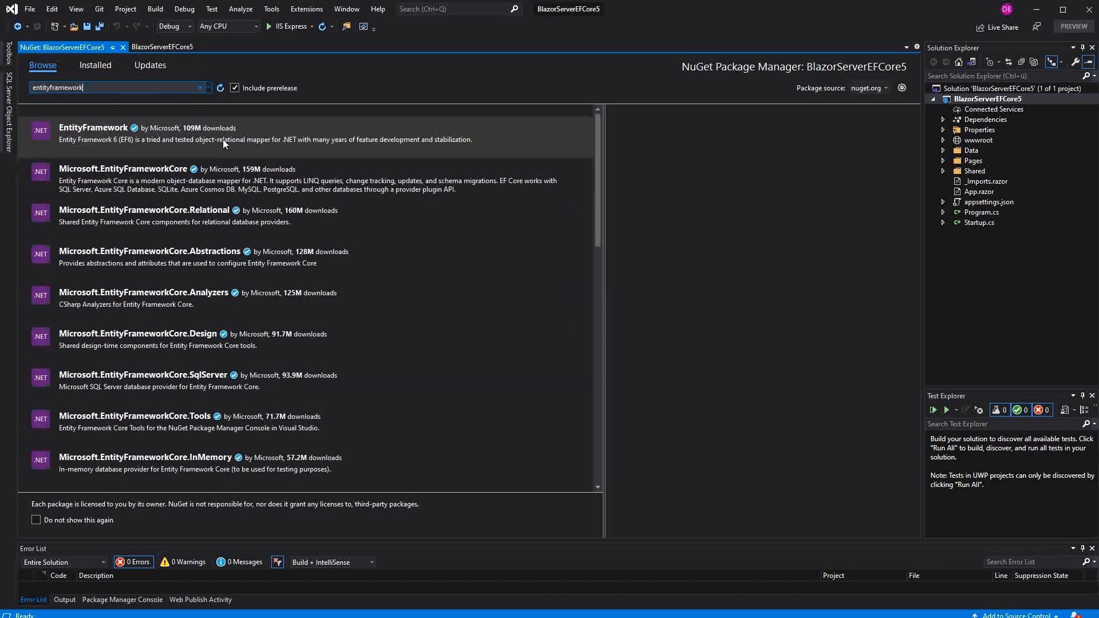
left_click(123, 169)
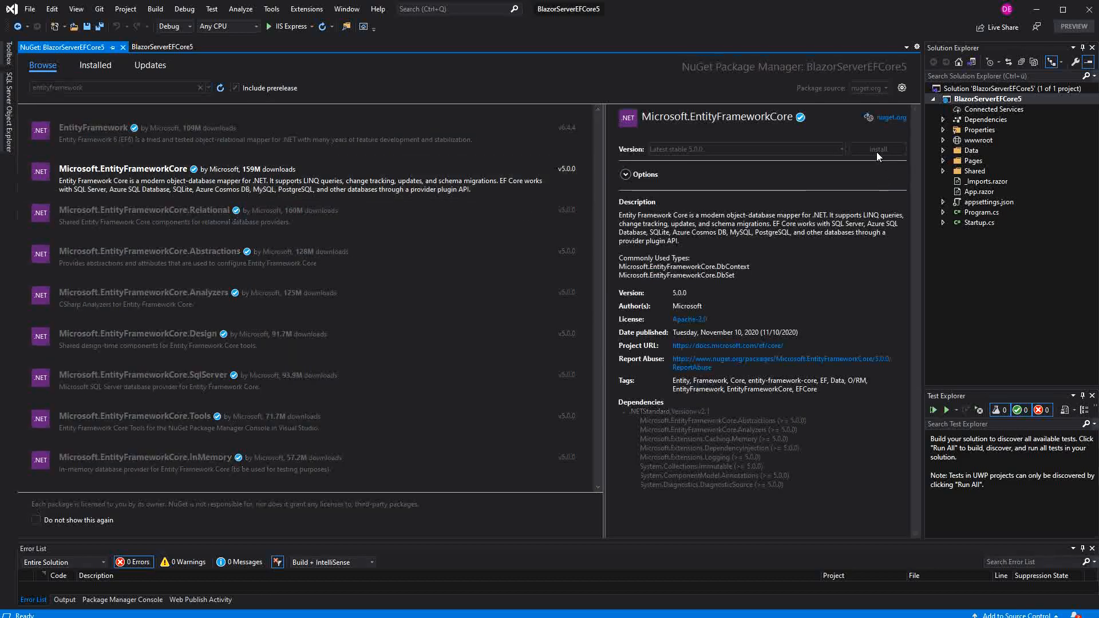
left_click(877, 149)
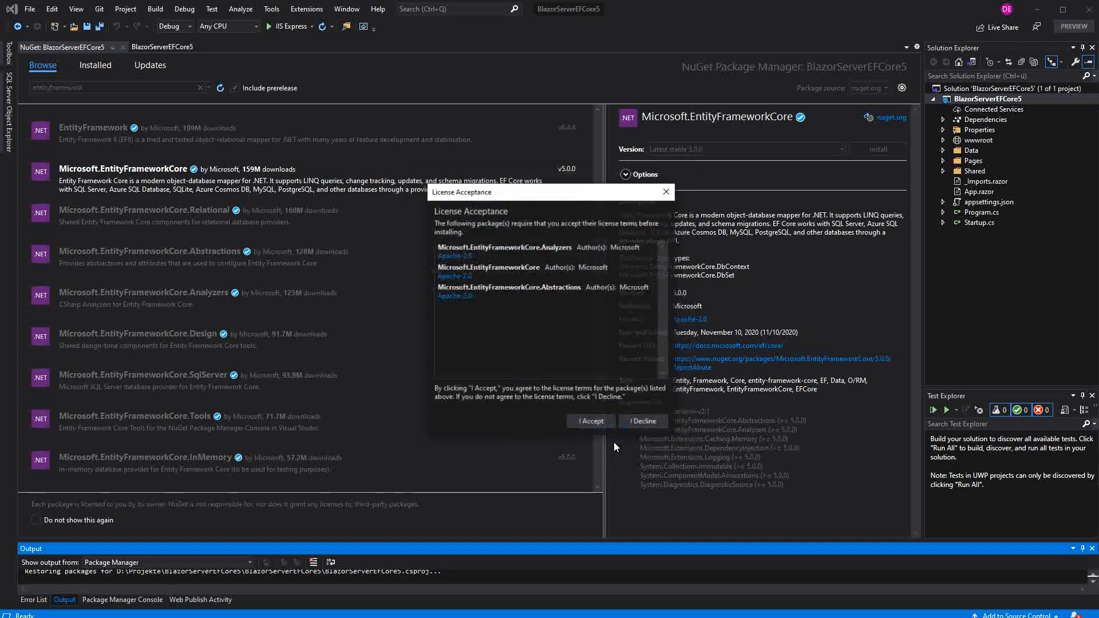
left_click(590, 421)
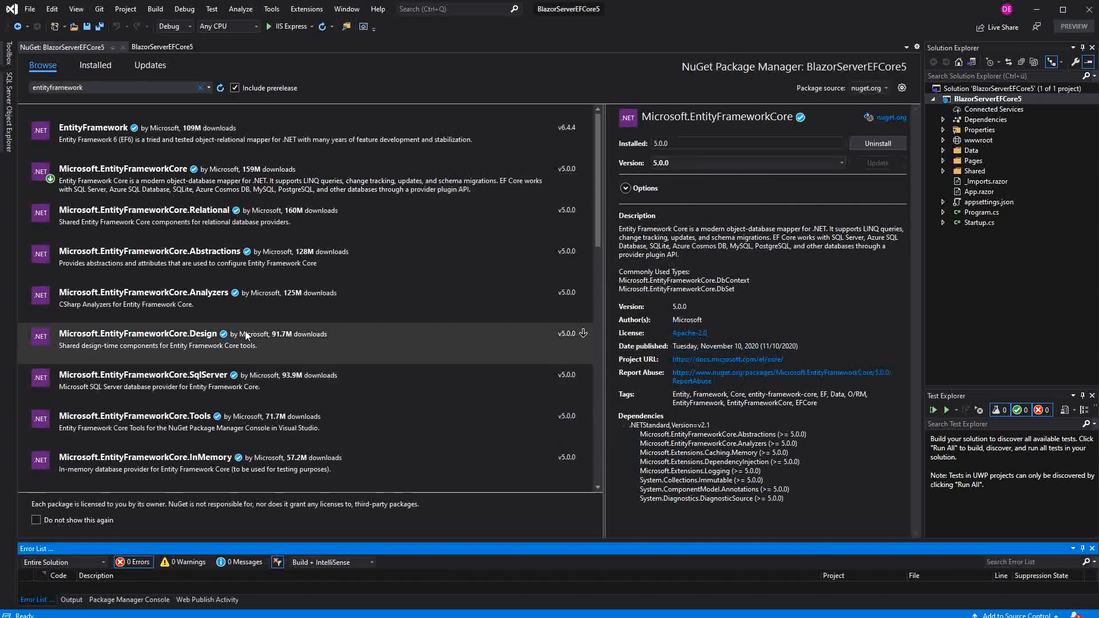
Step: Install the Microsoft.EntityFrameworkCore.SqlServer package and accept its licenses
left_click(175, 381)
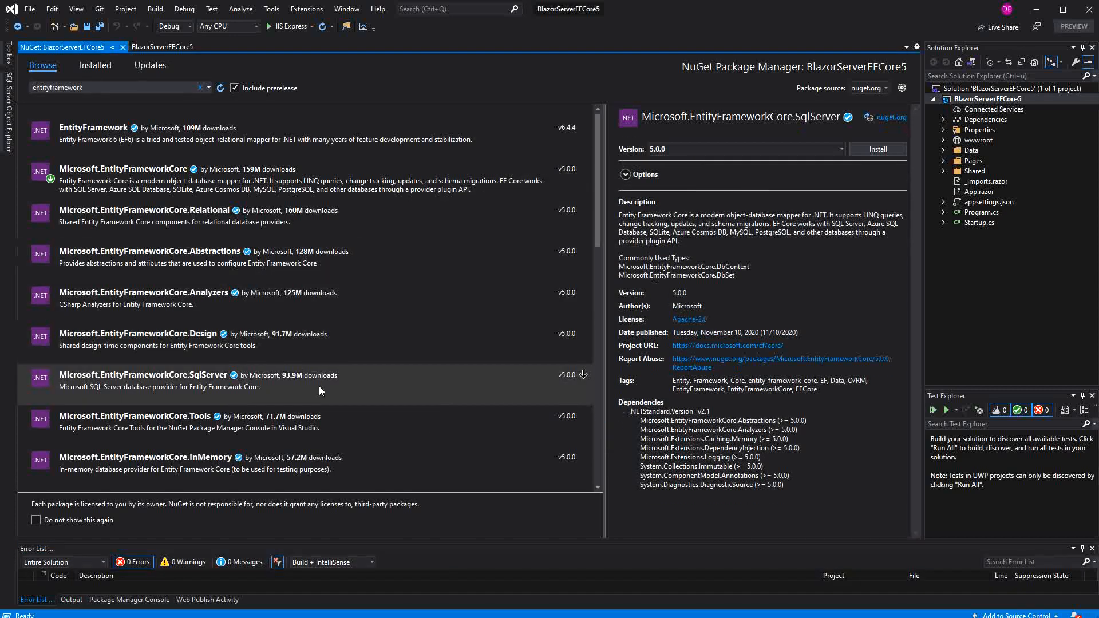
left_click(877, 149)
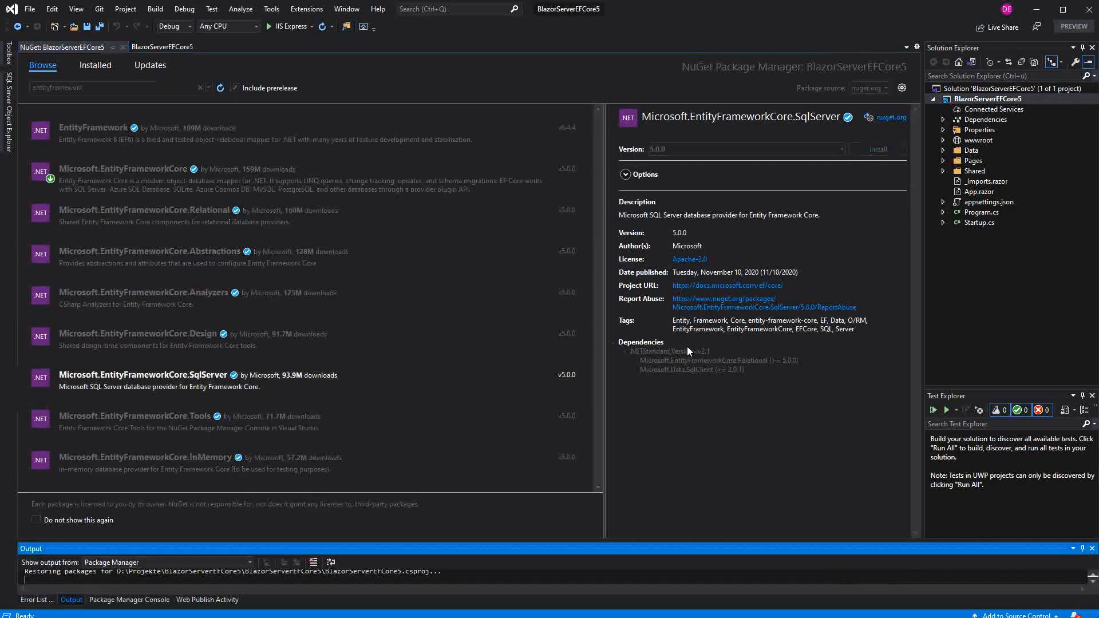
left_click(876, 149)
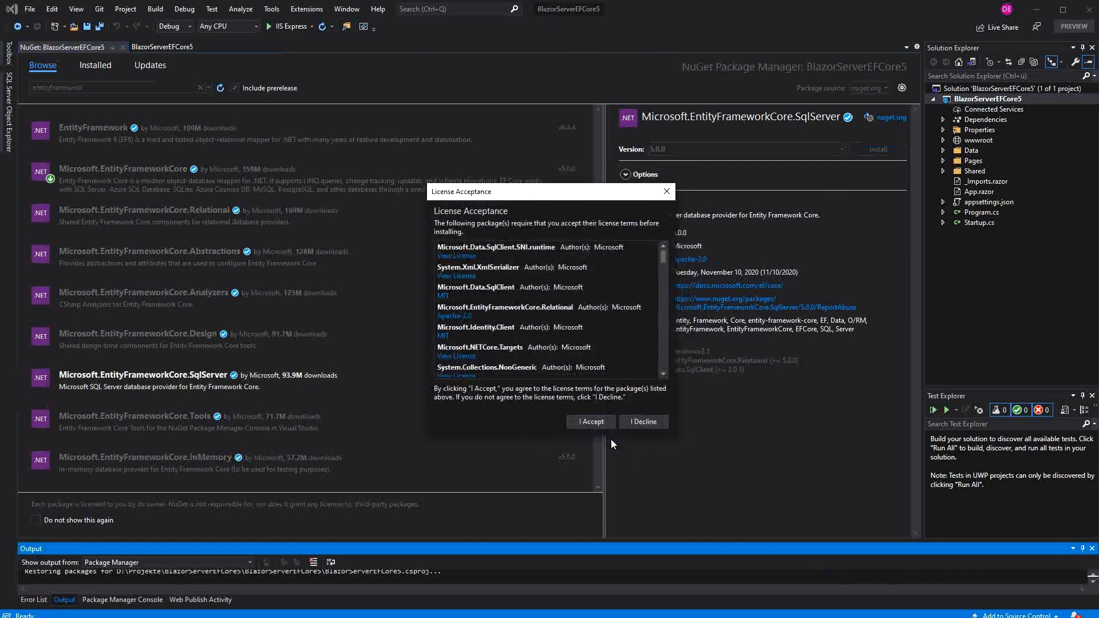
left_click(589, 422)
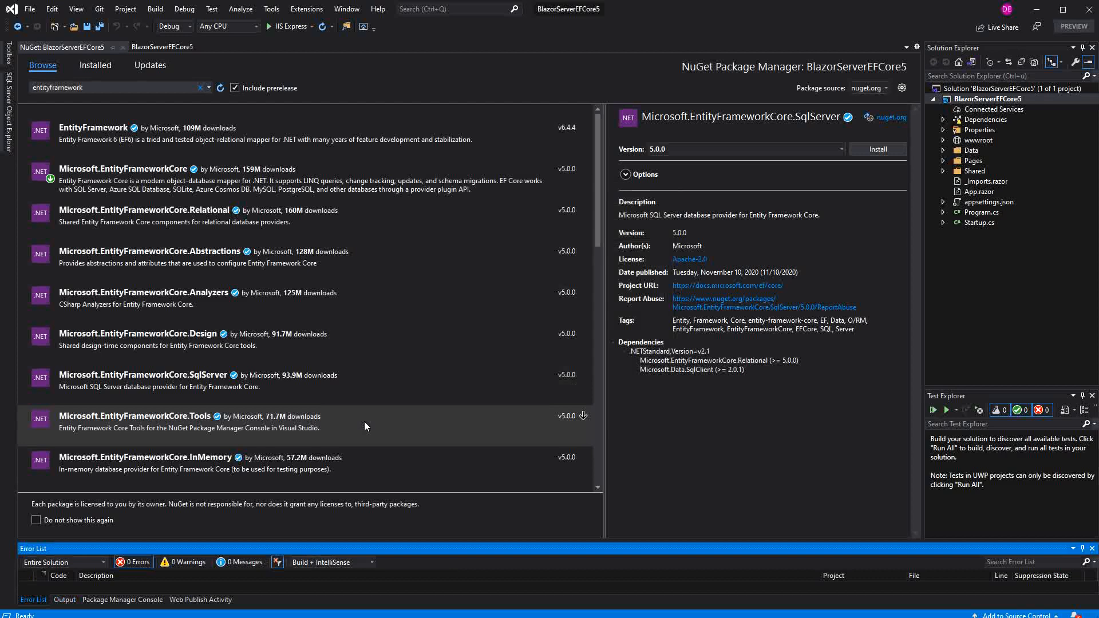
Step: Install the Microsoft.EntityFrameworkCore.Tools package and accept its licenses
left_click(877, 149)
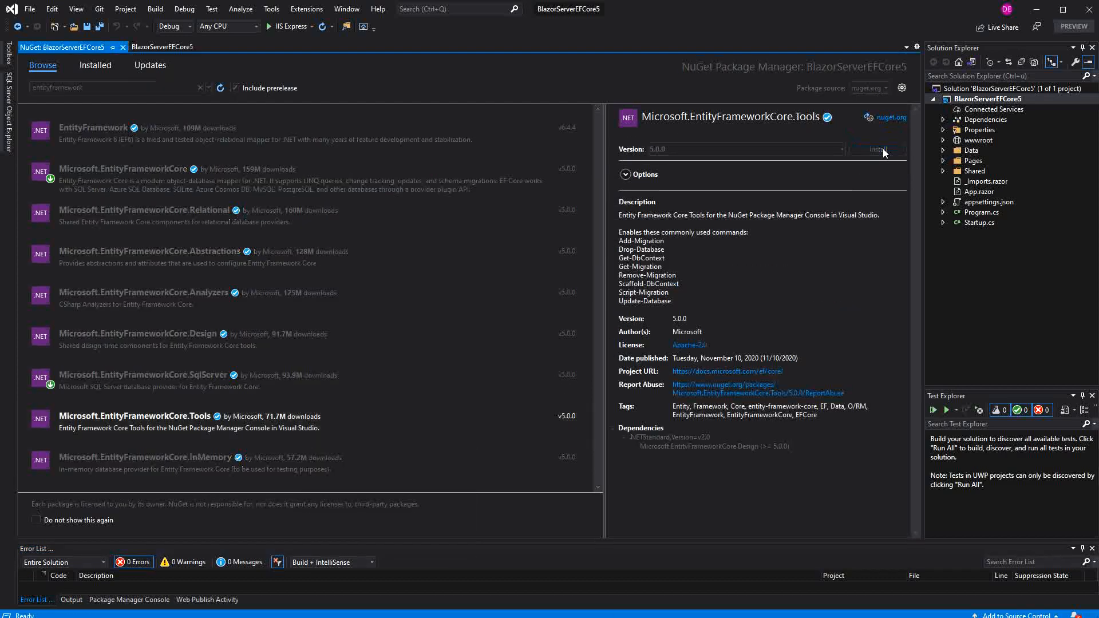
left_click(875, 149)
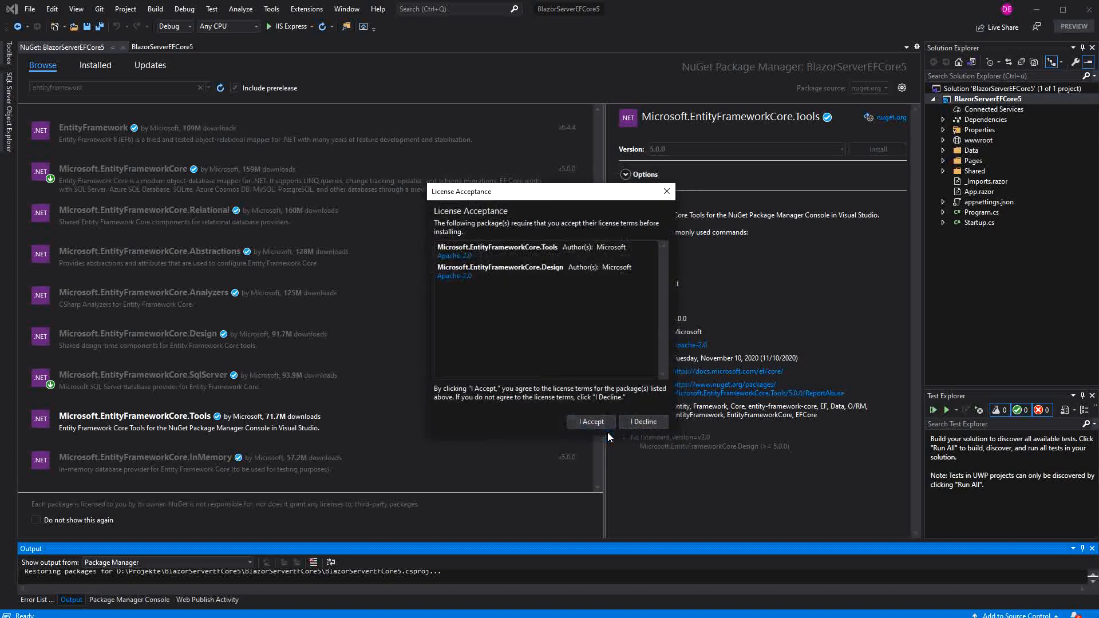
left_click(590, 422)
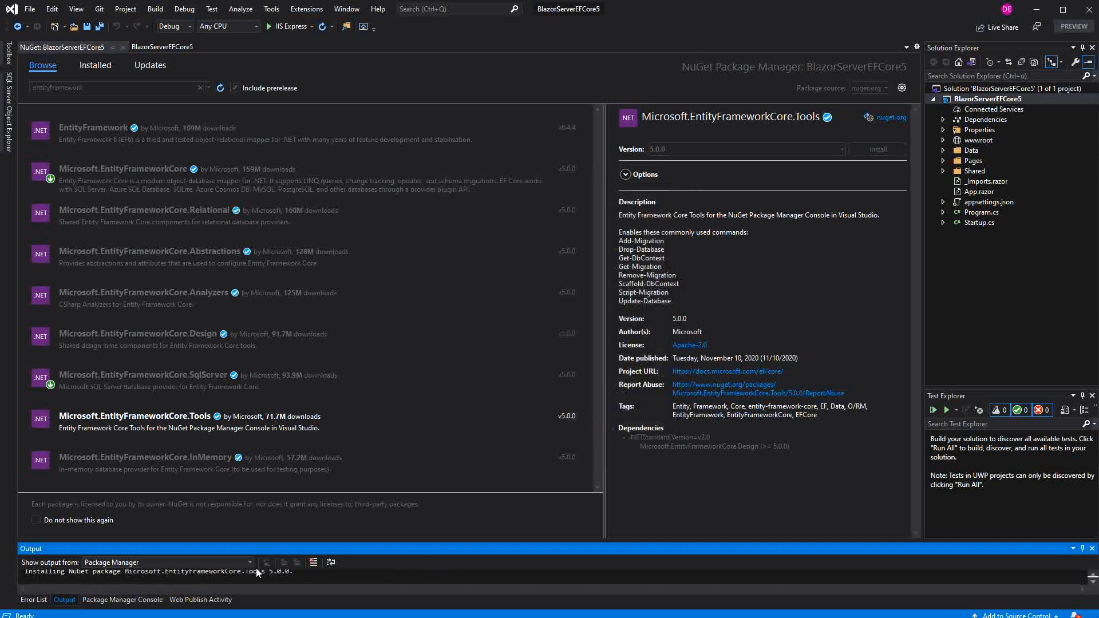
left_click(33, 599)
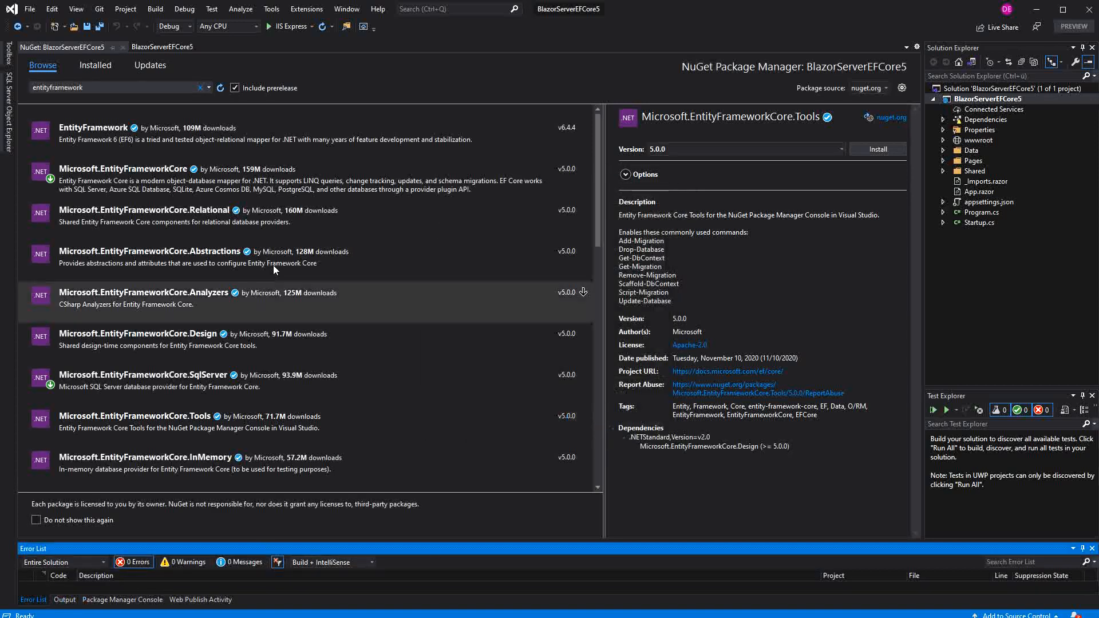
left_click(877, 149)
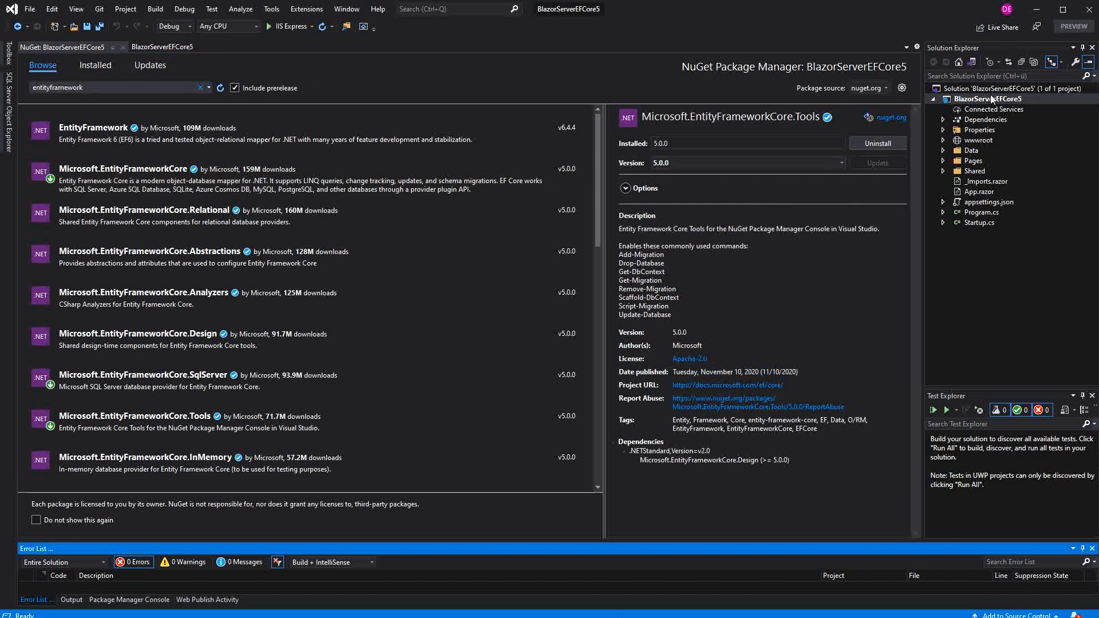
Step: Add a new class named PageVisit to the BlazorServerEFCore5 project
right_click(978, 99)
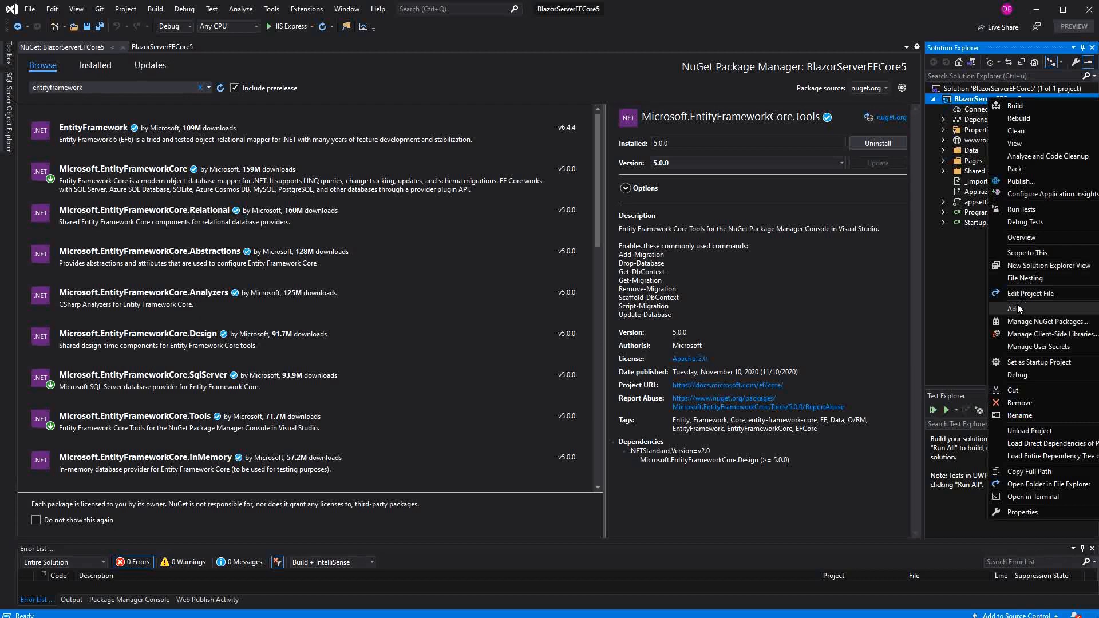
mouse_move(1014, 309)
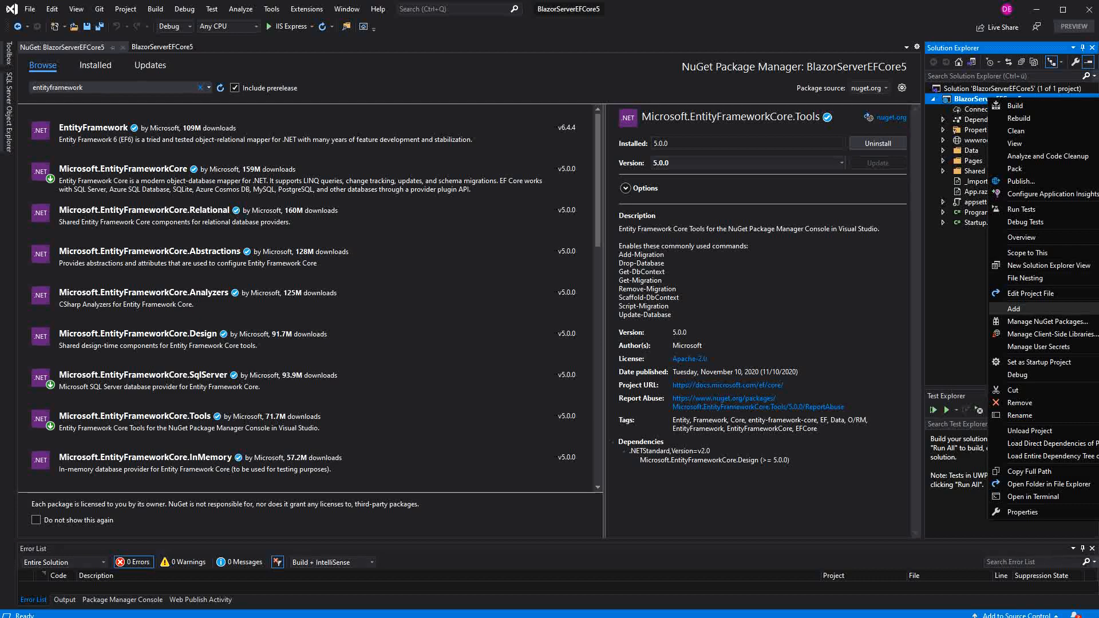
left_click(1013, 308)
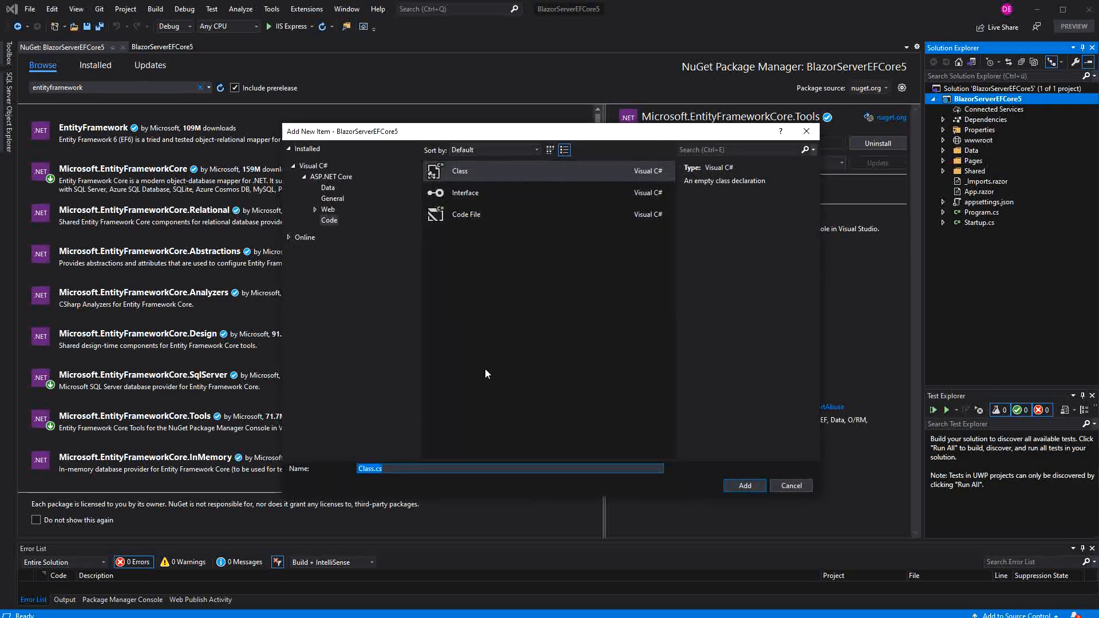
type("PageVisit")
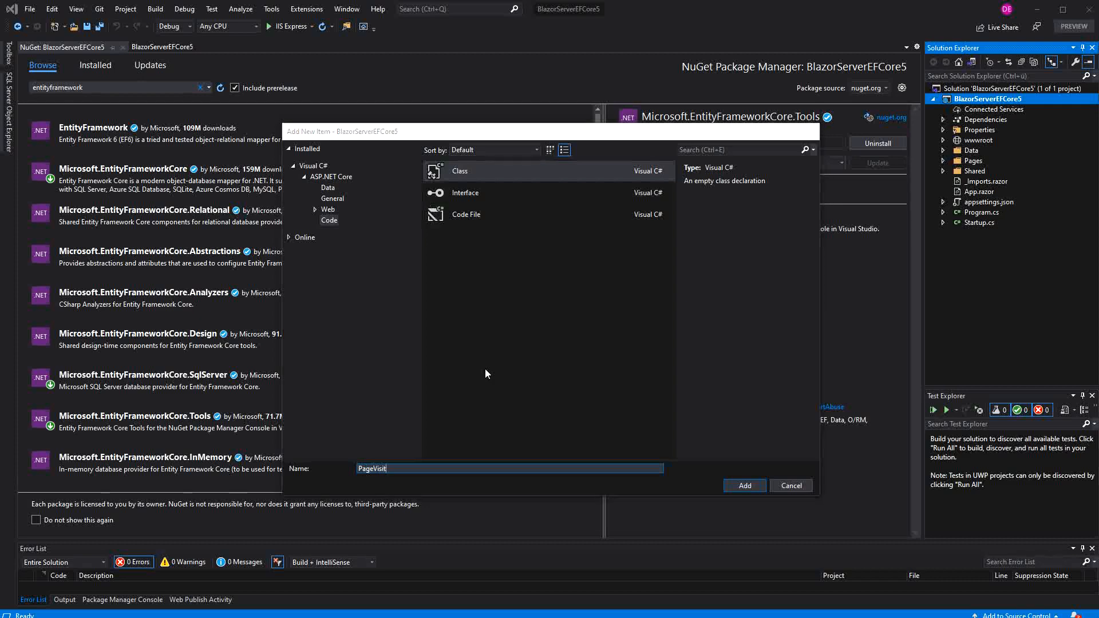
left_click(743, 485)
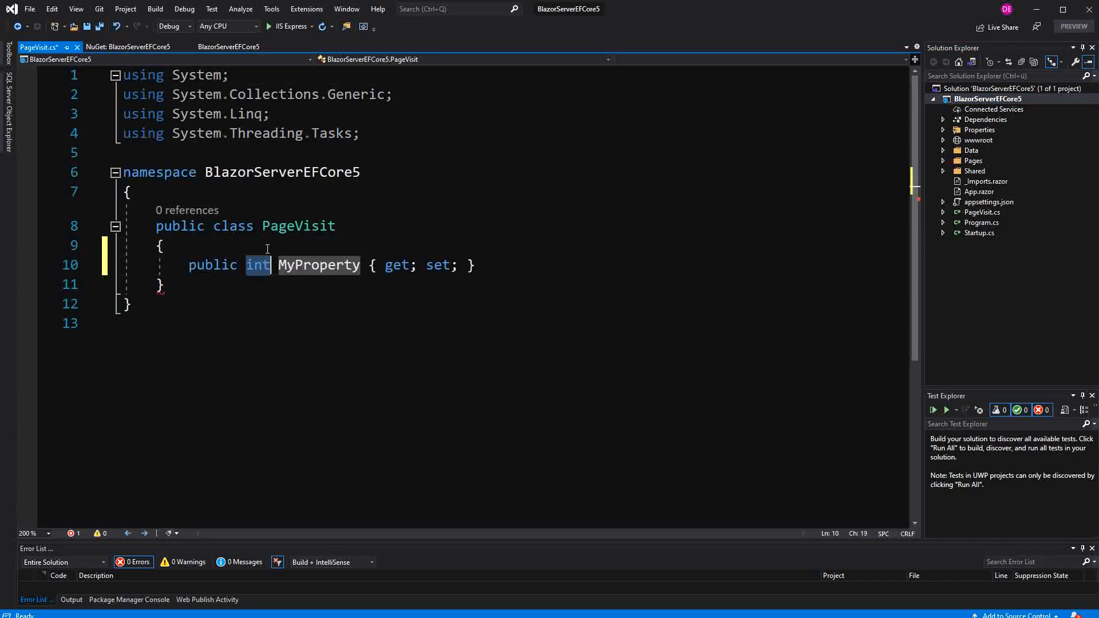
Step: Give PageVisit a Guid Id property and a DateTime VisitOfTime property
type("Guid")
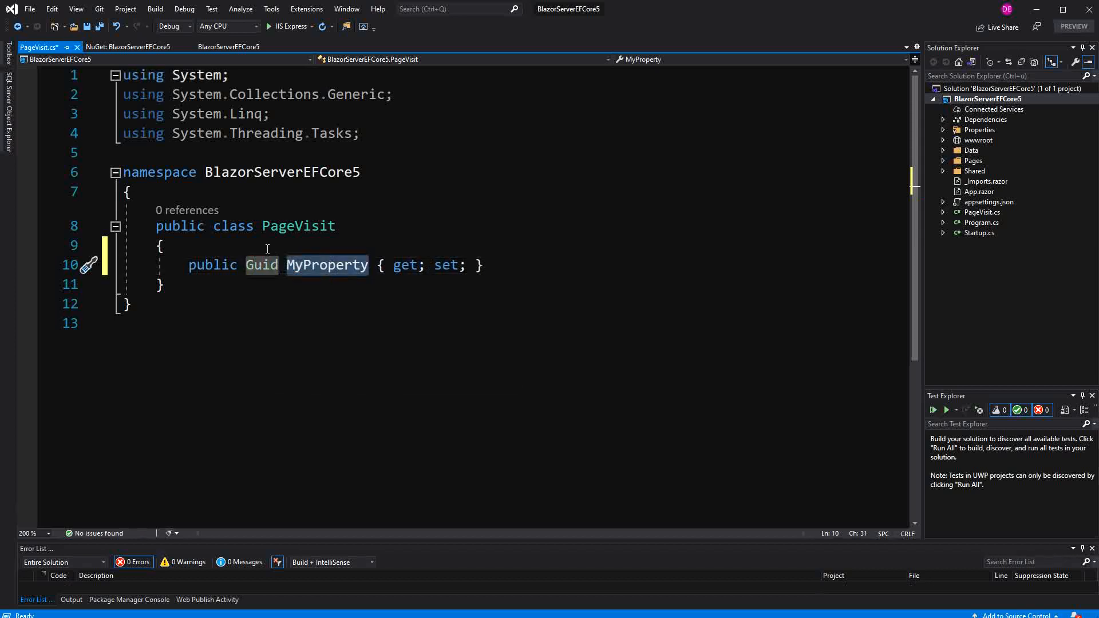
type("Id")
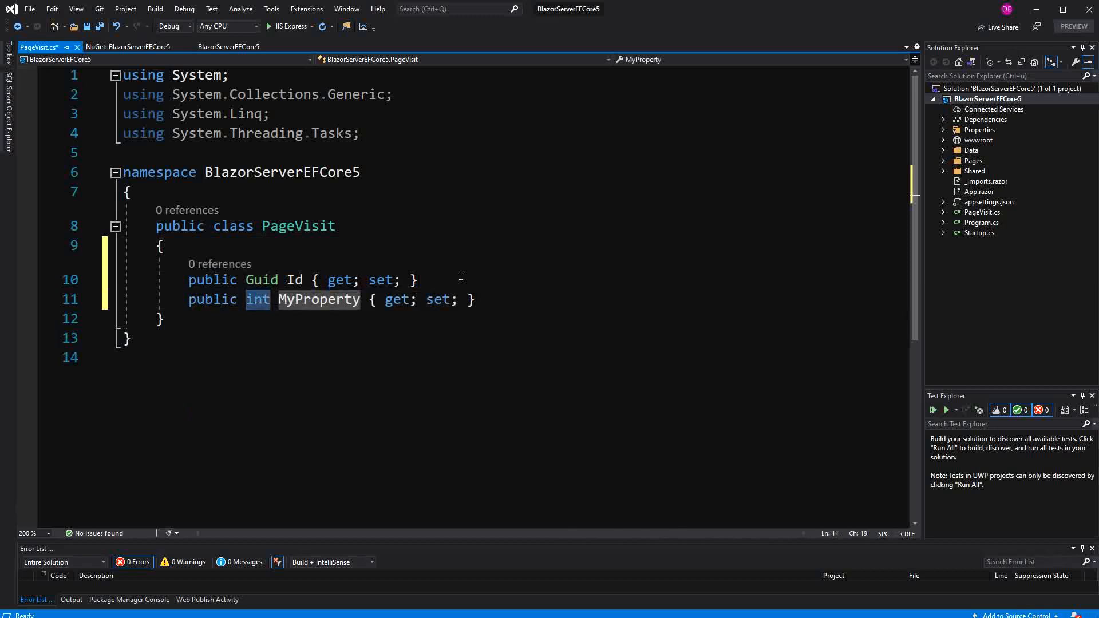
type("DateTime")
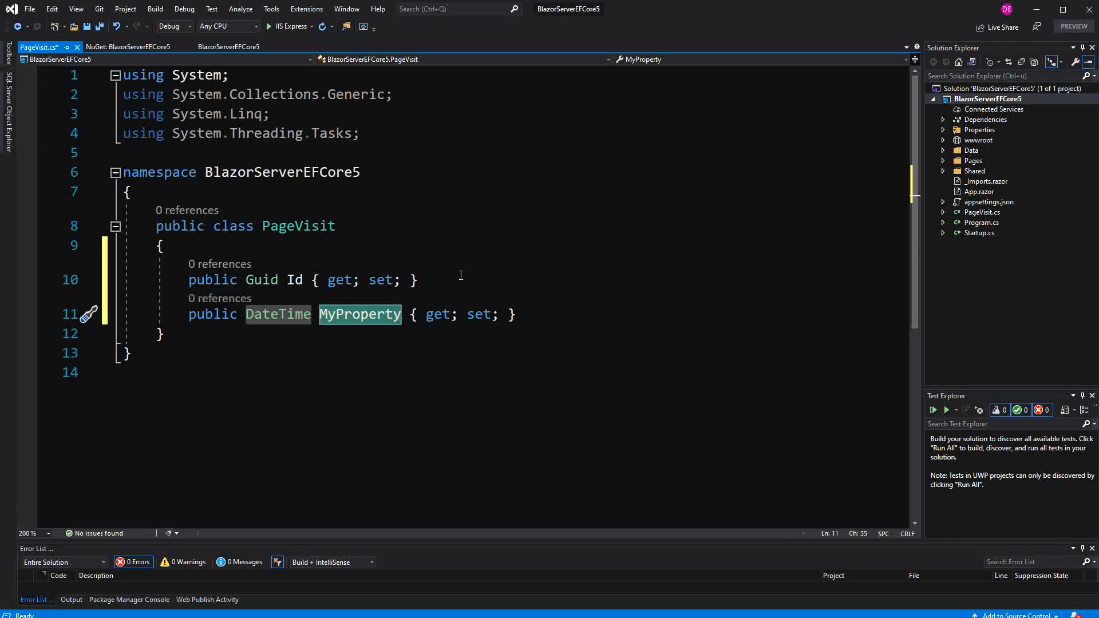
type("Visit")
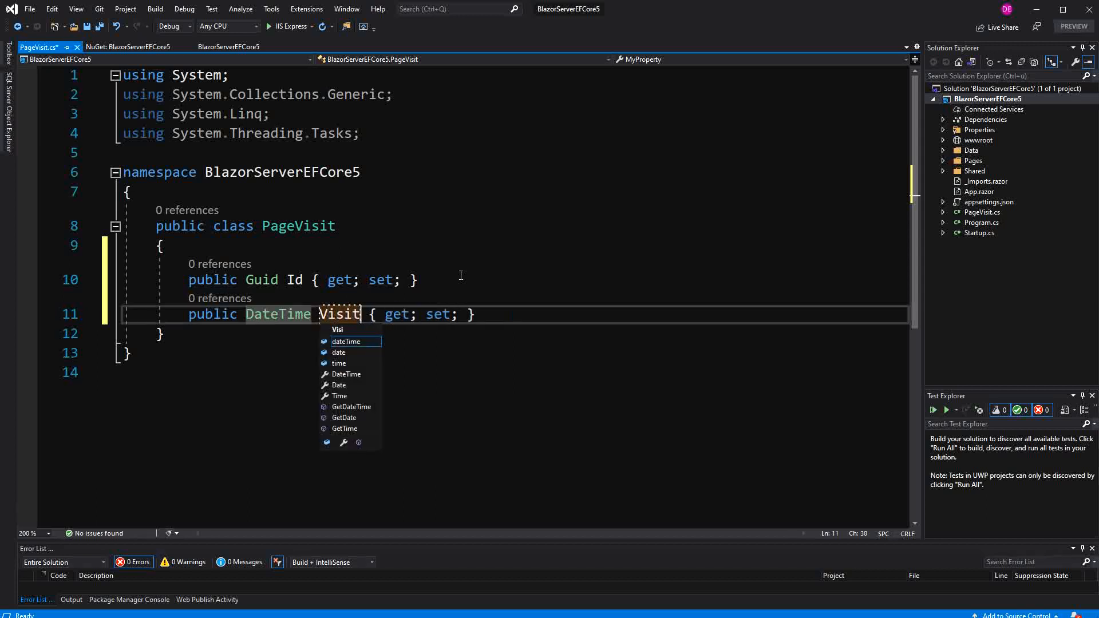
type("OfTime")
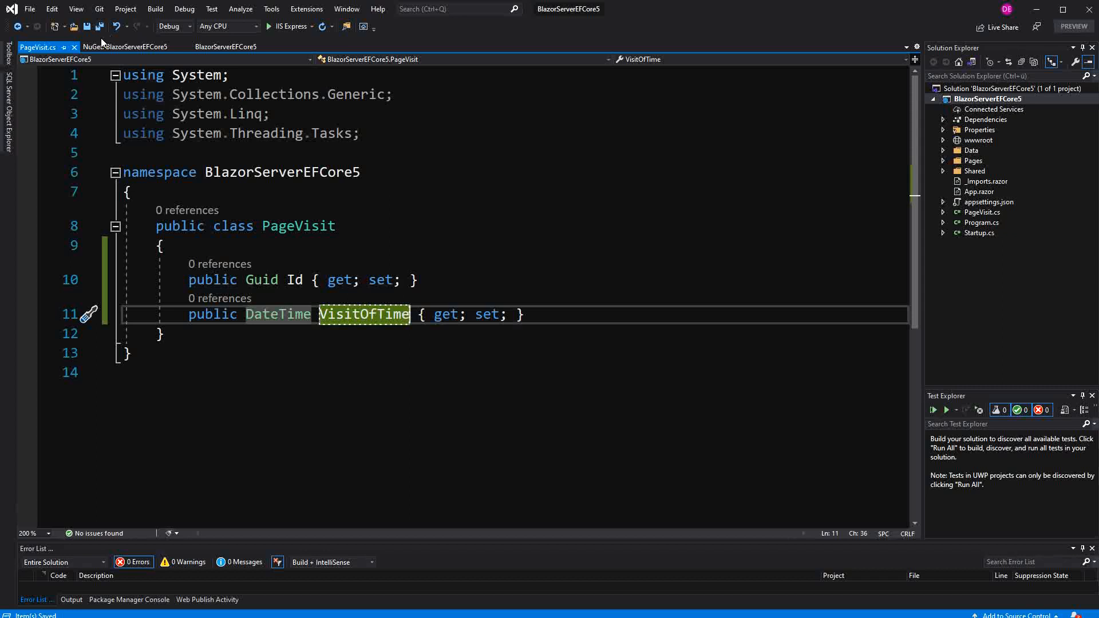
Step: Declare public class VisitContext : DbContext with a constructor passing DbContextOptions to base
key("enter")
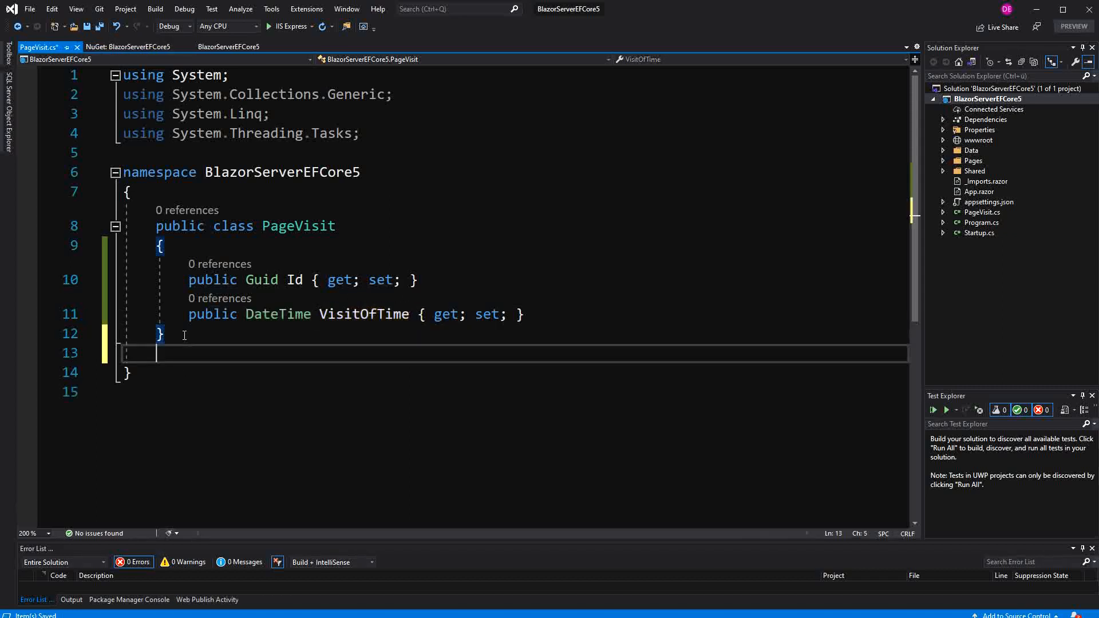
type("public class")
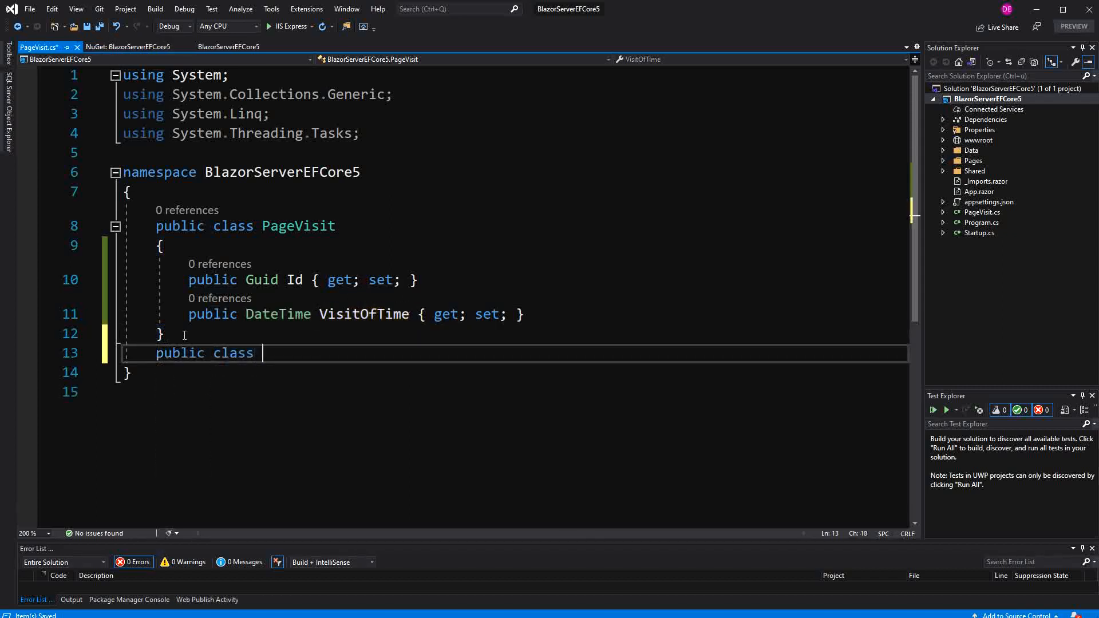
type("VisitConte")
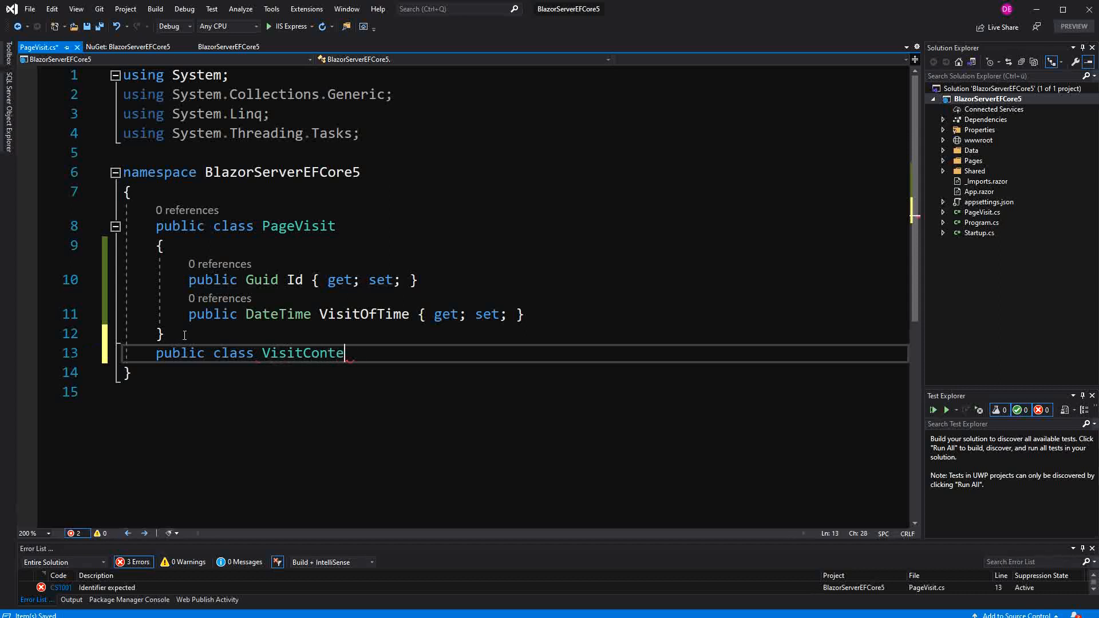
type("xt :")
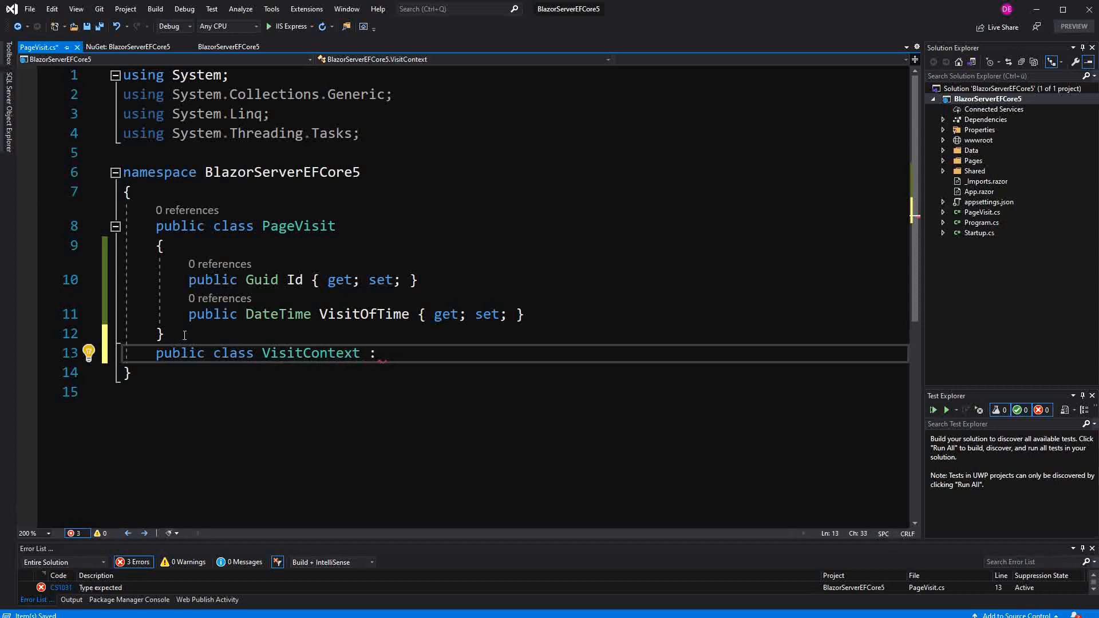
type("DbContext")
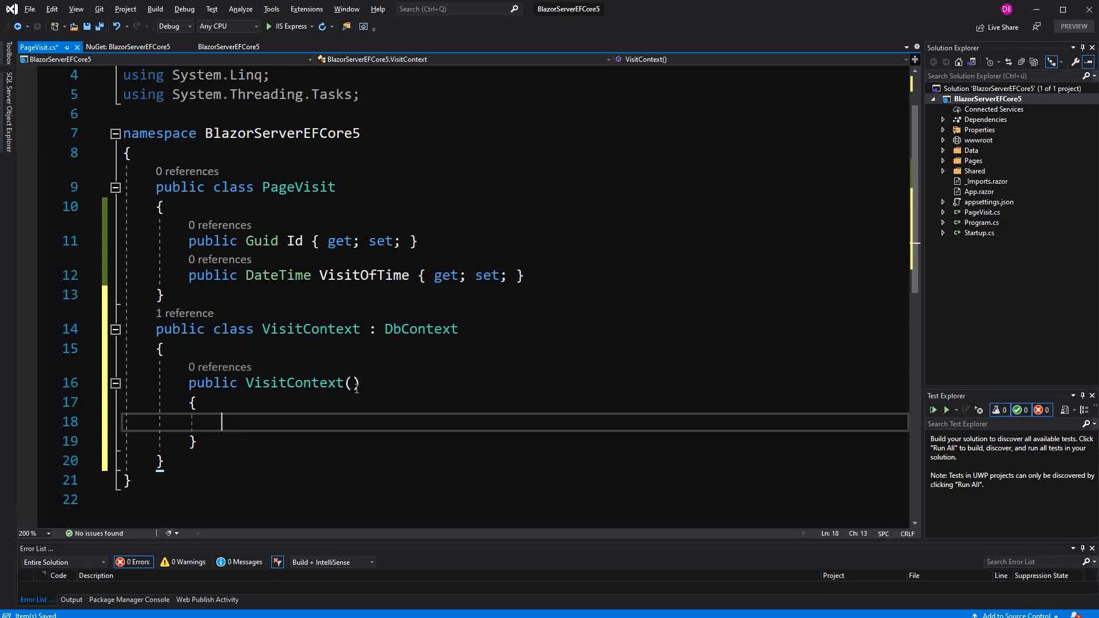
left_click(389, 383)
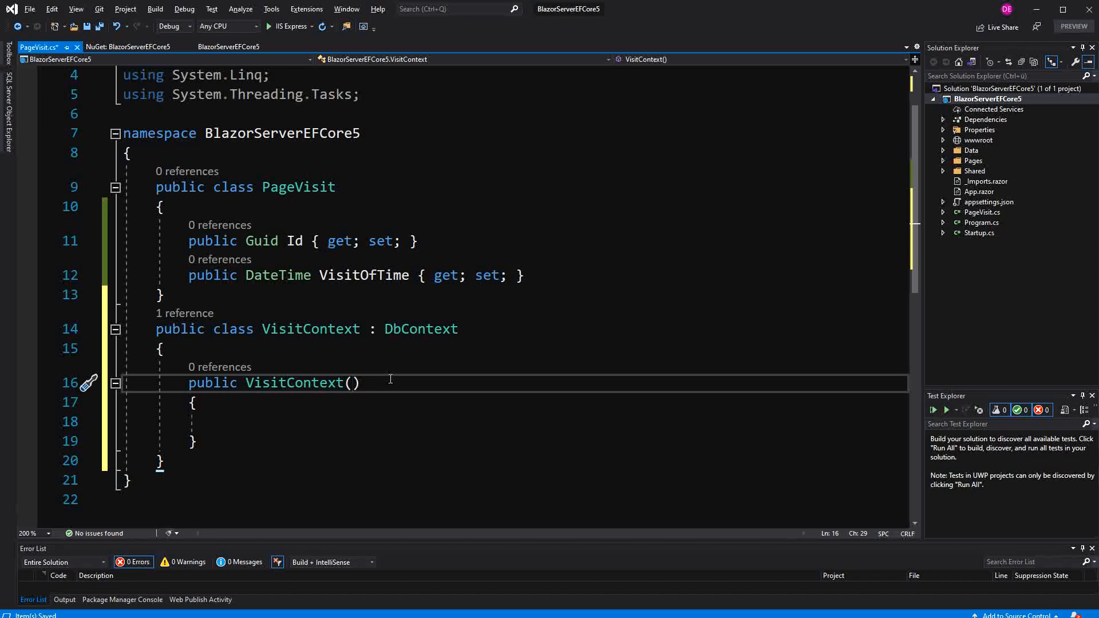
type("DbContextOptions opt")
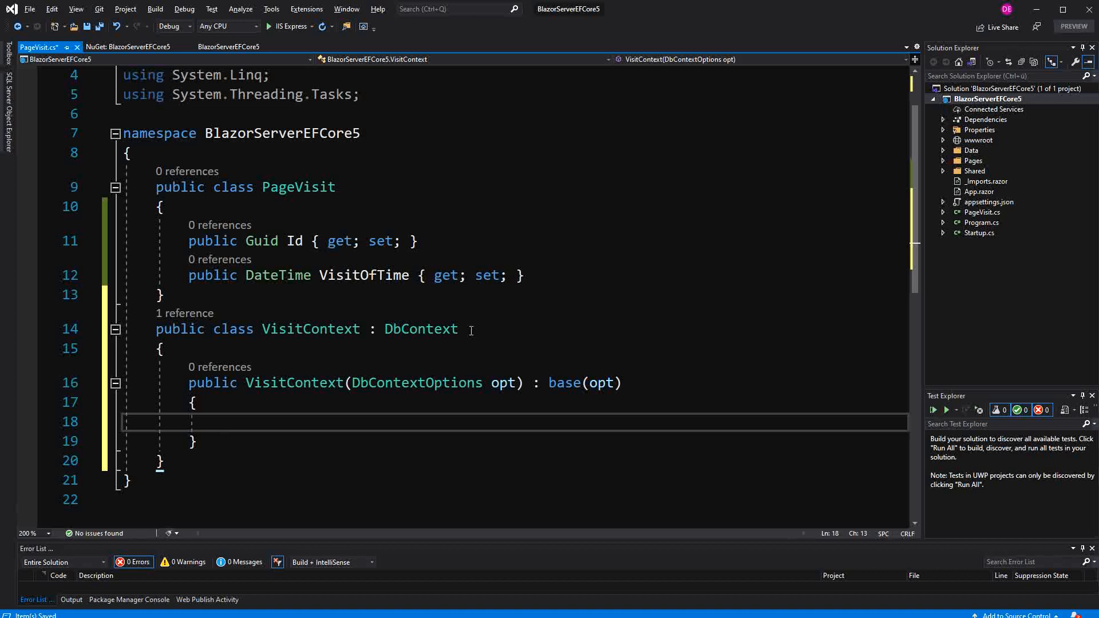
mouse_move(43, 5)
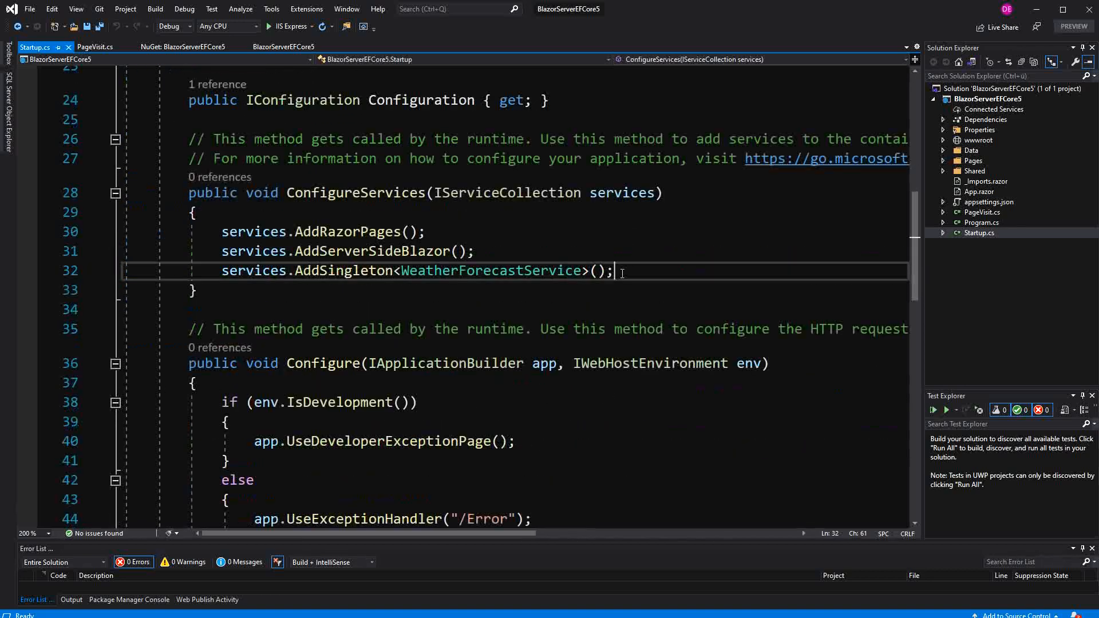
Step: Add services.AddDbContextFactory<VisitContext>(opt => ...) to ConfigureServices
type("services")
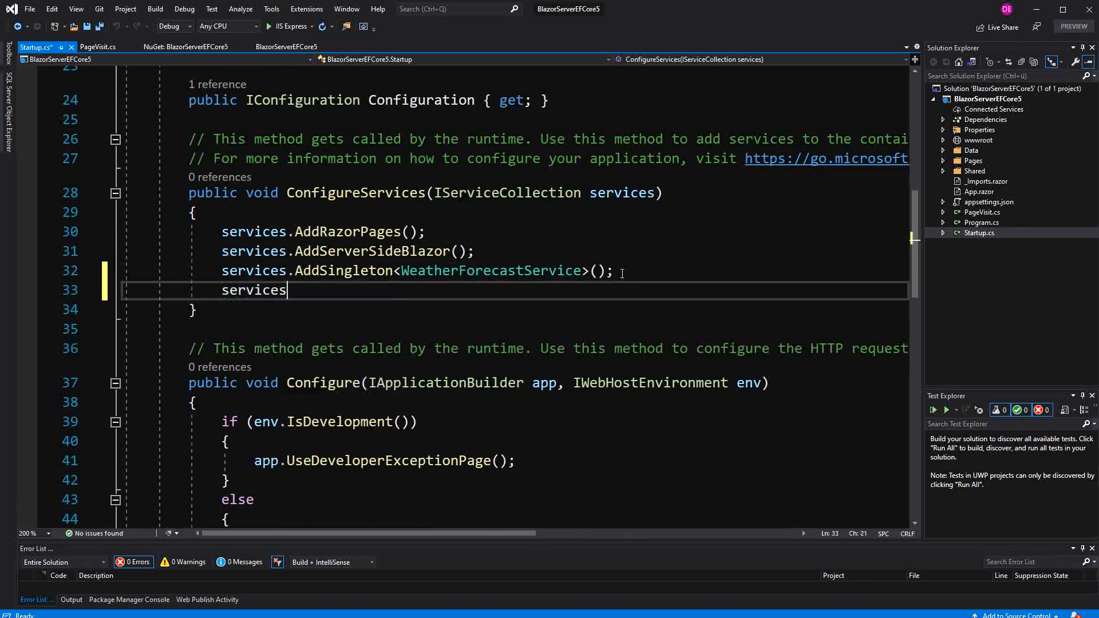
type(".Add")
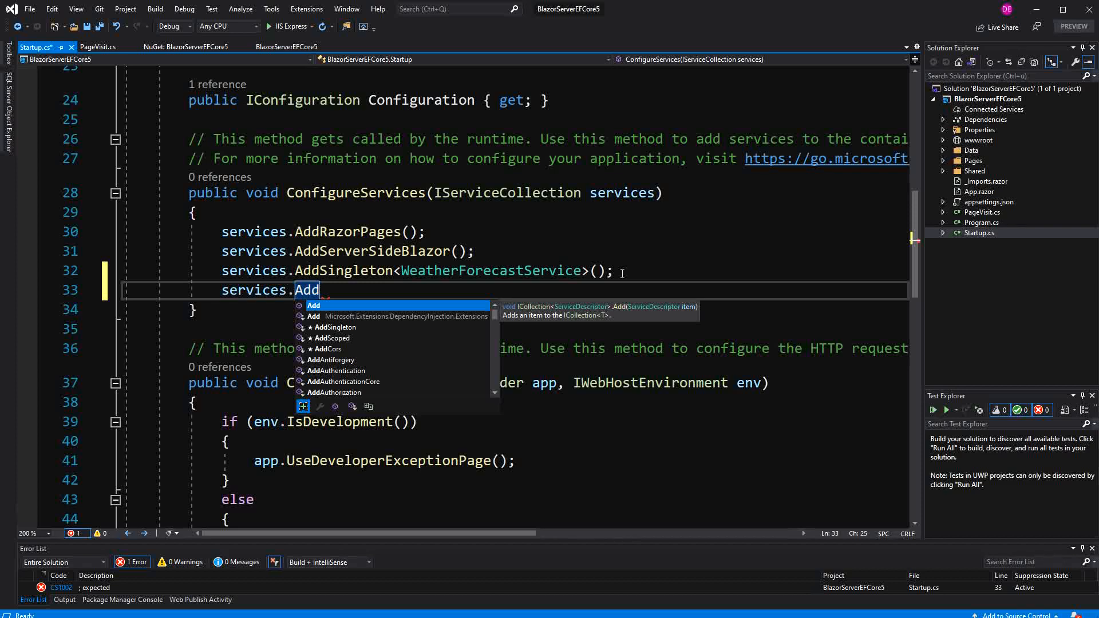
type("Db")
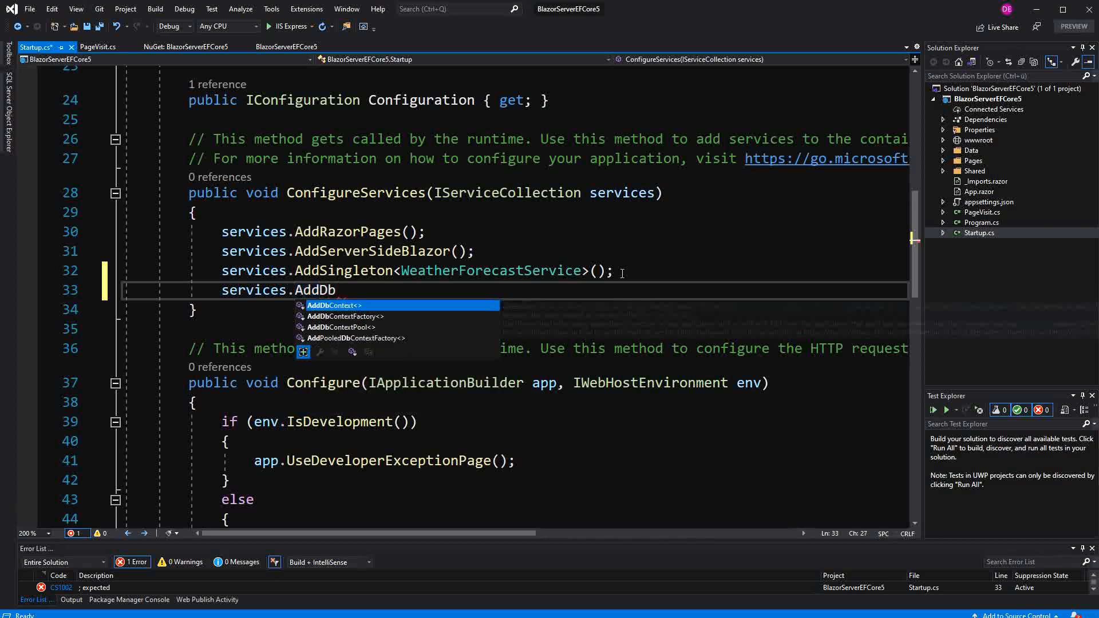
mouse_move(355, 317)
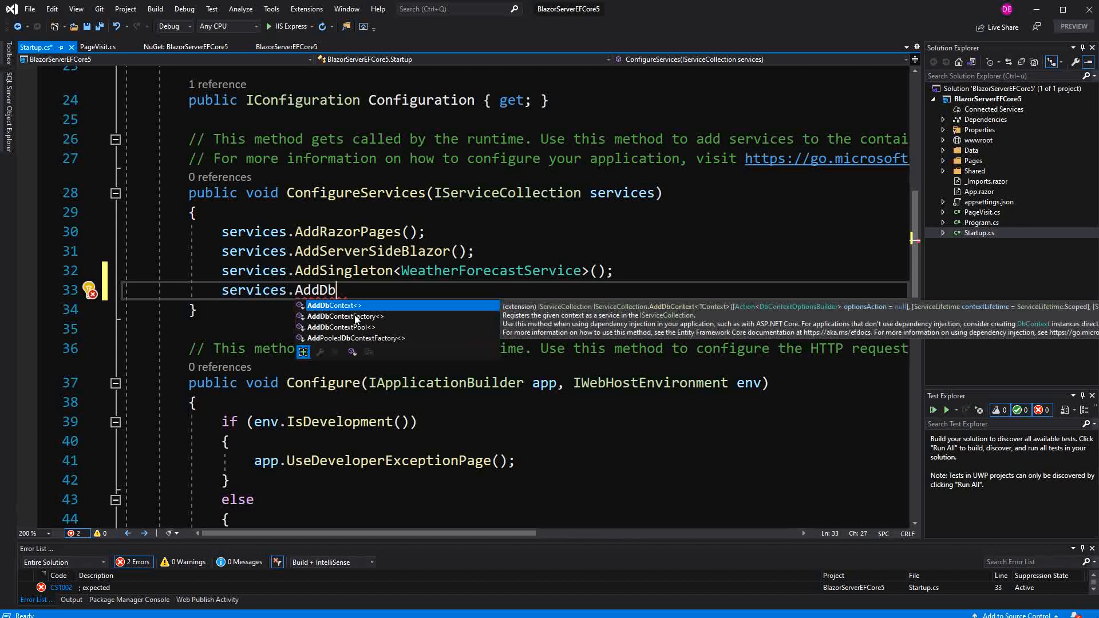
mouse_move(350, 338)
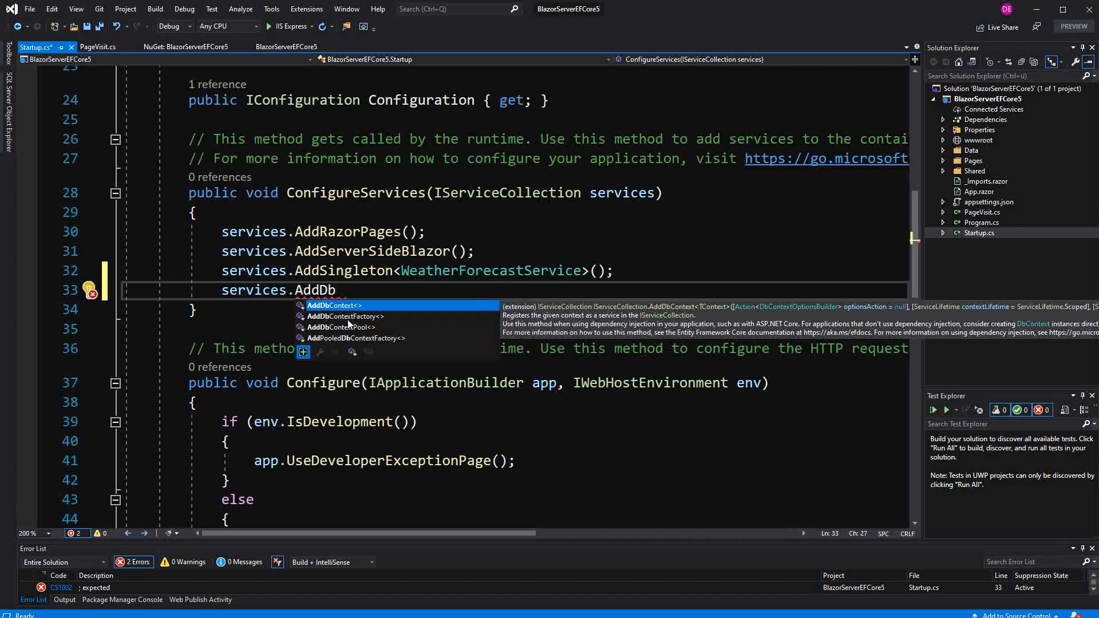
mouse_move(382, 337)
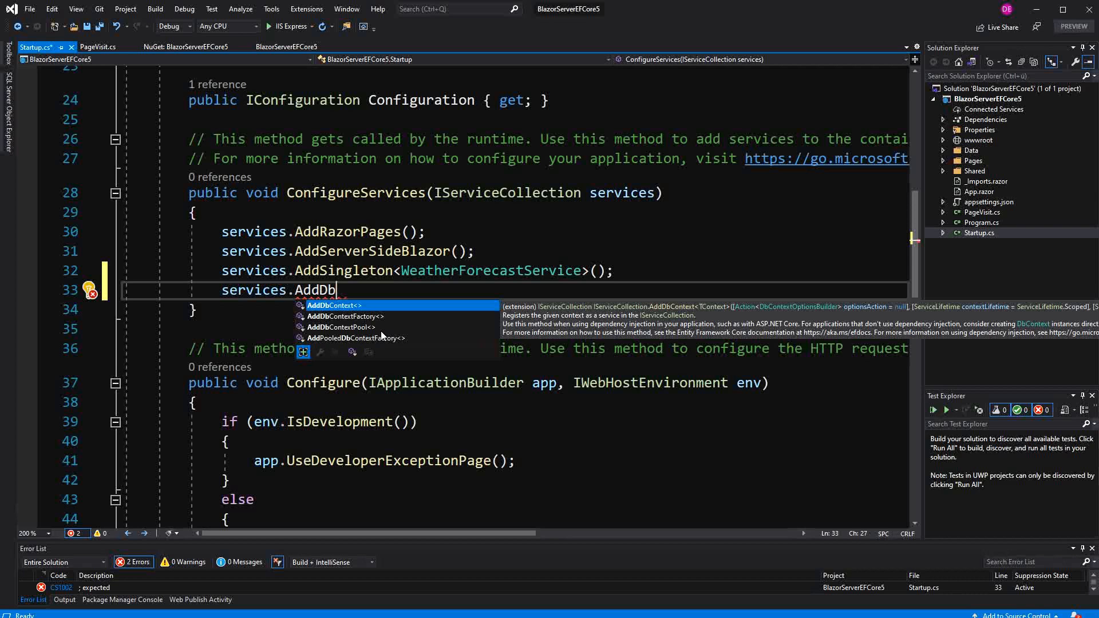
mouse_move(357, 287)
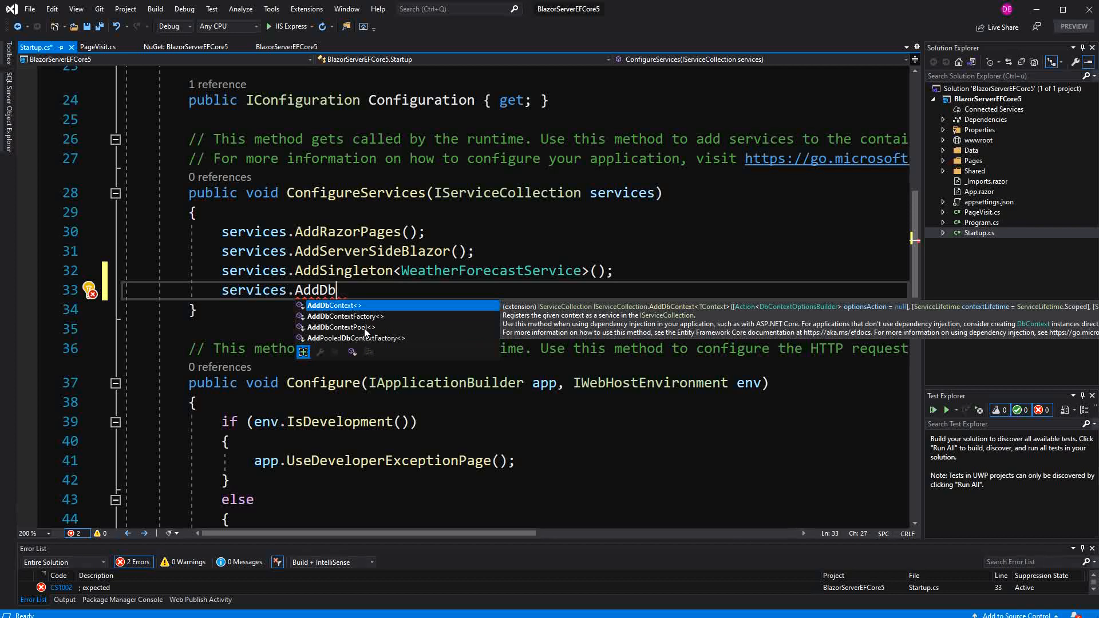
mouse_move(359, 291)
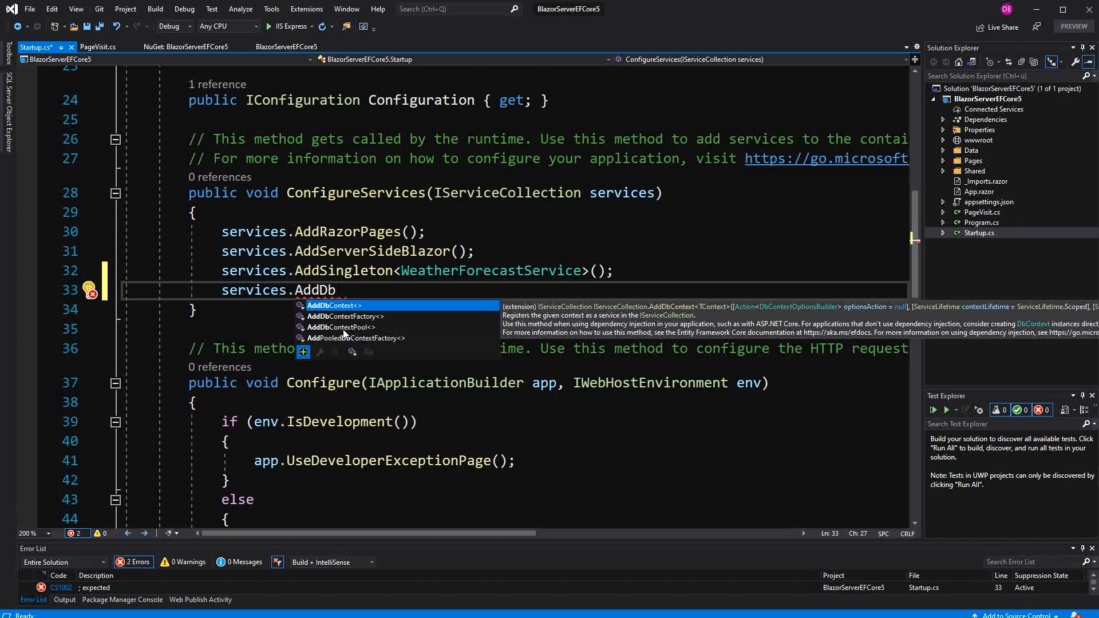
mouse_move(358, 334)
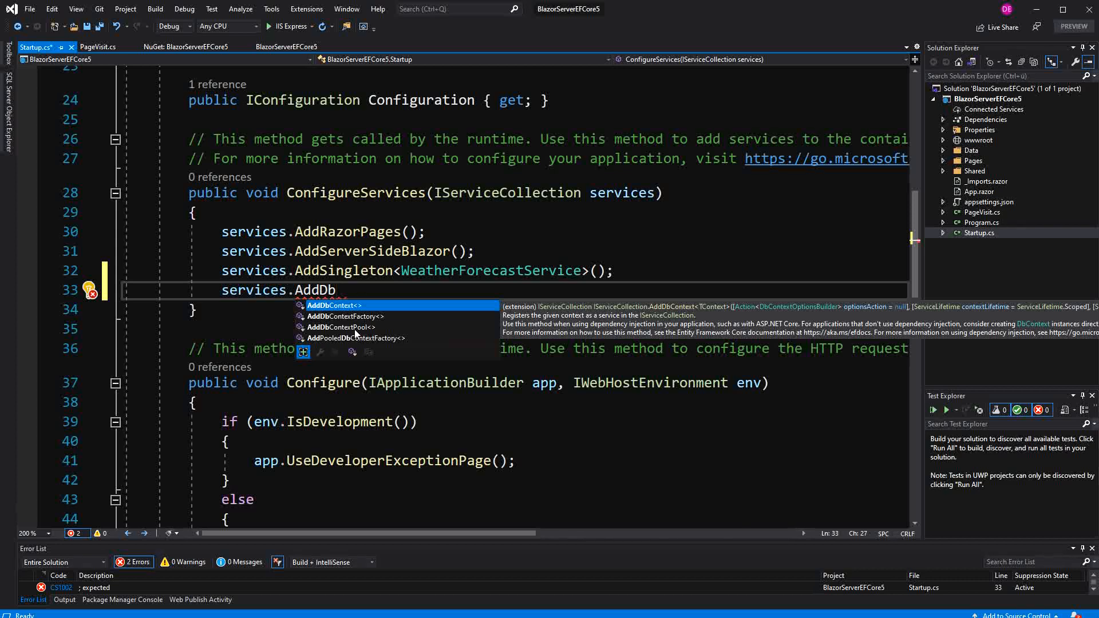
mouse_move(337, 316)
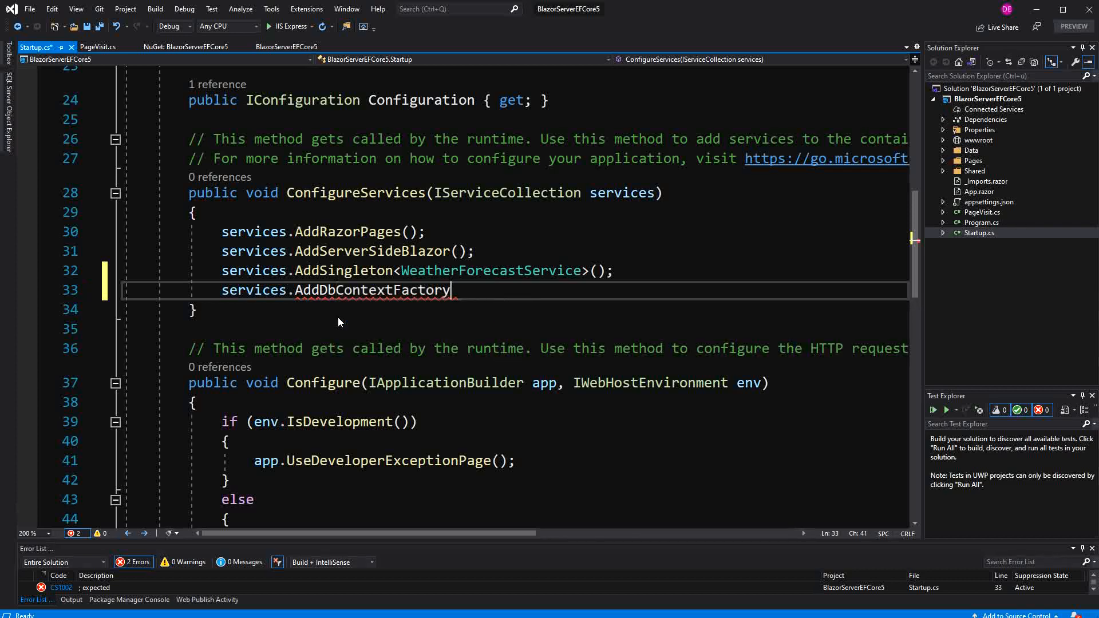
double_click(372, 291)
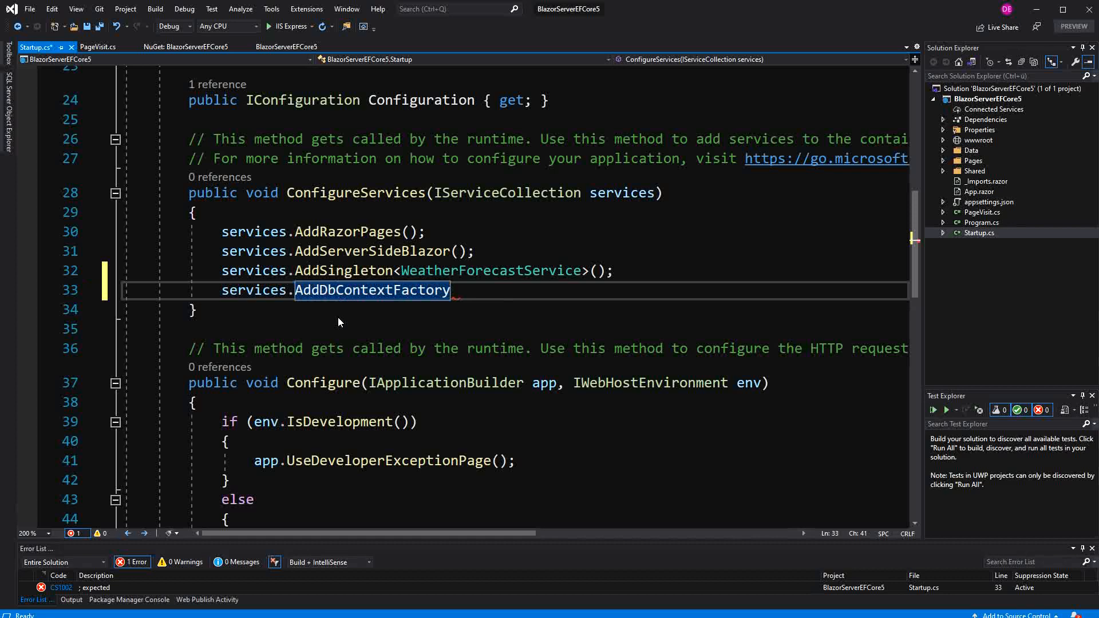
type("<>")
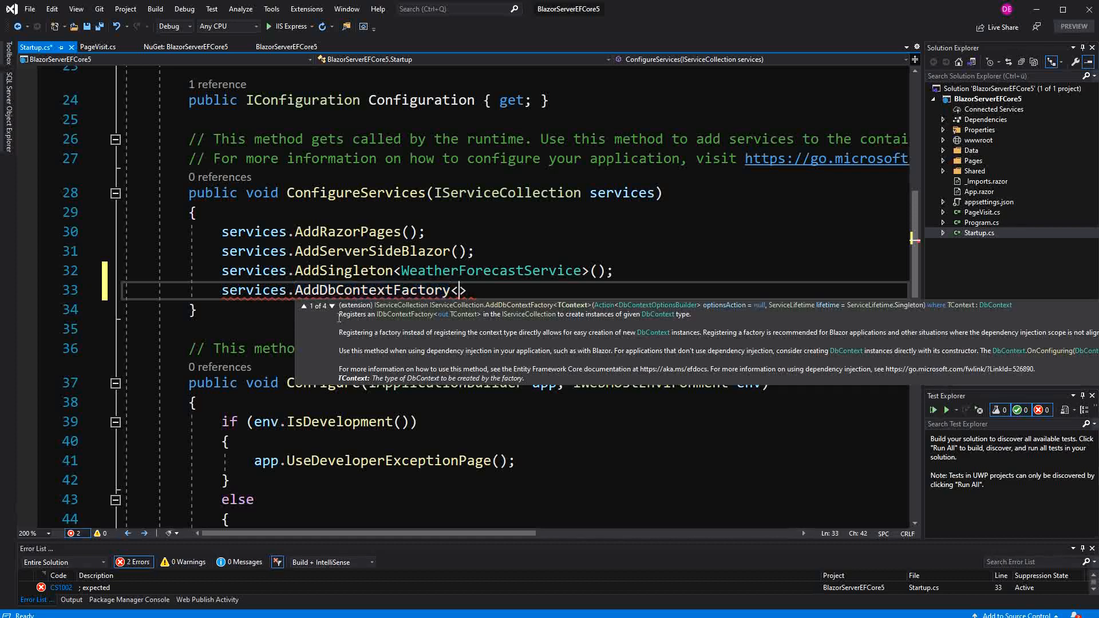
type("VisitContext")
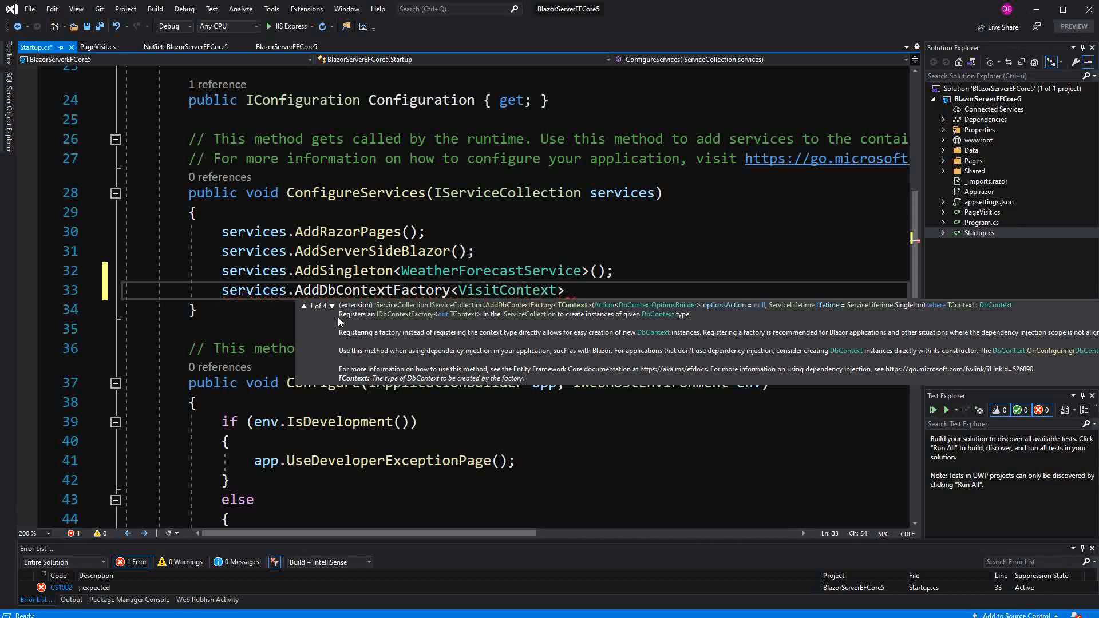
type("(opt =>")
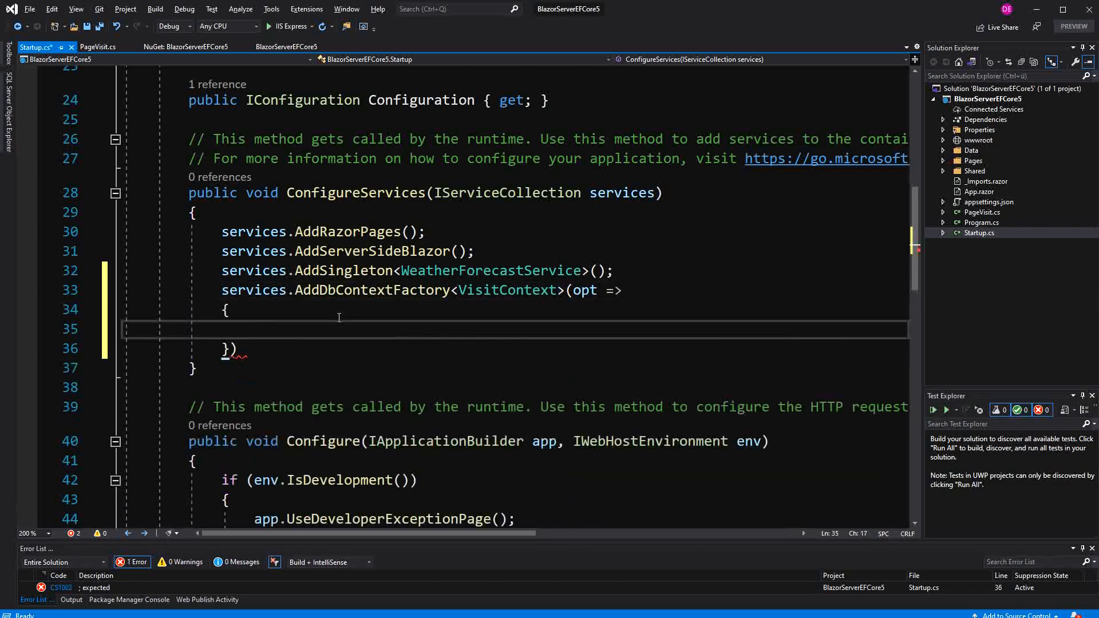
type(";")
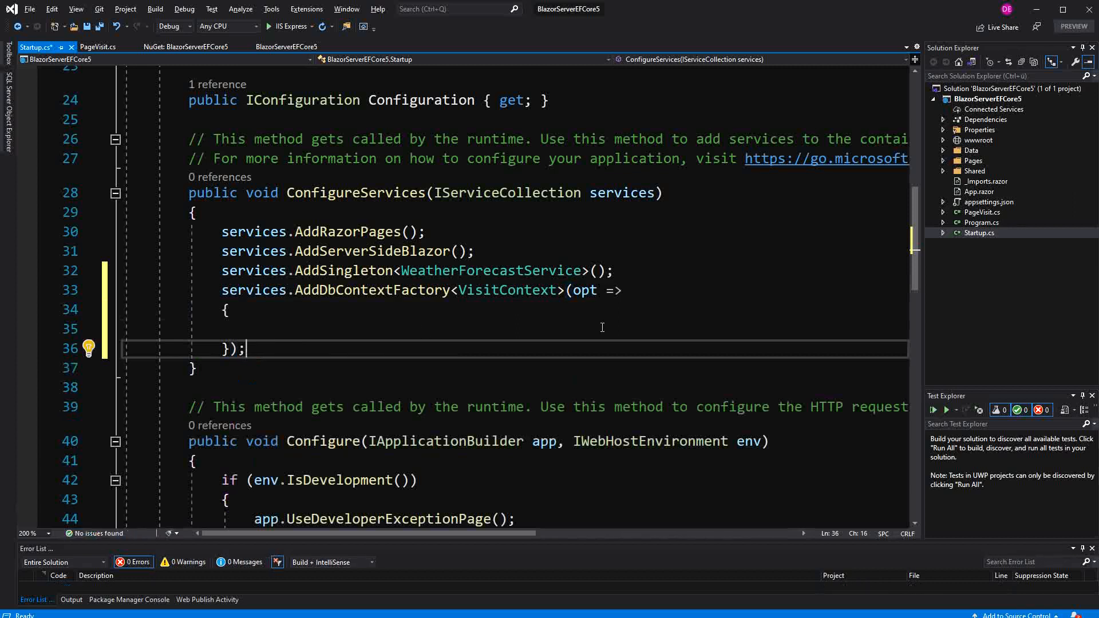
mouse_move(584, 289)
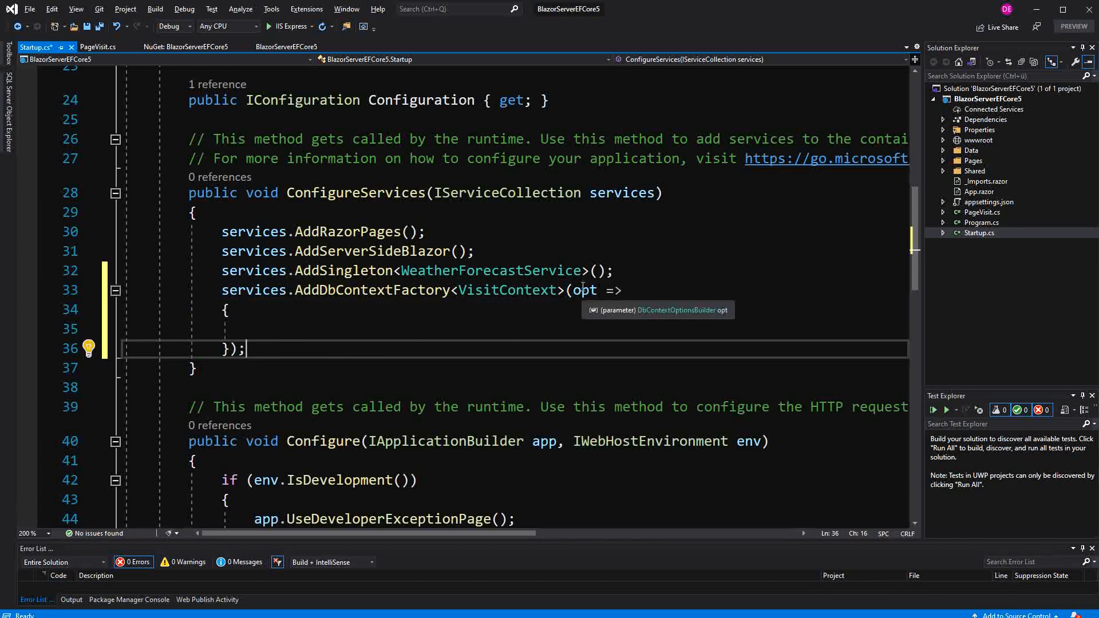
mouse_move(300, 334)
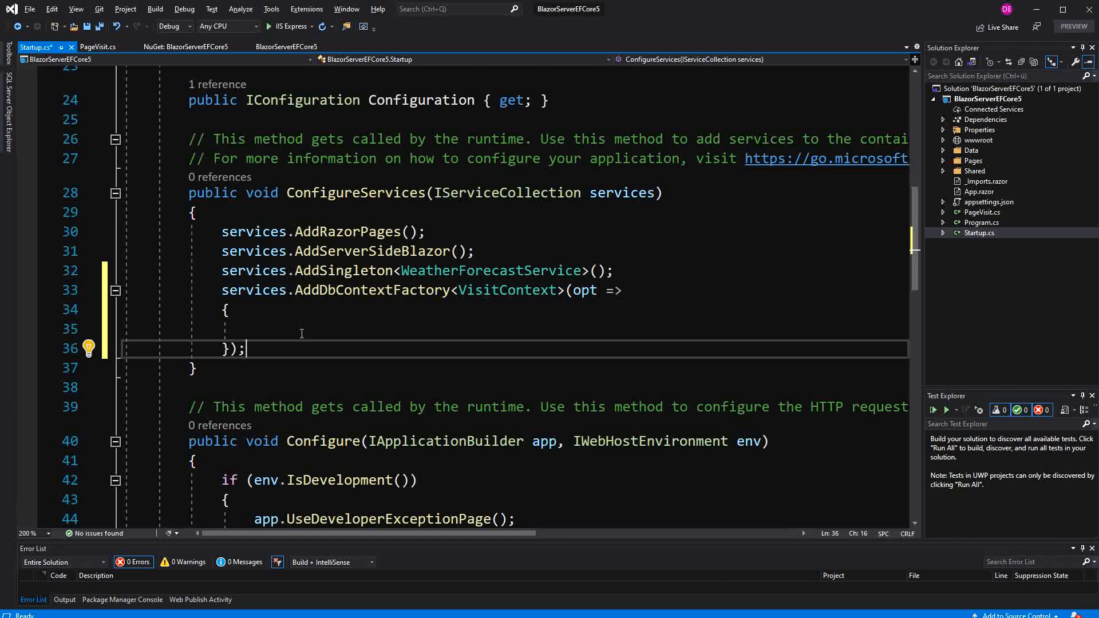
Step: Call opt.UseSqlServer with the LocalDB BlazorEFCore5 connection string and save Startup.cs
type("opt.UseSqlServer();")
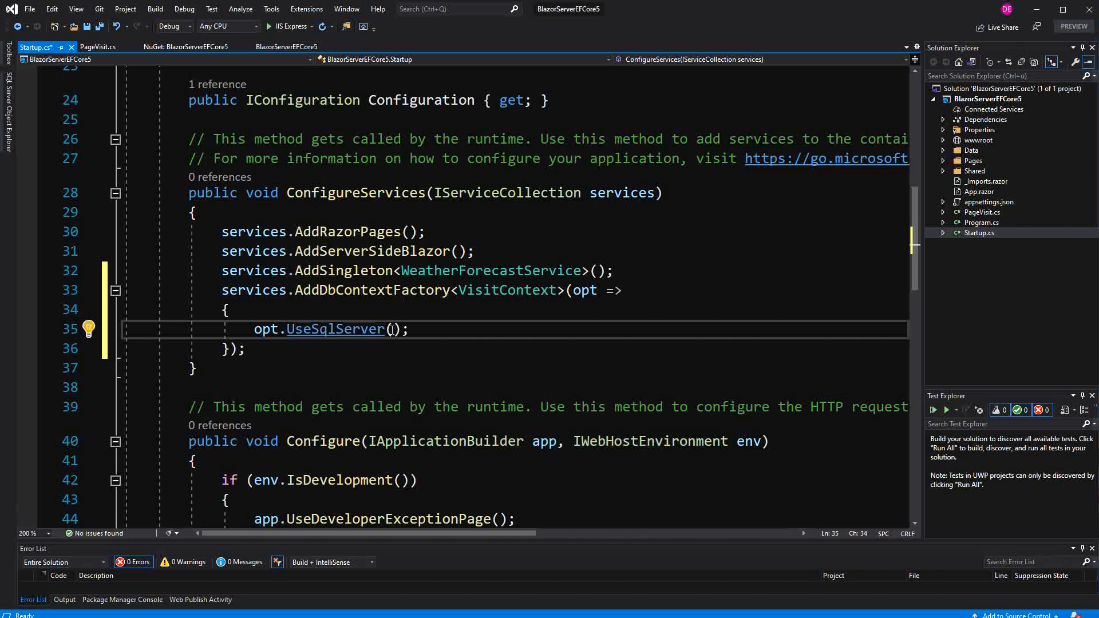
type("@\"Data Source=(localdb)\\MSSQLLocalDB;Database=BlazorEFCore5;Trusted_Connection=True\")")
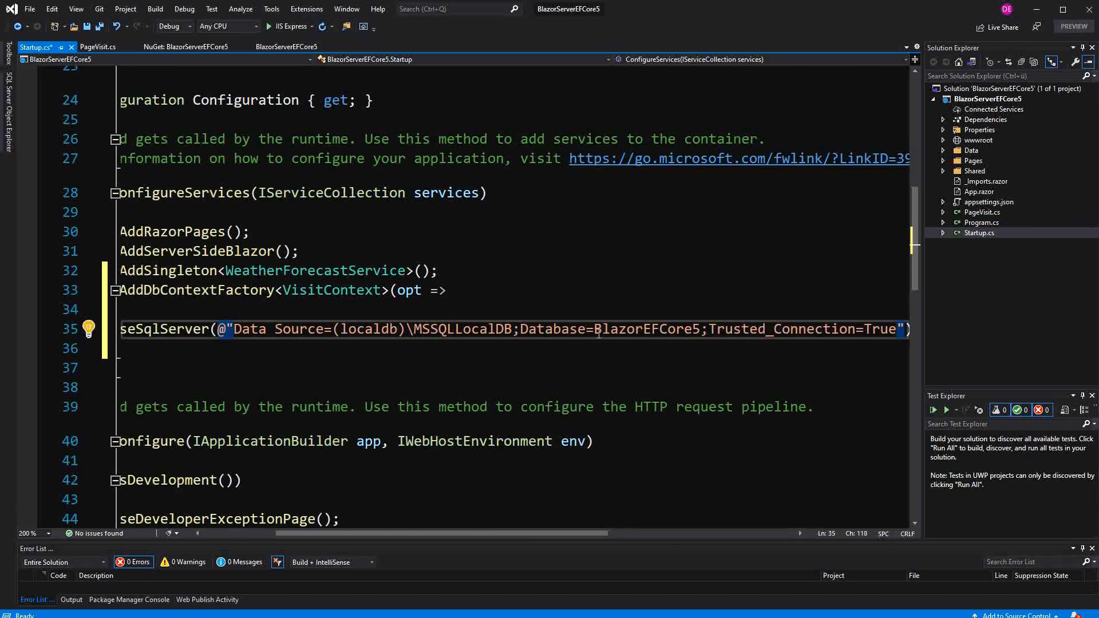
double_click(646, 329)
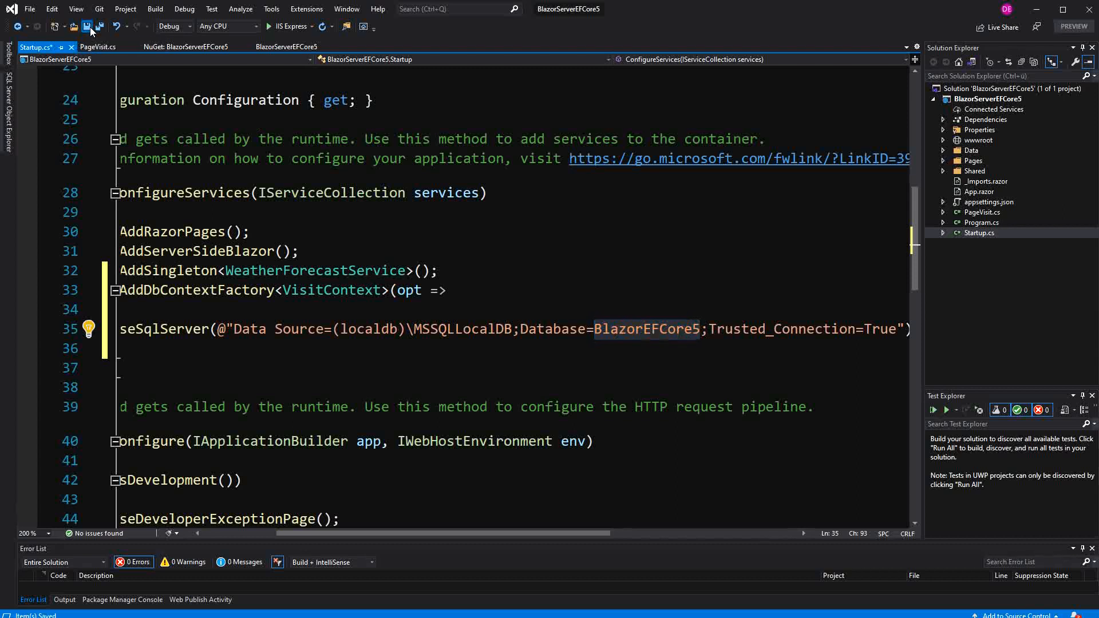
left_click(943, 160)
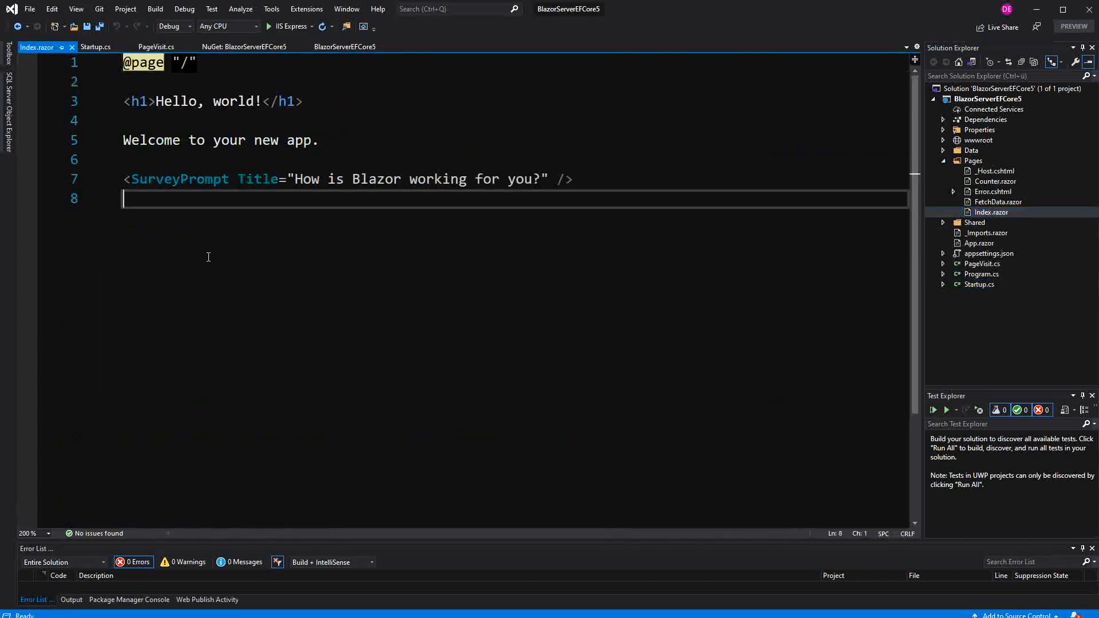
type("@cod")
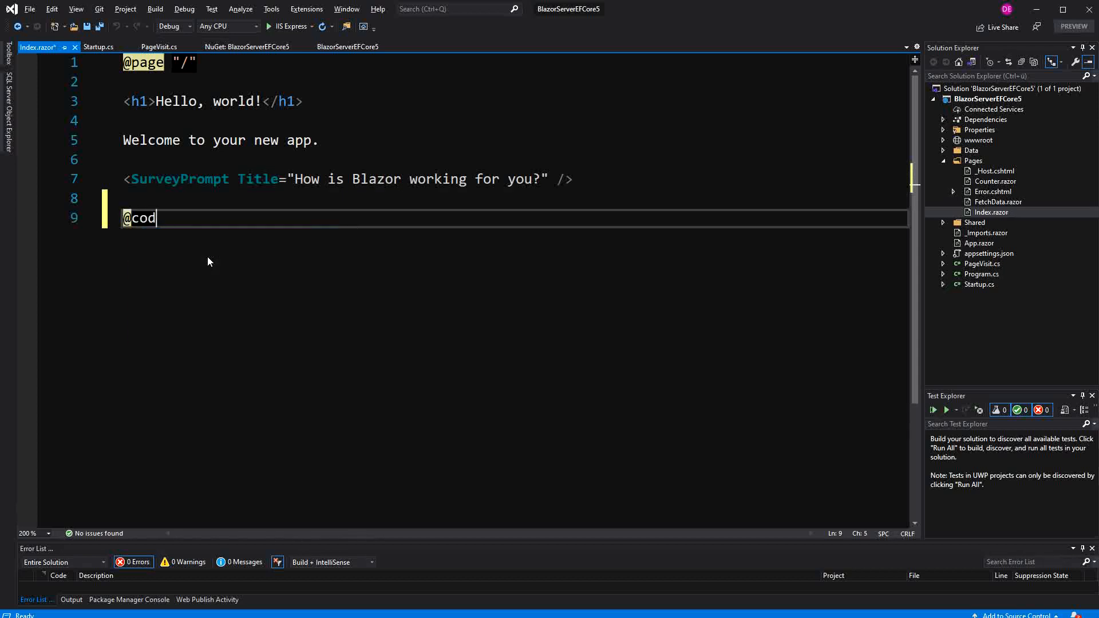
type("e{")
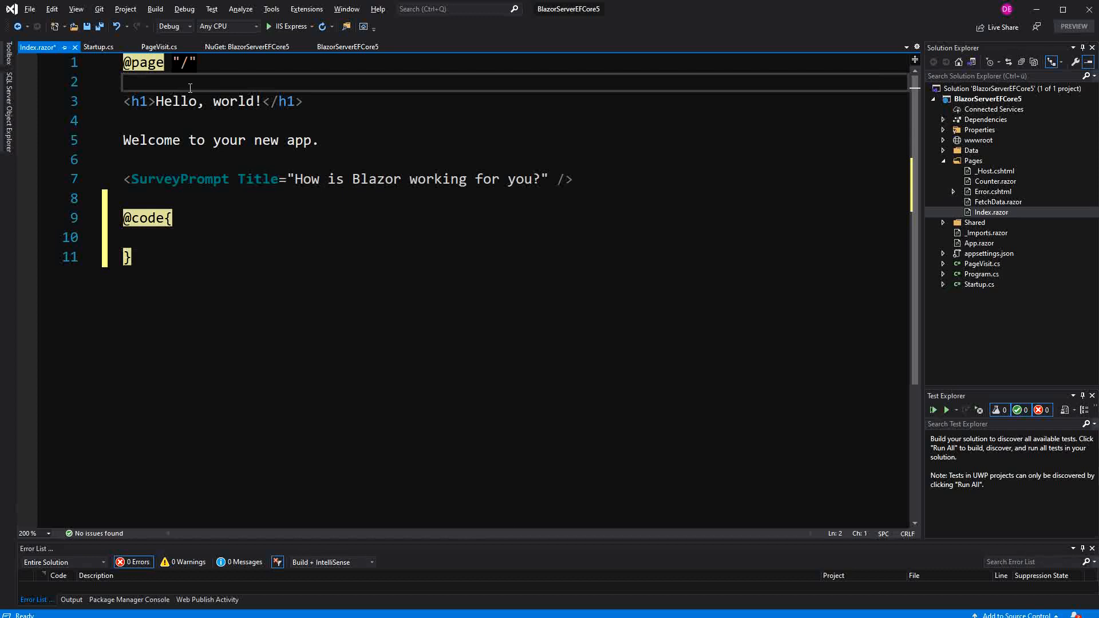
type("@inject")
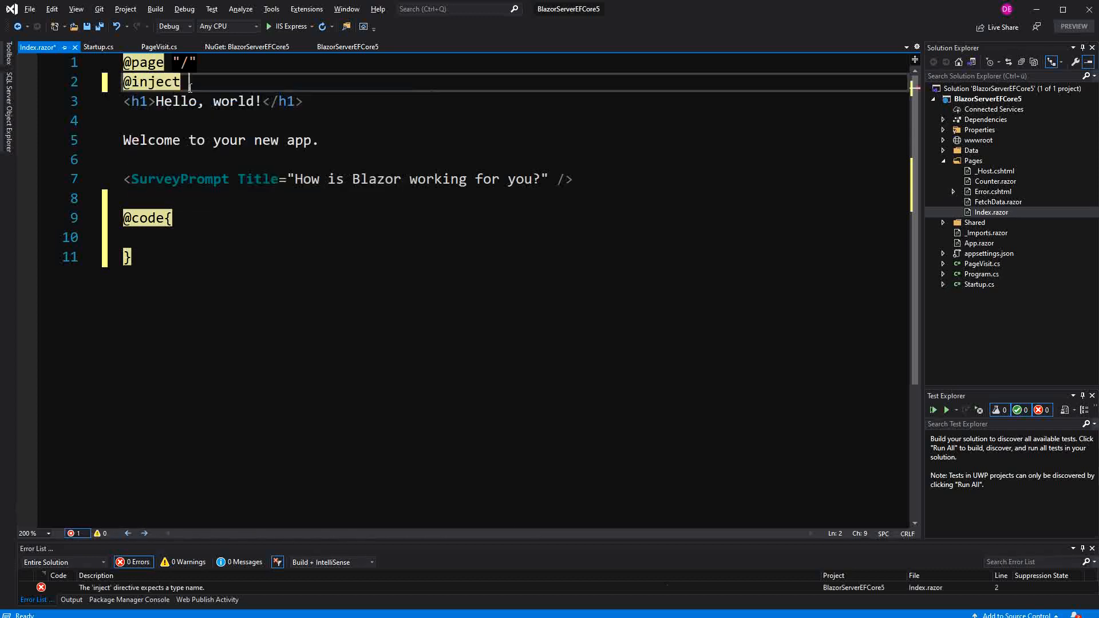
type("IDbContextFactory<>")
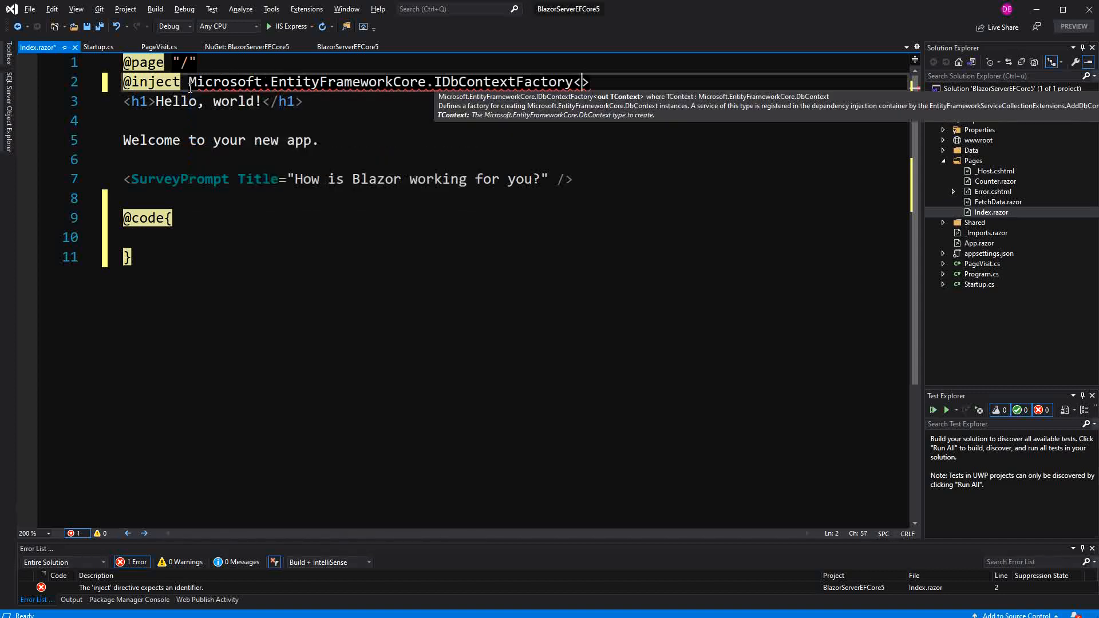
type("VisitContext")
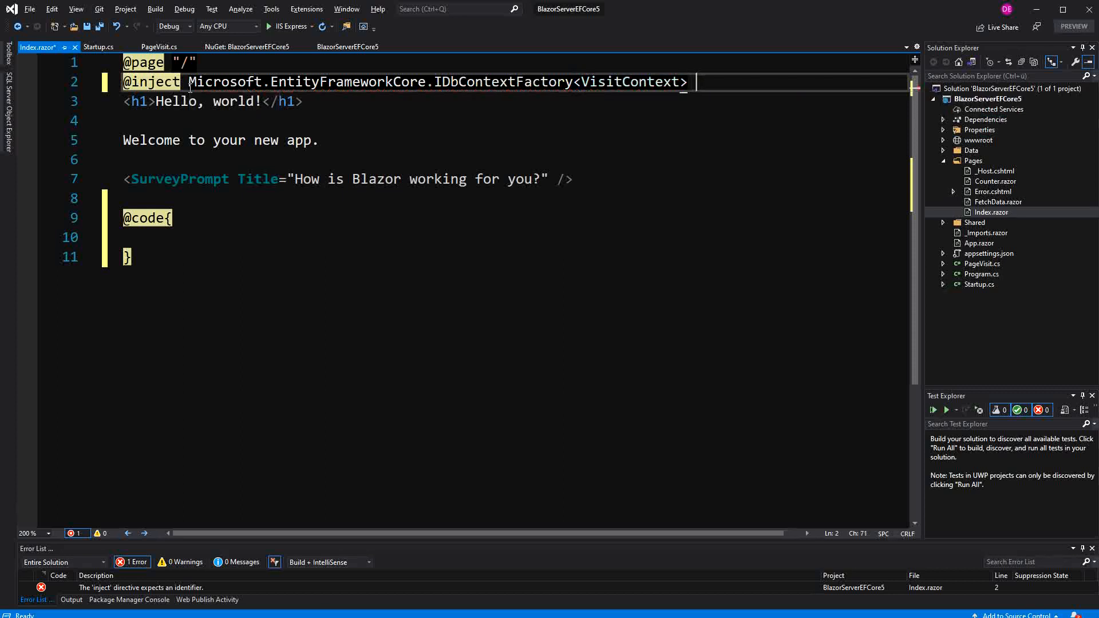
type("context")
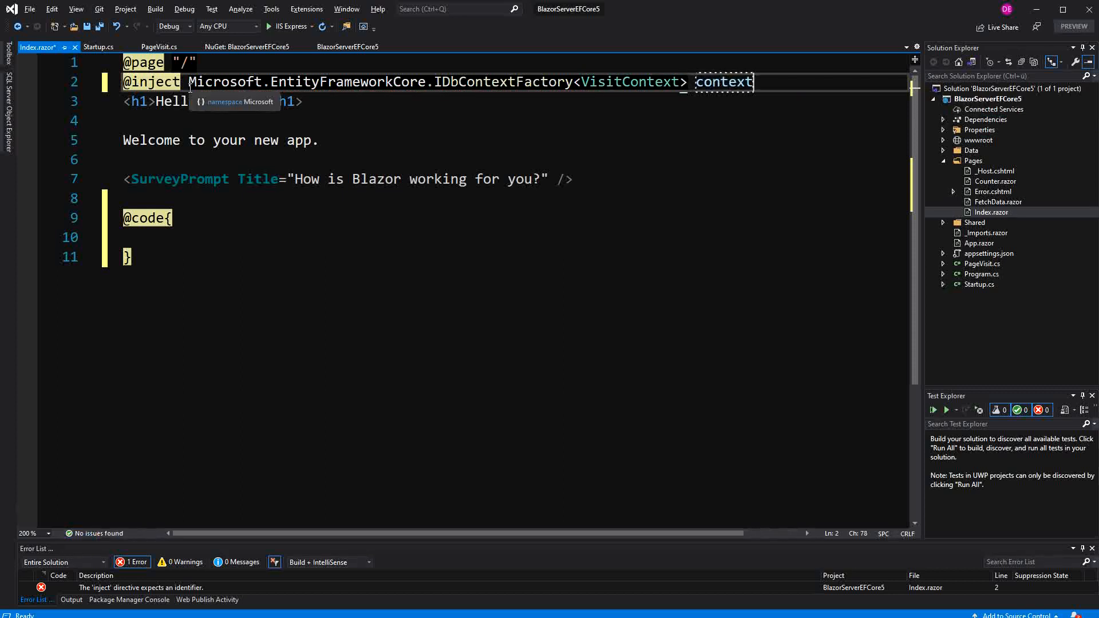
type("Factory")
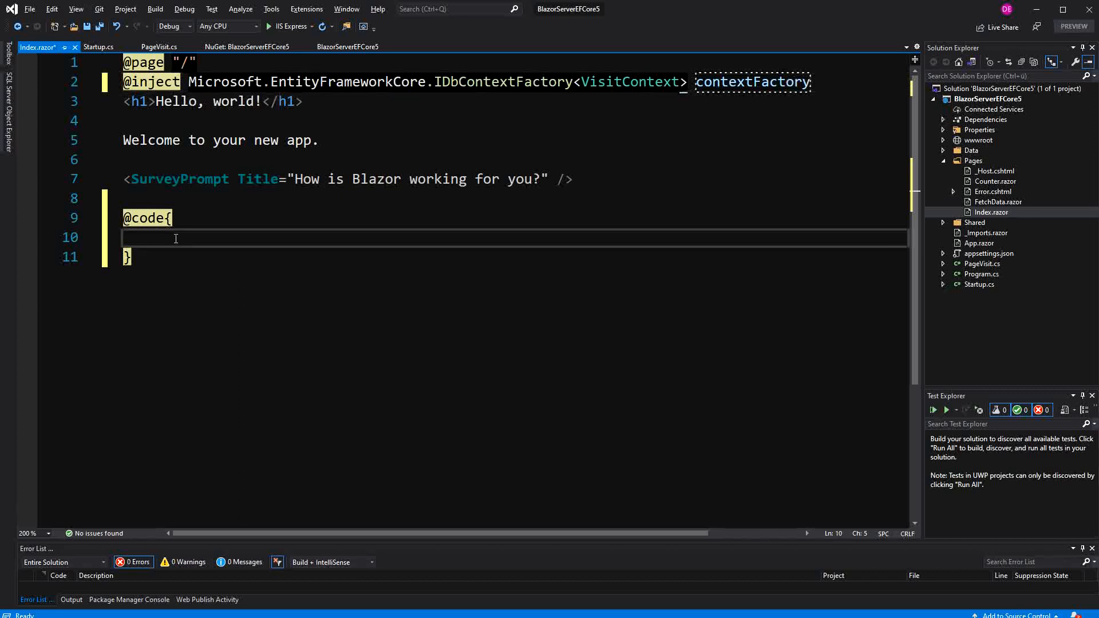
Step: Add async OnInitializedAsync declaring visitContext = contextFactory.CreateDbContext()
type("protected override Task OnInitializedAsync(")
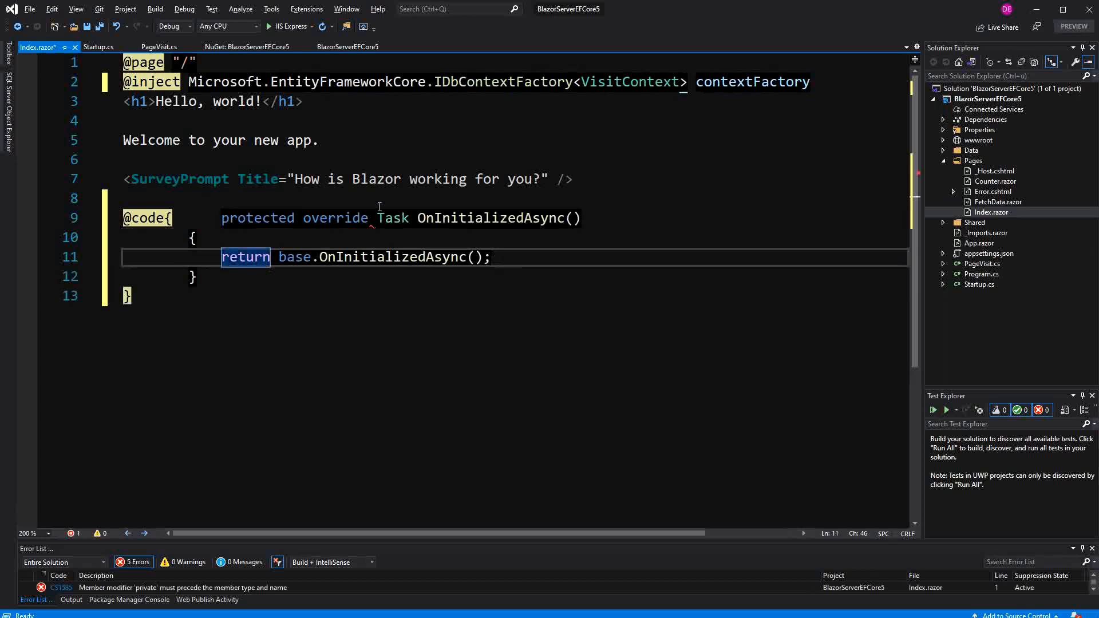
type("async")
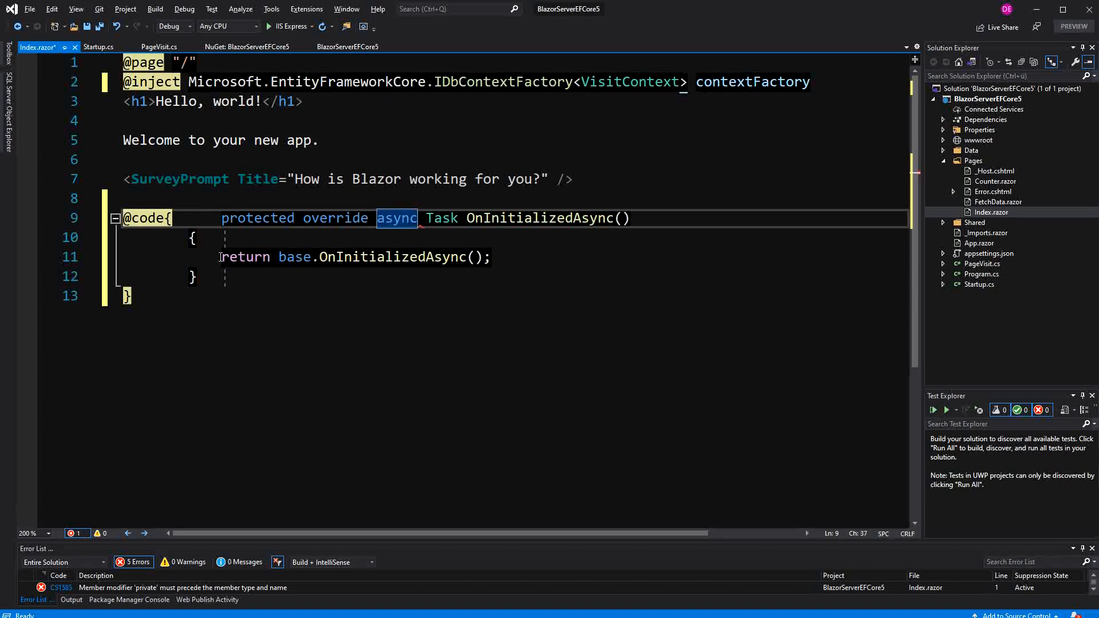
key("Delete")
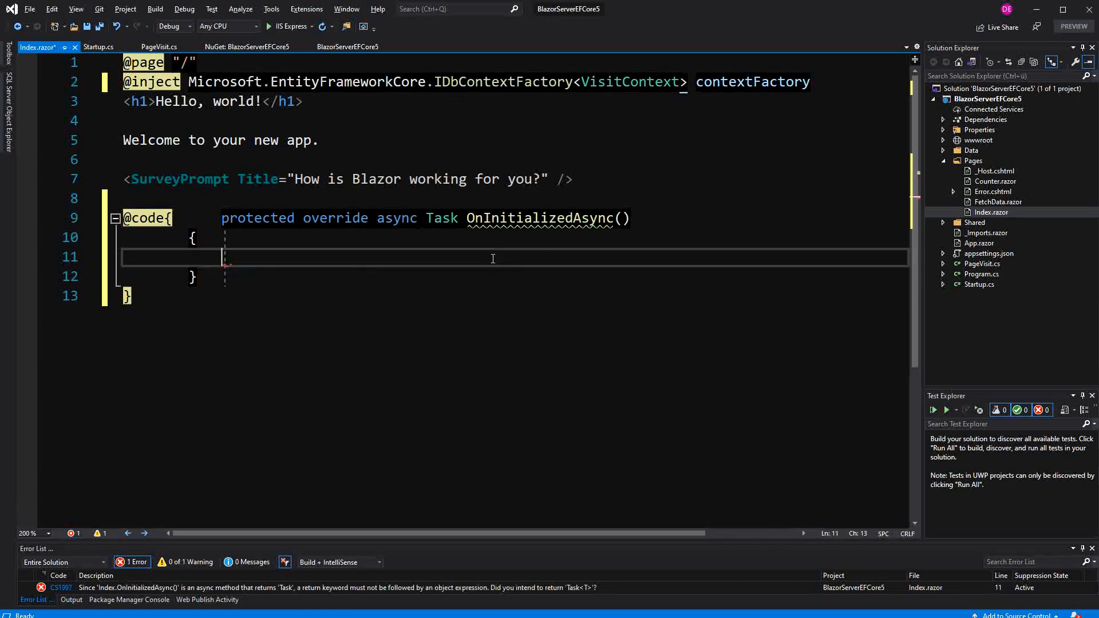
type("VisitContext visitContext =")
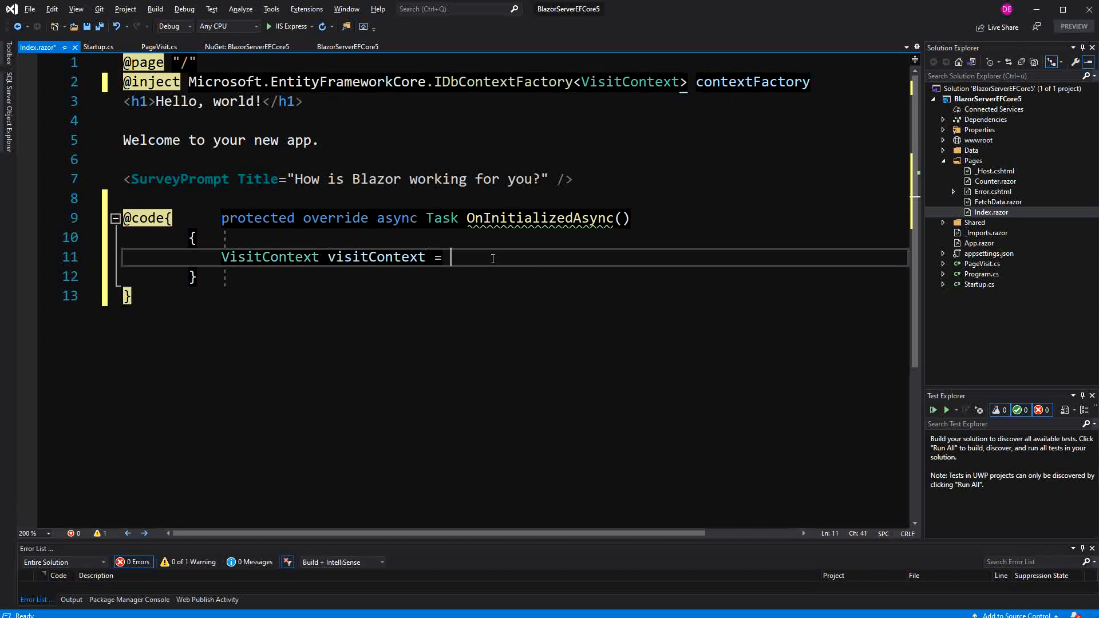
type("contextFactory.CreateDbContext();")
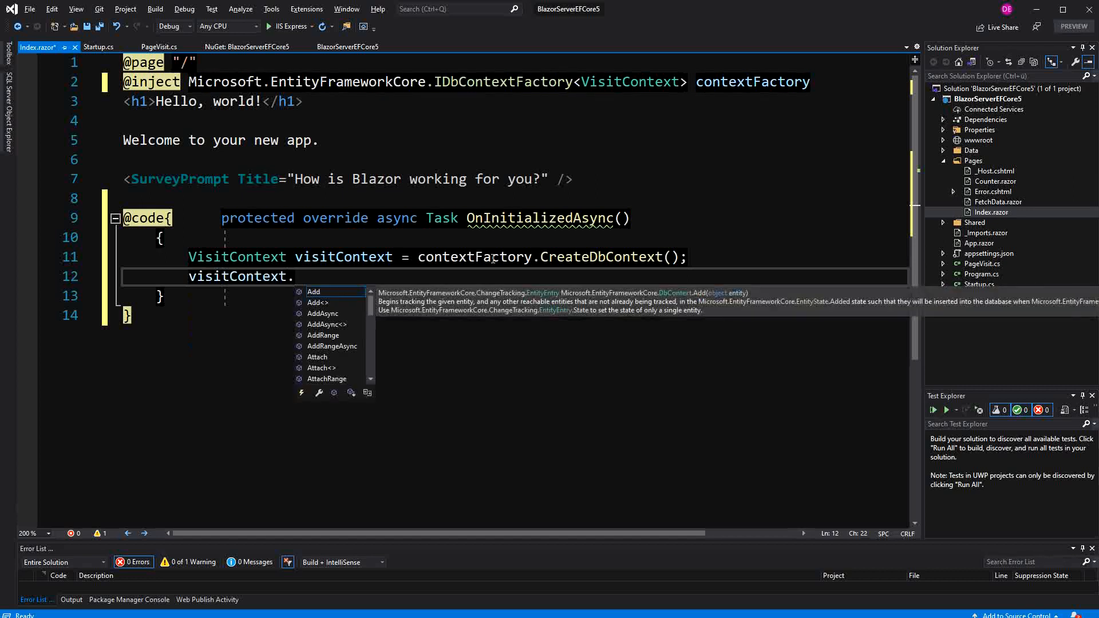
key("Escape")
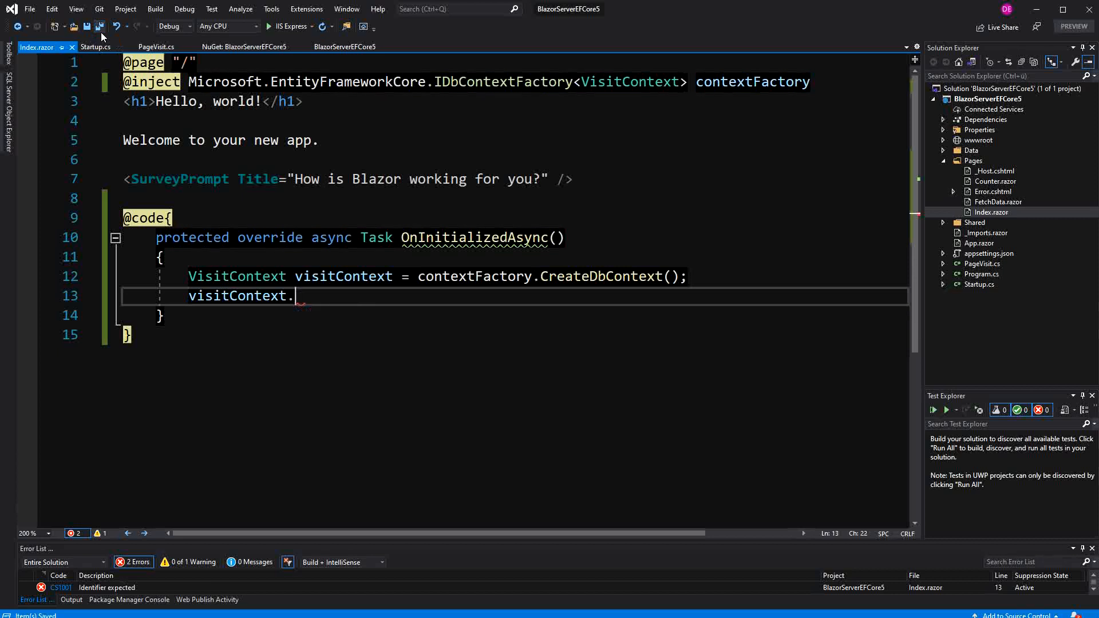
mouse_move(961, 233)
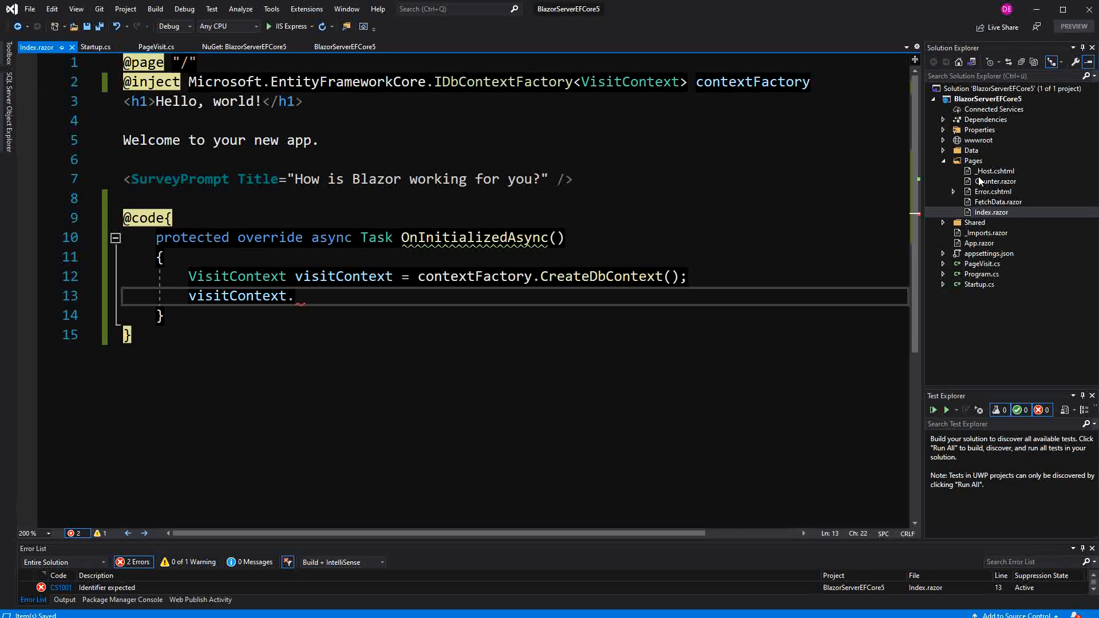
mouse_move(974, 233)
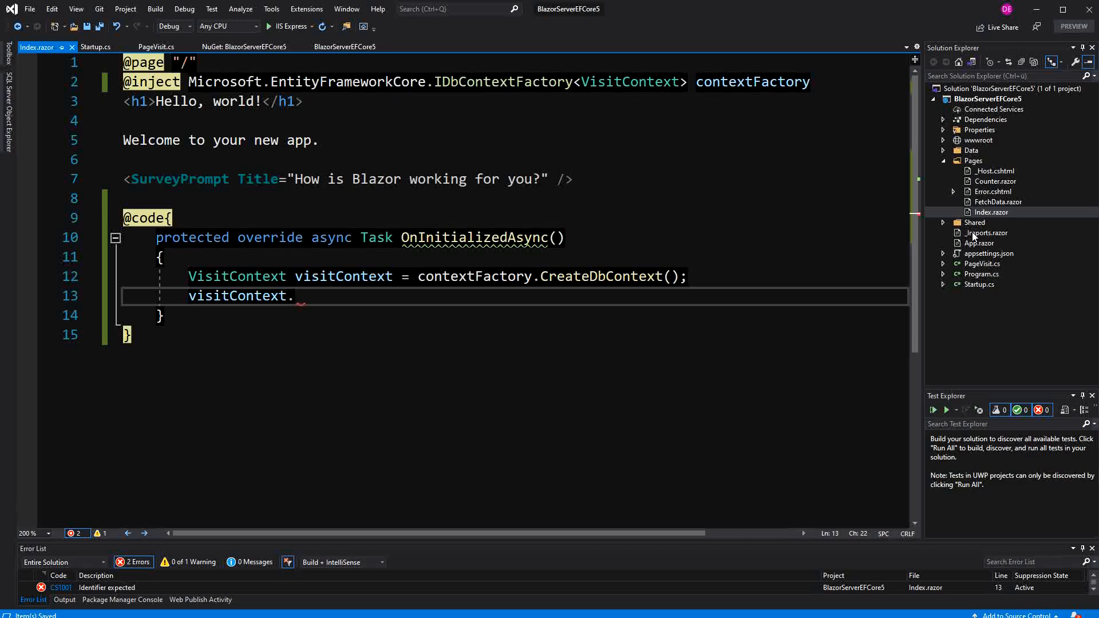
Step: Add a DbSet<PageVisit> PageVisits property to VisitContext and save PageVisit.cs
left_click(155, 47)
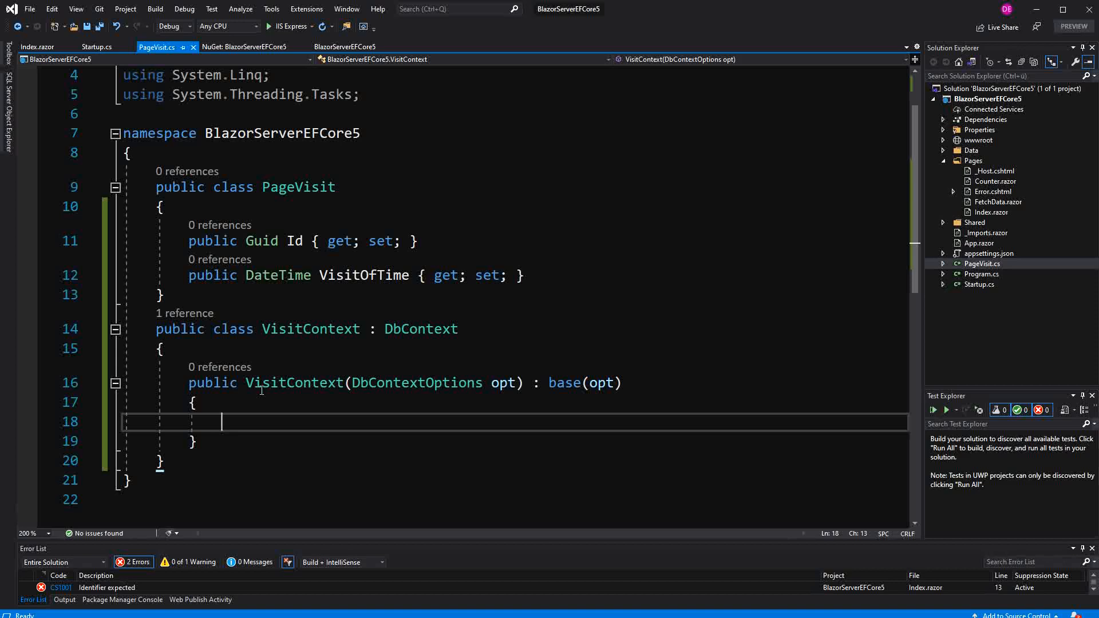
type("prop")
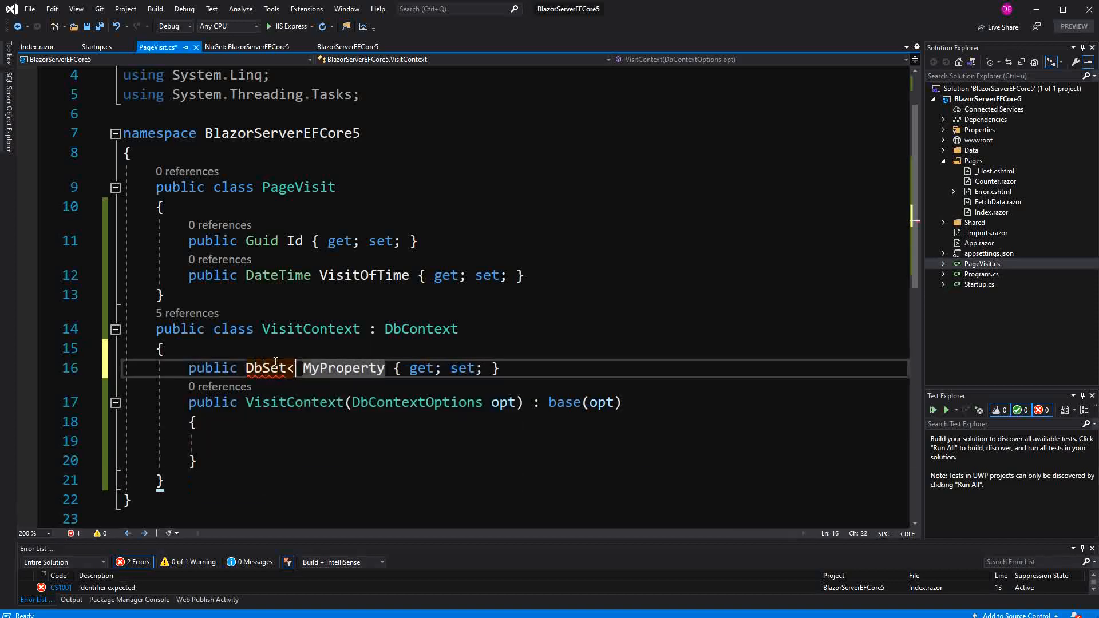
type("PageVisit>")
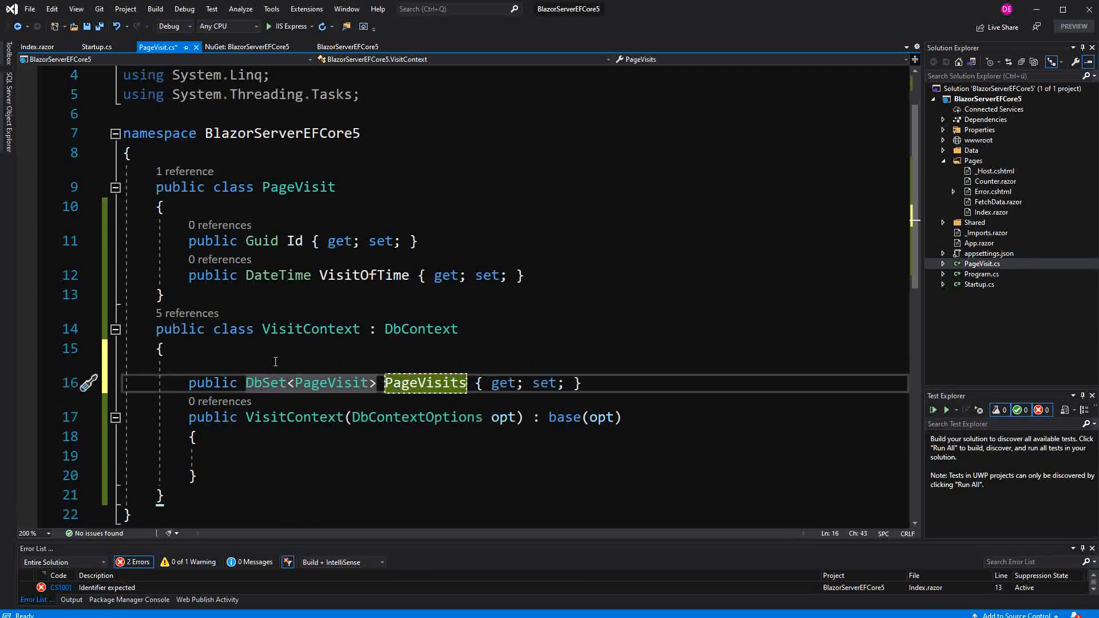
left_click(87, 26)
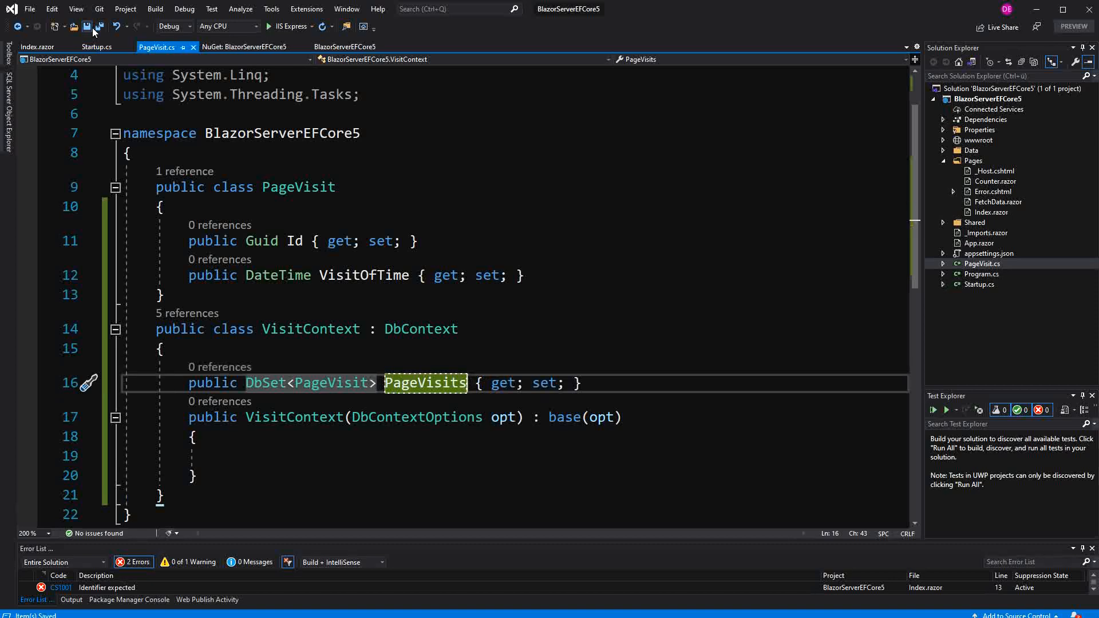
left_click(96, 47)
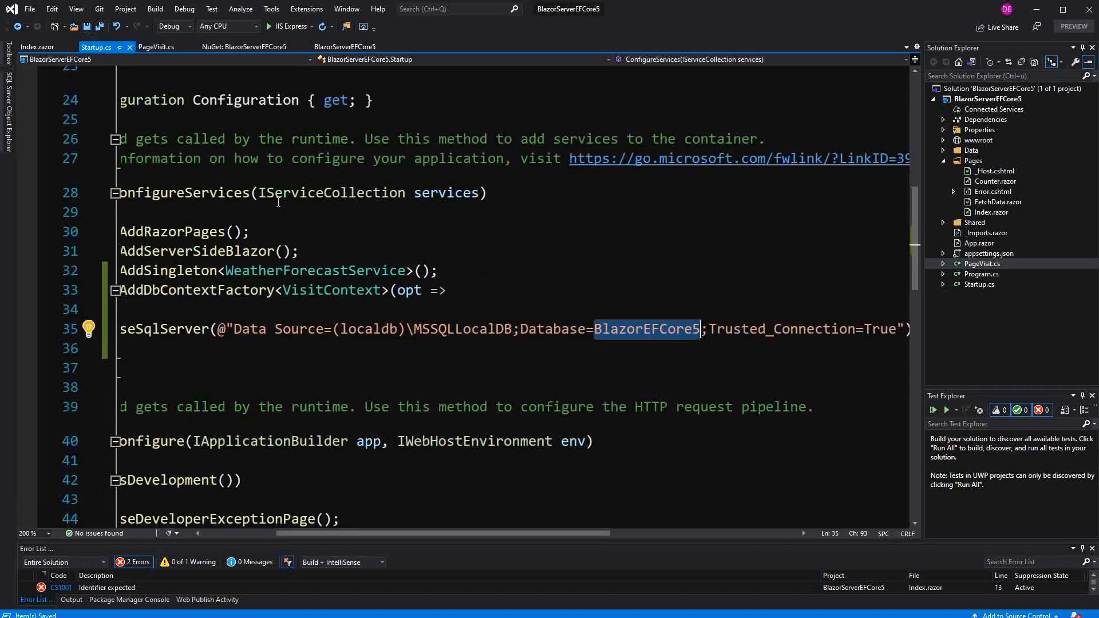
left_click(37, 47)
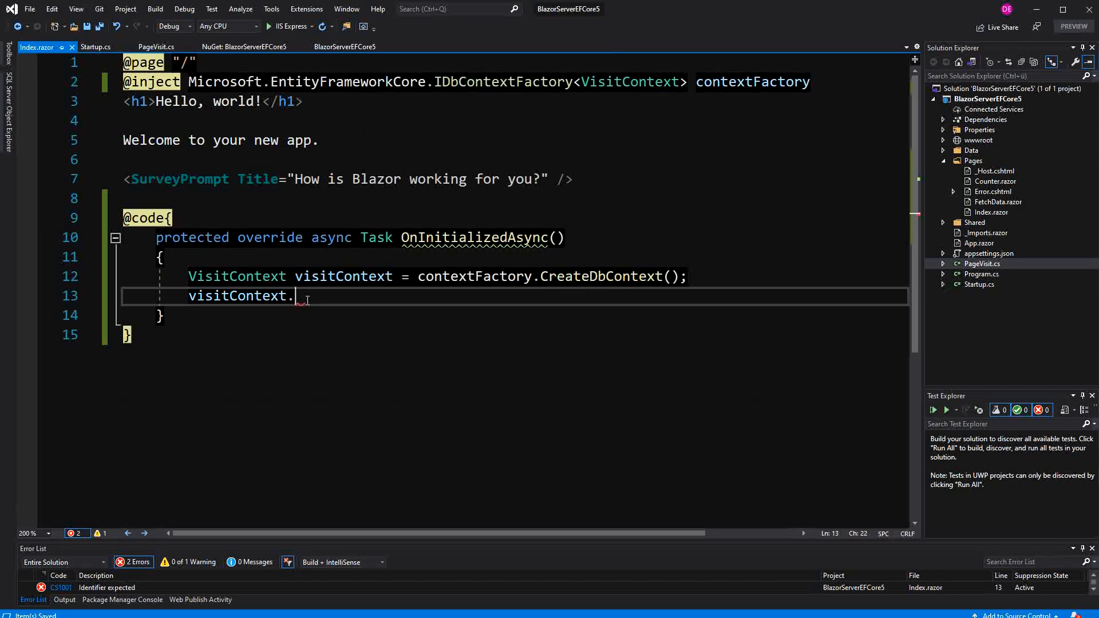
Step: Add visitContext.PageVisits.Add(new PageVisit { VisitOfTime = DateTime.Now })
type("PageVisits.Add(new")
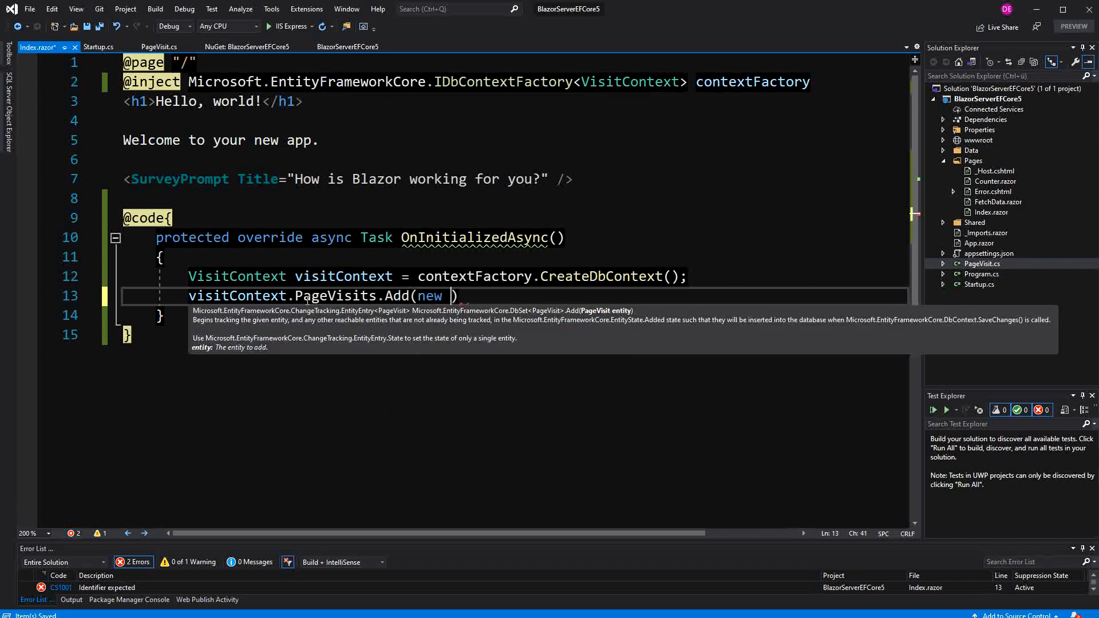
type("PageVisit {")
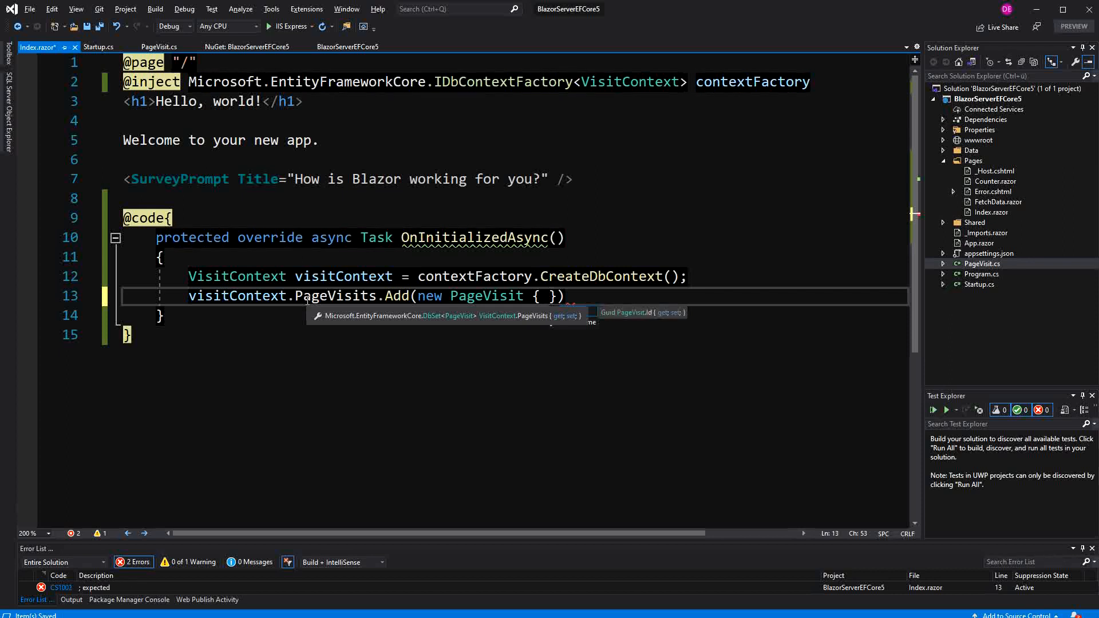
type("VisitOfTime")
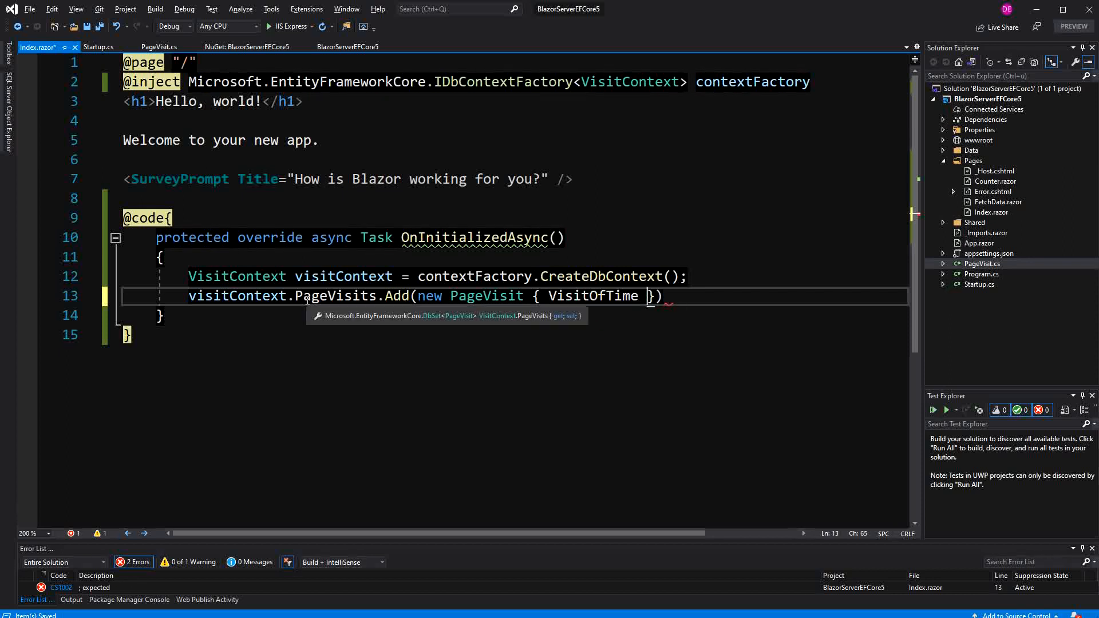
type("= DateTime")
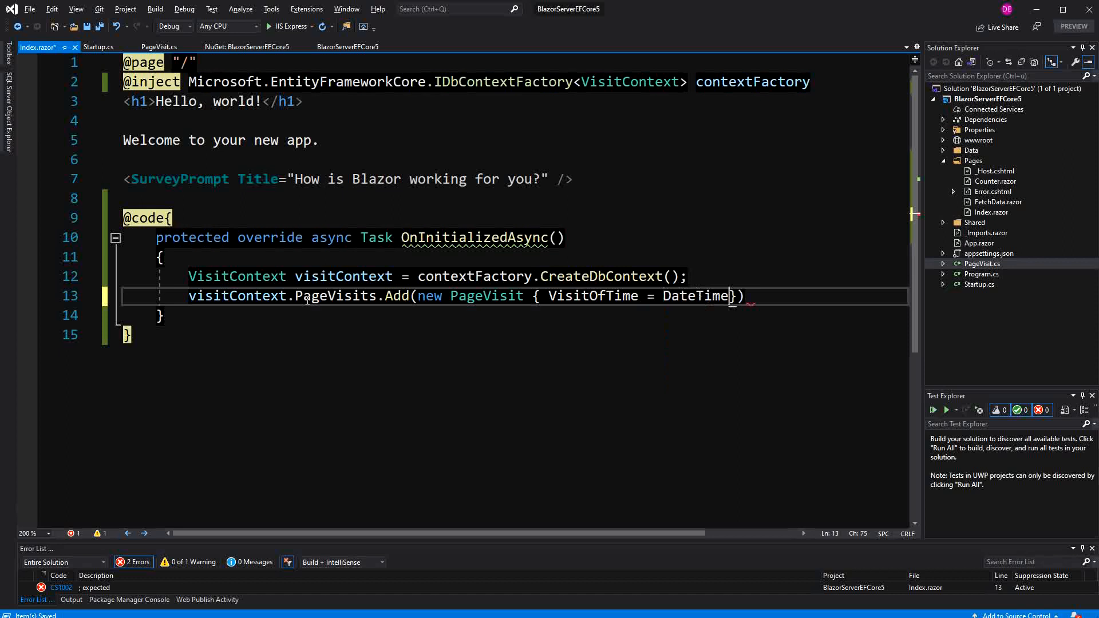
type(".Now")
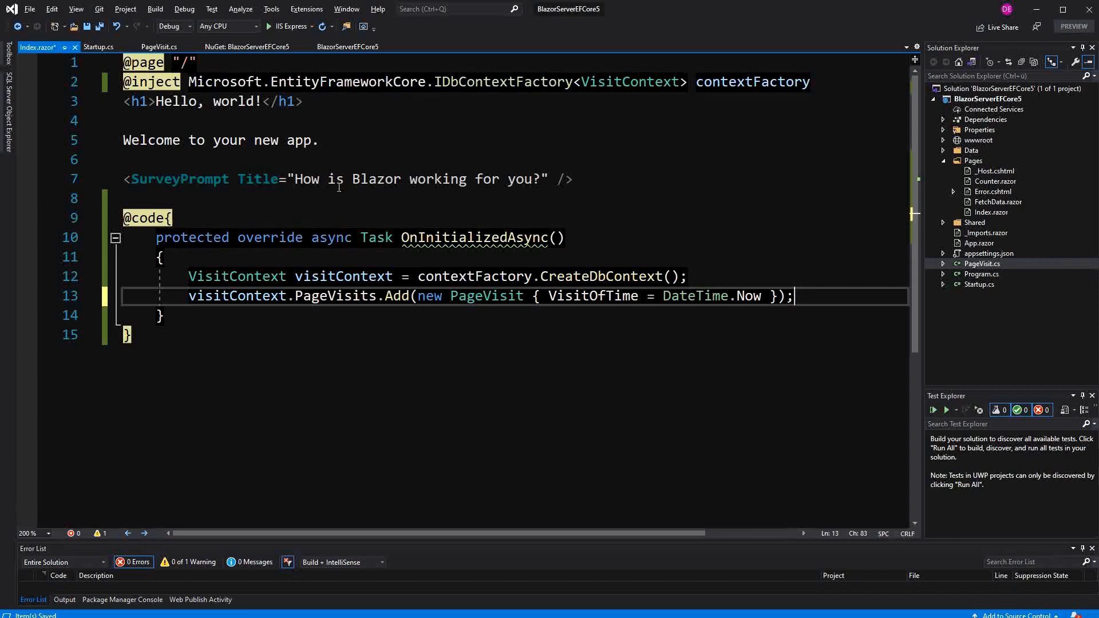
Step: Prefix the VisitContext declaration with using
double_click(237, 276)
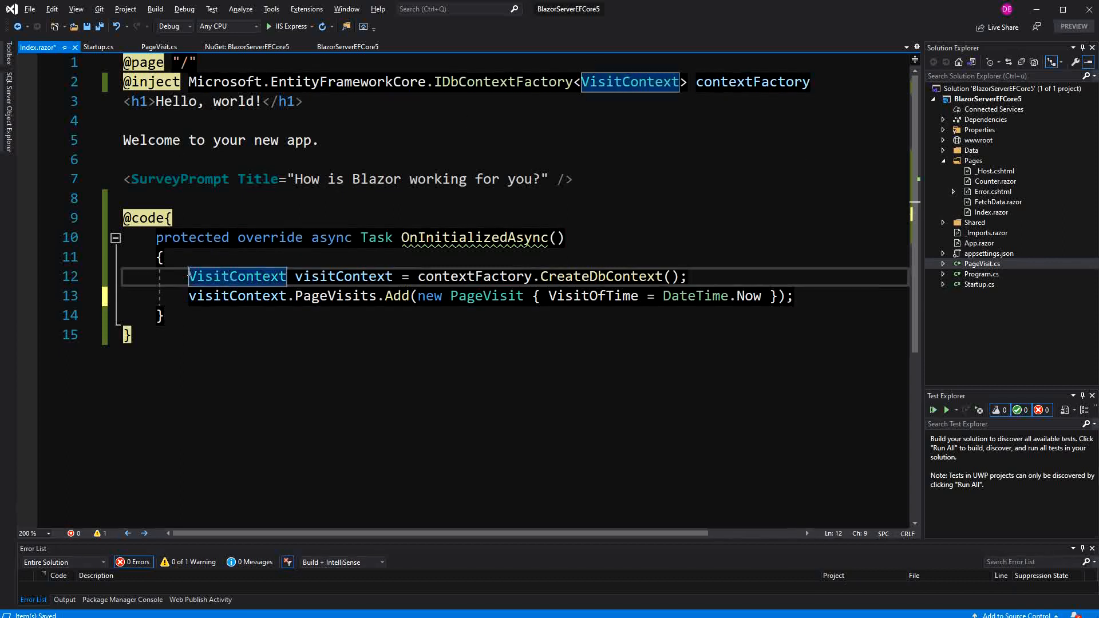
type("using")
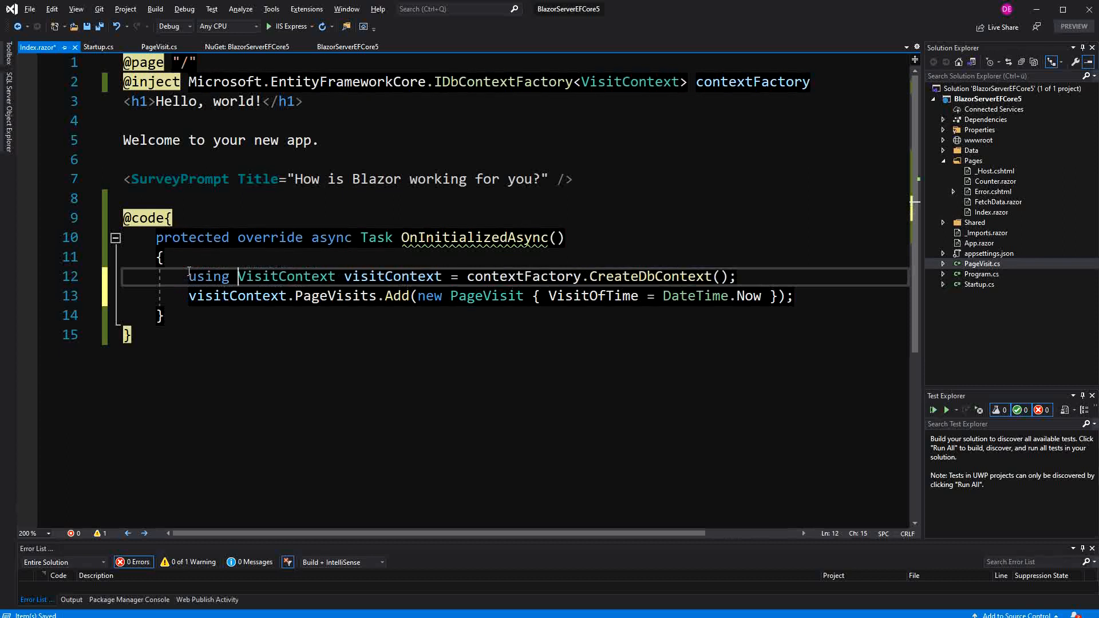
double_click(286, 275)
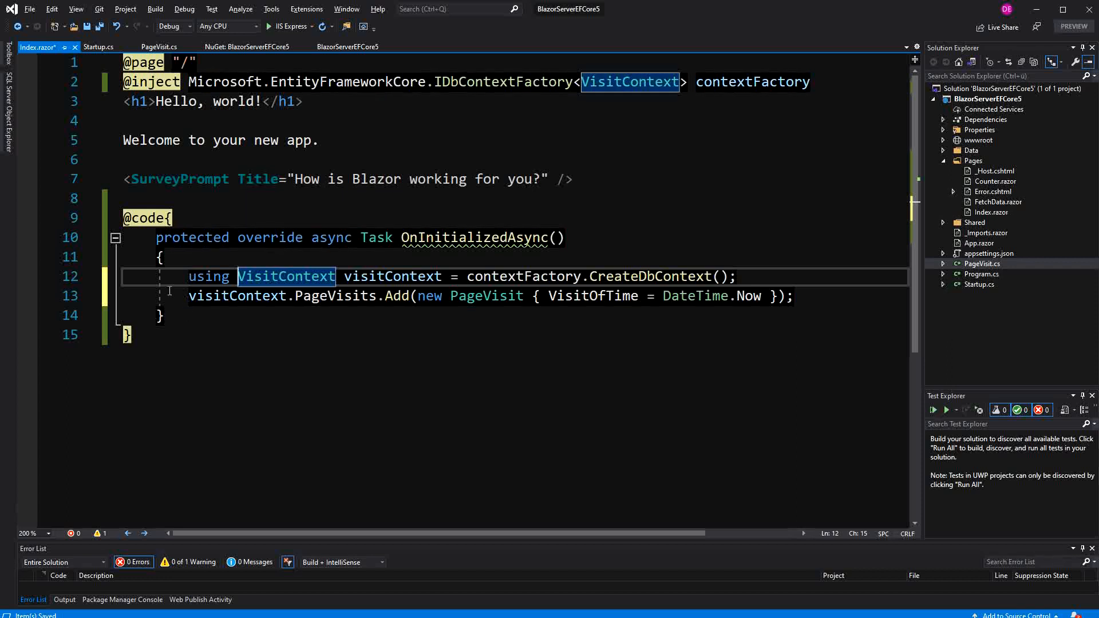
left_click(163, 316)
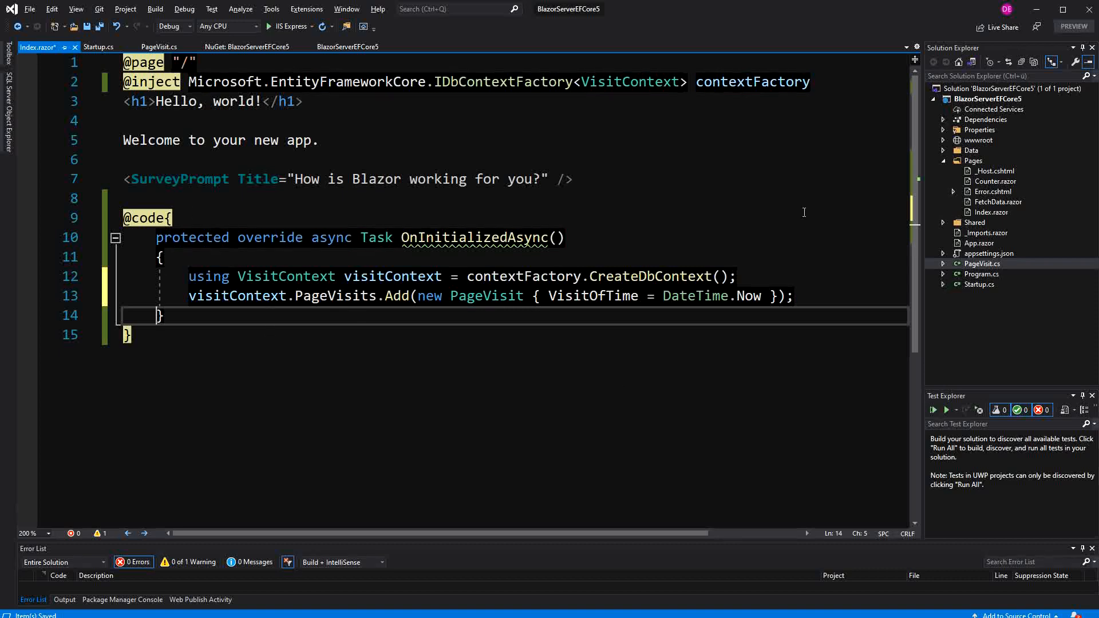
mouse_move(993, 204)
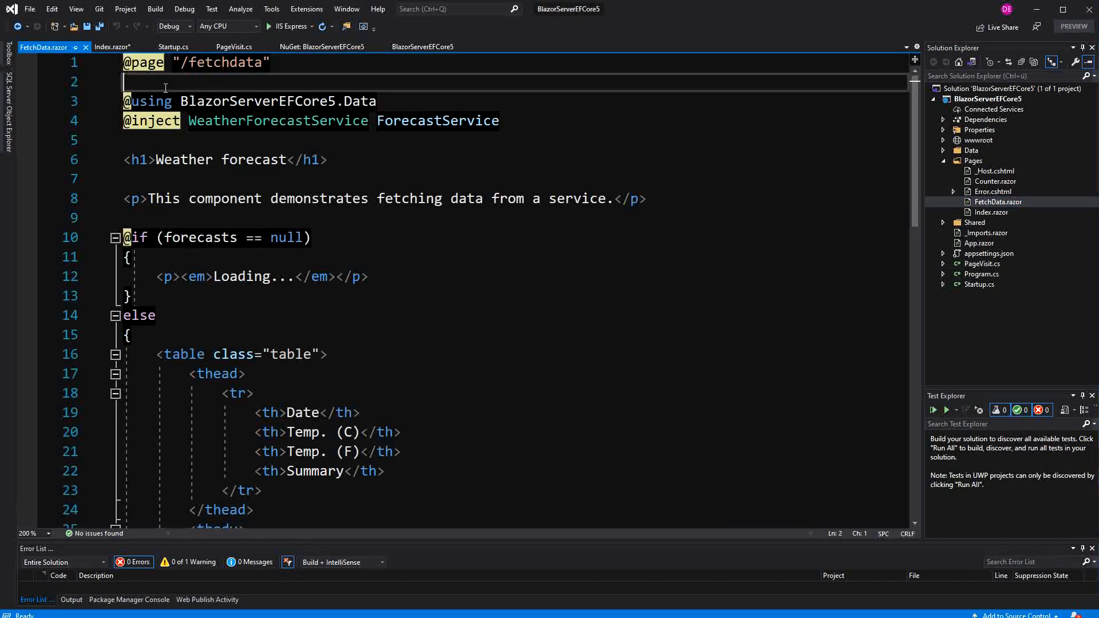
type("@injec")
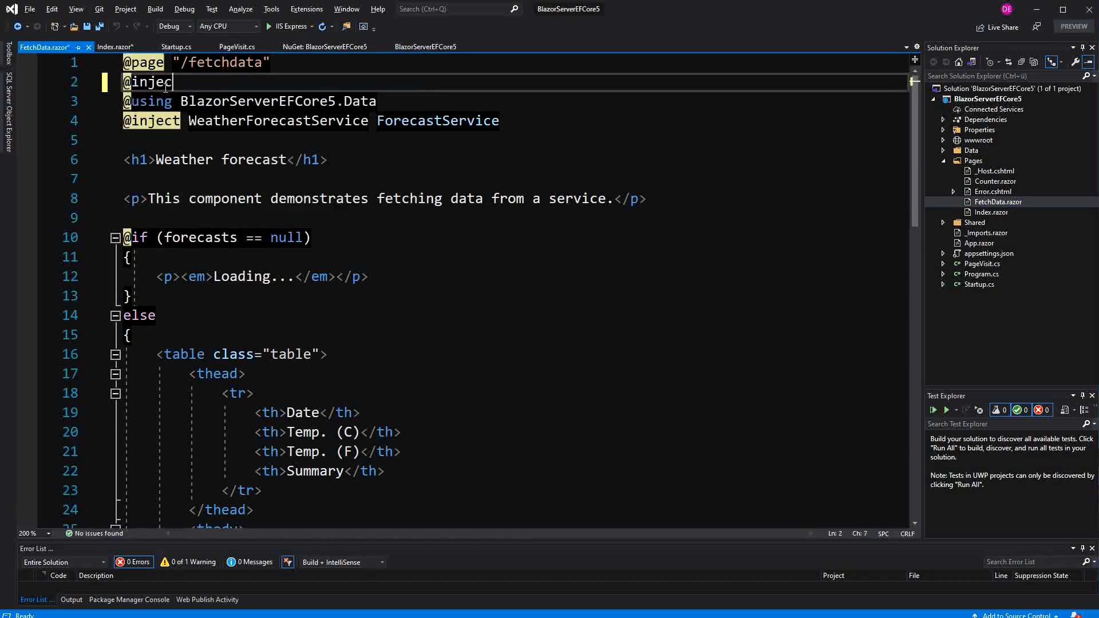
type("IDbC")
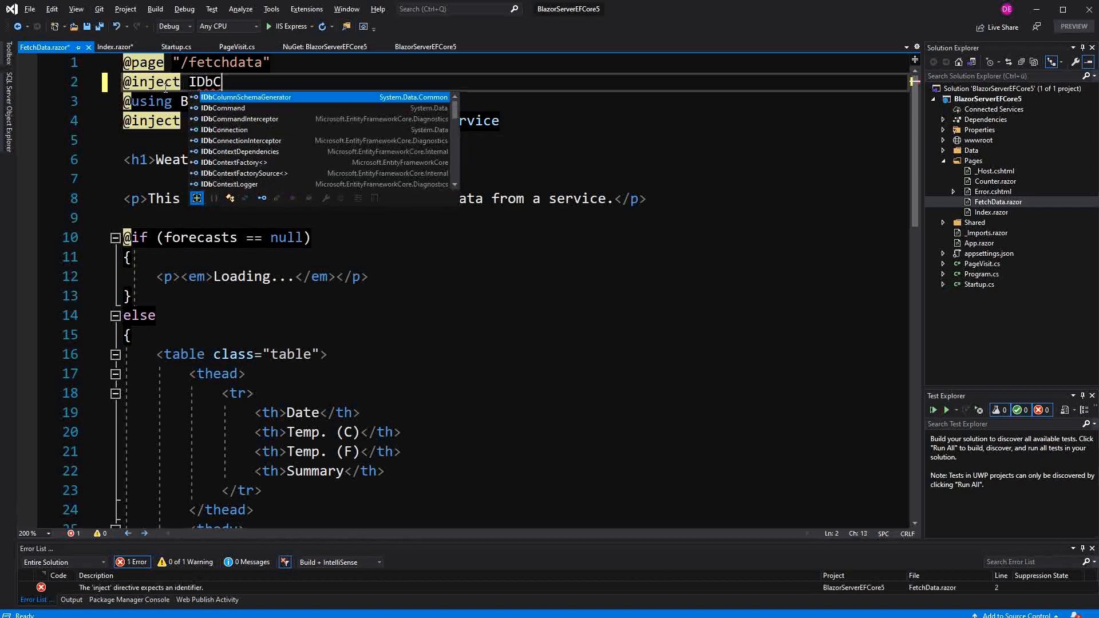
type("ontextFactory<VisitContext> contextFactory")
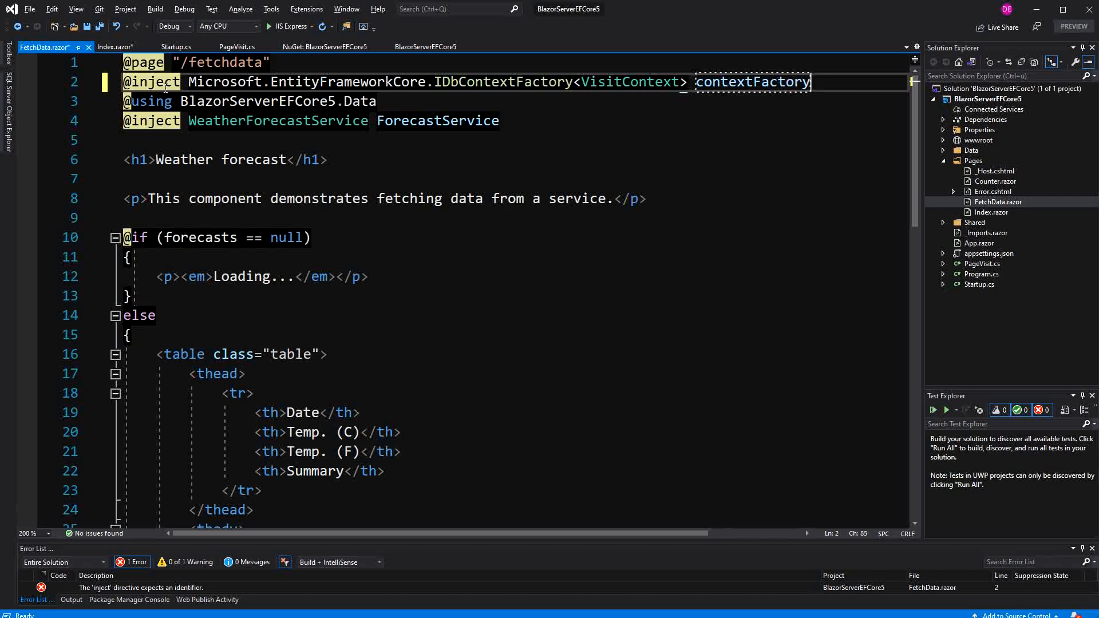
scroll("down", 3)
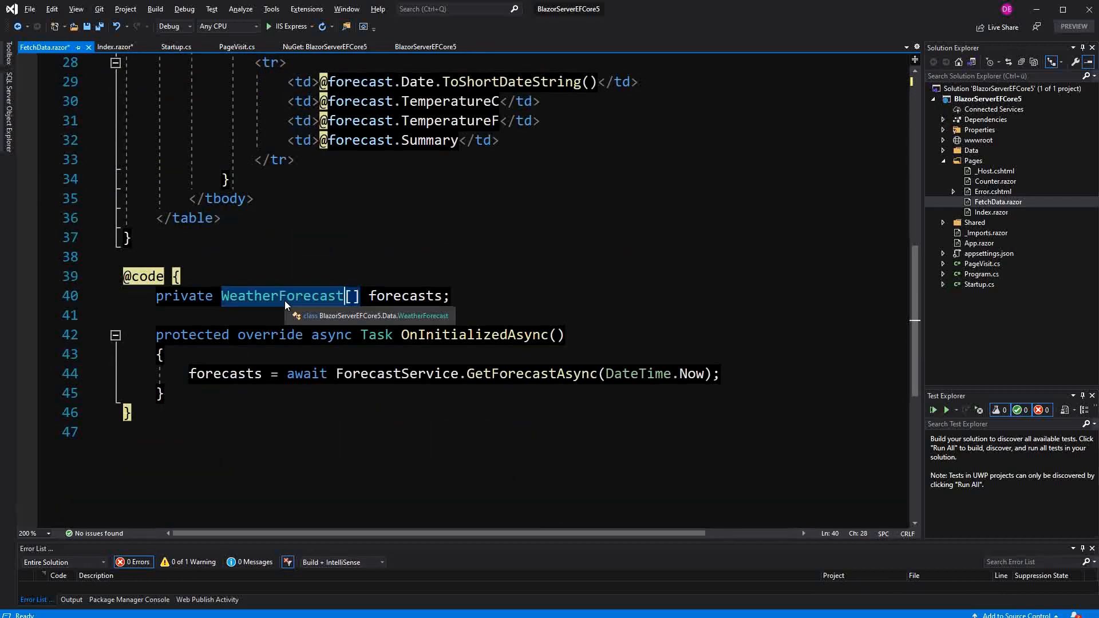
Step: Replace the forecasts field with PageVisit[] pageVisits and remove the forecast-loading line
double_click(281, 295)
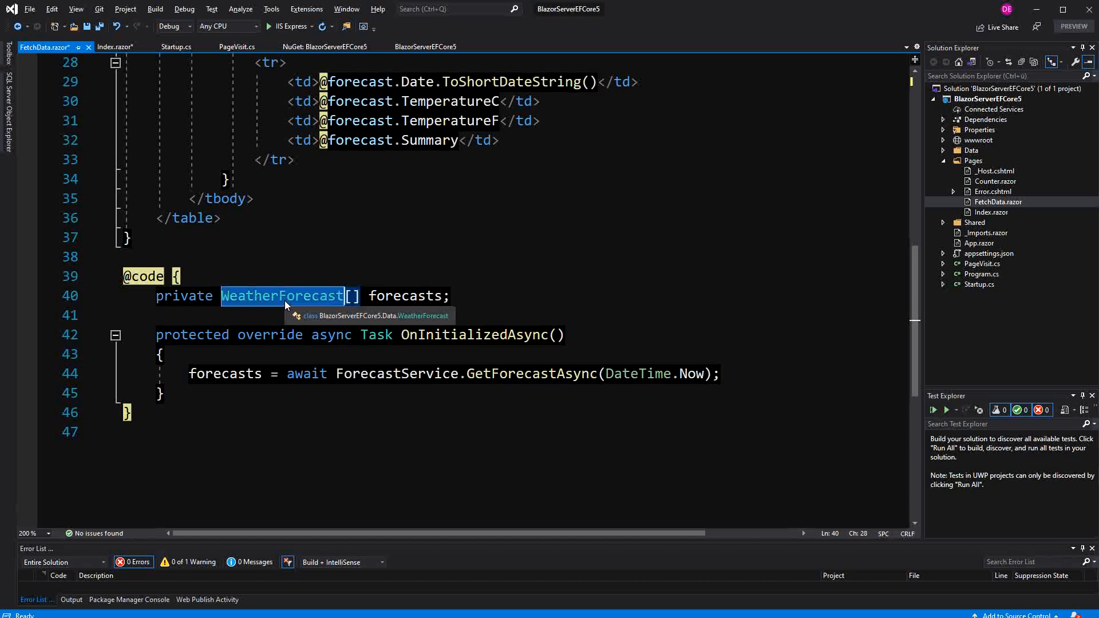
type("PageVisit")
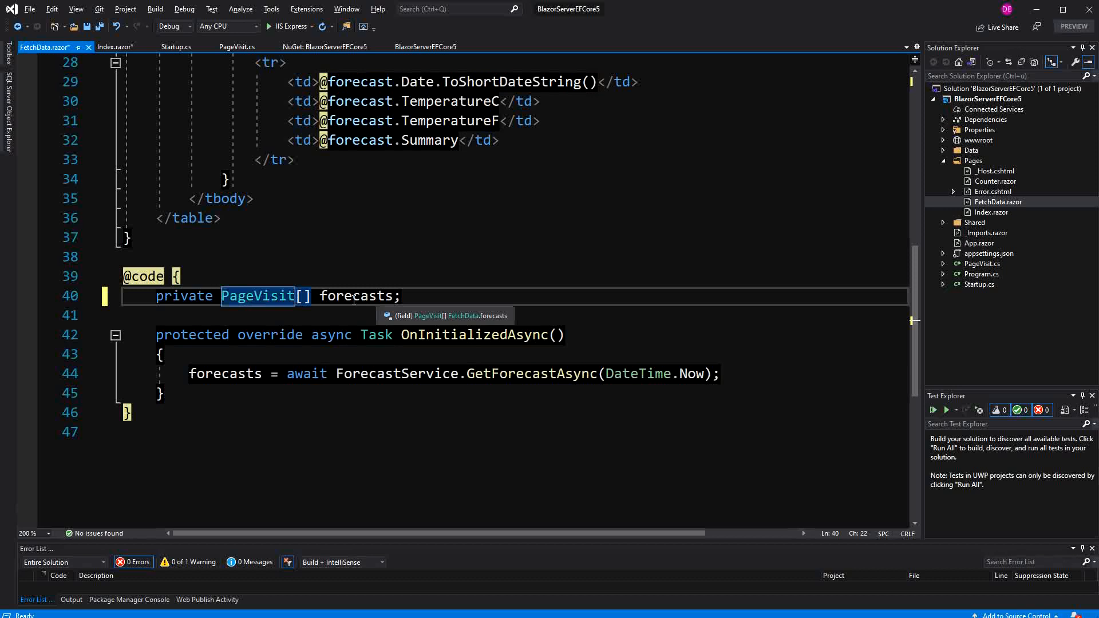
type("page")
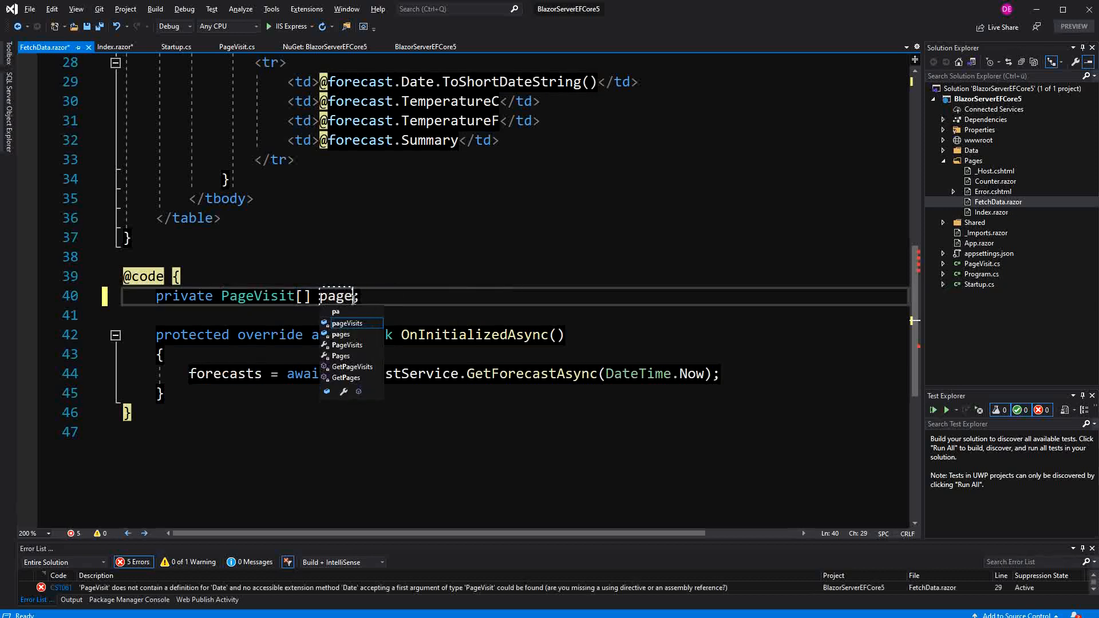
type("Visits")
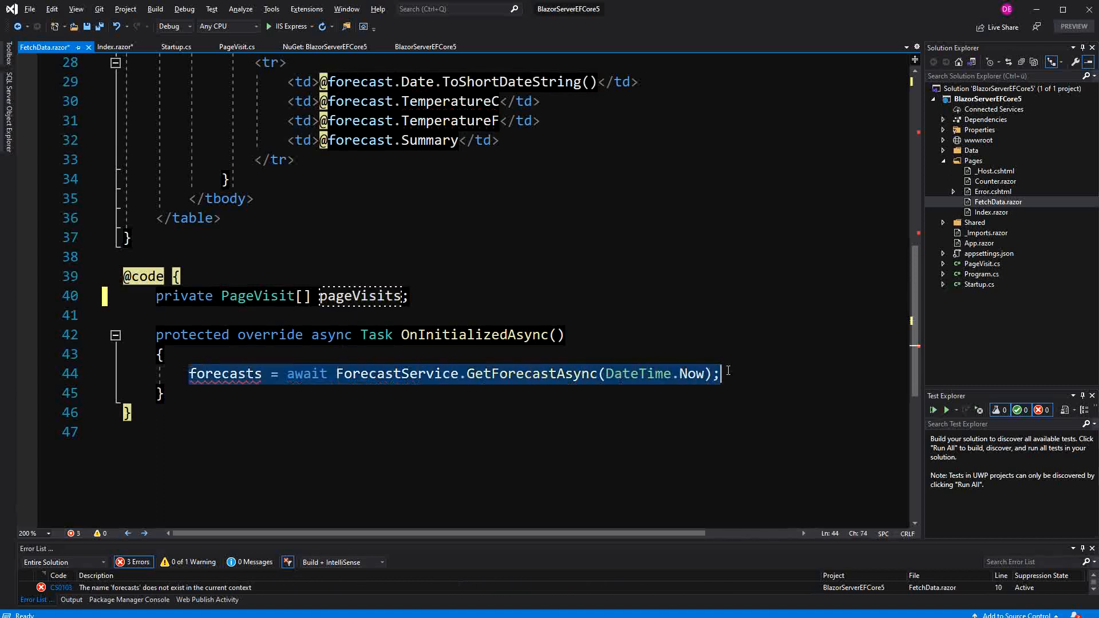
key("Delete")
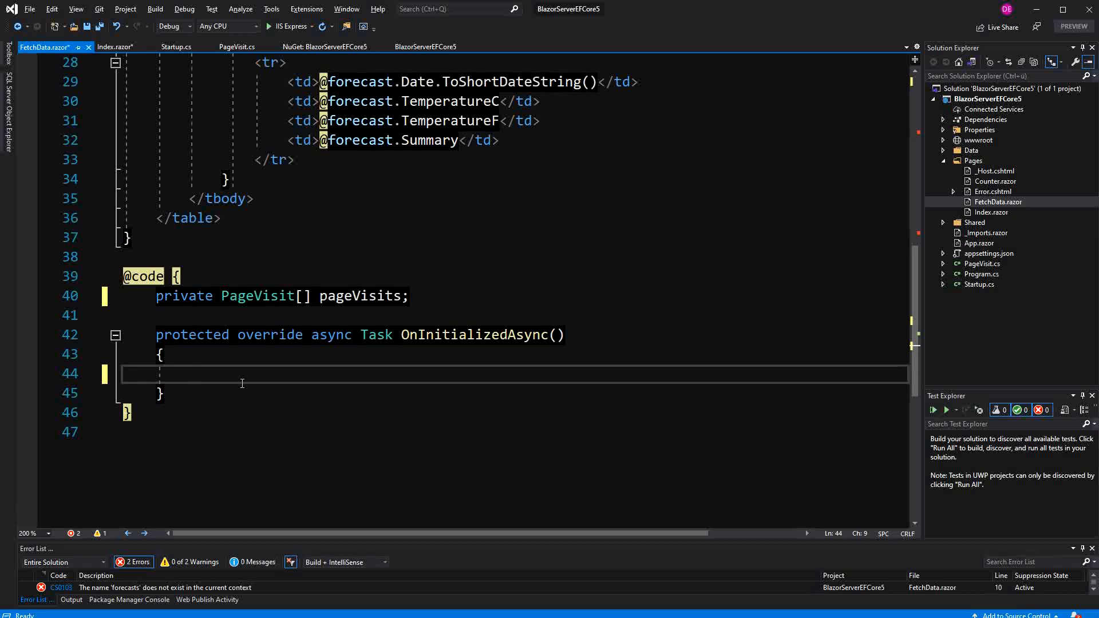
type("pageVisits =")
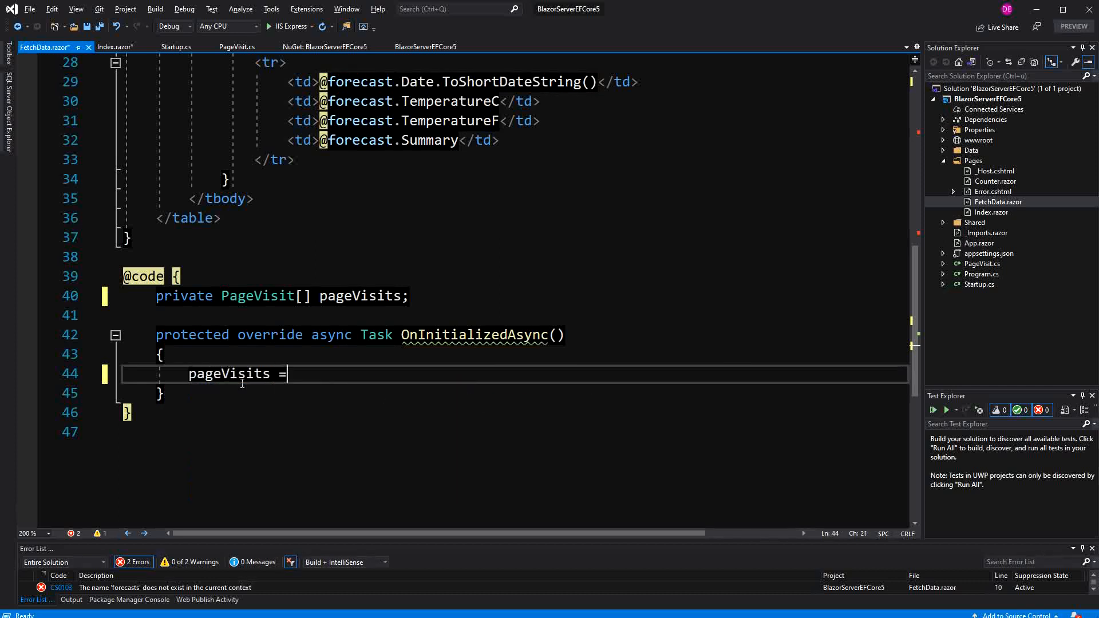
type("contextFactory.CreateDbContext(")
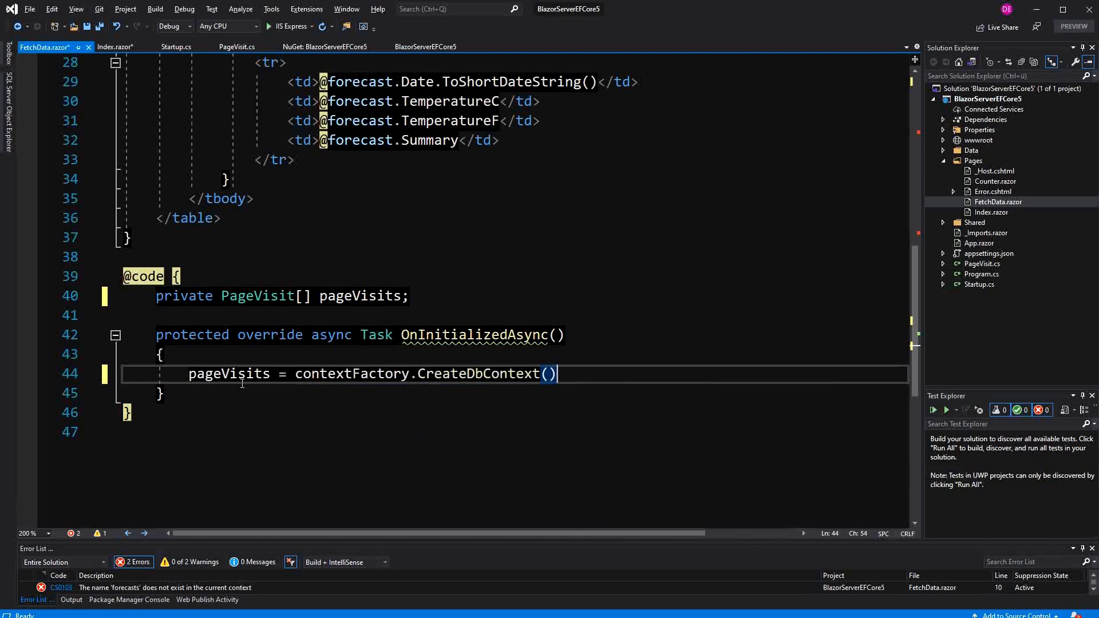
Step: Create a using-scoped visitContext and set pageVisits = visitContext.PageVisits.ToArray()
double_click(228, 374)
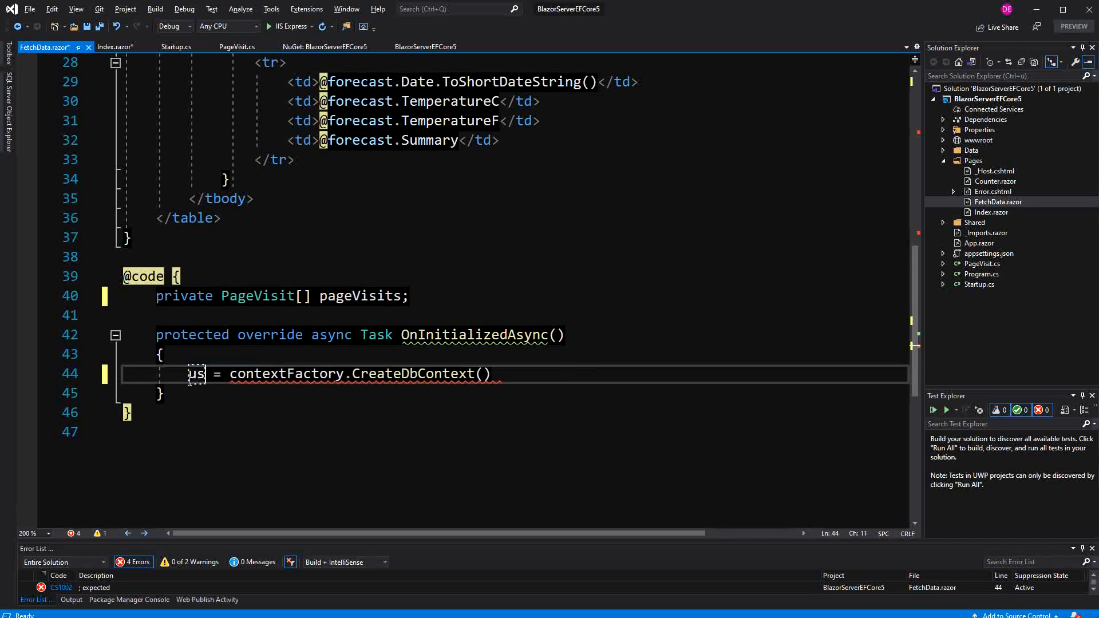
type("ing")
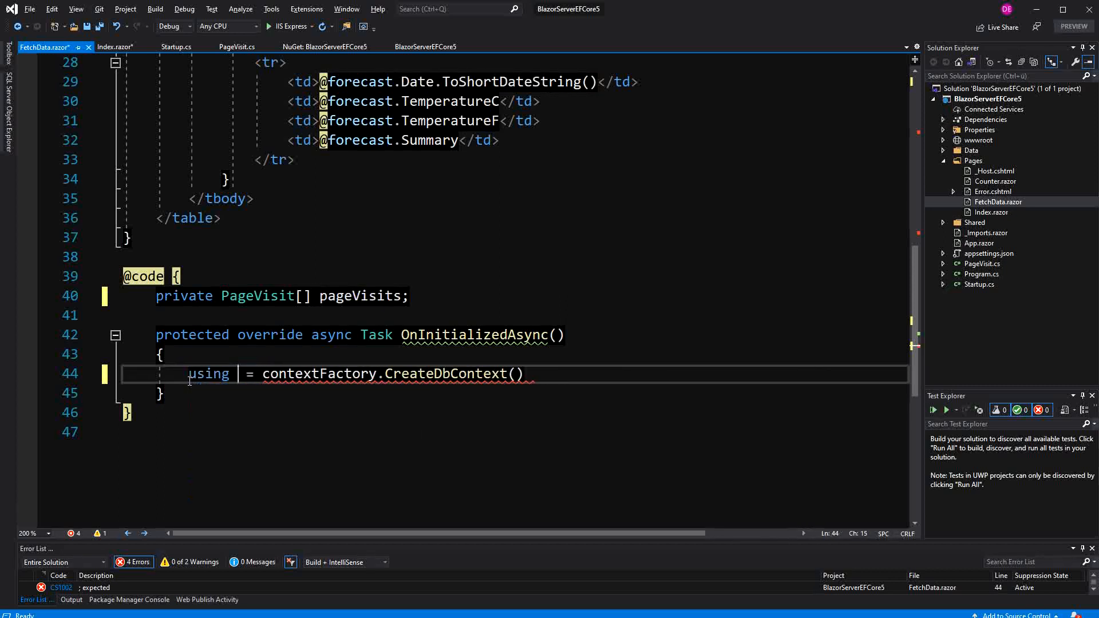
type("VisitContext visitContext")
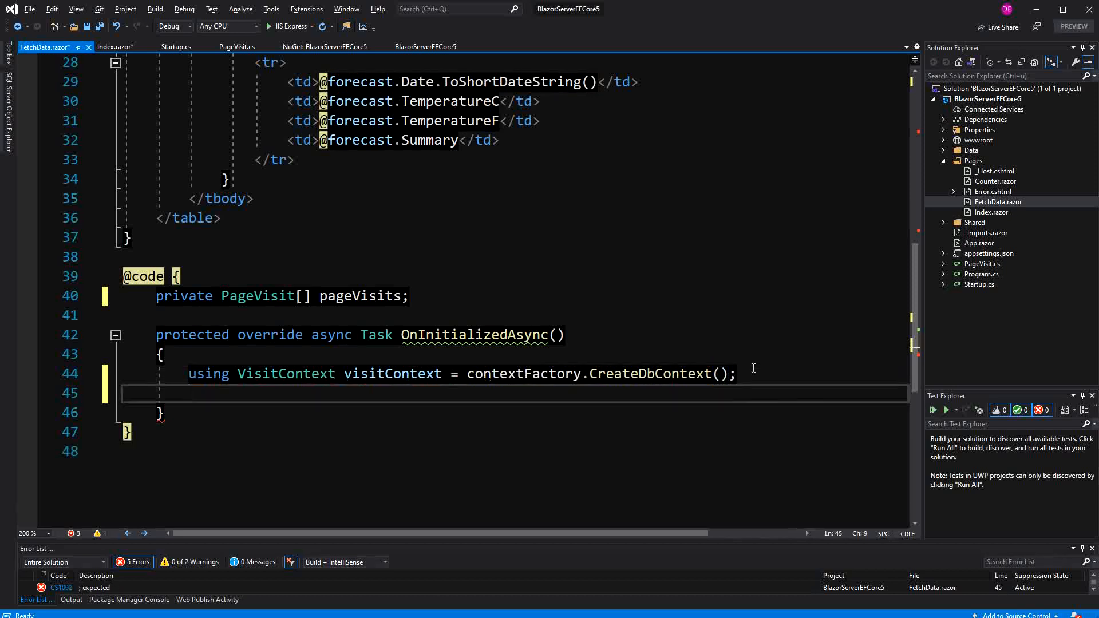
type("vi")
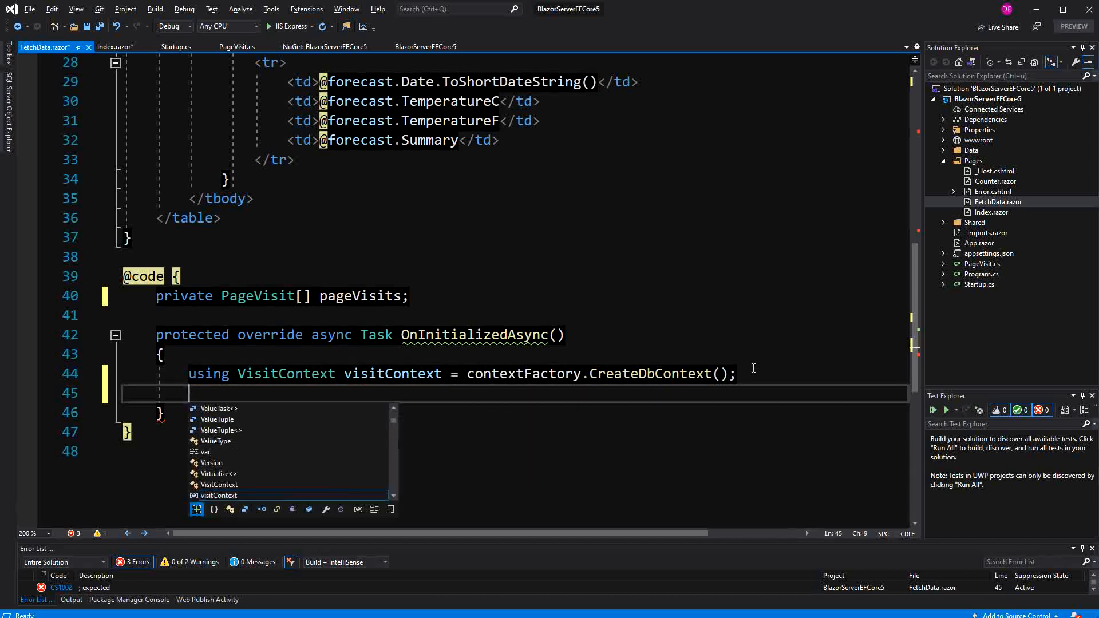
type("pageVisits = v")
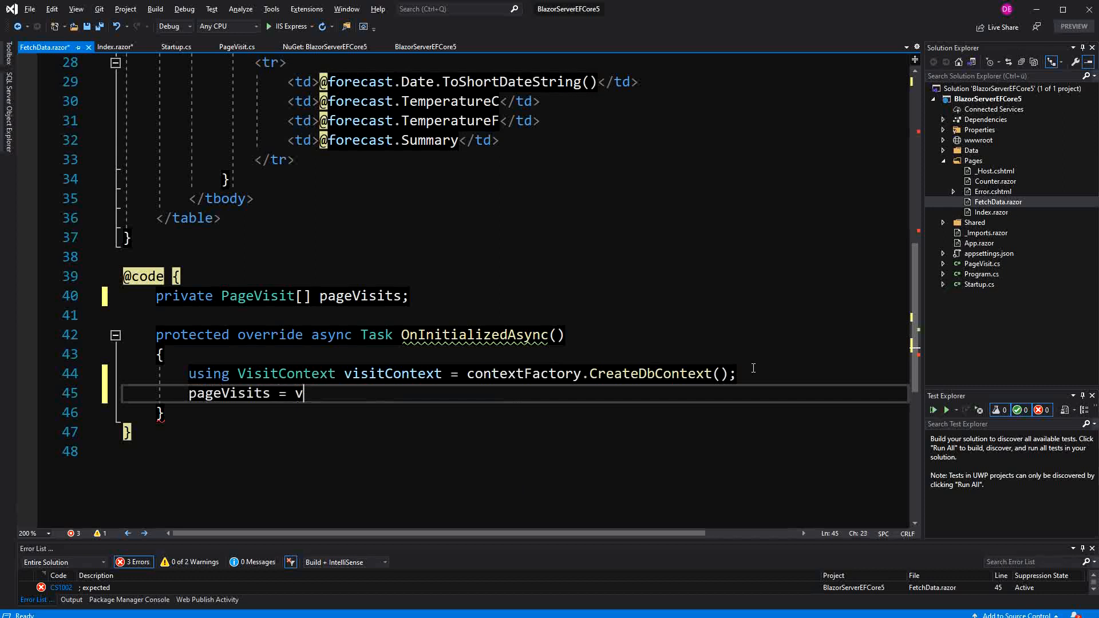
type("isitContext.Pr")
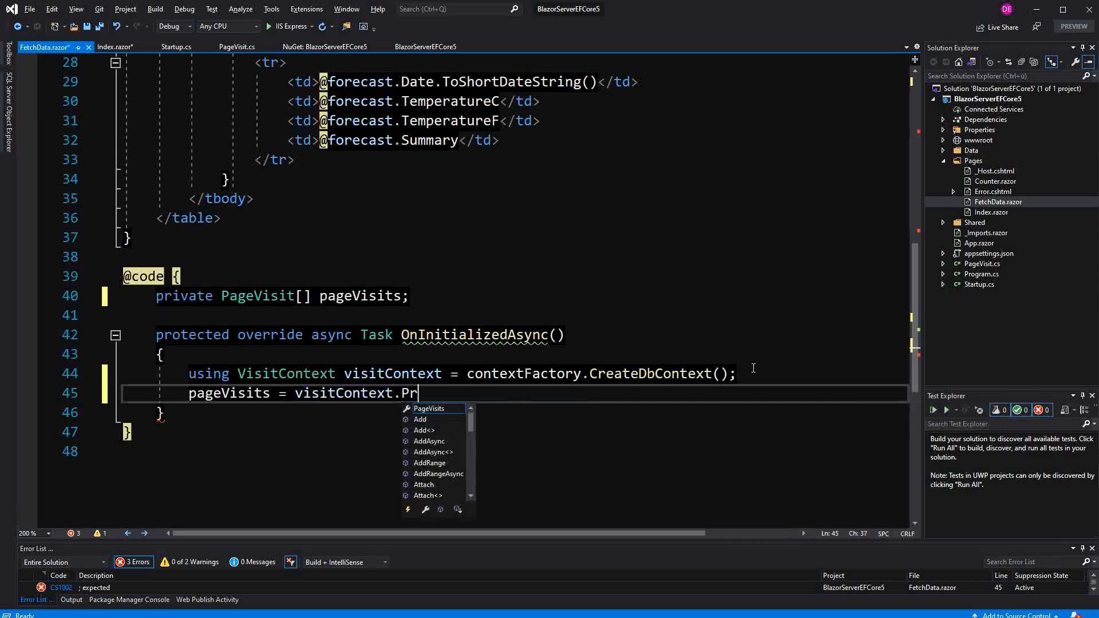
type("PageVisits.")
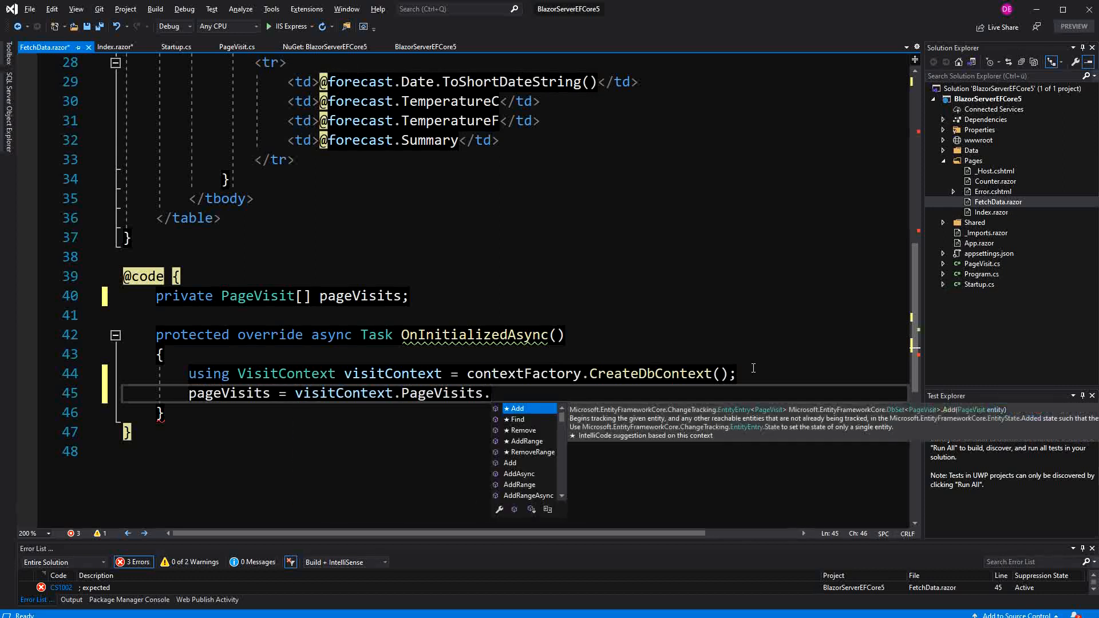
type("ToArray();")
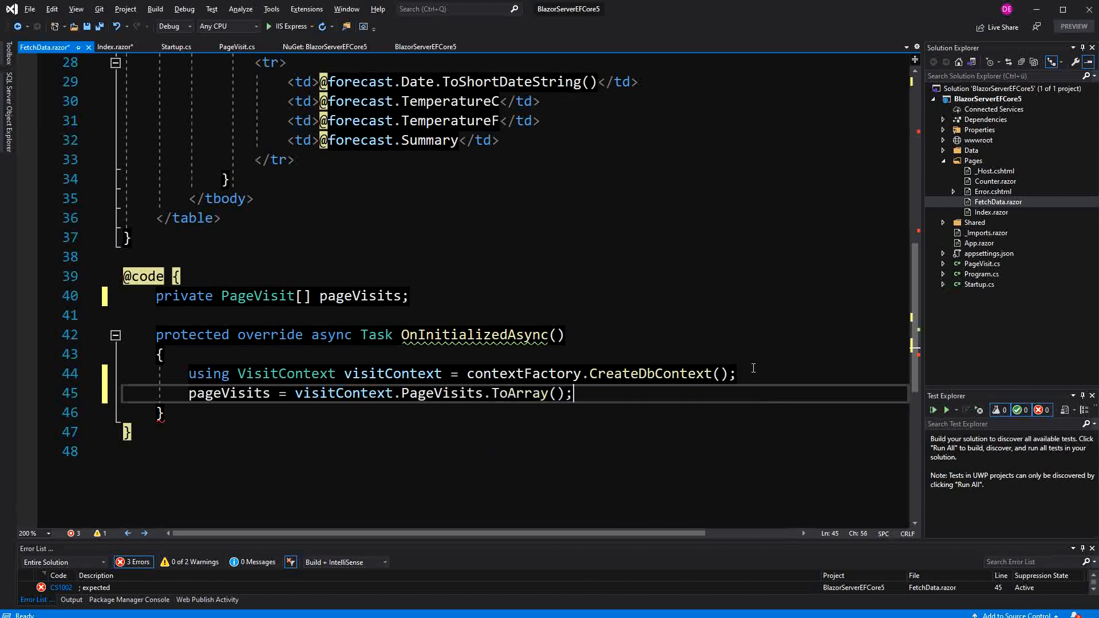
mouse_move(515, 393)
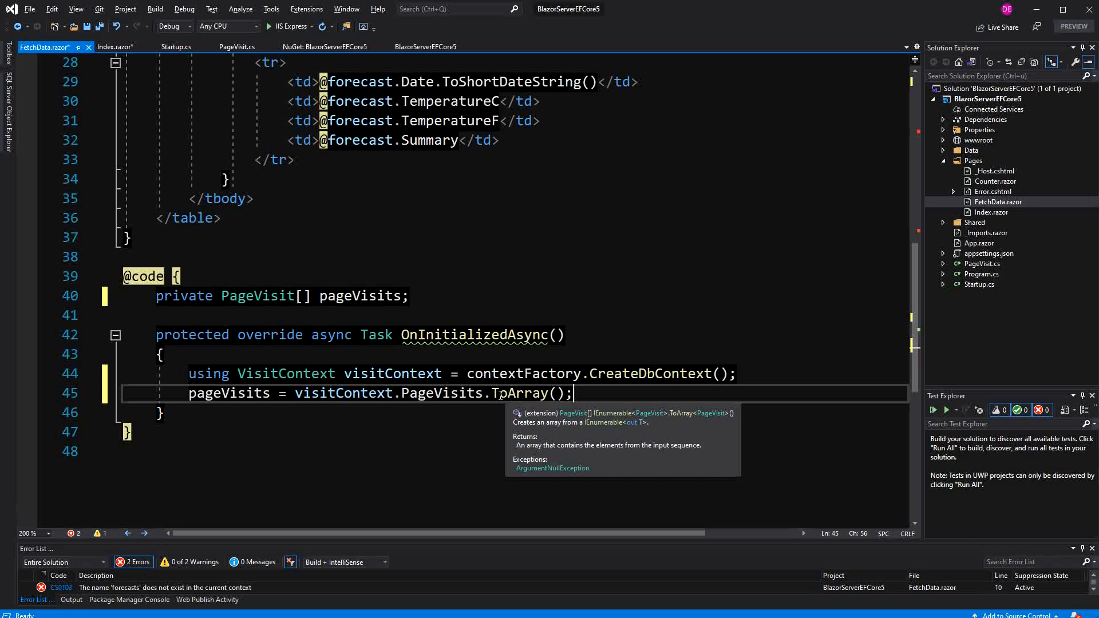
scroll("up", 3)
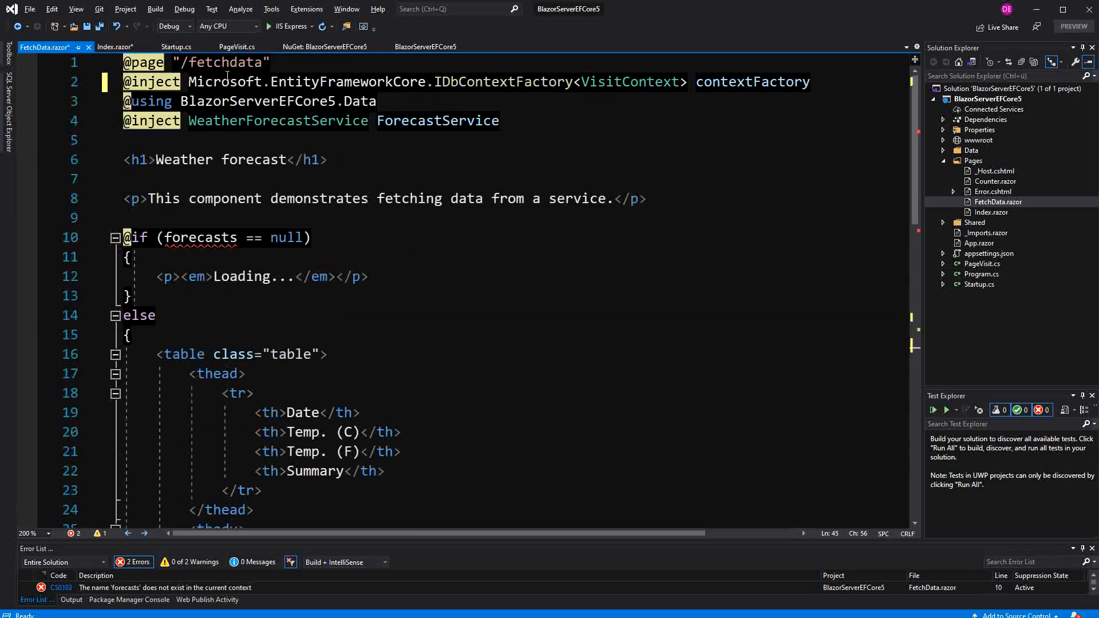
left_click(377, 101)
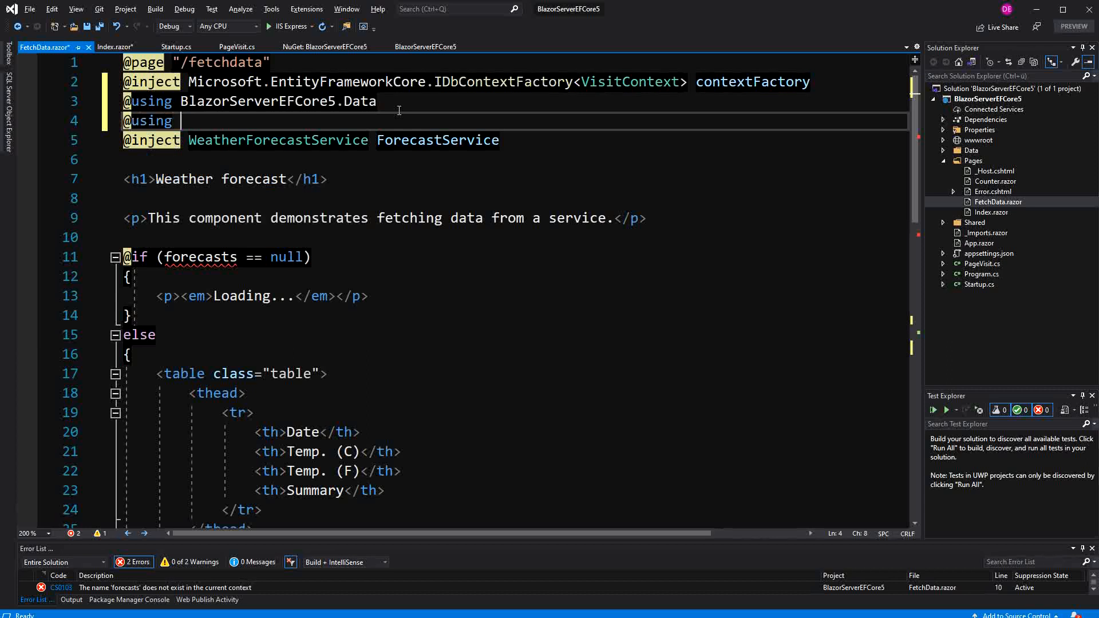
type("Microsoft.")
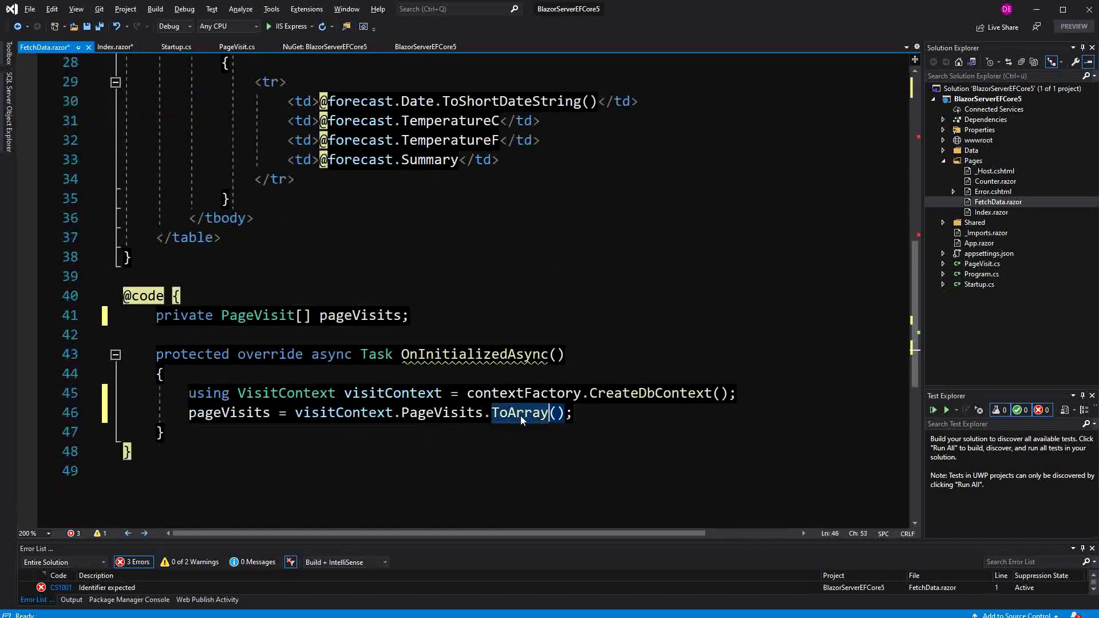
type("Async")
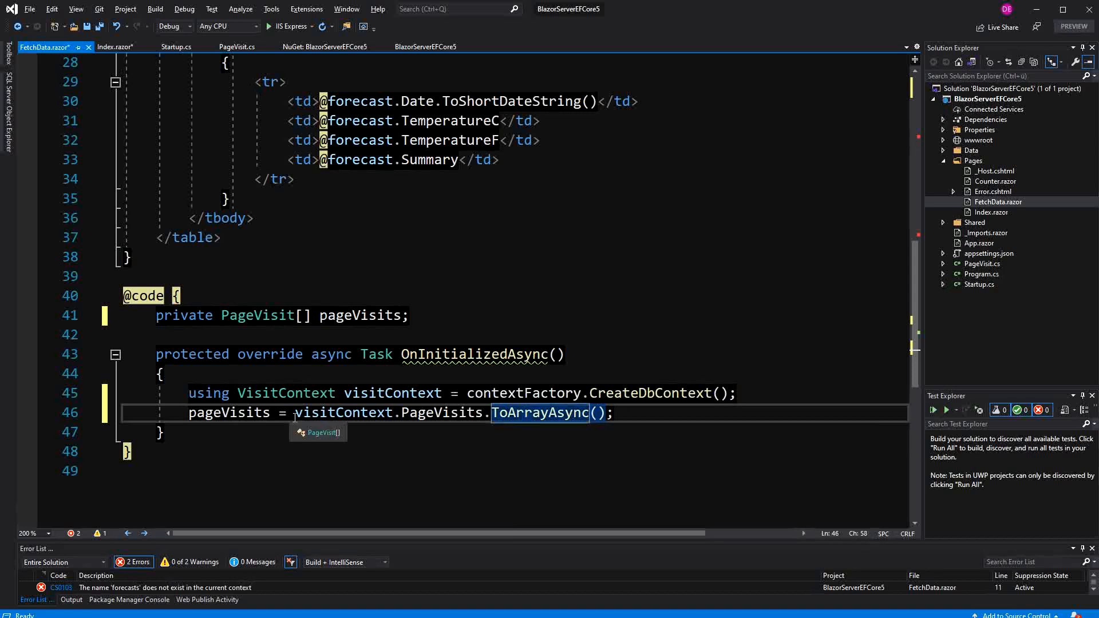
type("await")
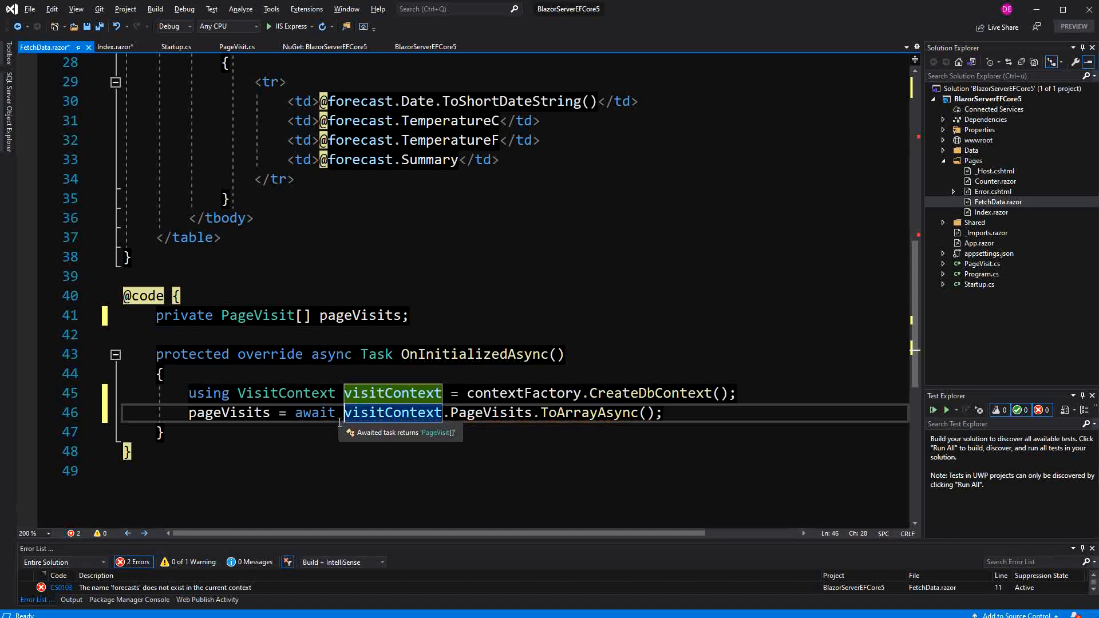
scroll("up", 3)
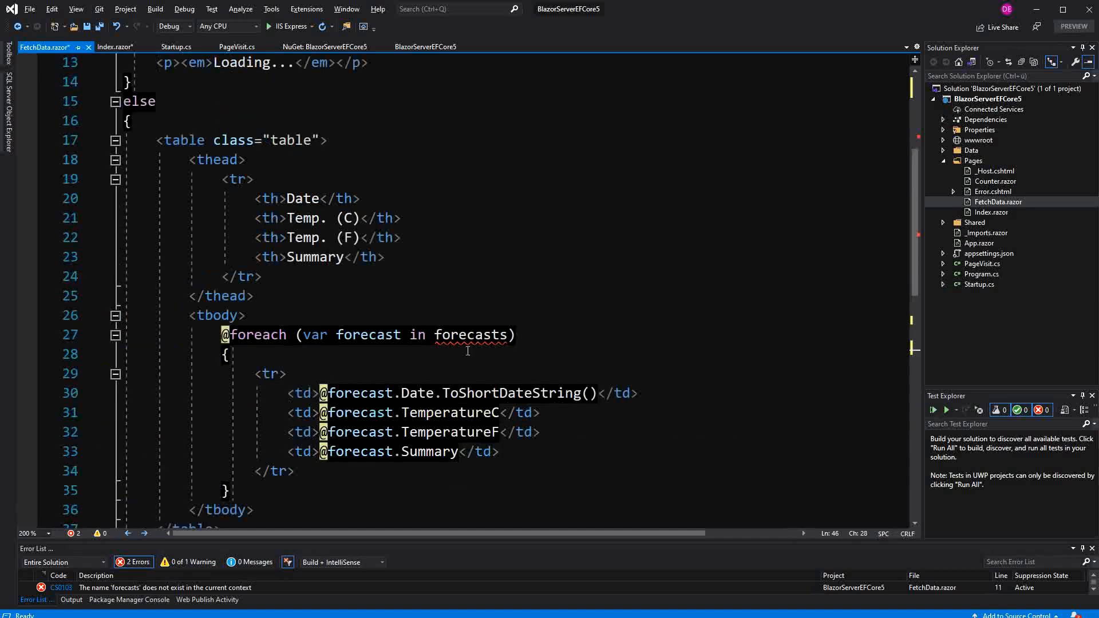
scroll("up", 3)
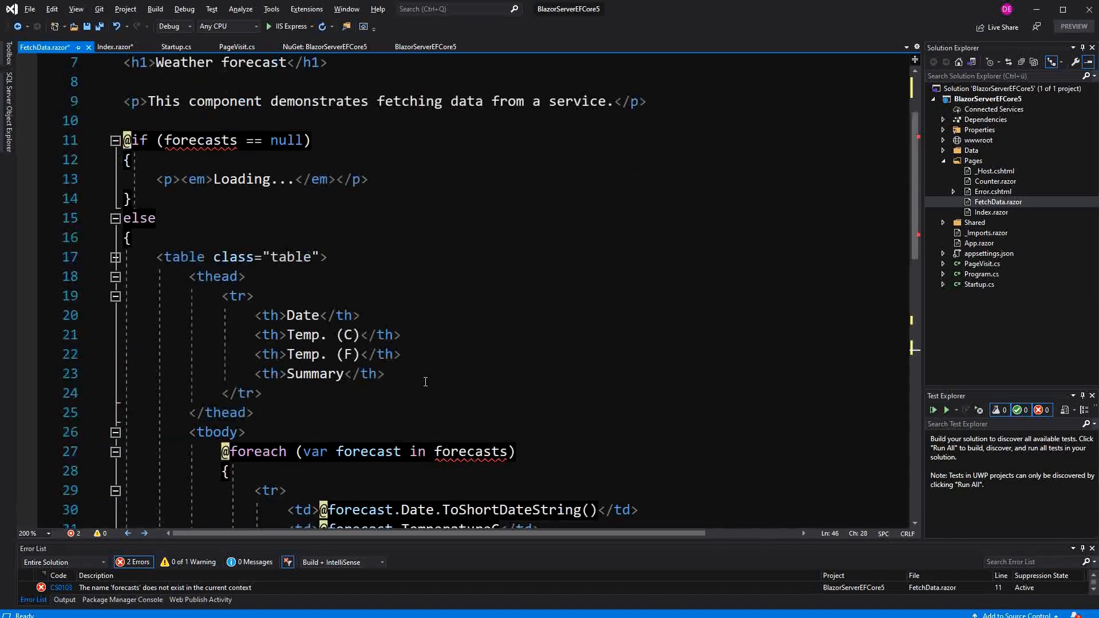
double_click(199, 141)
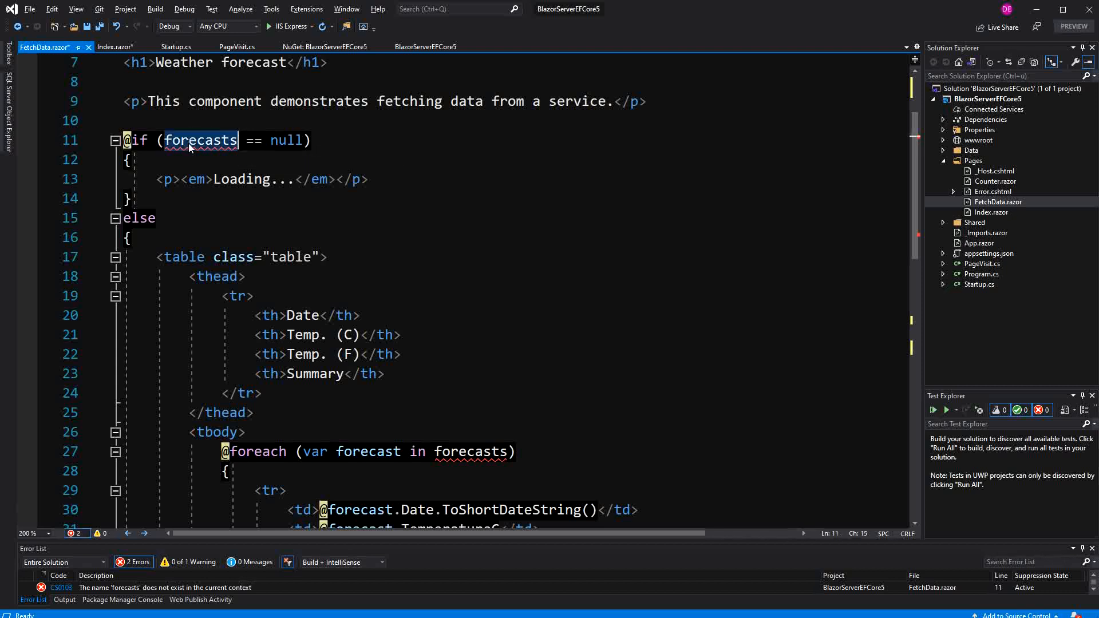
type("pageVisits")
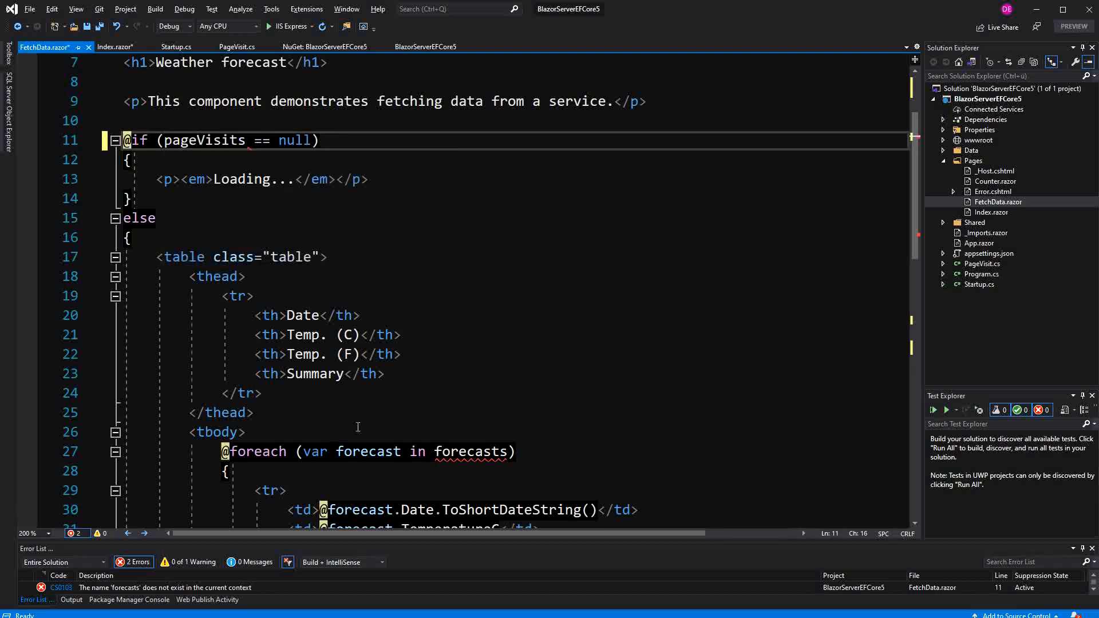
type("pageVisi")
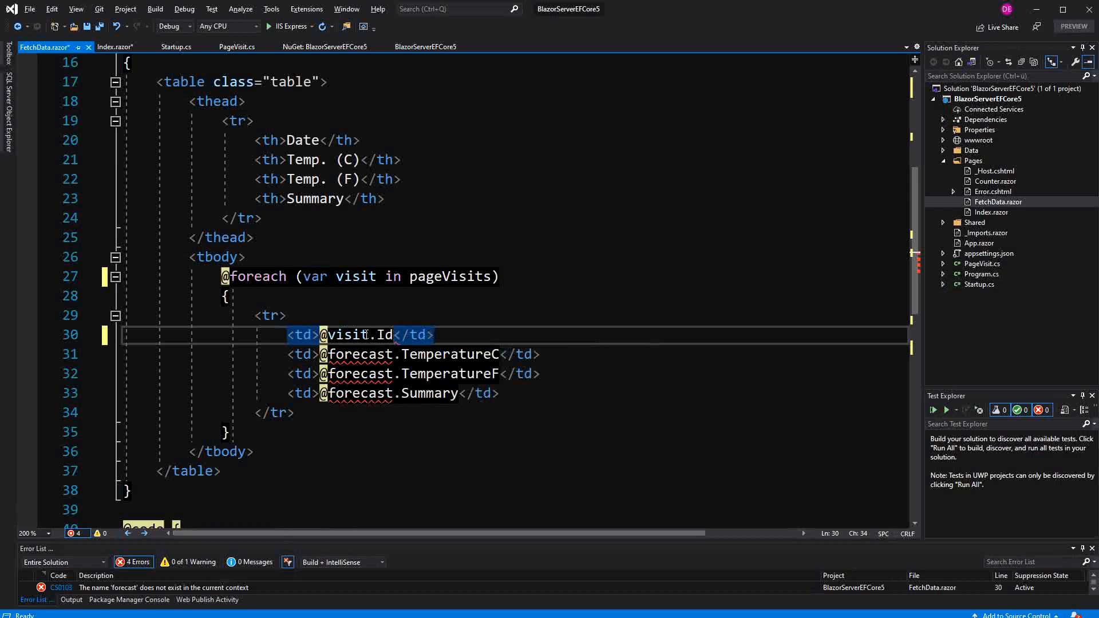
left_click(452, 354)
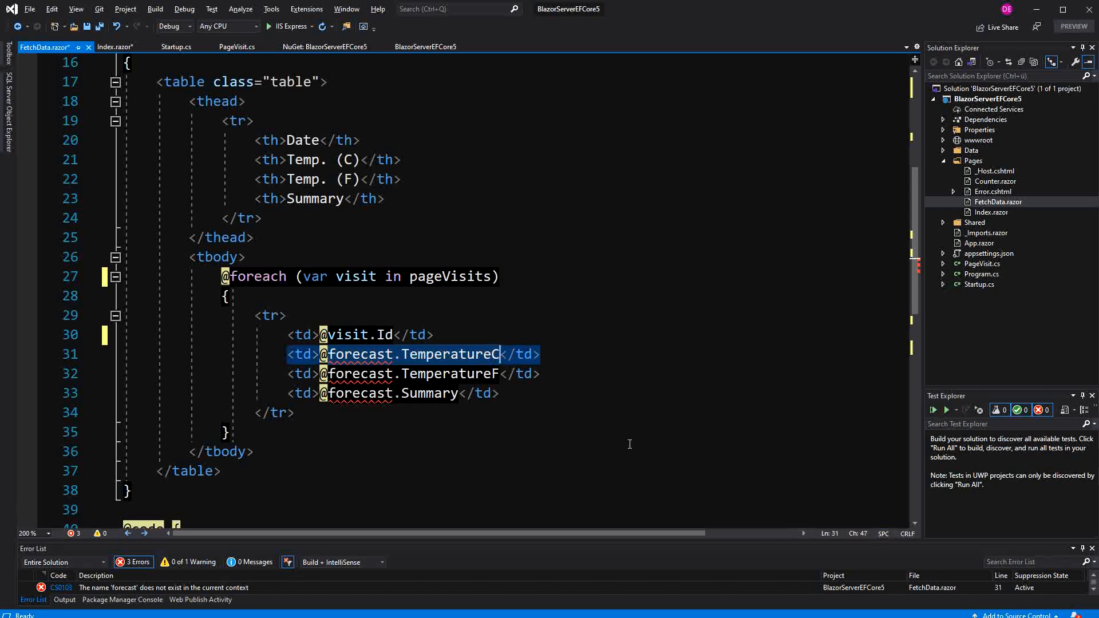
key("Delete")
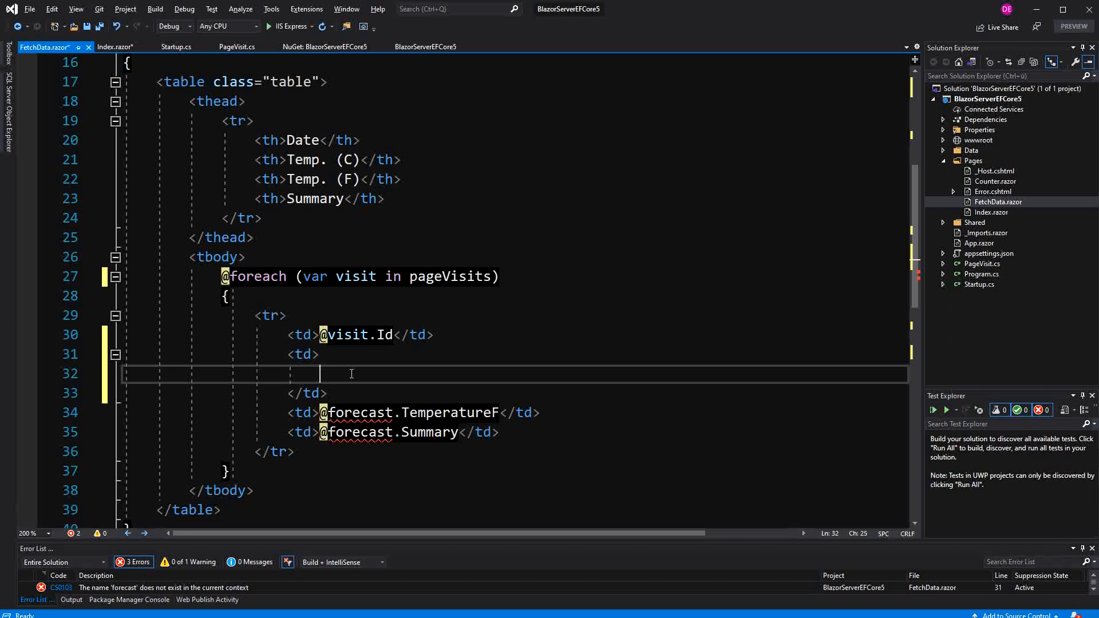
type("<input />")
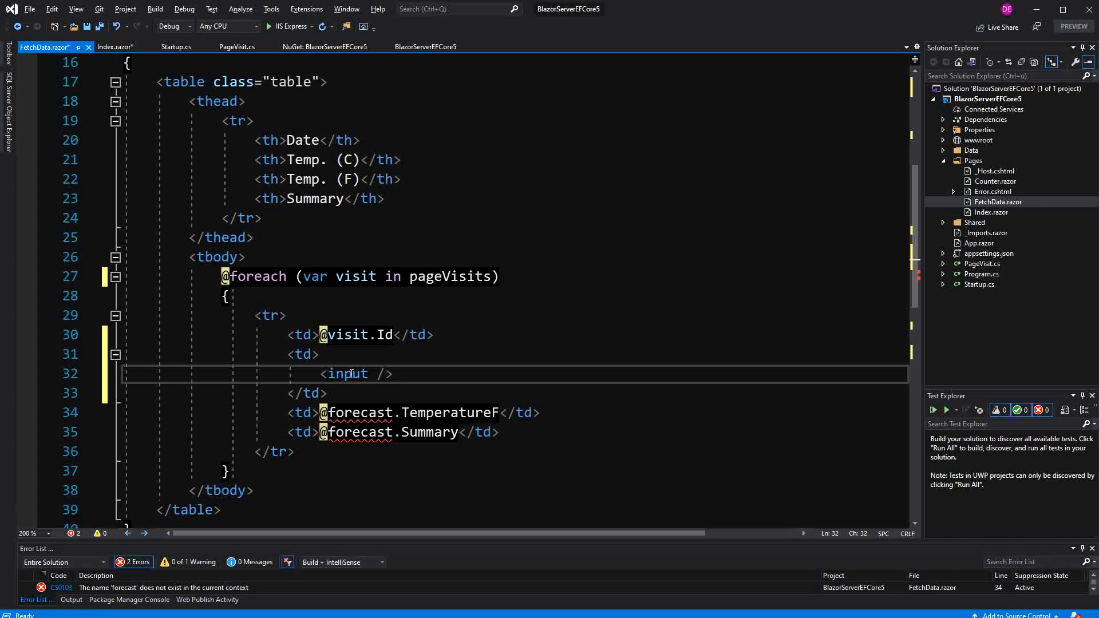
type("type=\"dat")
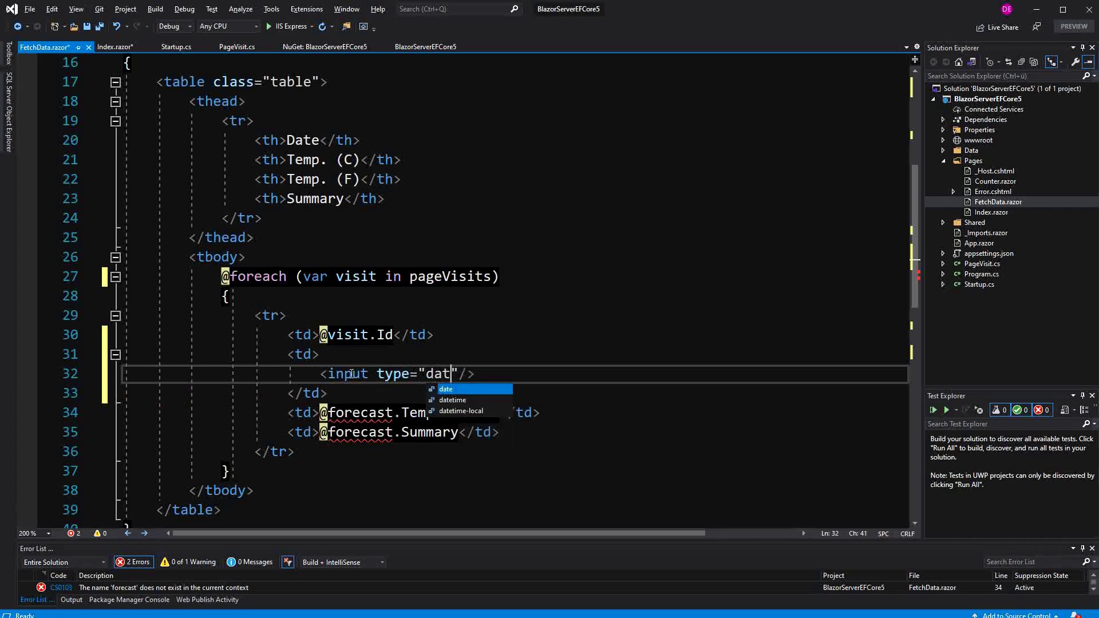
type("e\" @bin")
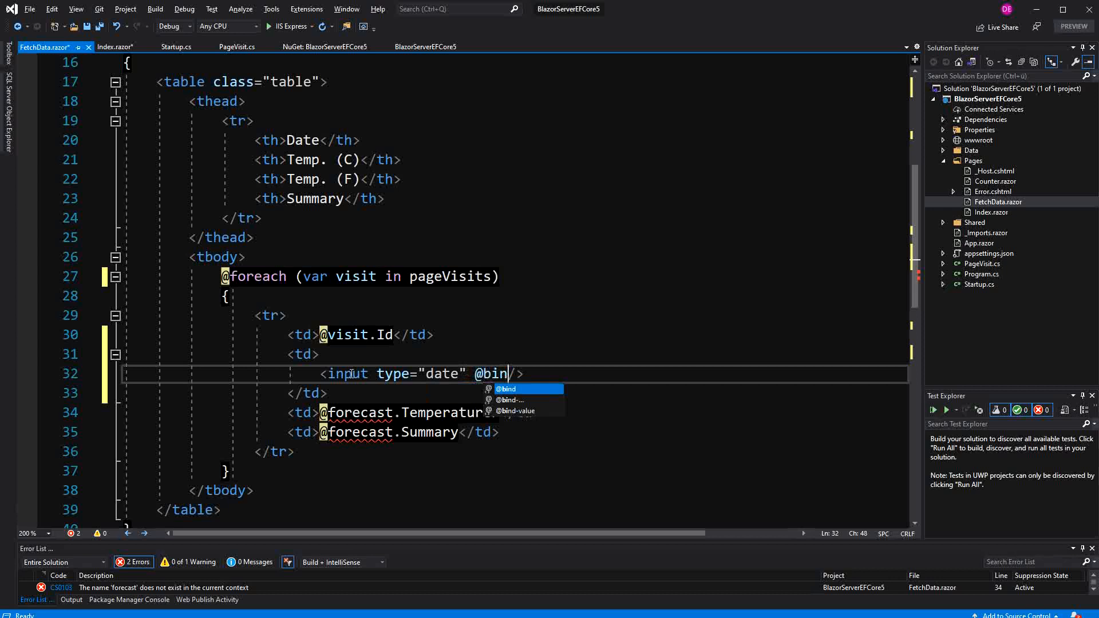
type("d=\"visit.VisitOfTime")
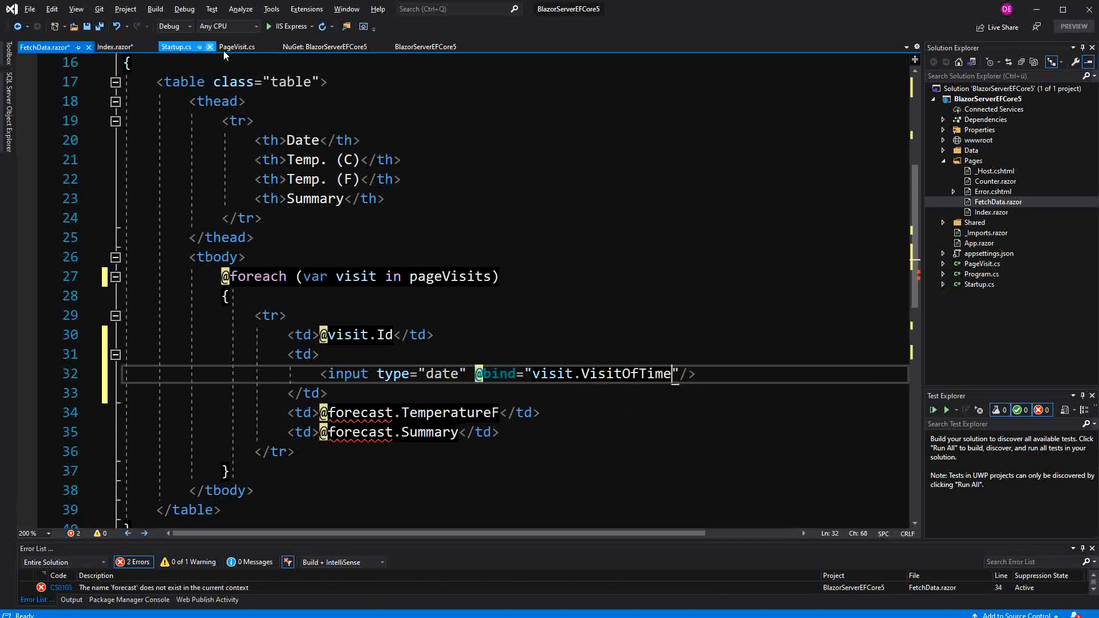
left_click(238, 47)
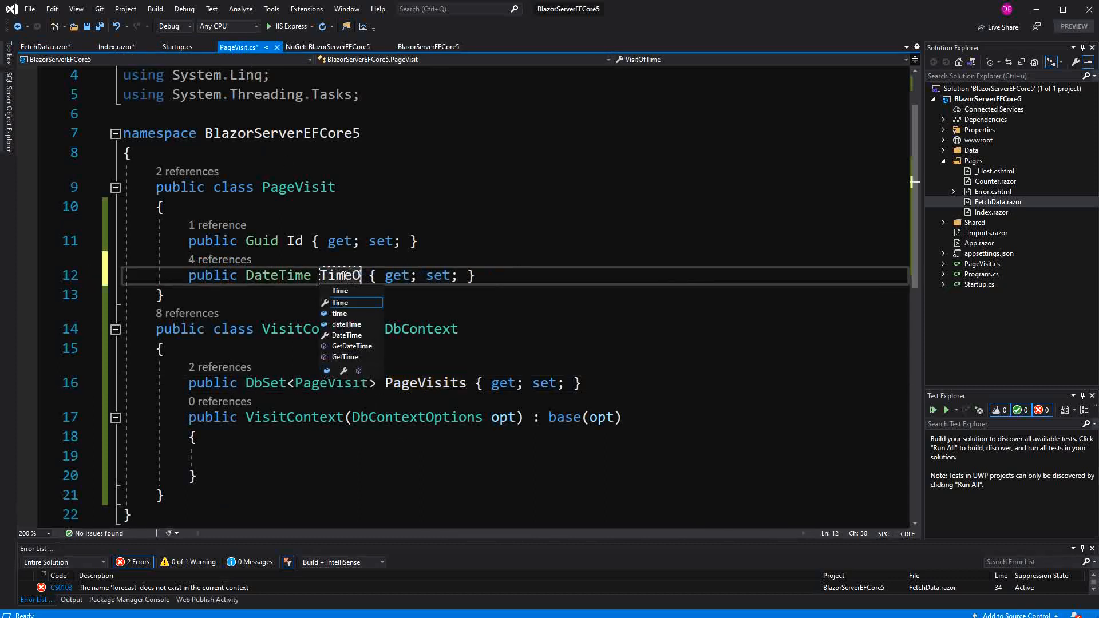
Step: Rename PageVisit's date property to TimeOfVisit, set TimeOfVisit = DateTime.Now in Index.razor, and save
type("fVisit")
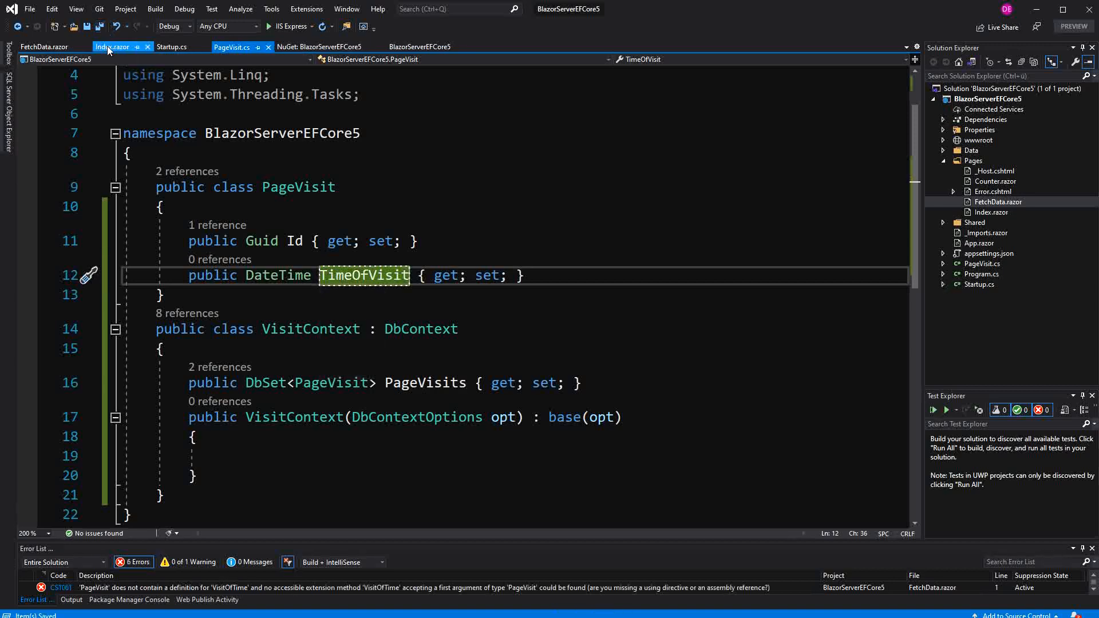
left_click(113, 46)
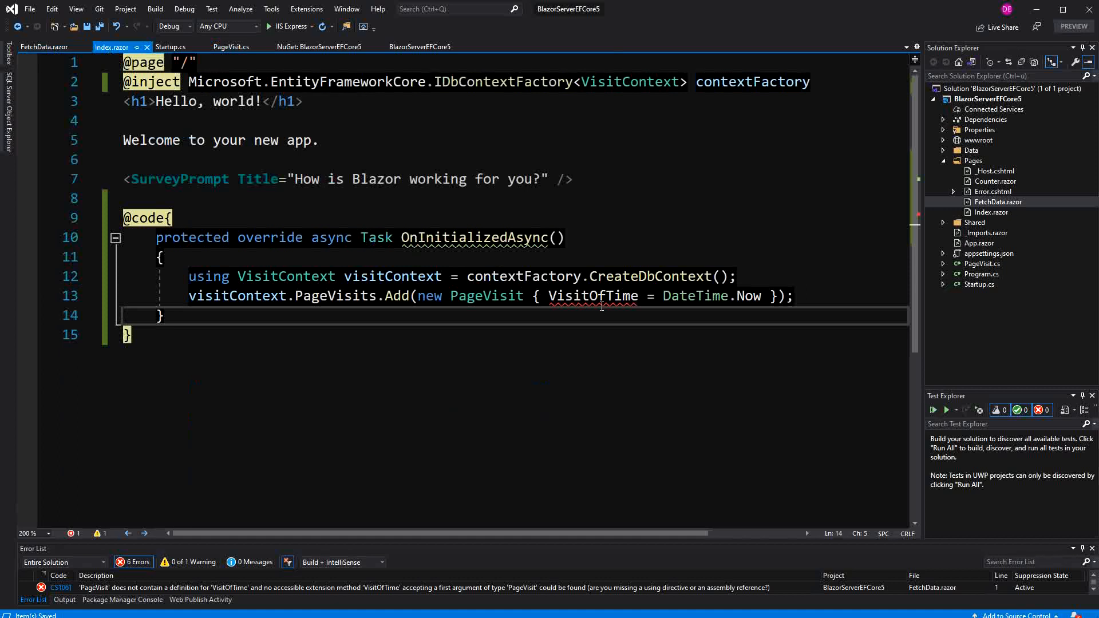
type("TimeOf")
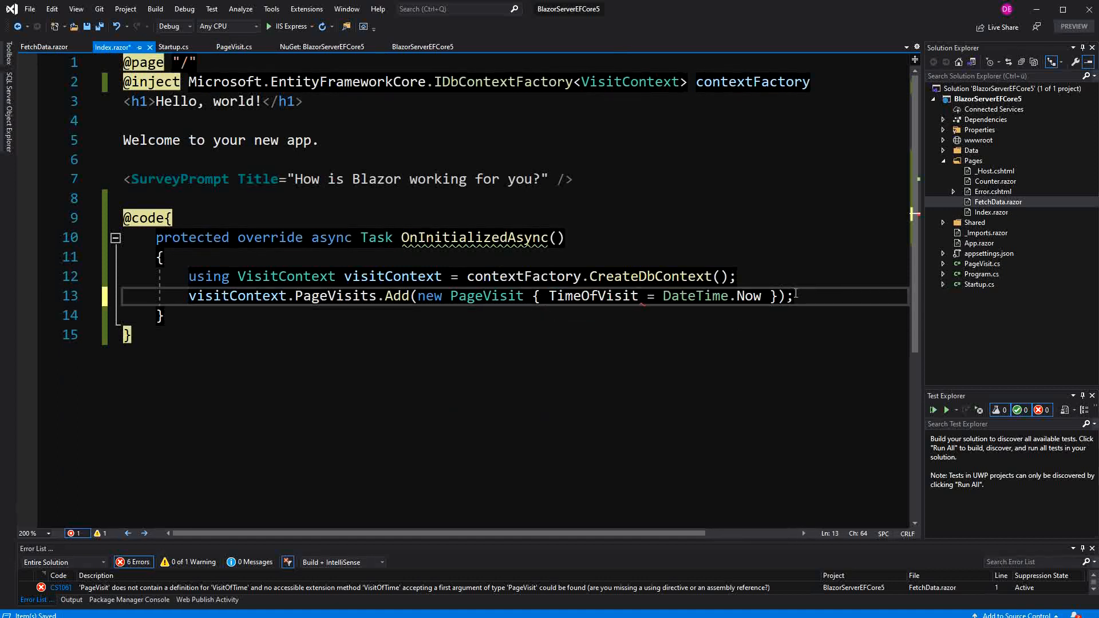
left_click(796, 296)
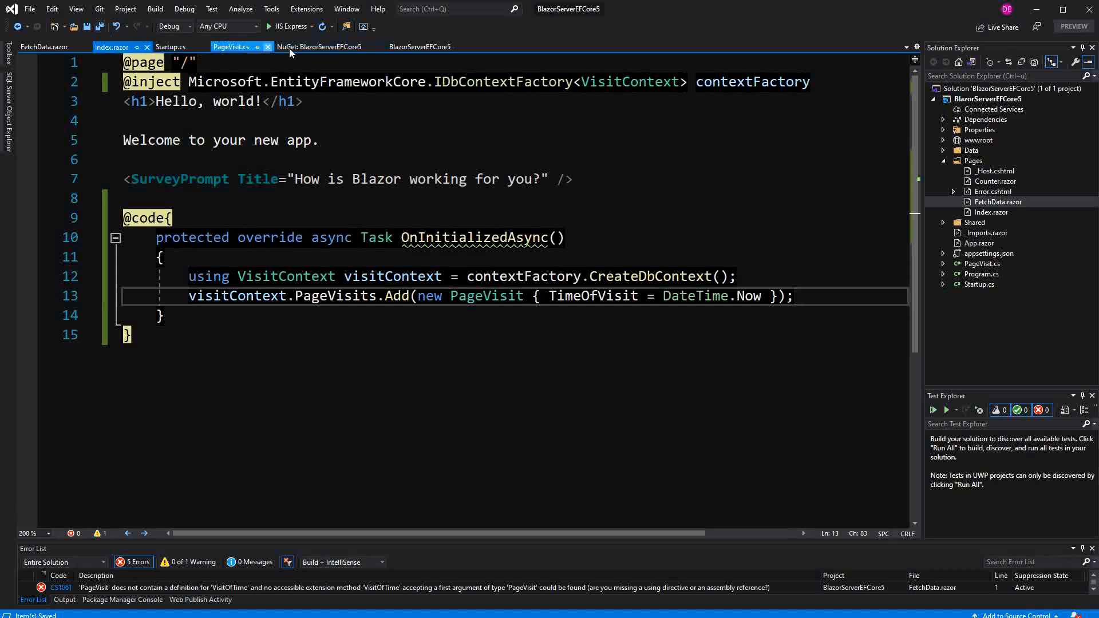
left_click(43, 46)
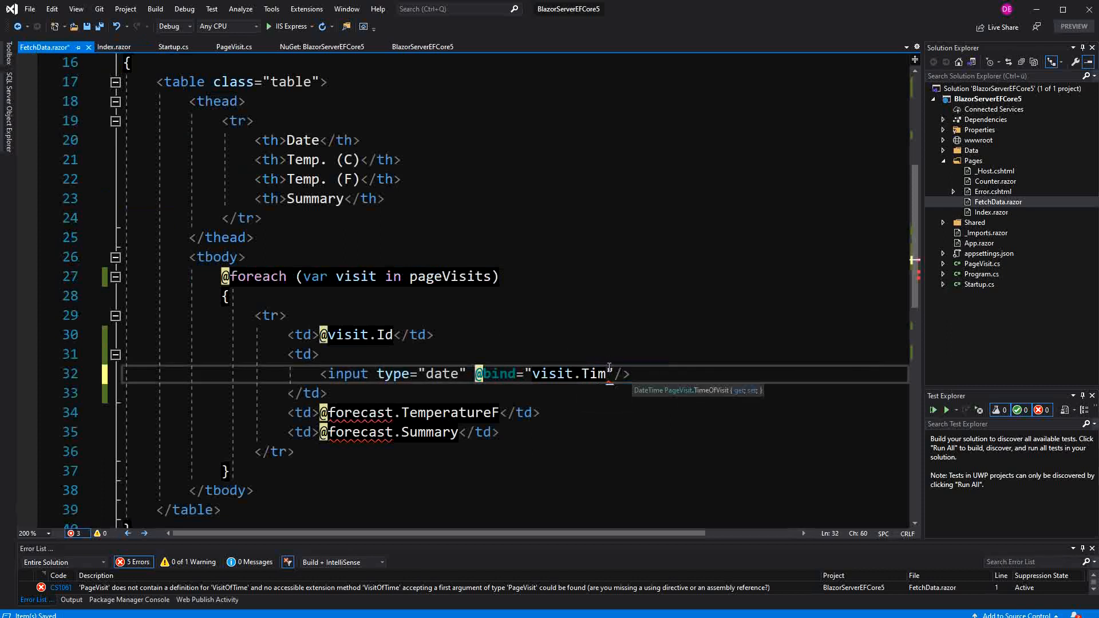
Step: Bind the date input to visit.TimeOfVisit on oninput and add a btn-success Update button
type("eOfVisit")
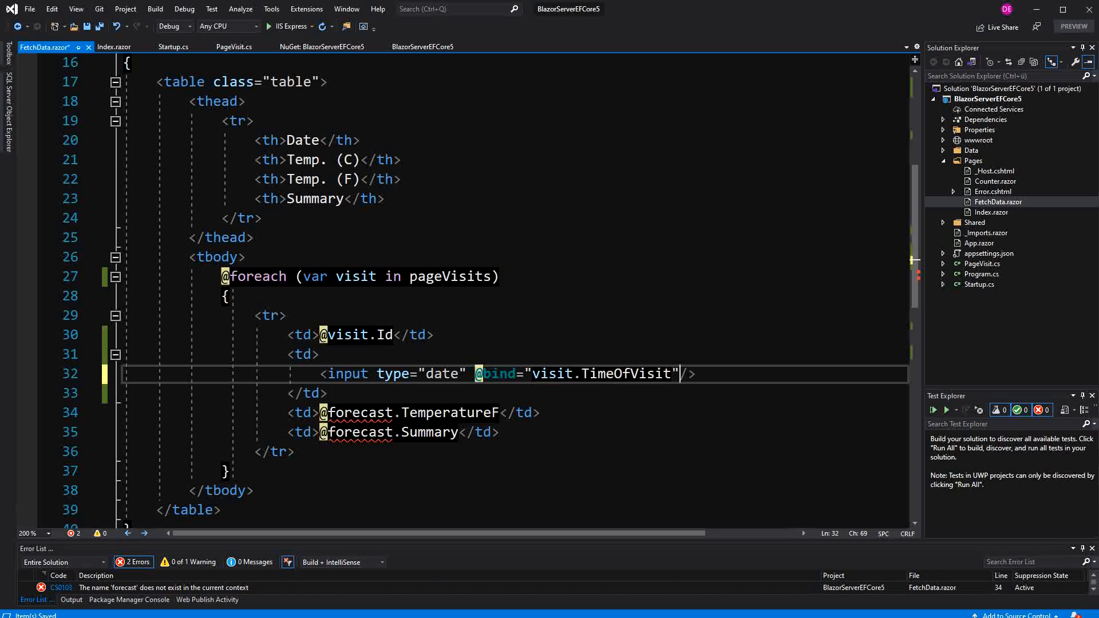
type("@bind:event=\"oninput")
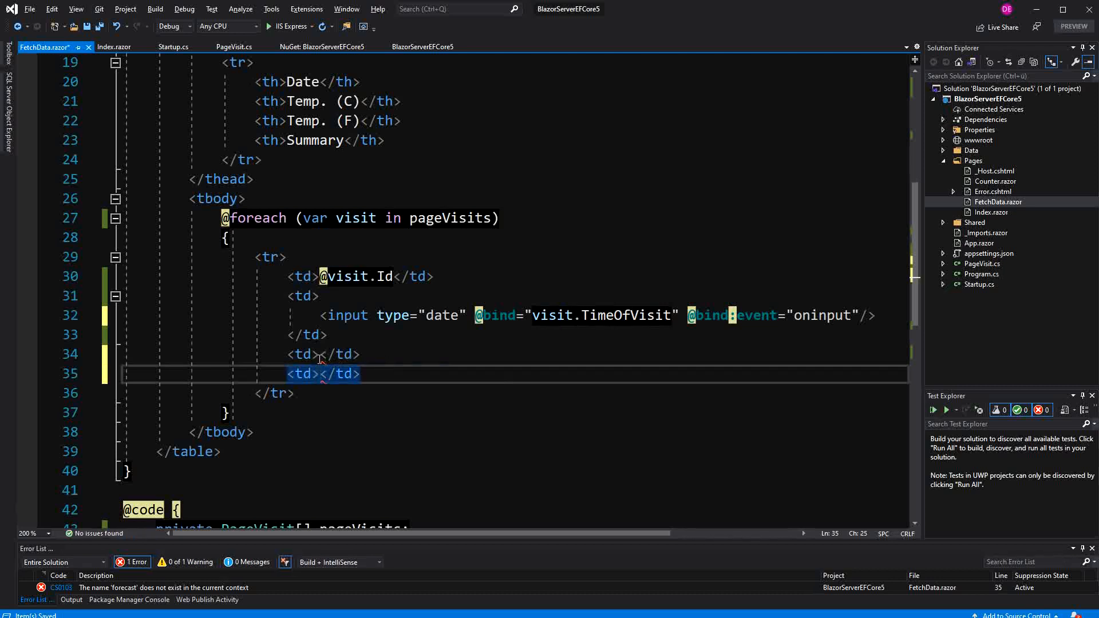
key("enter")
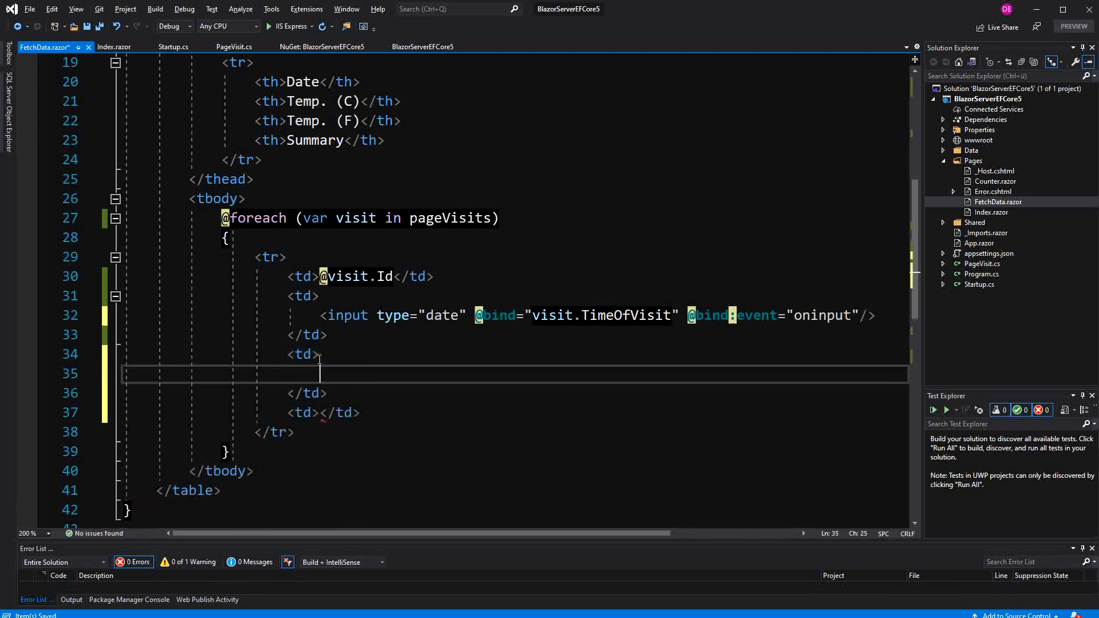
type("<")
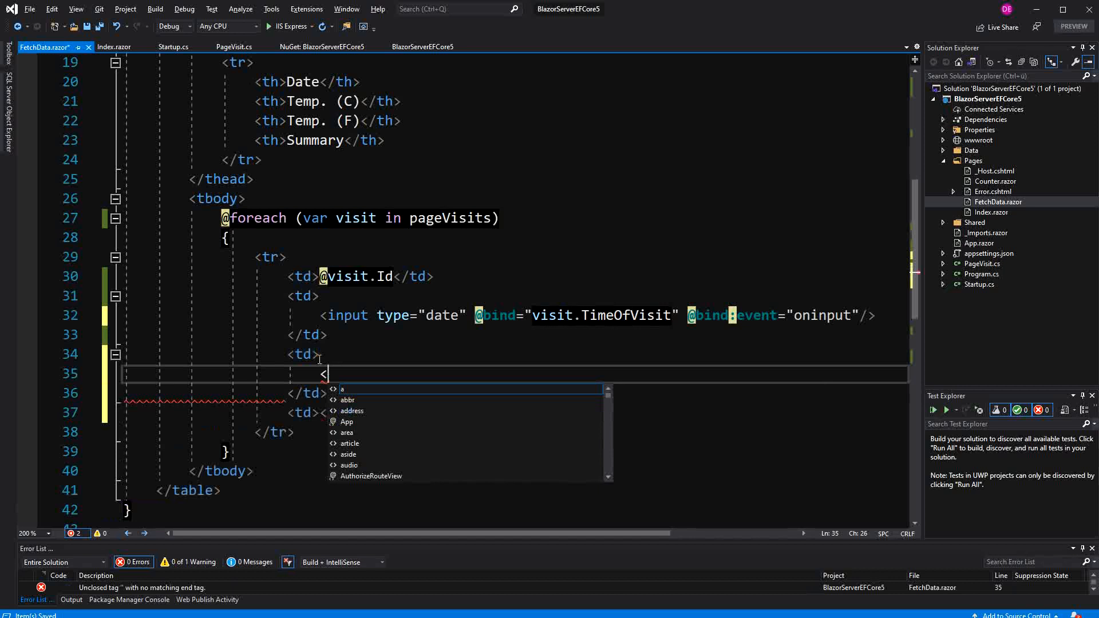
type("button ></button>")
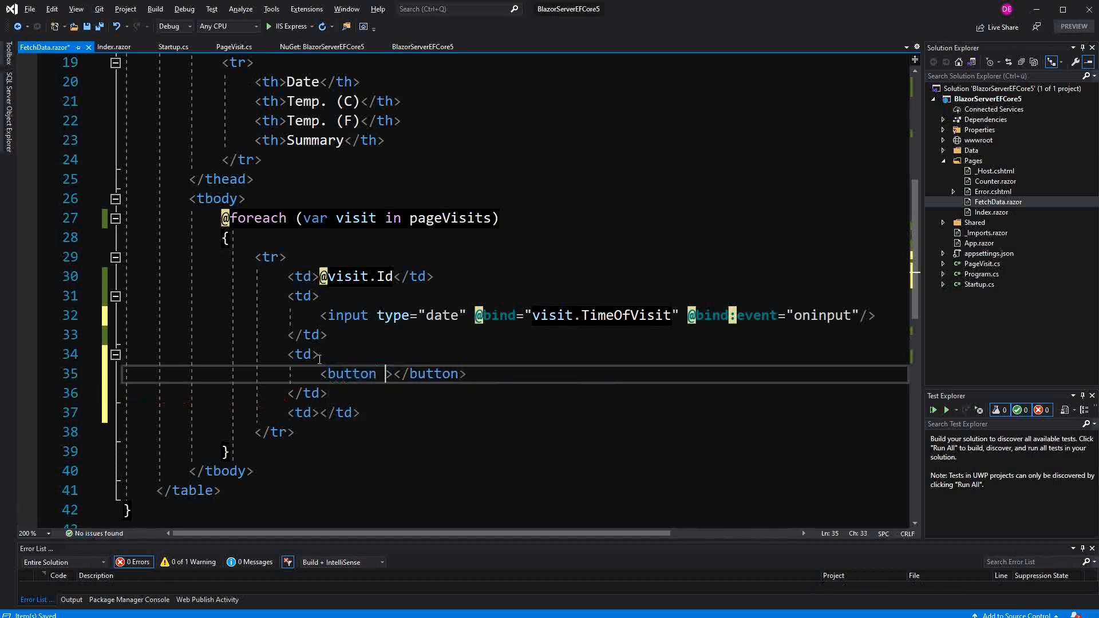
type("class=\"btn btn-success")
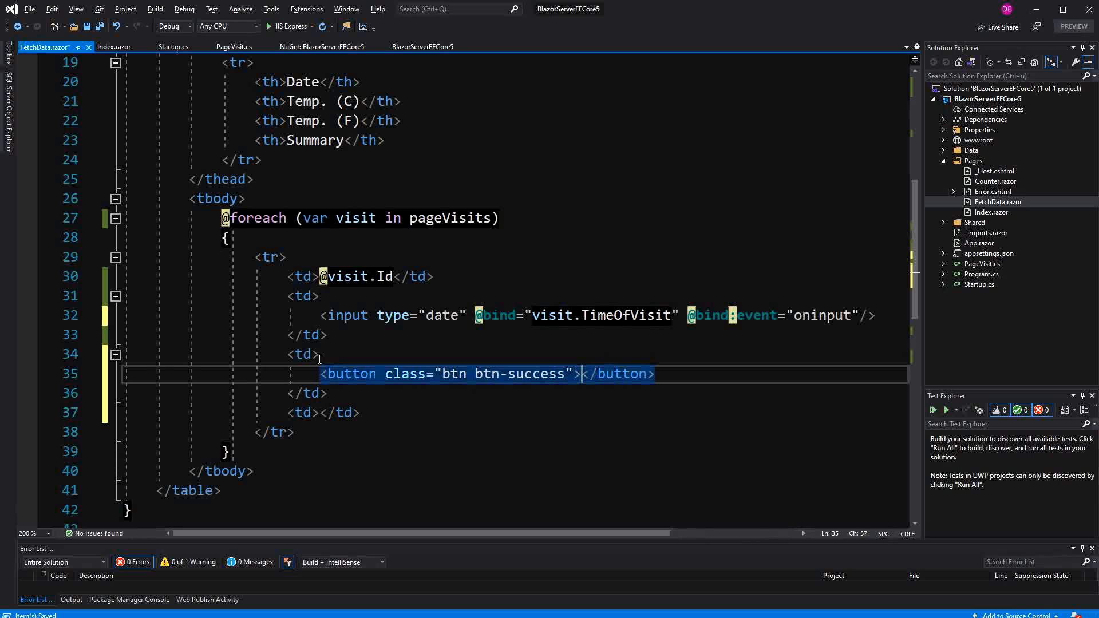
type("Update")
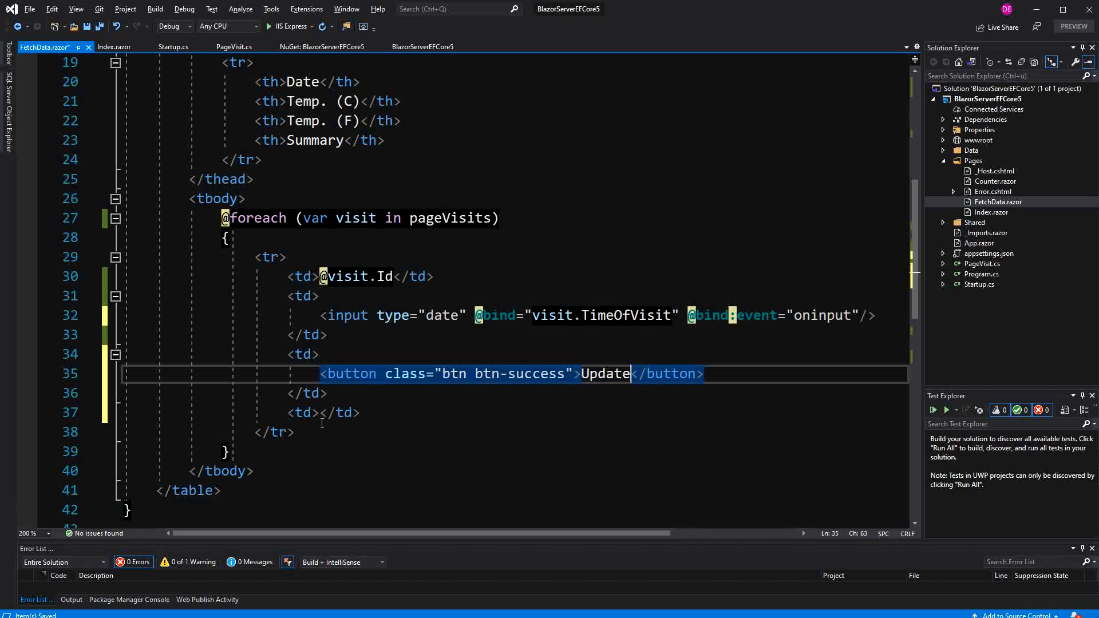
Step: Add a btn-danger Delete button in the row's last cell
key("enter")
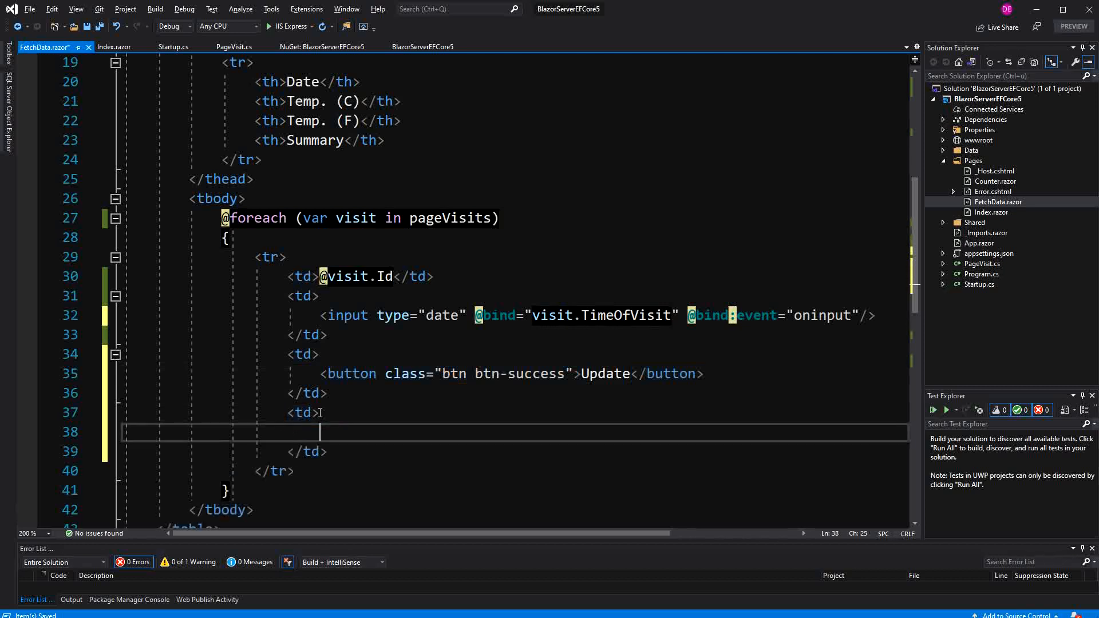
type("<button class=\"btn \"></button>")
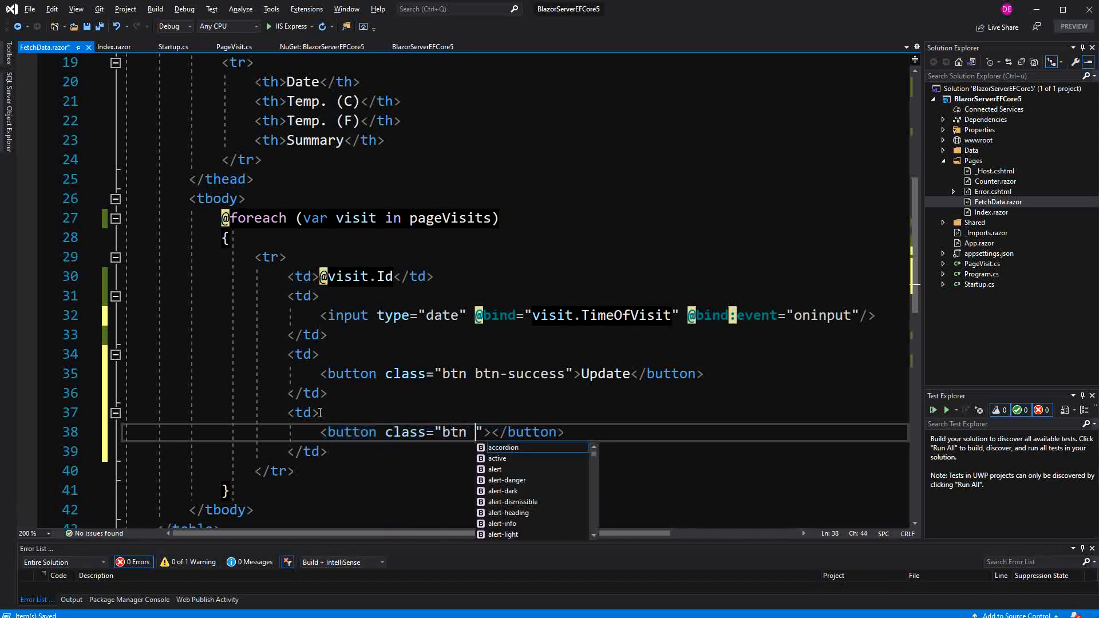
type("btn-d")
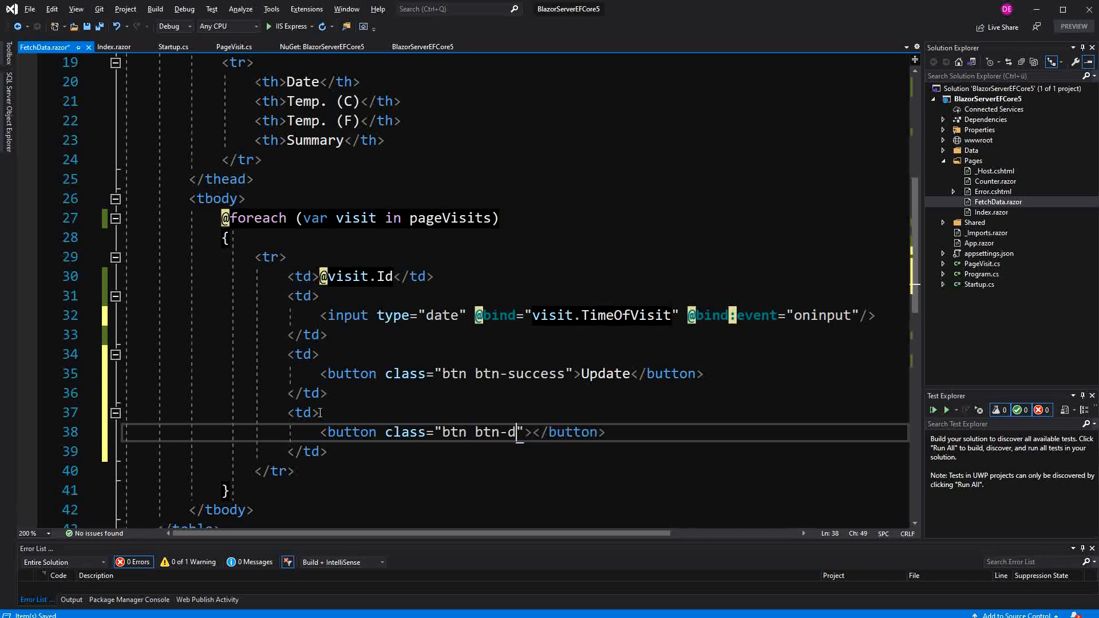
type("anger")
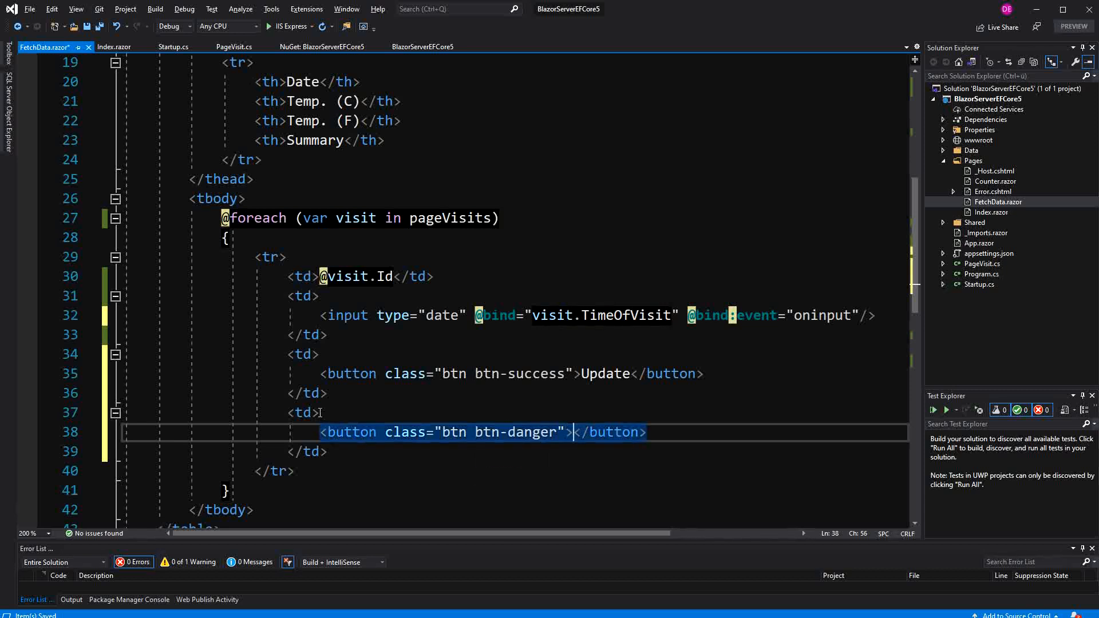
type("Delete")
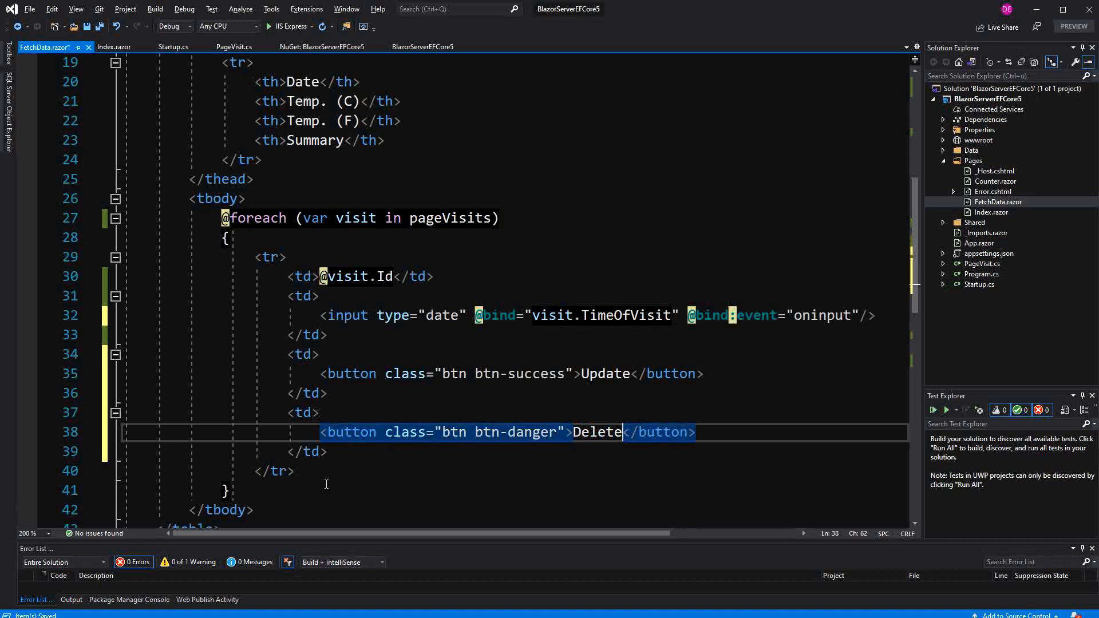
scroll("down", 3)
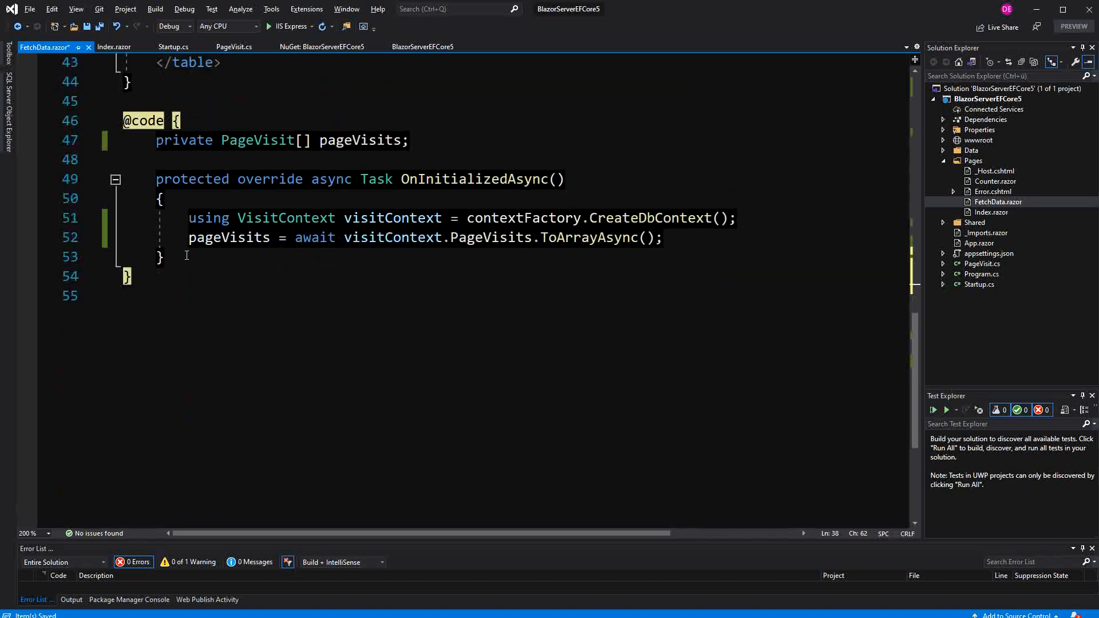
Step: Declare public async Task Update(PageVisit visit) creating a VisitContext from contextFactory
type("public")
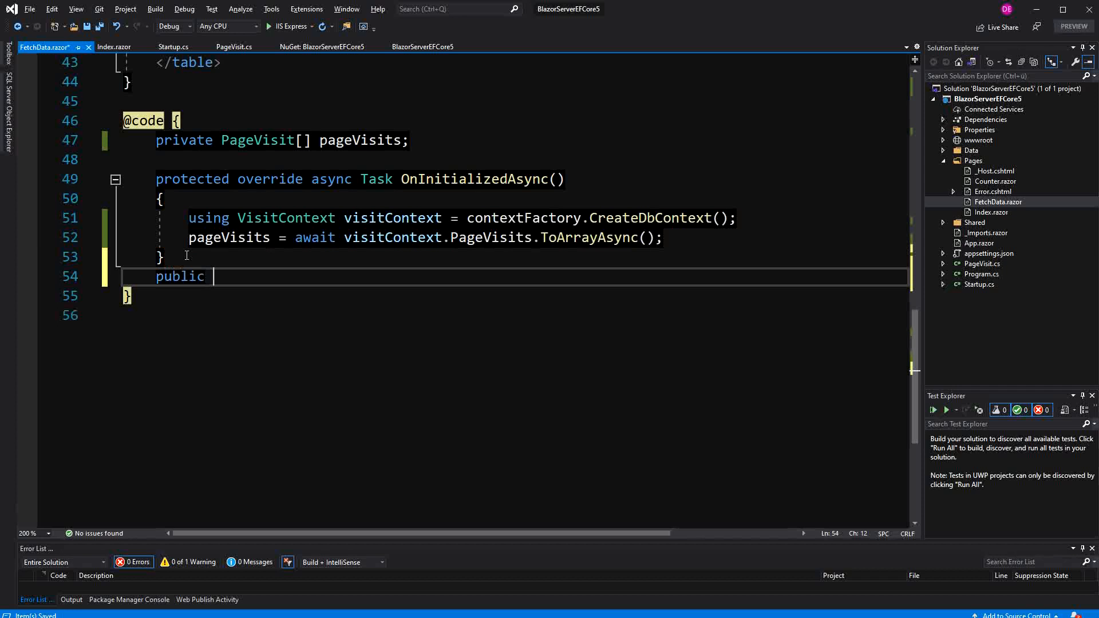
type("async Task Up")
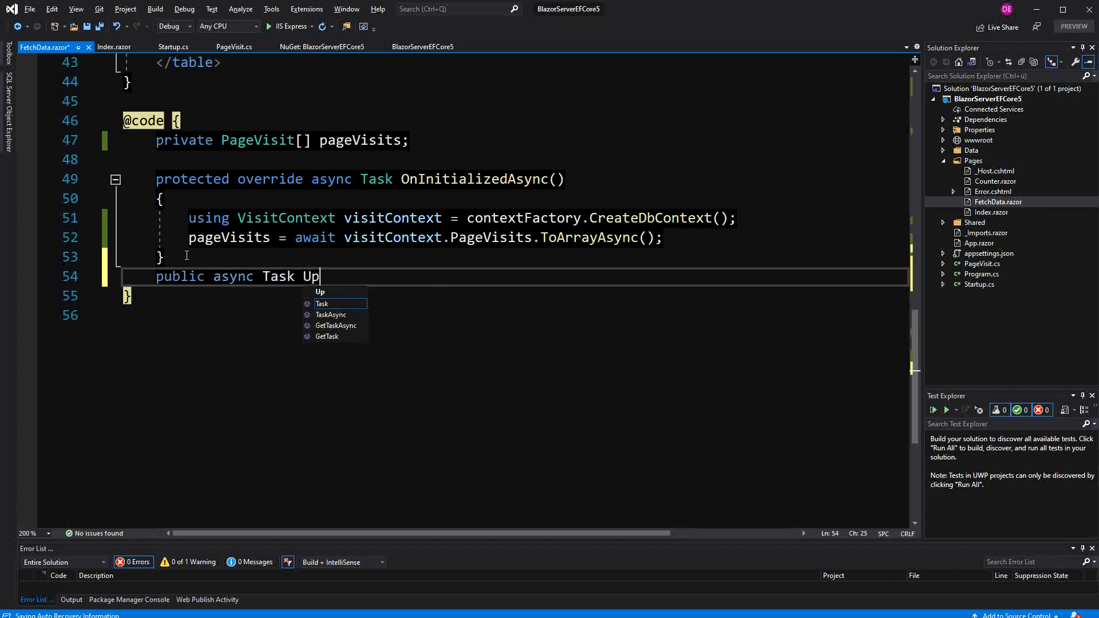
type("date()")
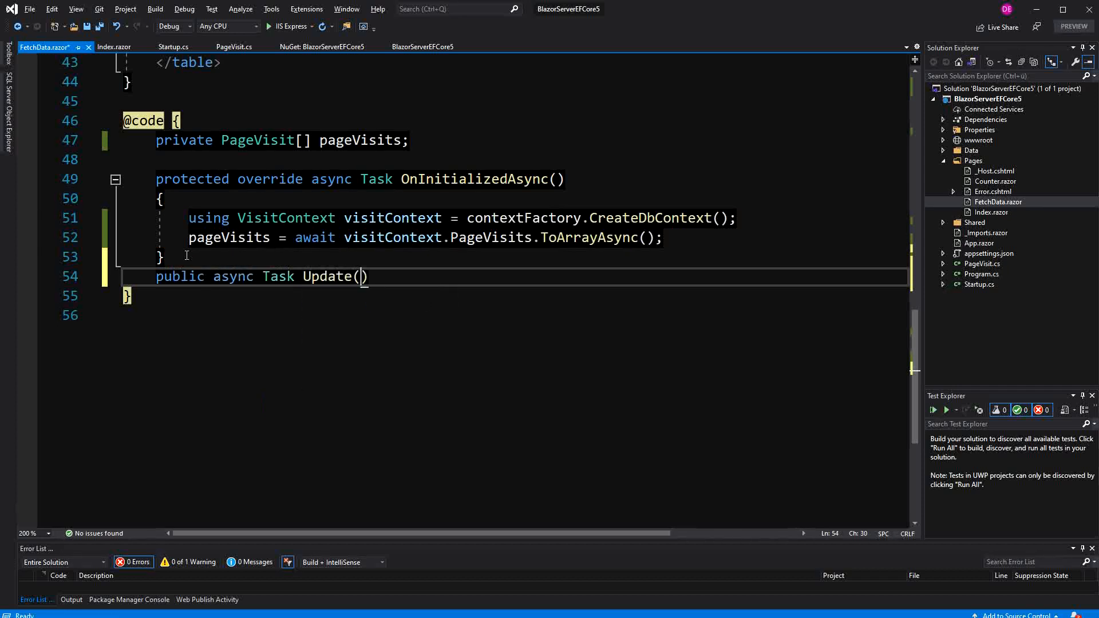
type("P")
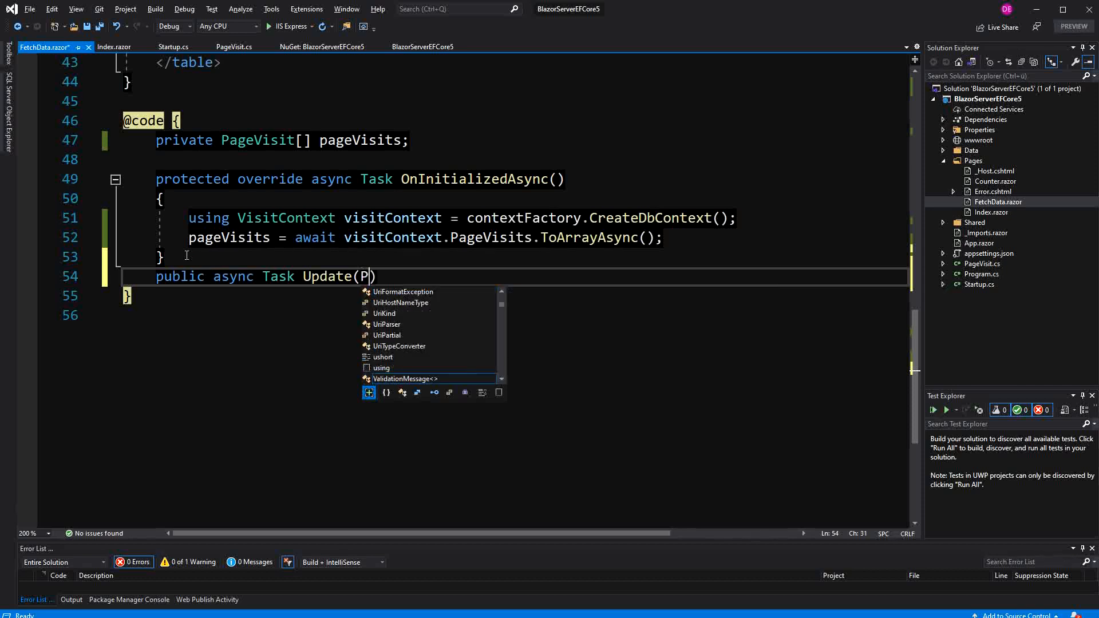
type("ageVisit visit")
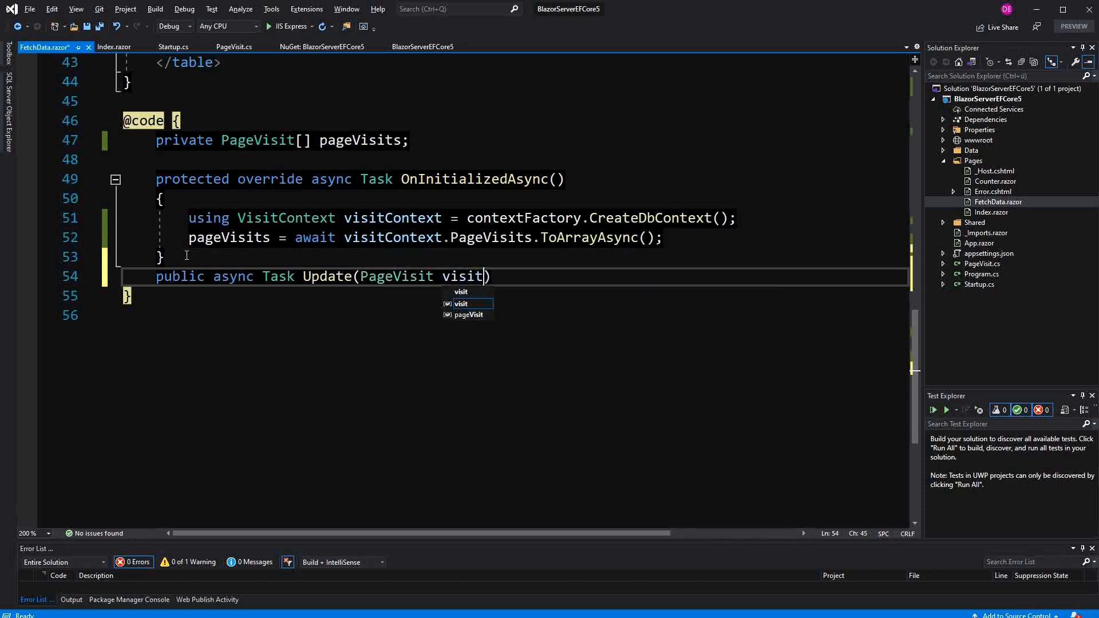
key("enter")
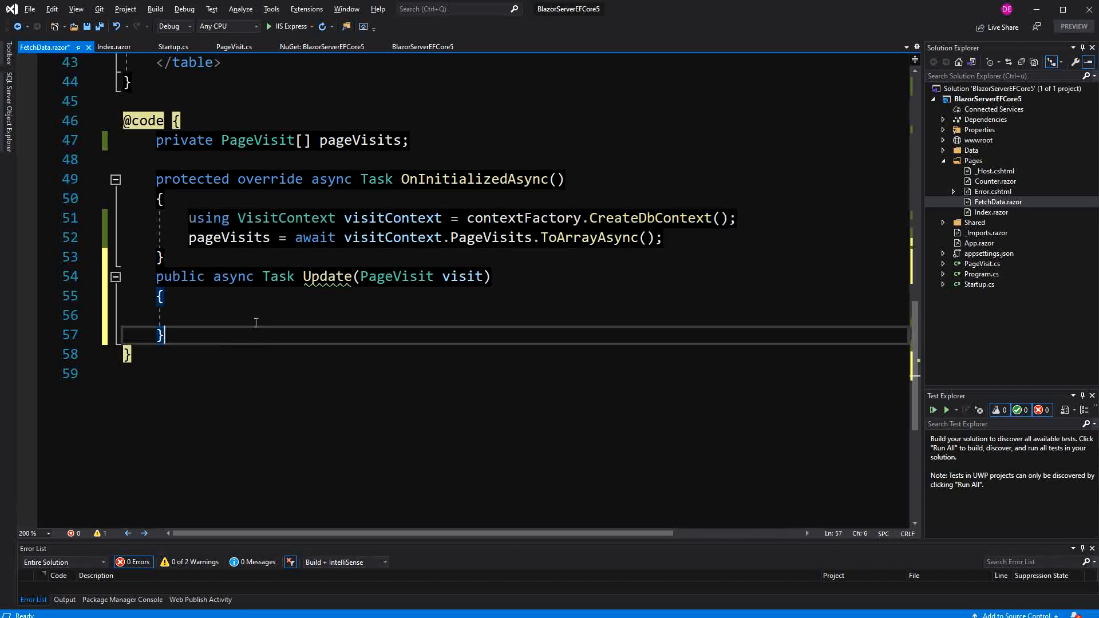
type("using VisitContext visitContext = contextFactory.CreateDbContext();")
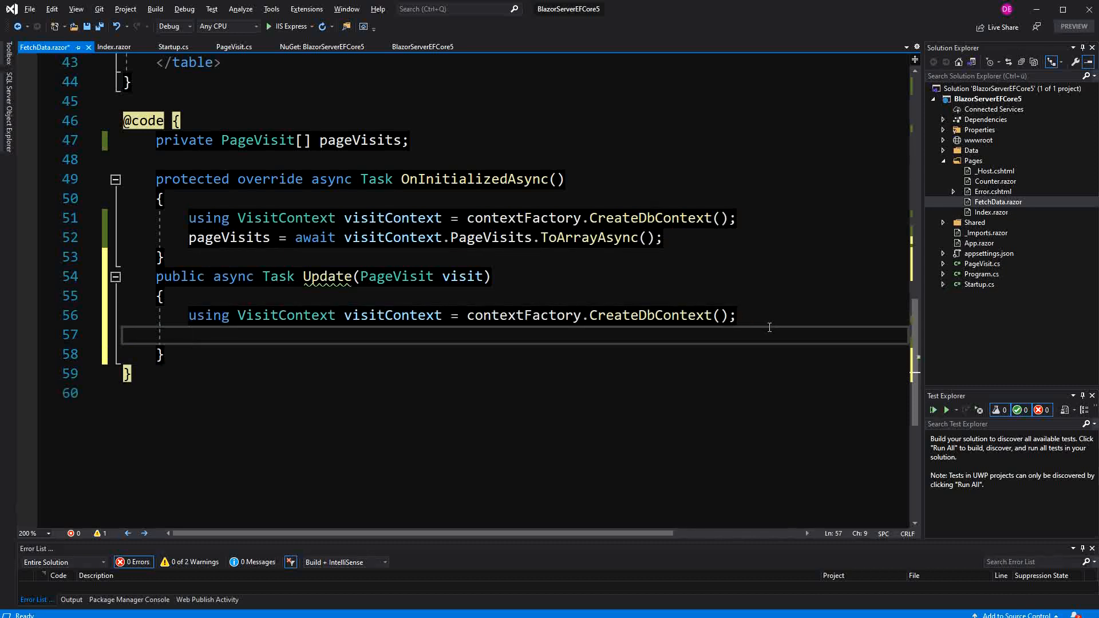
Step: Set the visit's Entry State to Modified and await visitContext.SaveChangesAsync()
type("visitContext.")
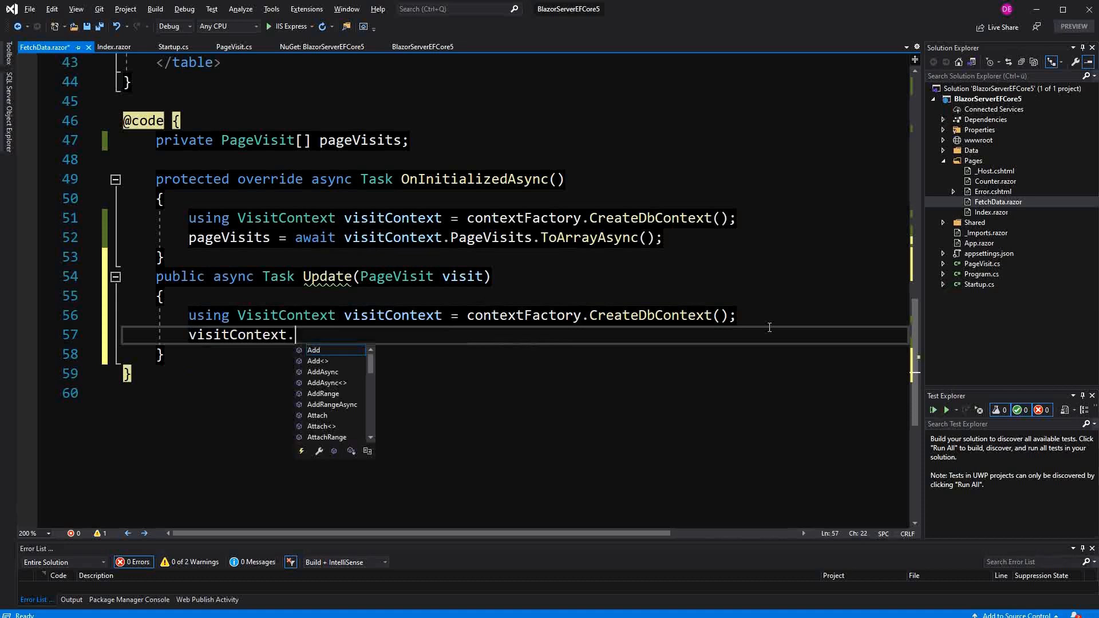
type("Entry(vis")
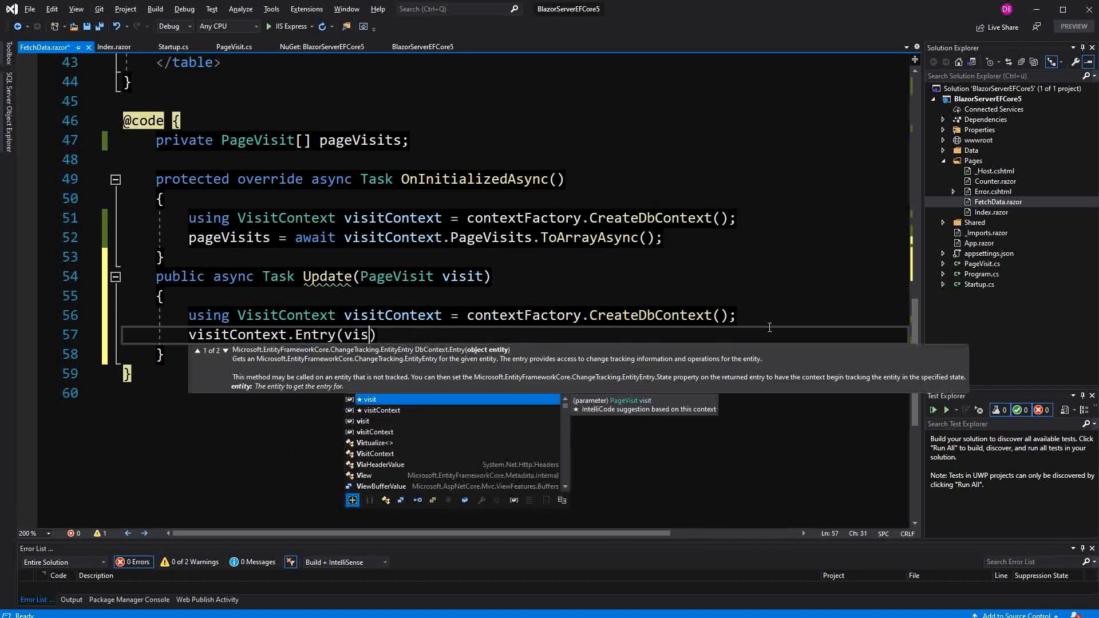
type("it).")
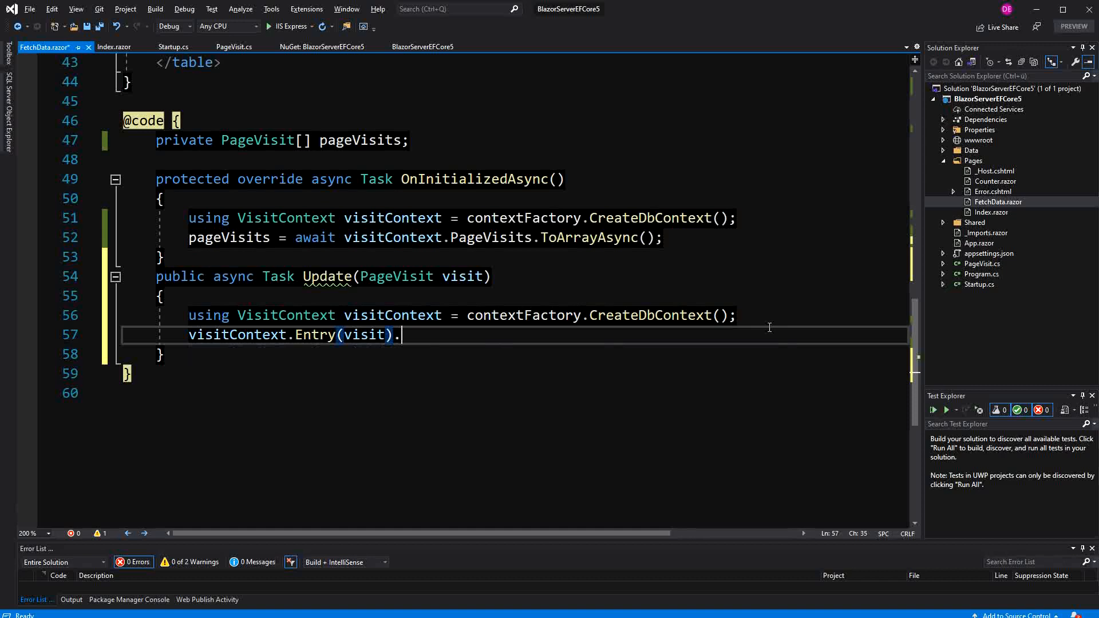
type("State = EntityState.Modified;")
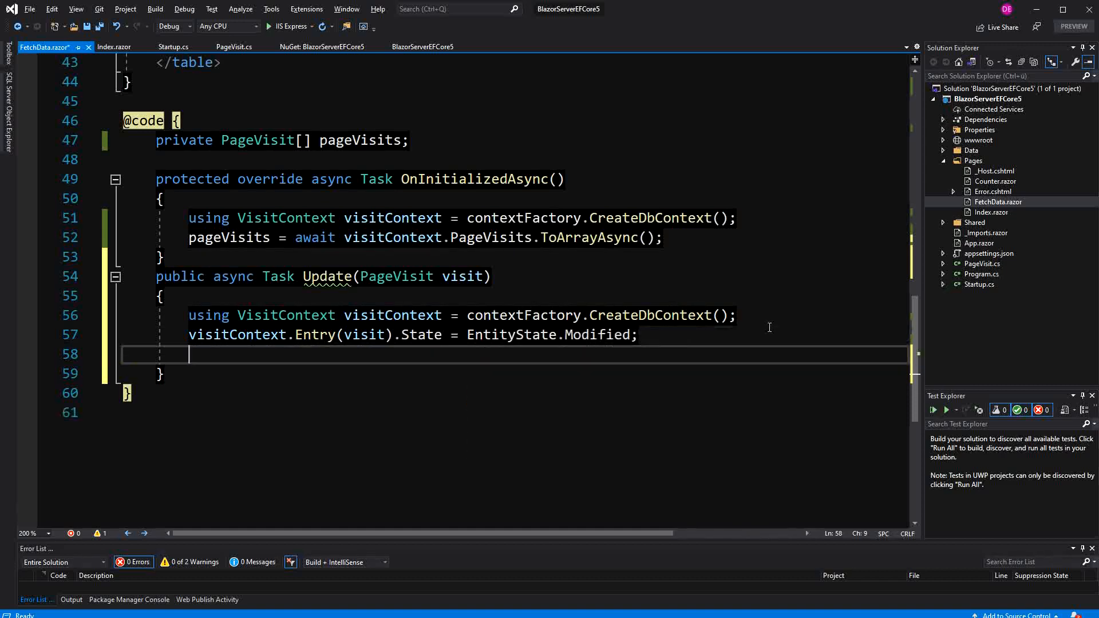
type("await")
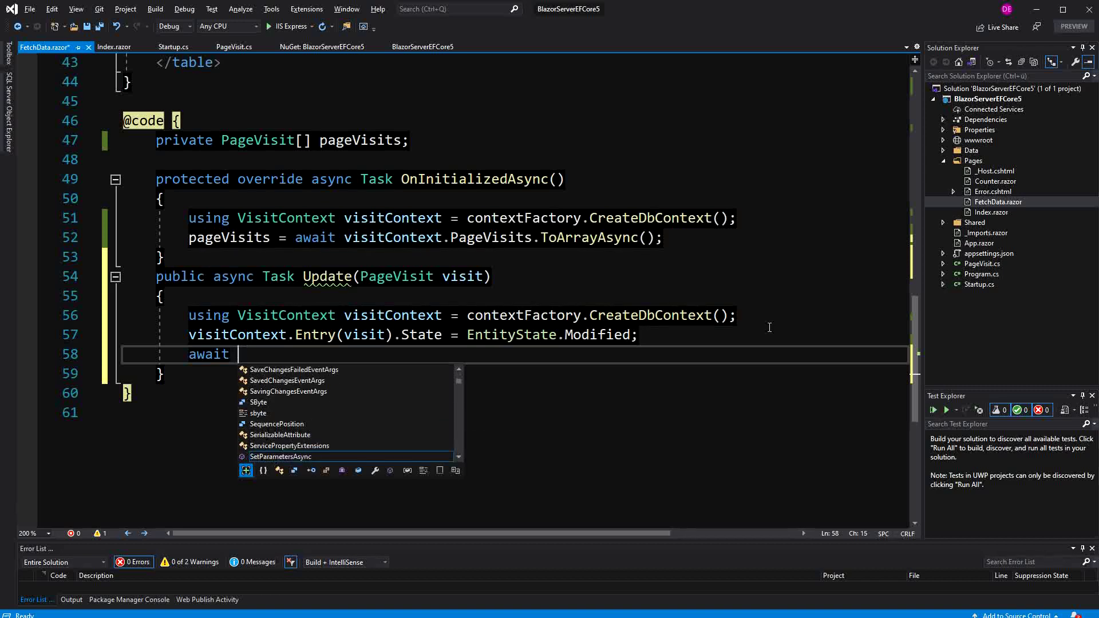
type("visitContext")
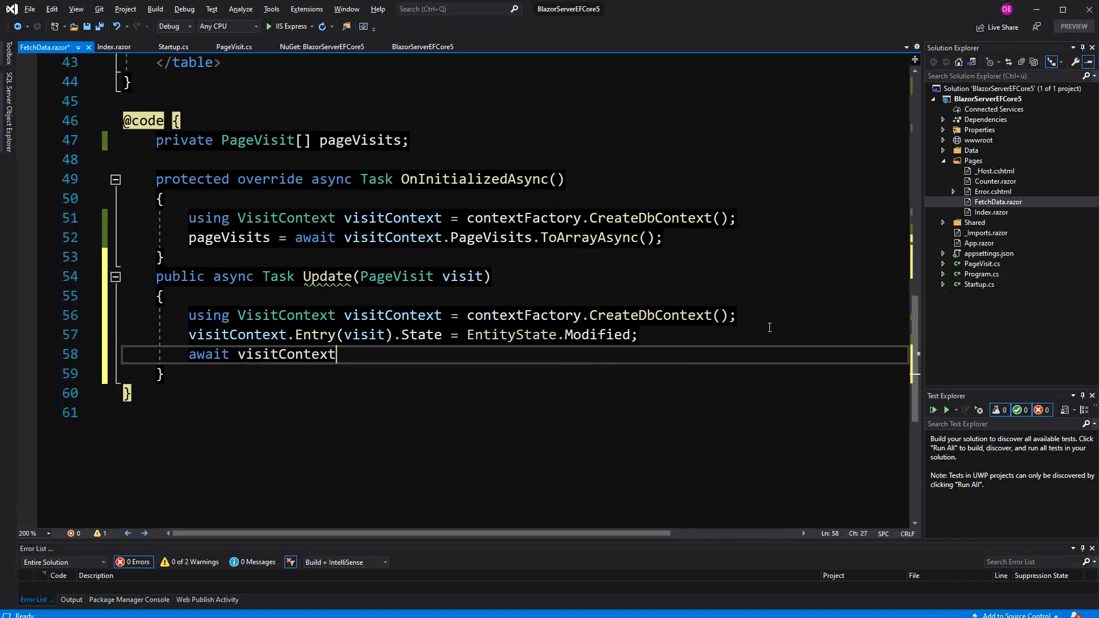
type(".SA")
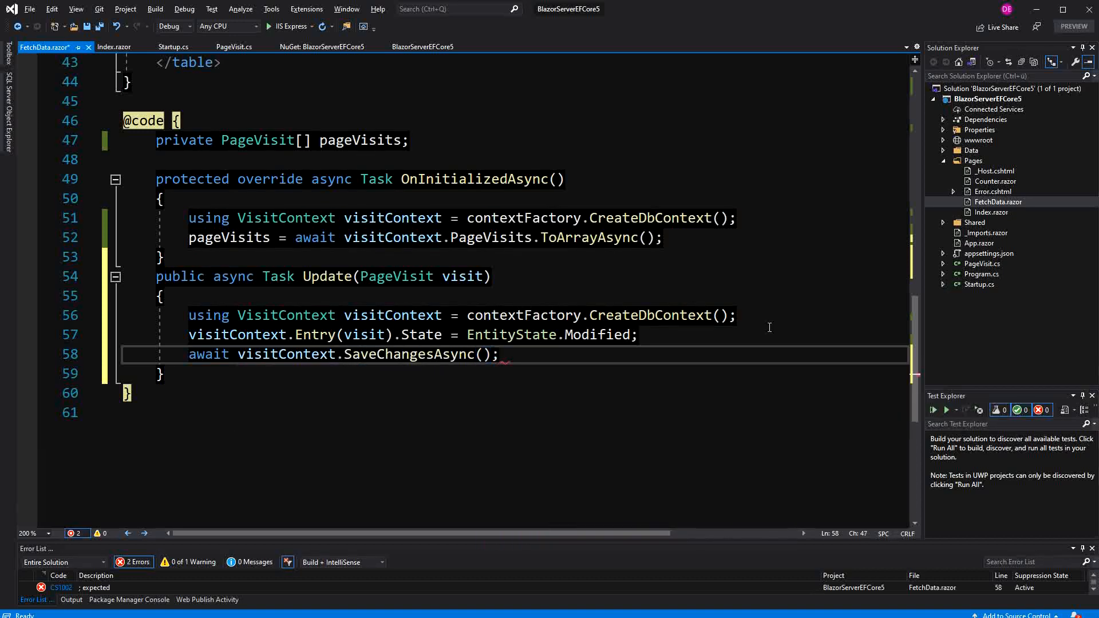
Step: Reload pageVisits from the context's PageVisits with ToArray()
type("vis")
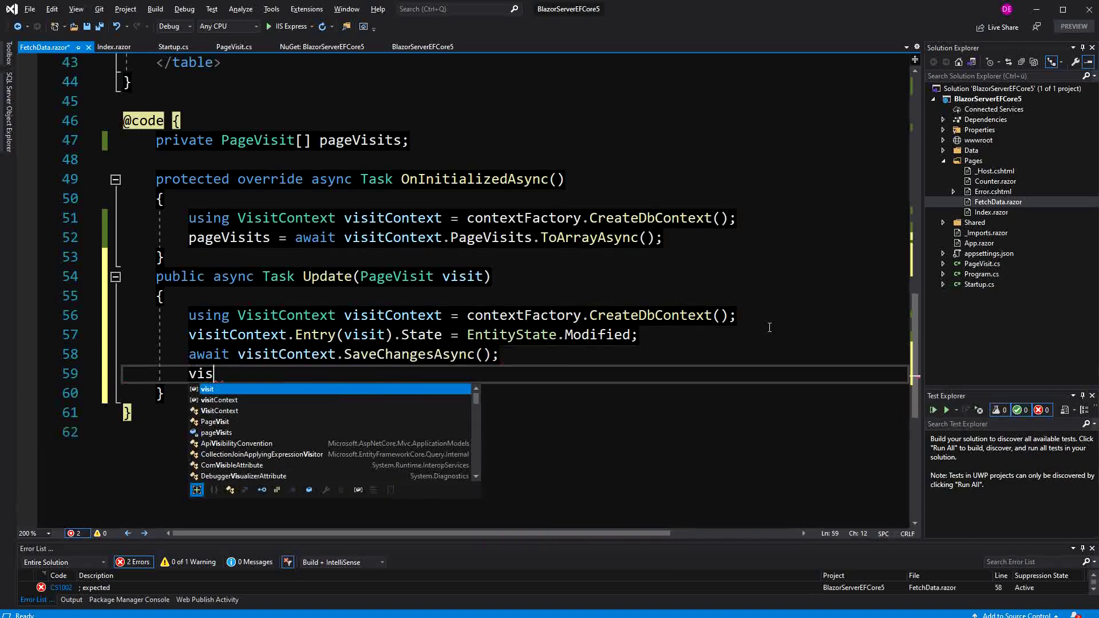
type("i")
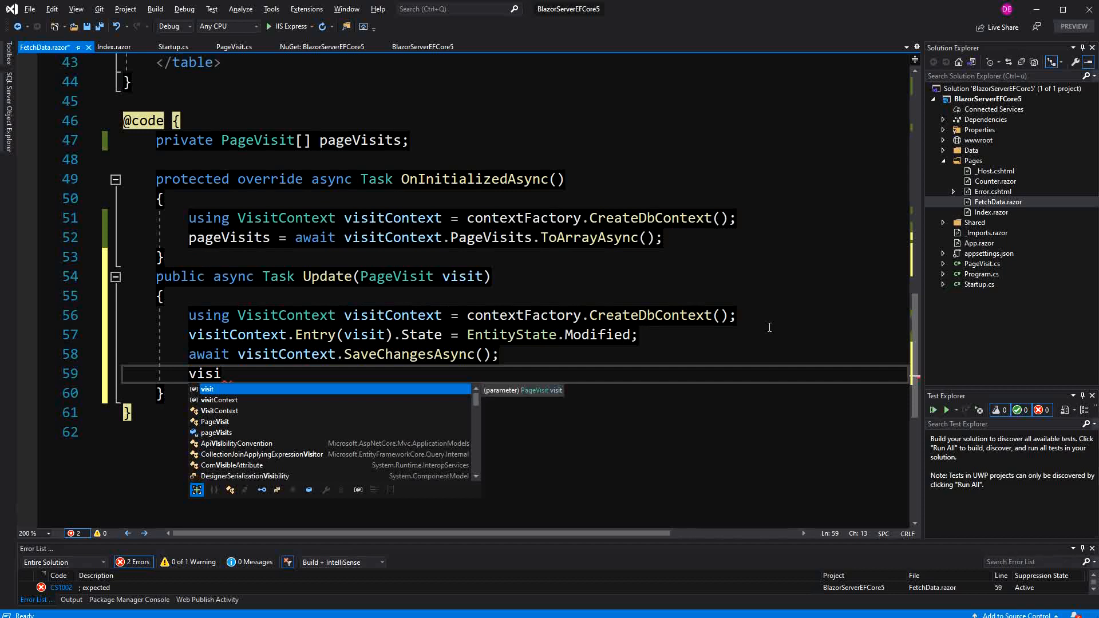
type("l")
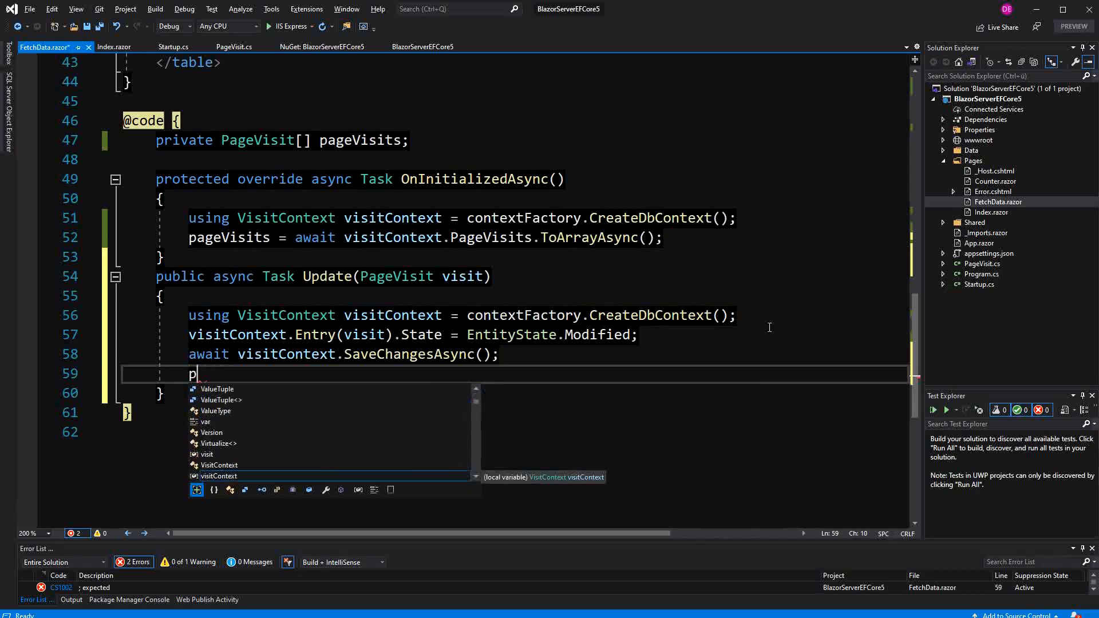
type("ageVisits =")
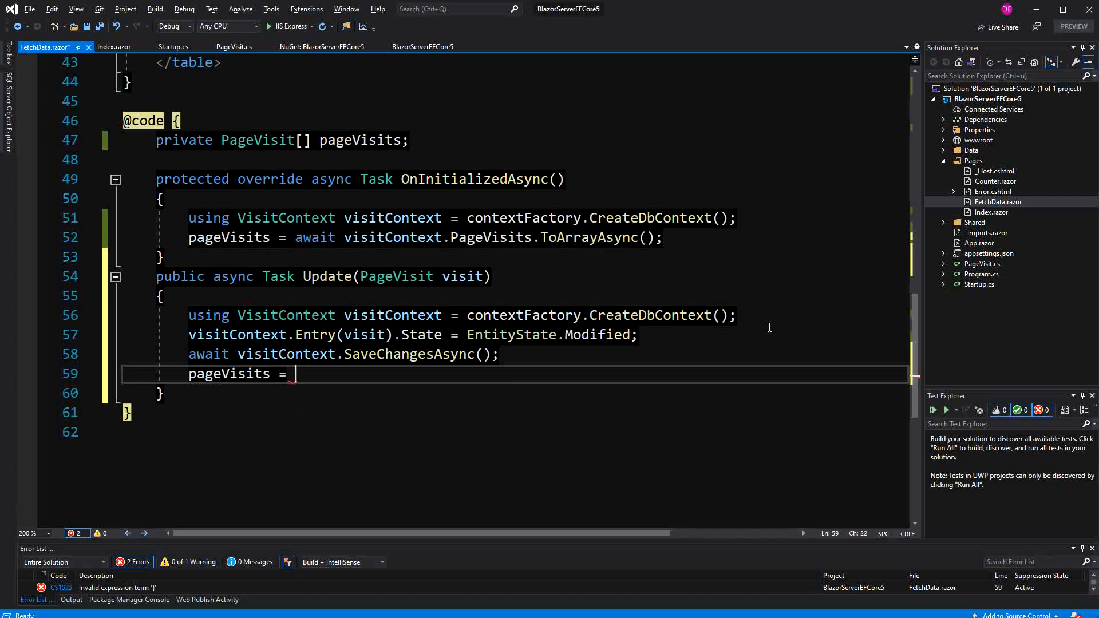
type("visitContext.PageVisits")
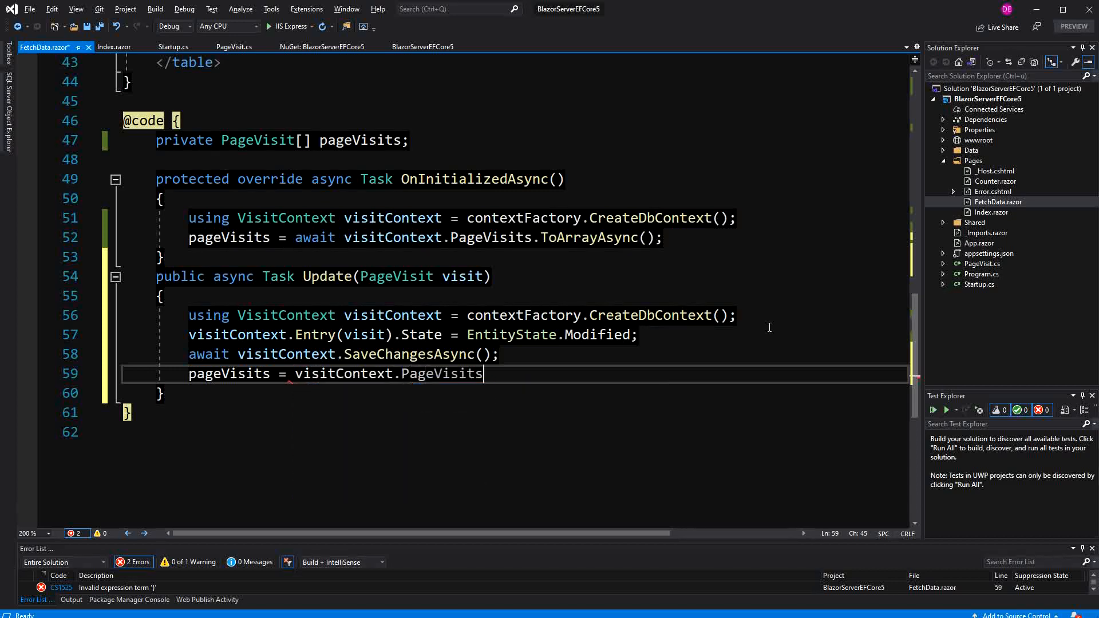
type(".ToArray();")
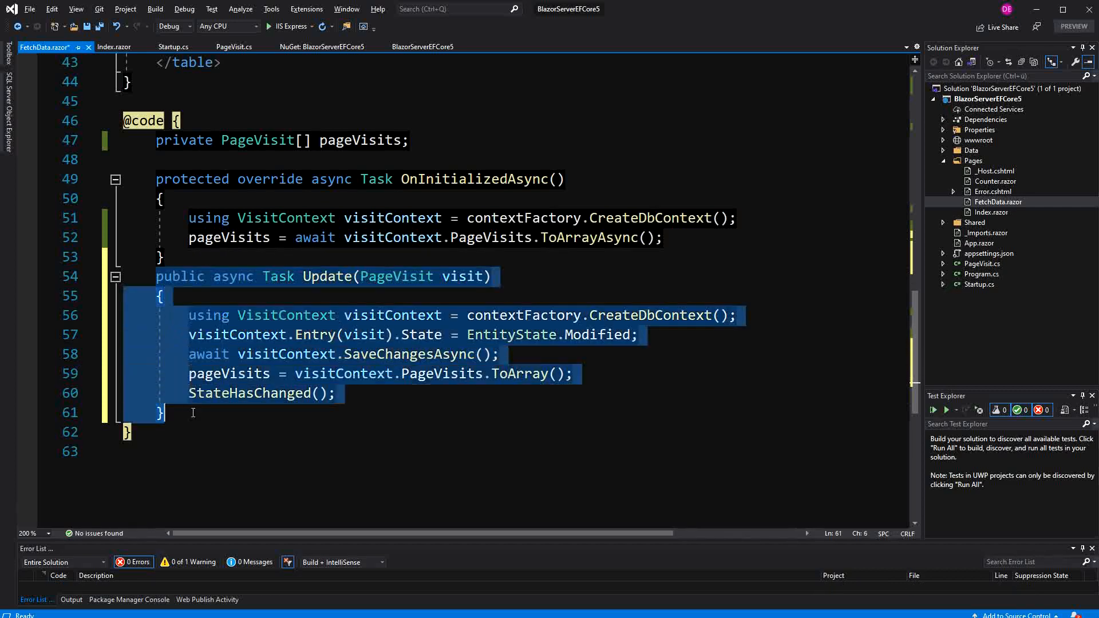
Step: Paste a copy of the Update method below it and rename it Delete
key("ctrl+v")
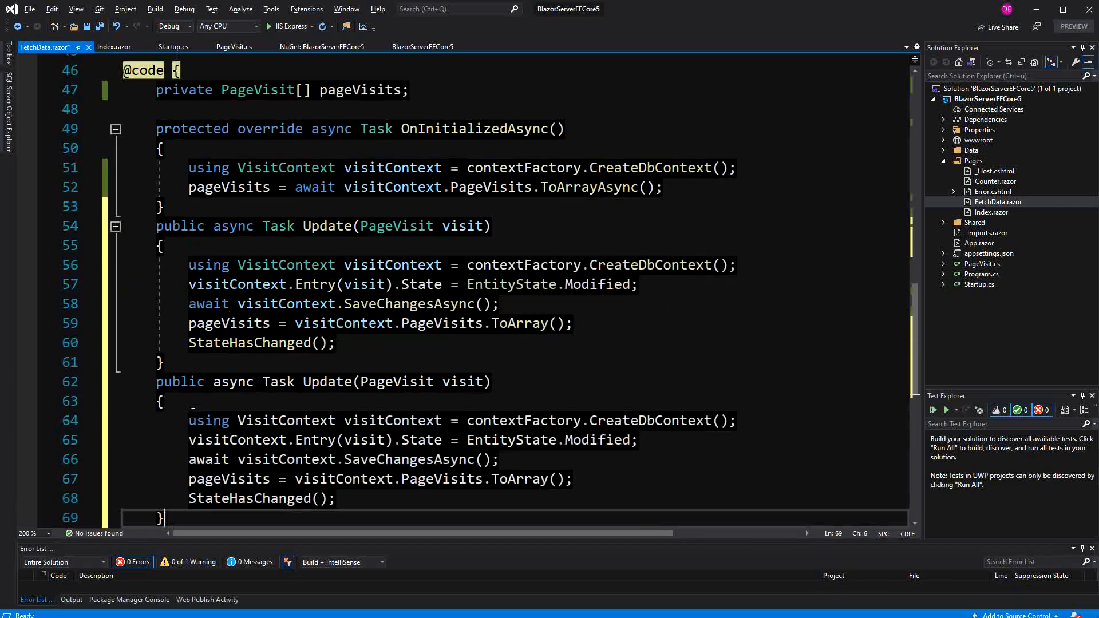
double_click(327, 323)
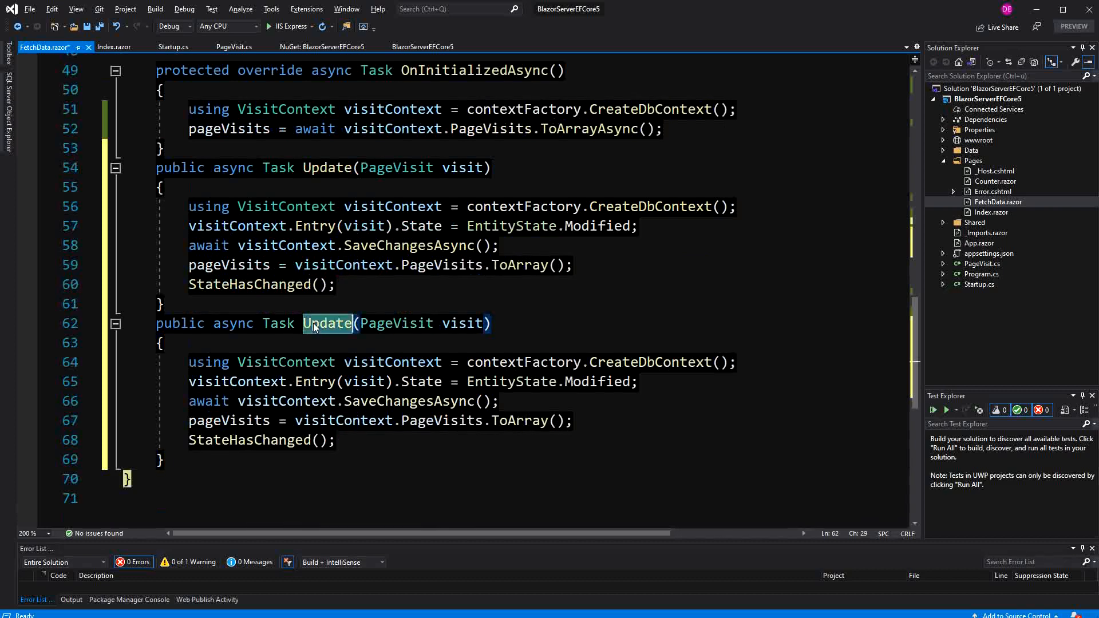
type("Delete")
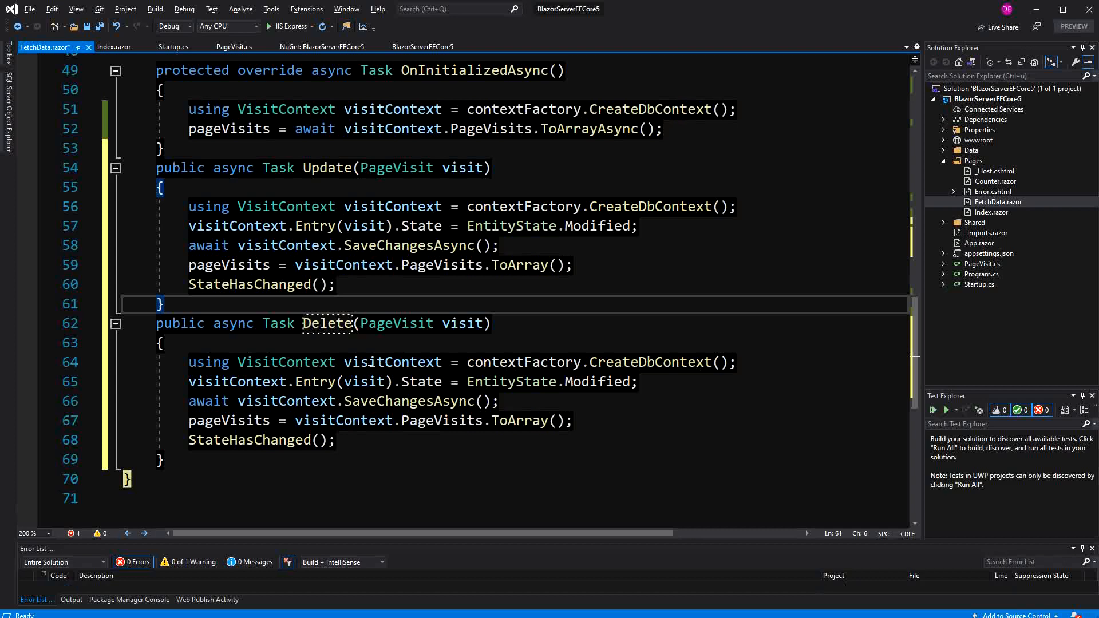
scroll("up", 3)
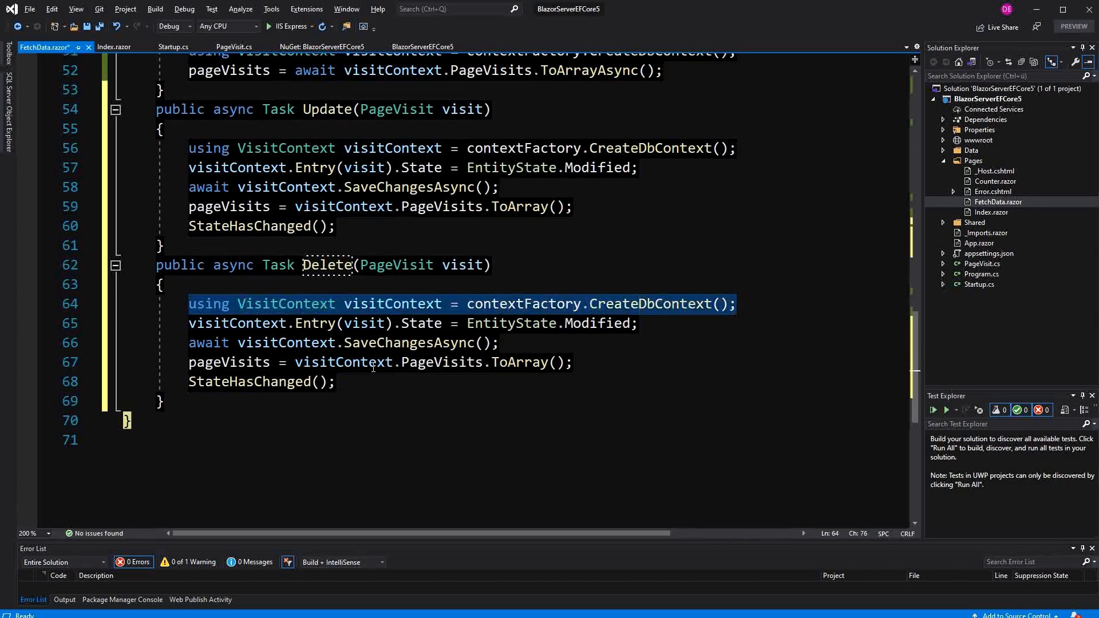
Step: Replace the Delete method's Entry State line with visitContext.Remove(visit);
left_click(190, 322)
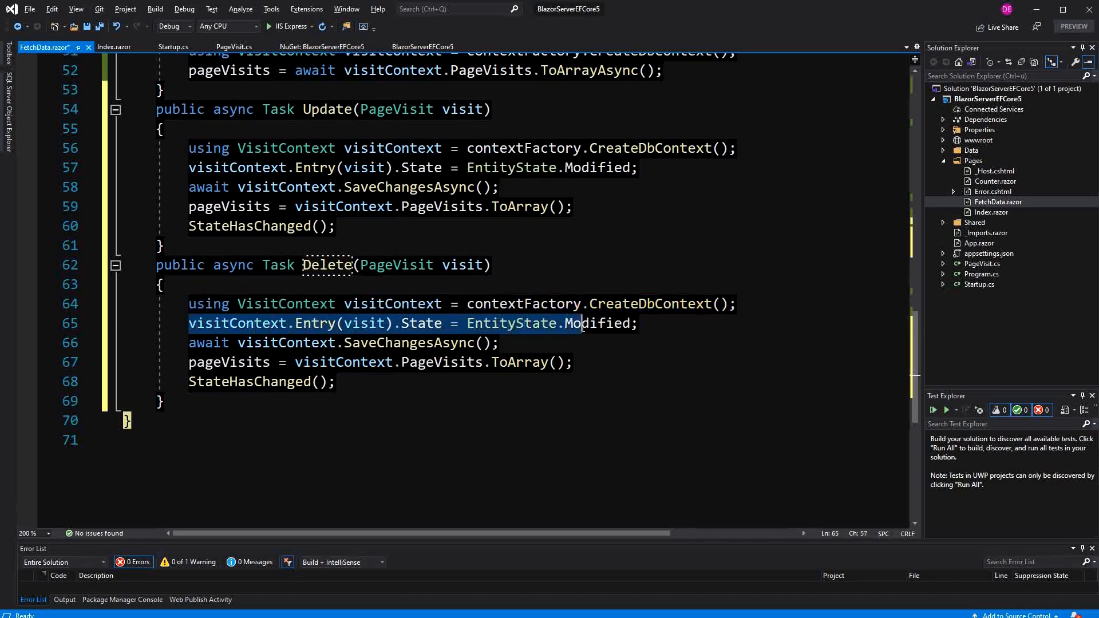
type("v")
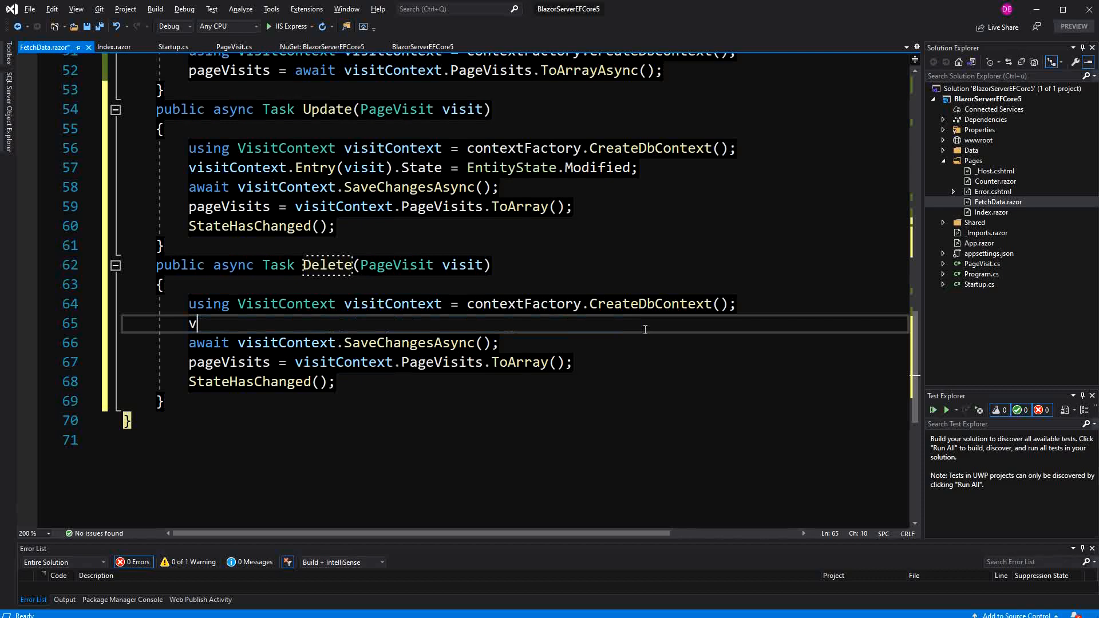
type("isitContext")
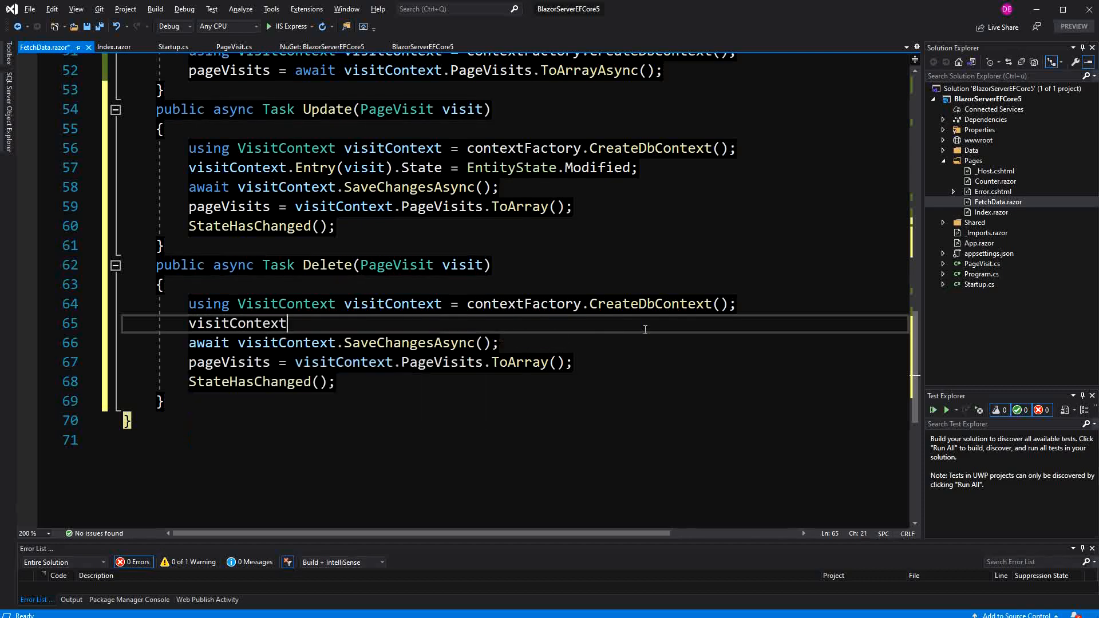
type(".Remove")
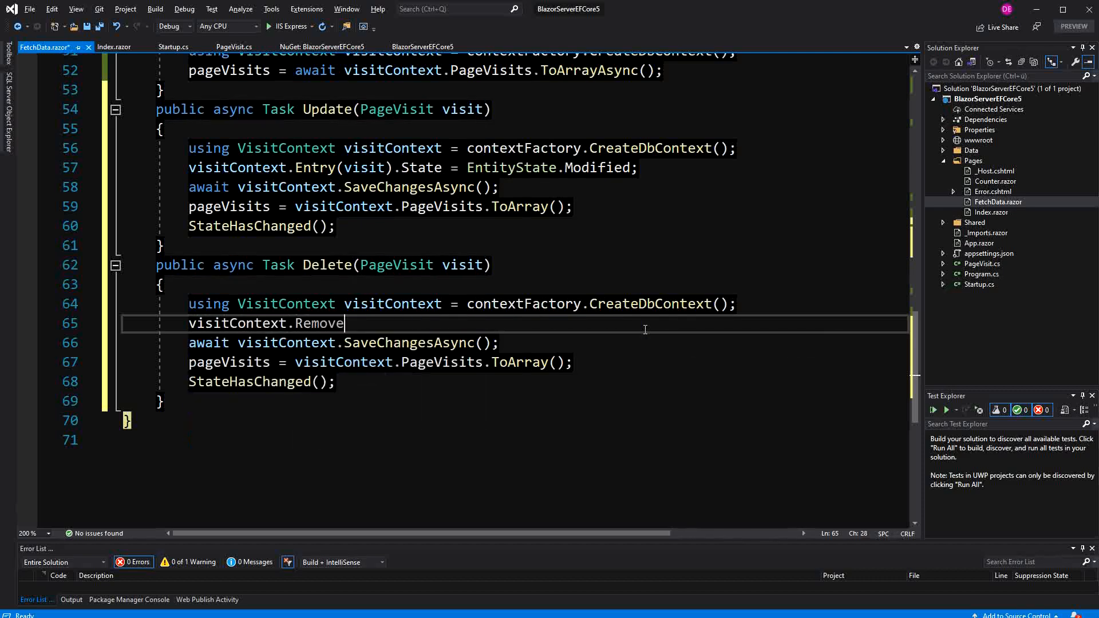
type("(")
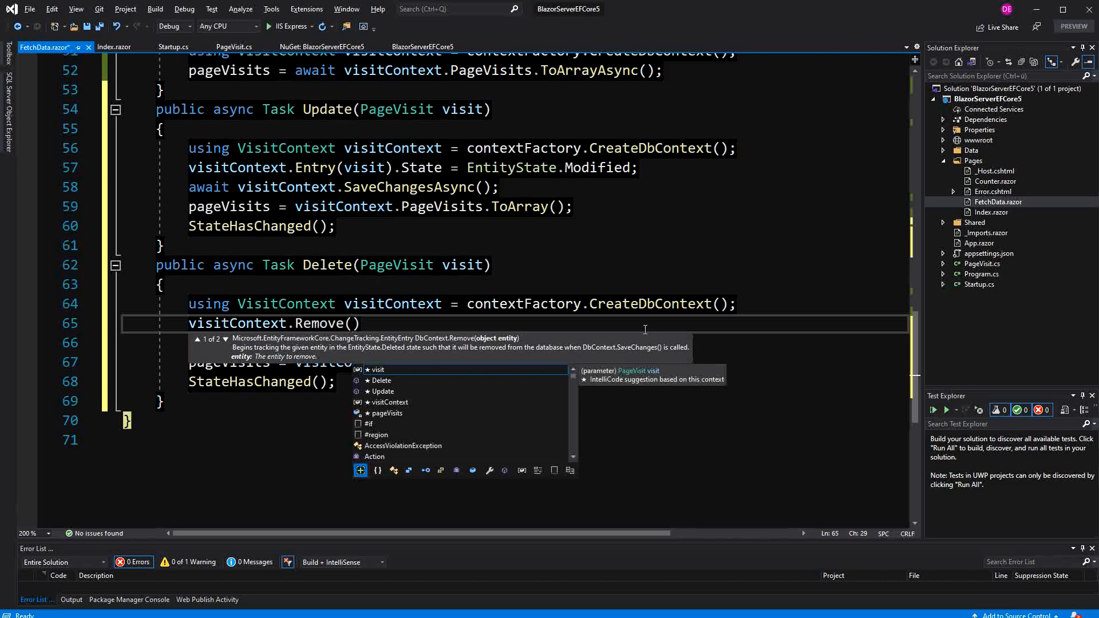
type("visit")
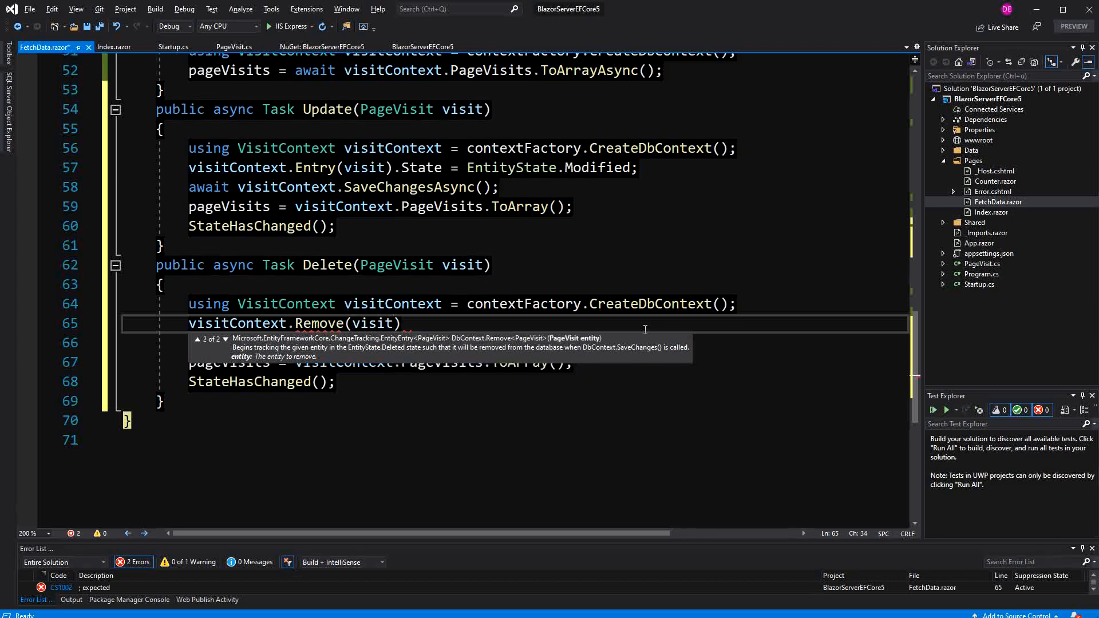
type(";")
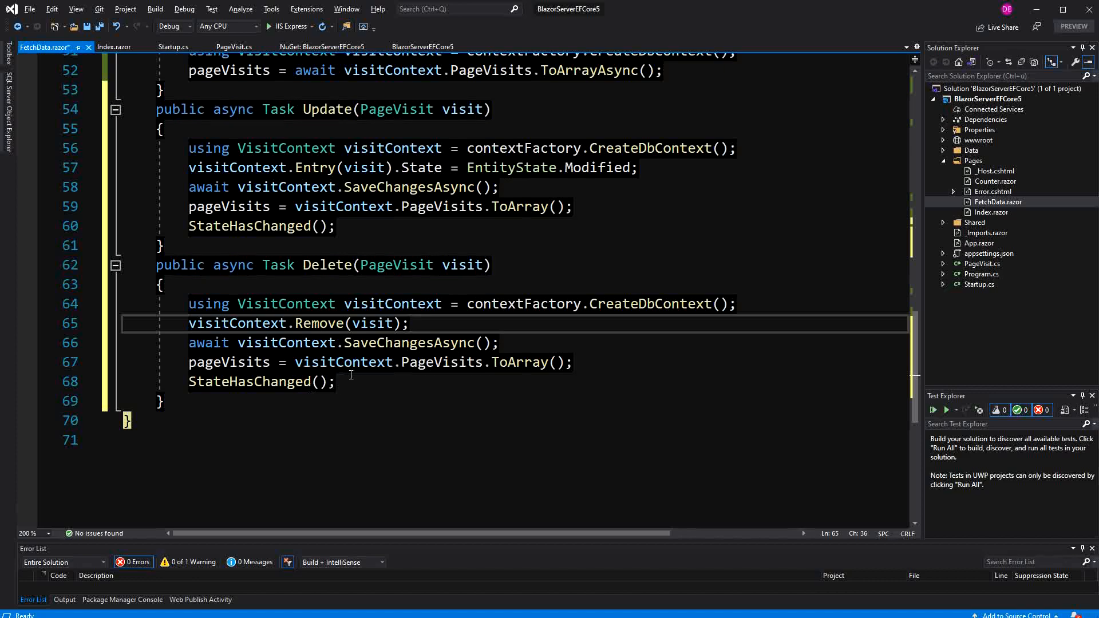
scroll("up", 3)
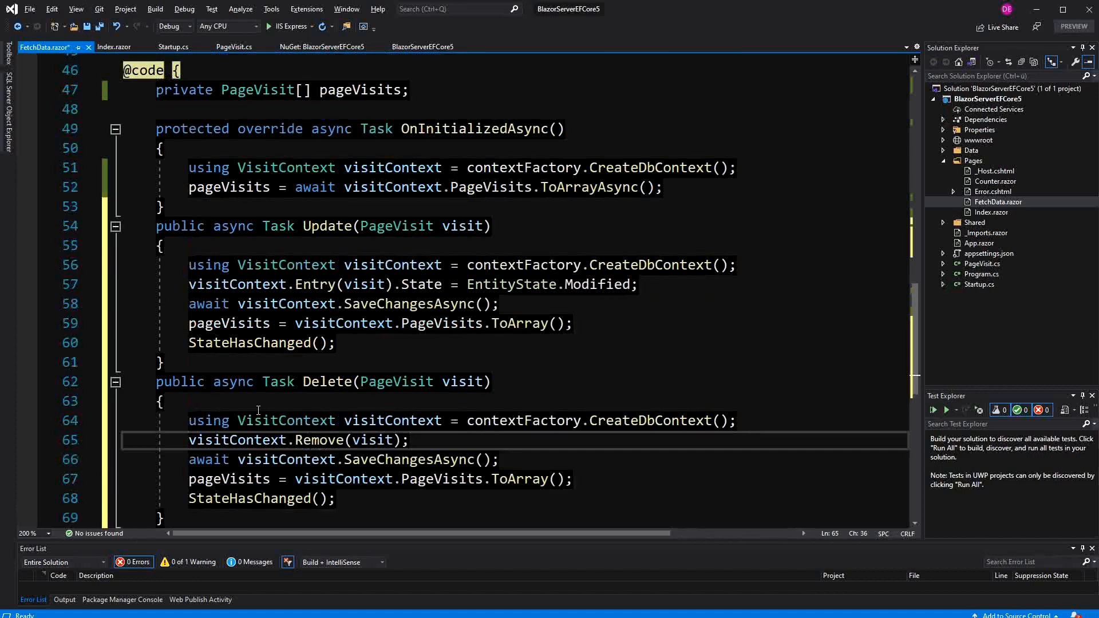
scroll("up", 3)
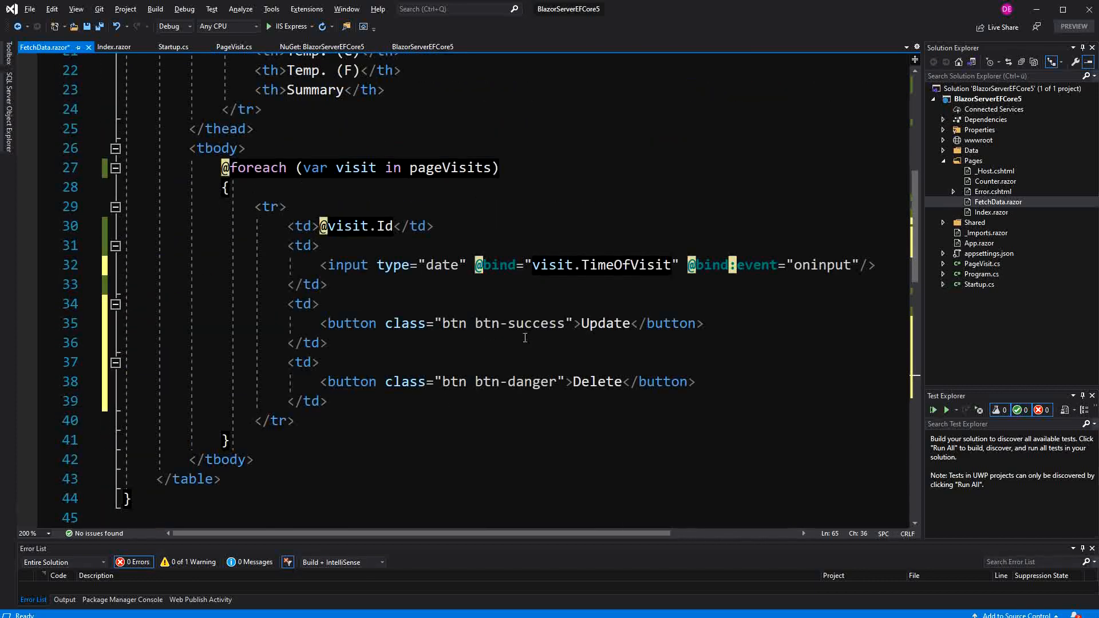
left_click(574, 323)
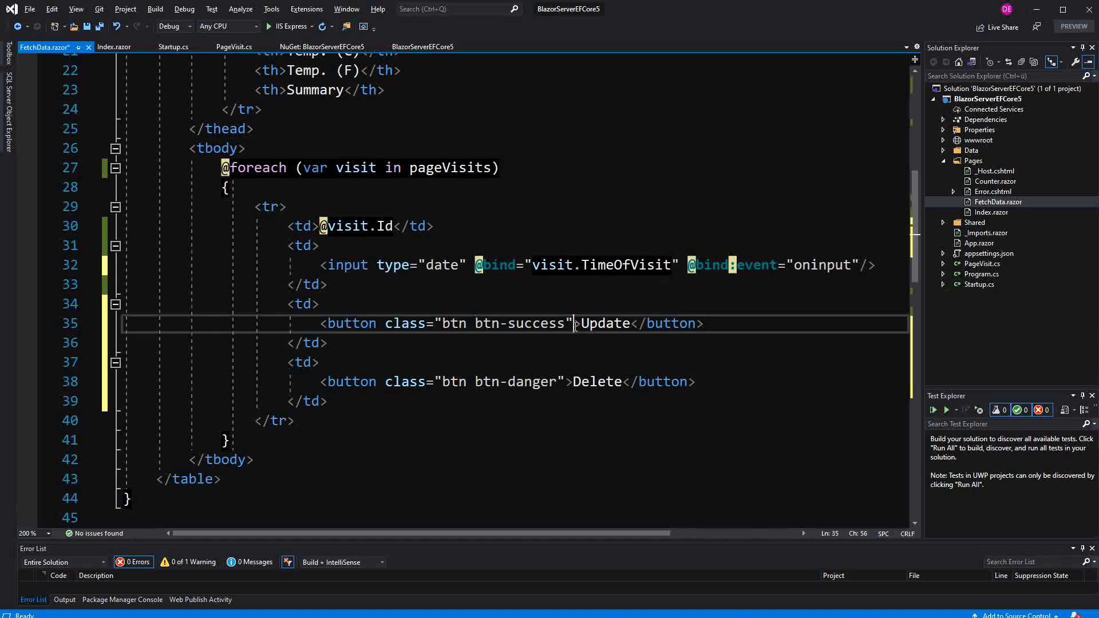
type("@onclick=\"async() => await")
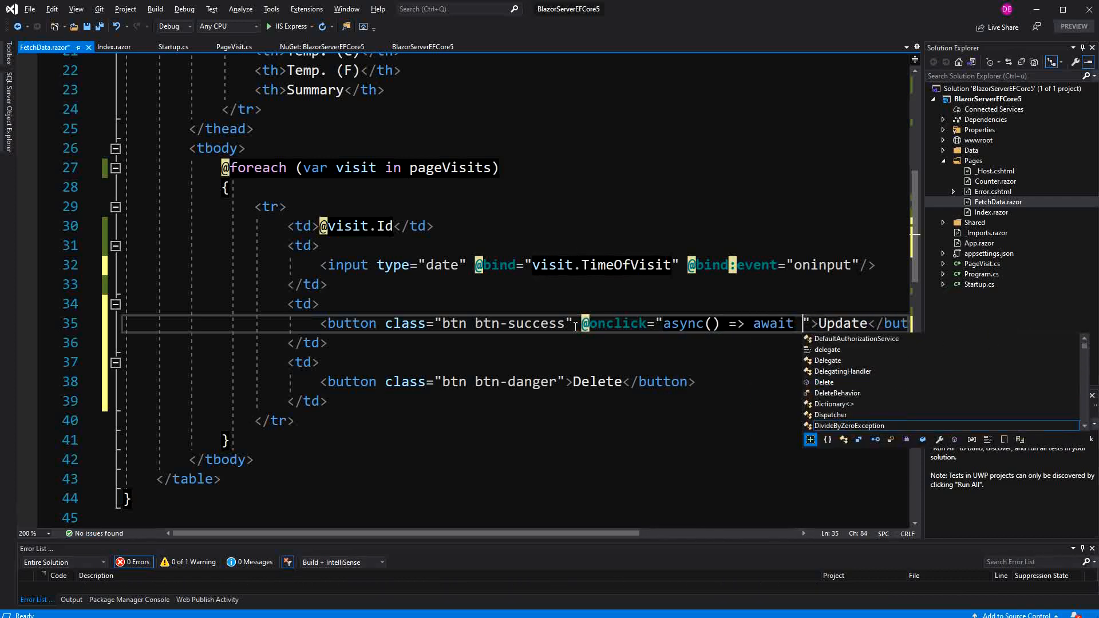
type("Update()\">Upd")
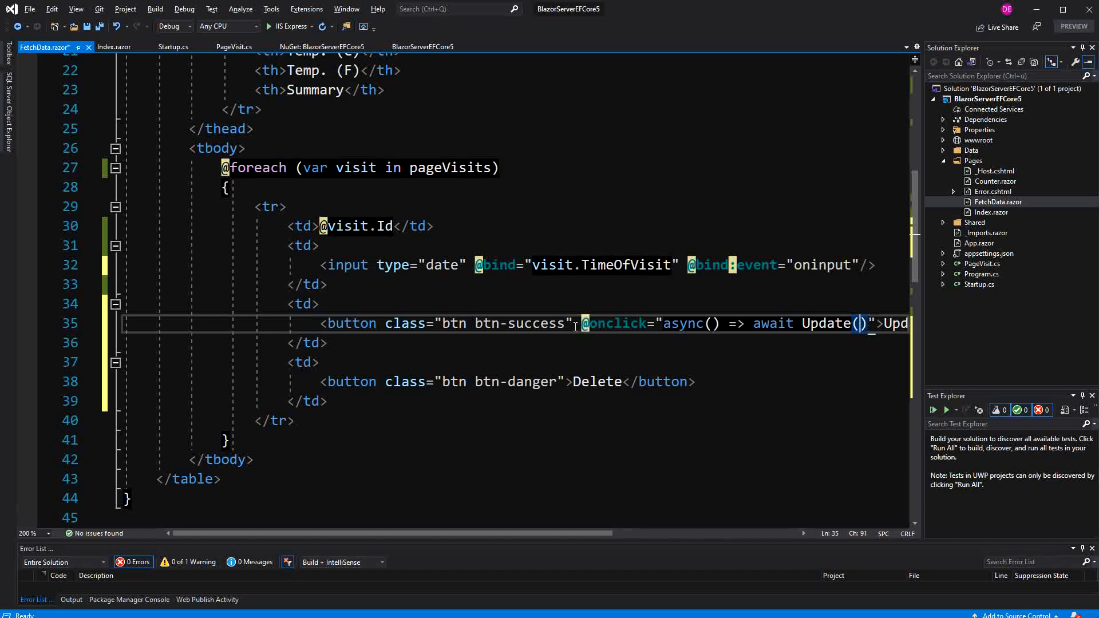
type("visit")
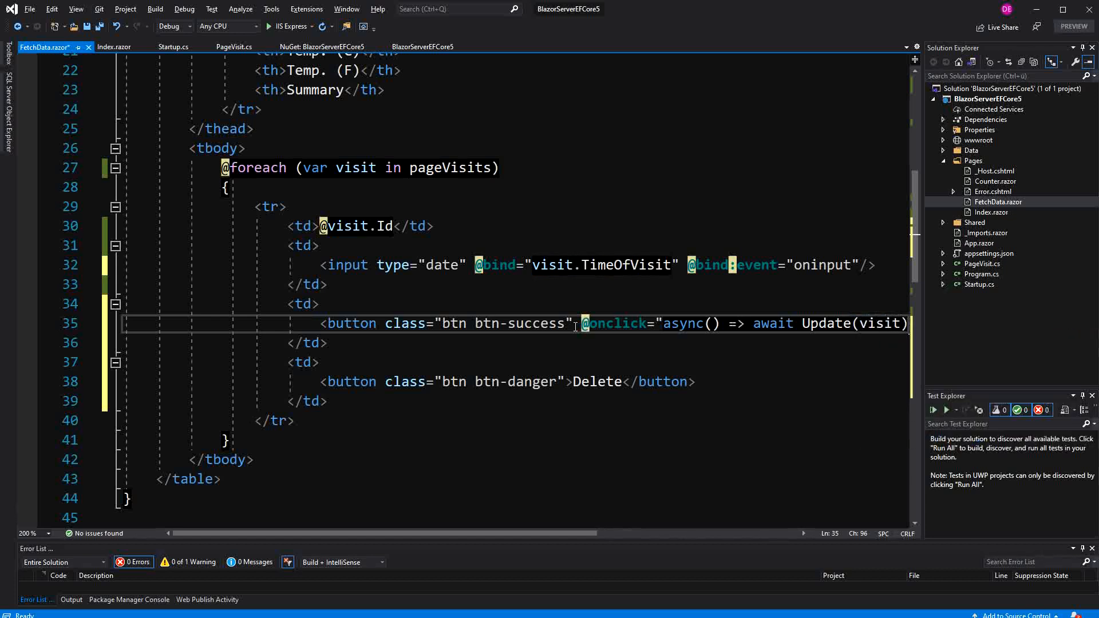
Step: Copy the click handler onto the Delete button, calling Delete(visit) instead
left_click(566, 381)
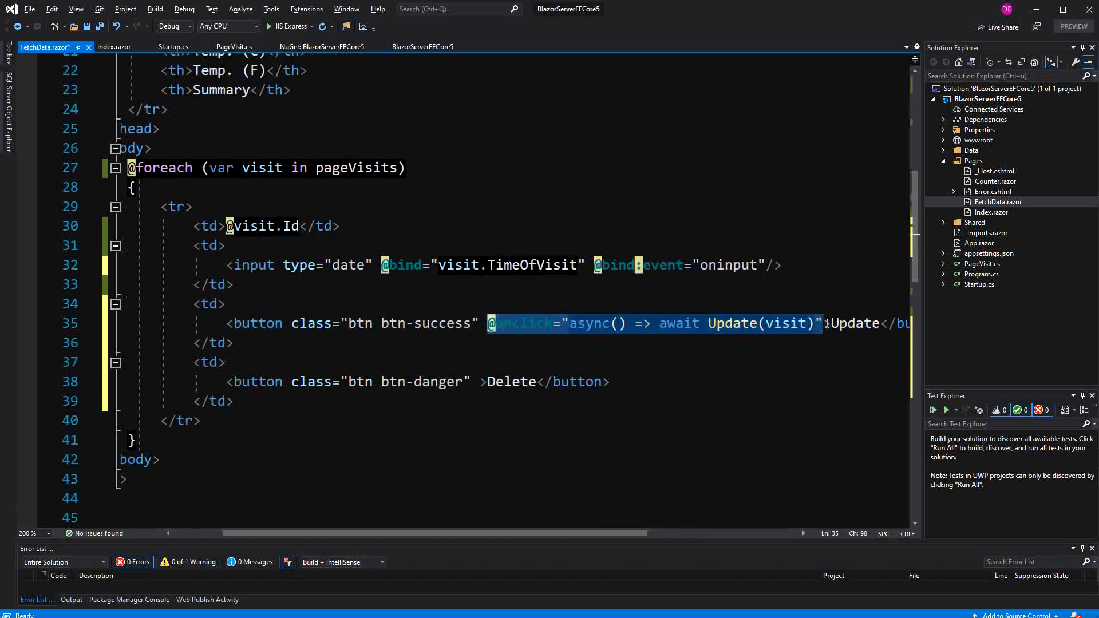
left_click(480, 382)
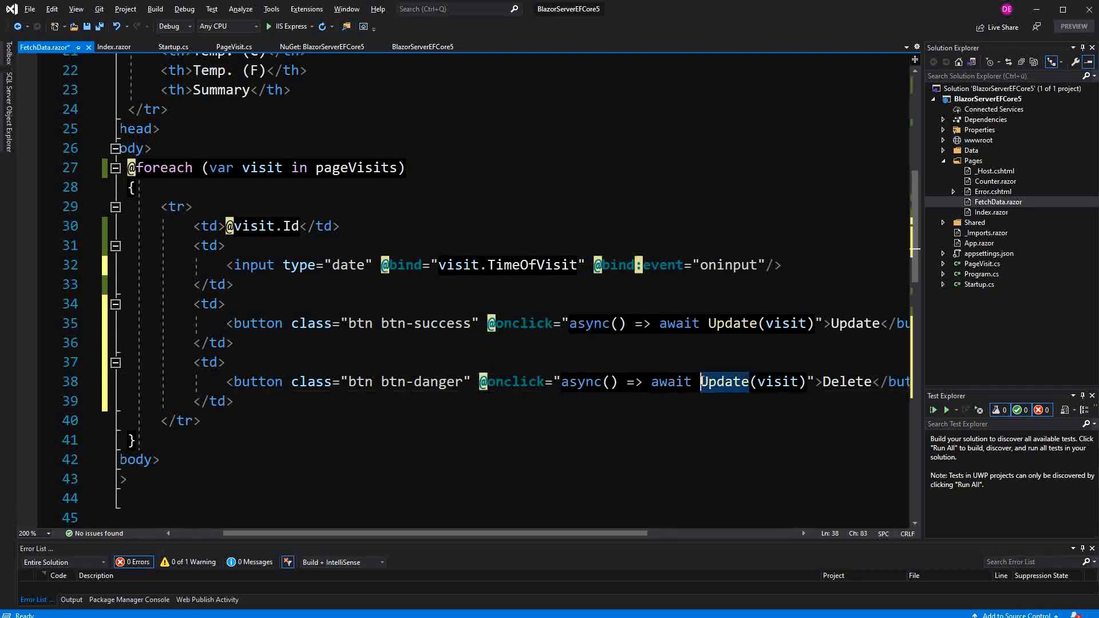
type("Delete")
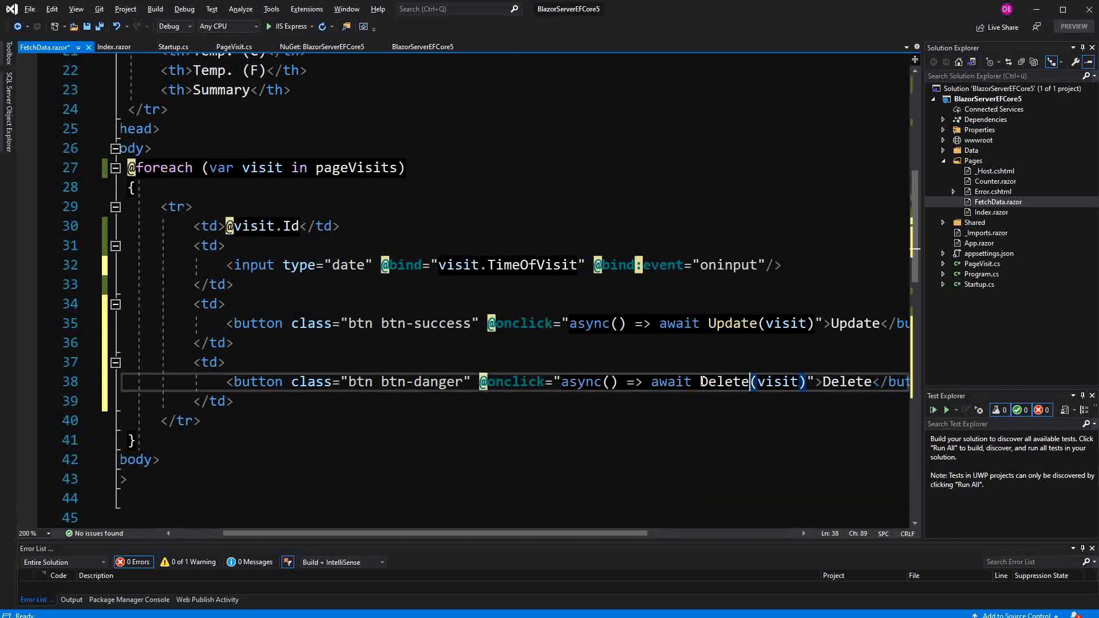
double_click(724, 381)
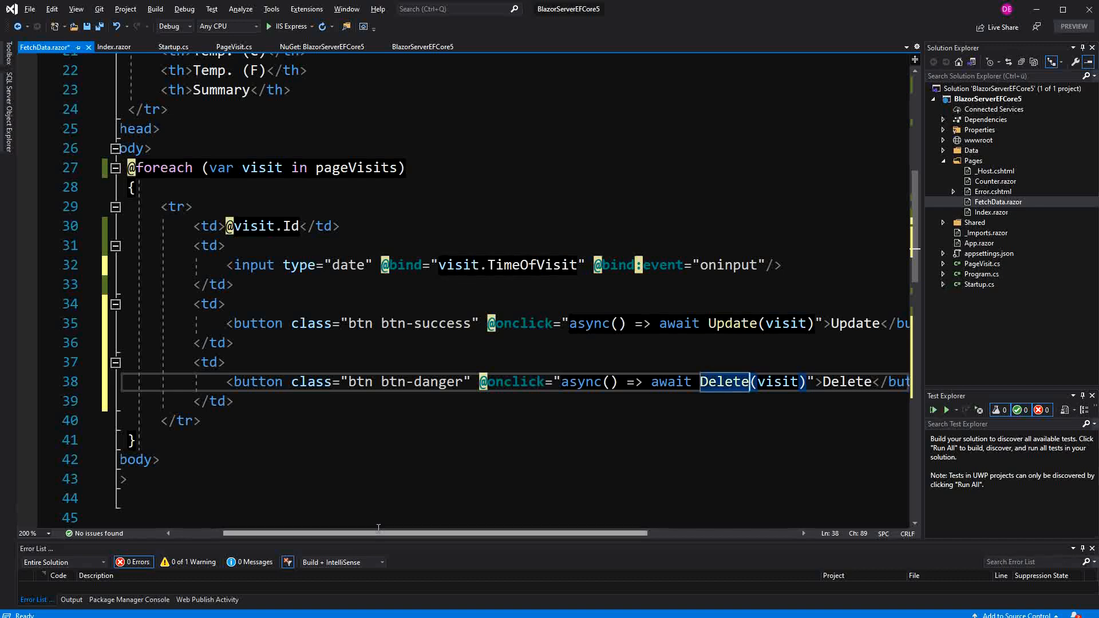
scroll("up", 3)
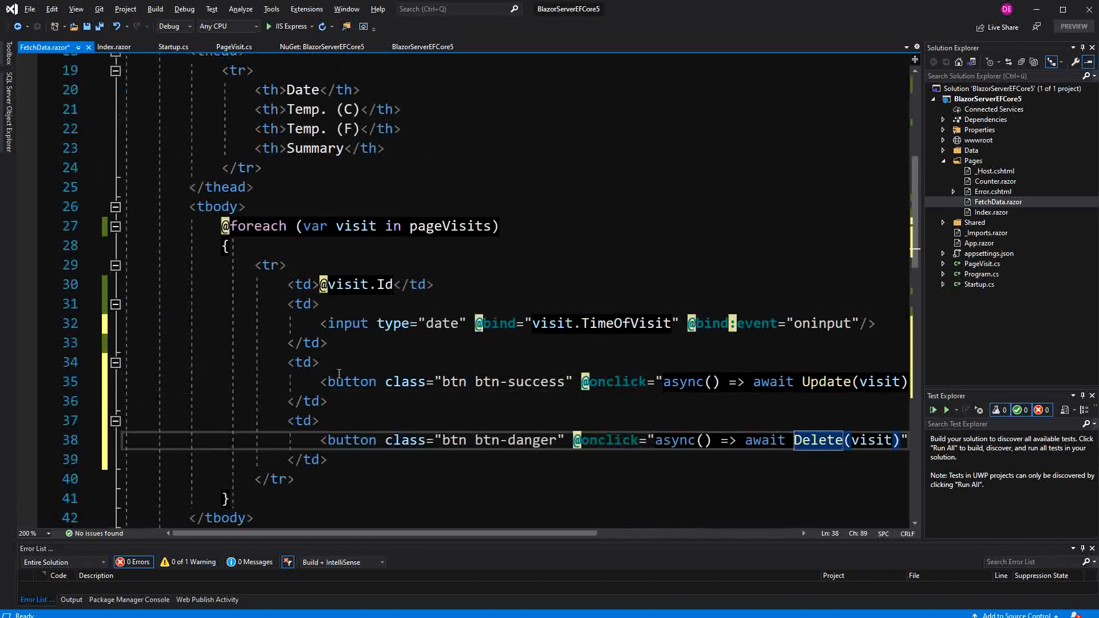
Step: Save FetchData.razor and change the table headers to Id, Date, Update and Delete
scroll("up", 3)
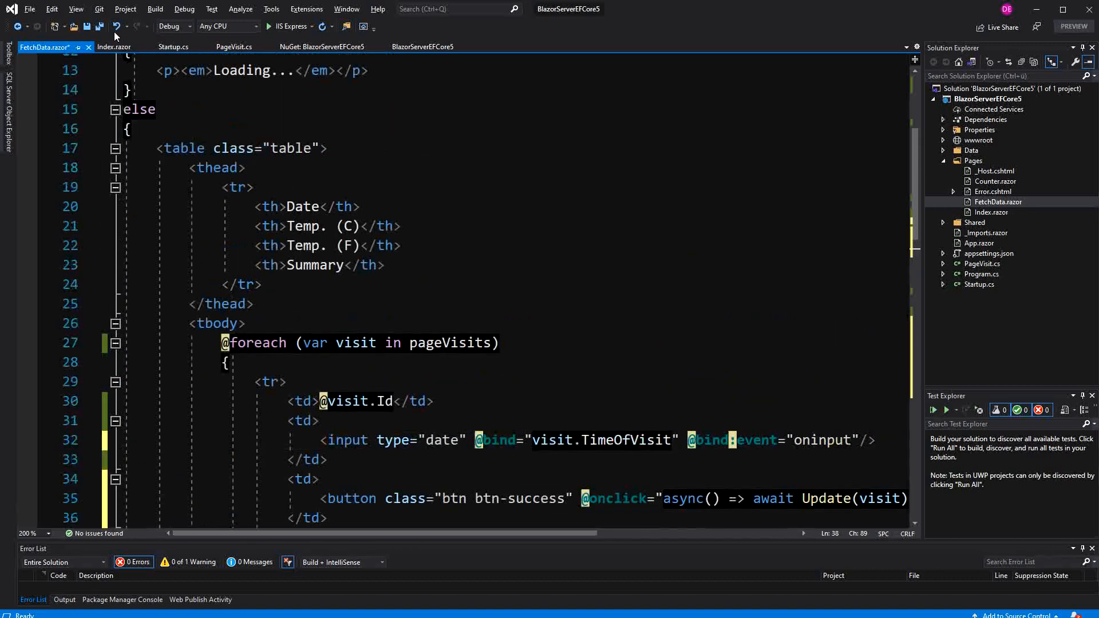
key("ctrl+s")
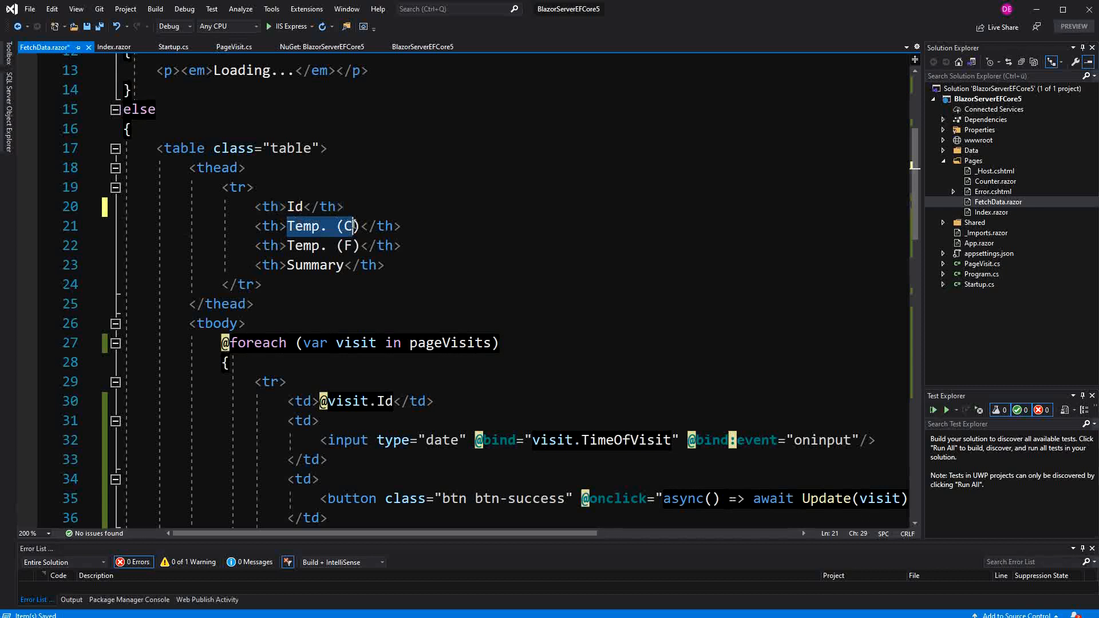
type("Date")
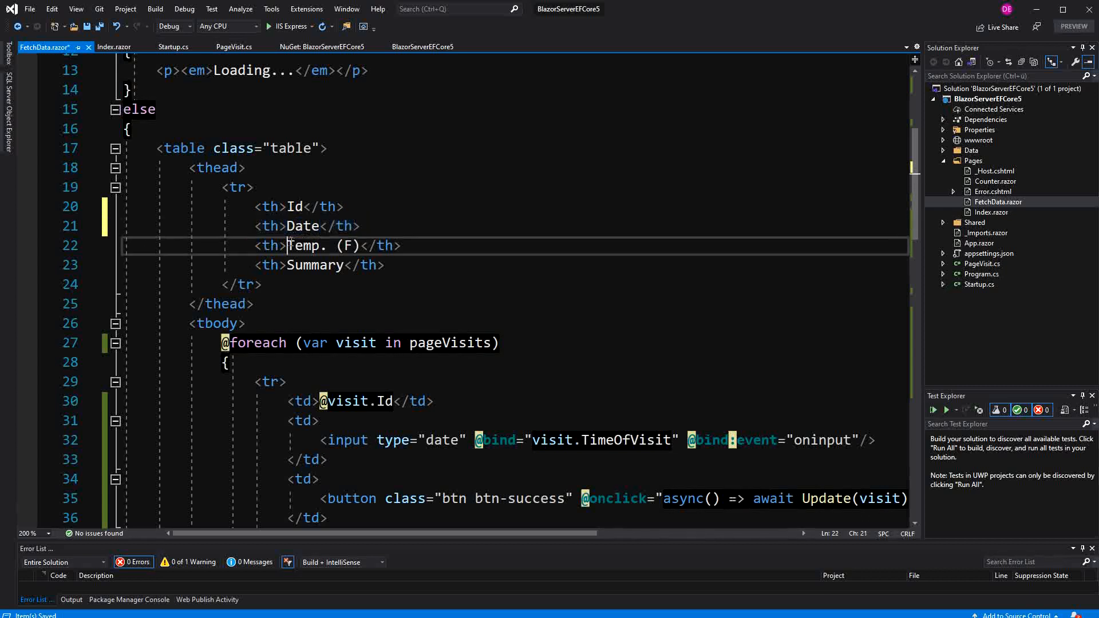
type("De")
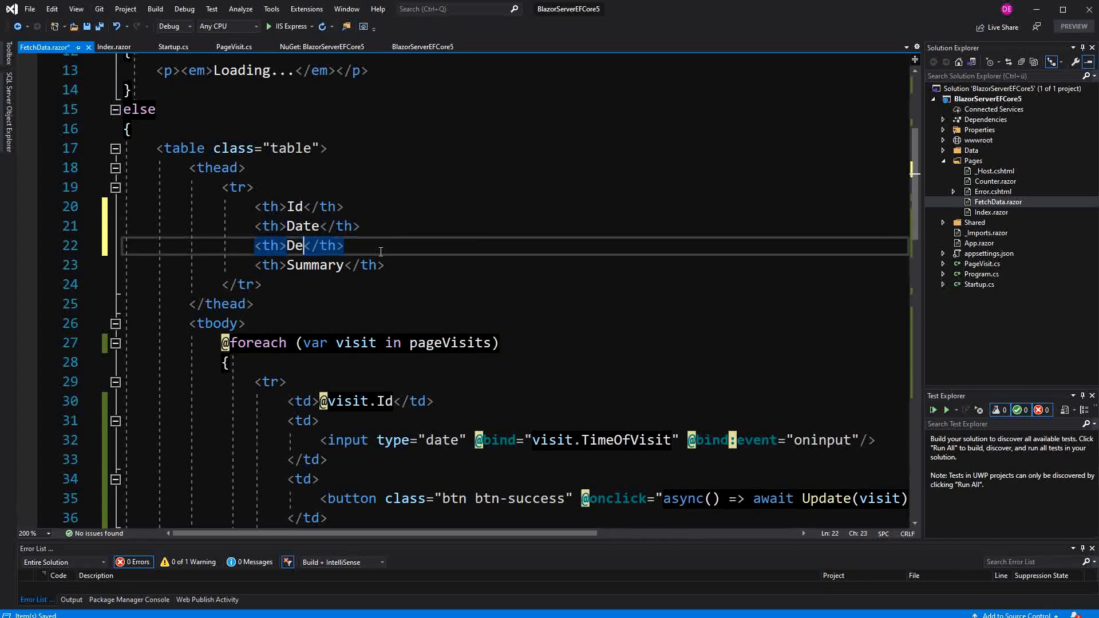
type("pdate")
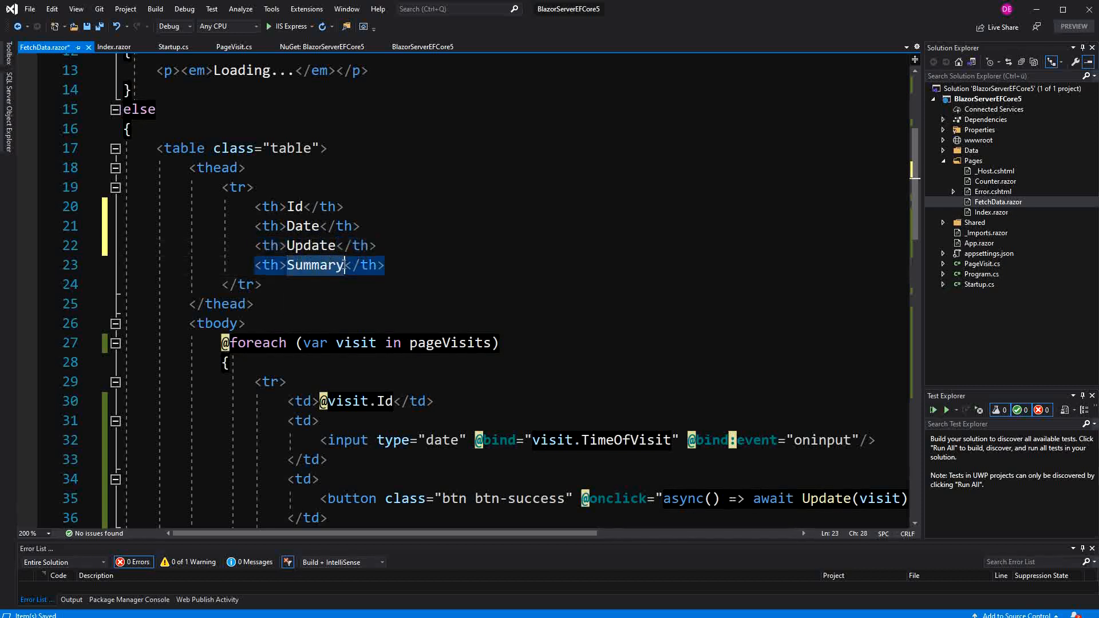
type("Delete")
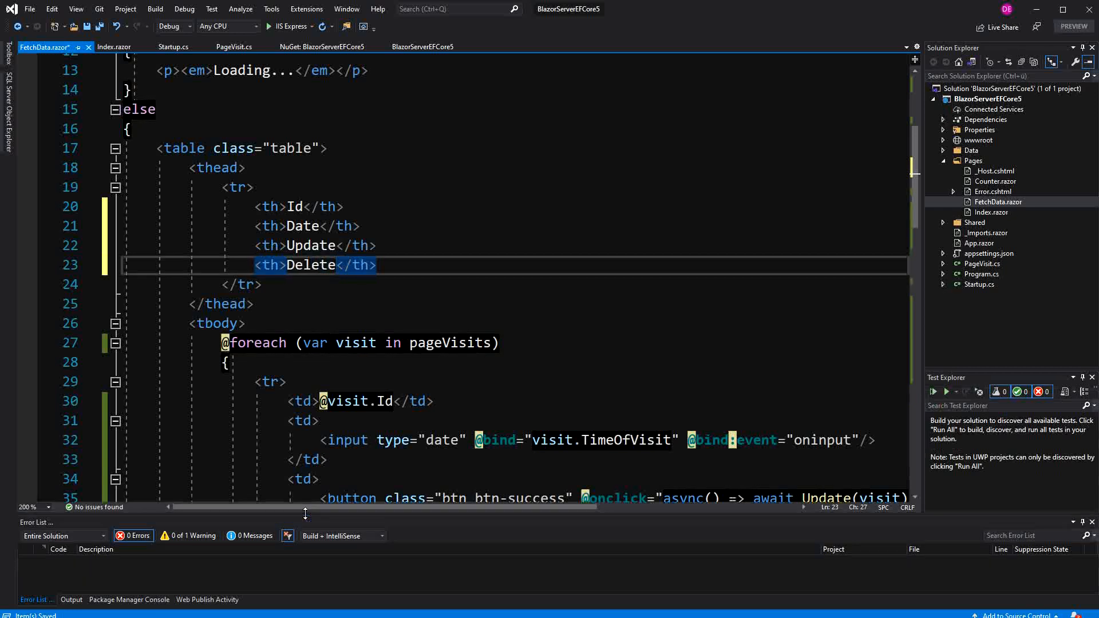
Step: Run add-migration initial in the Package Manager Console, then update-database
left_click(129, 599)
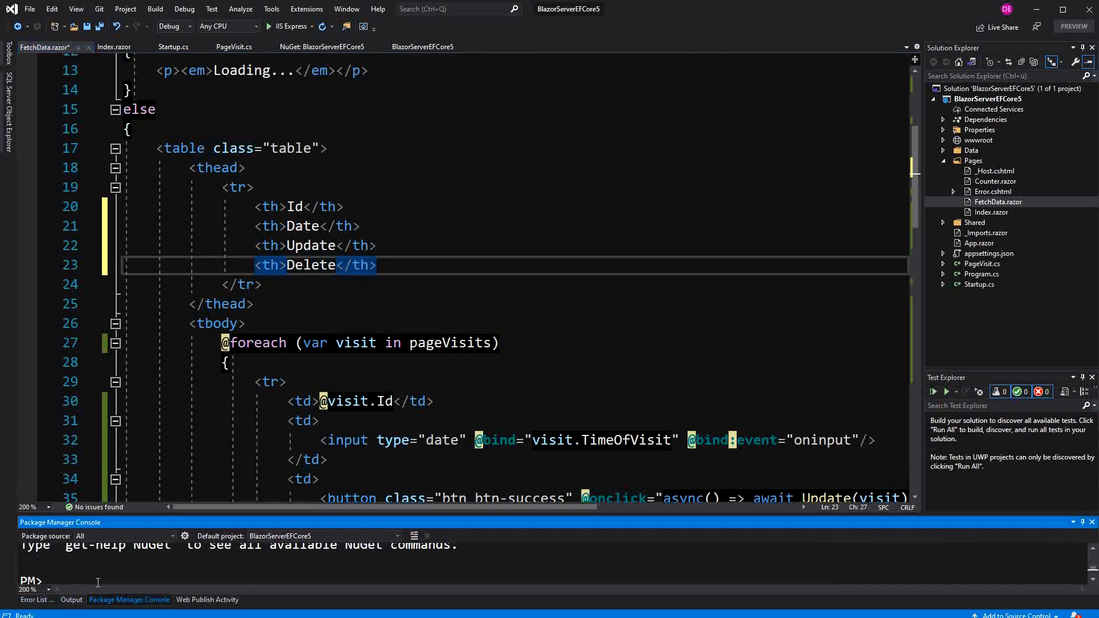
type("add-")
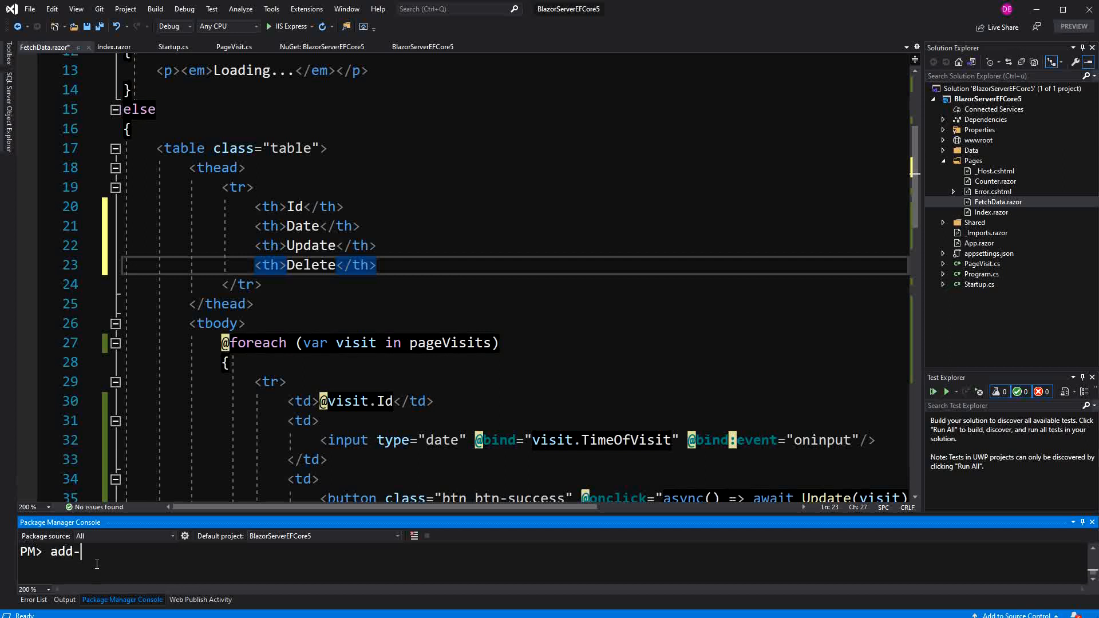
type("migration initi")
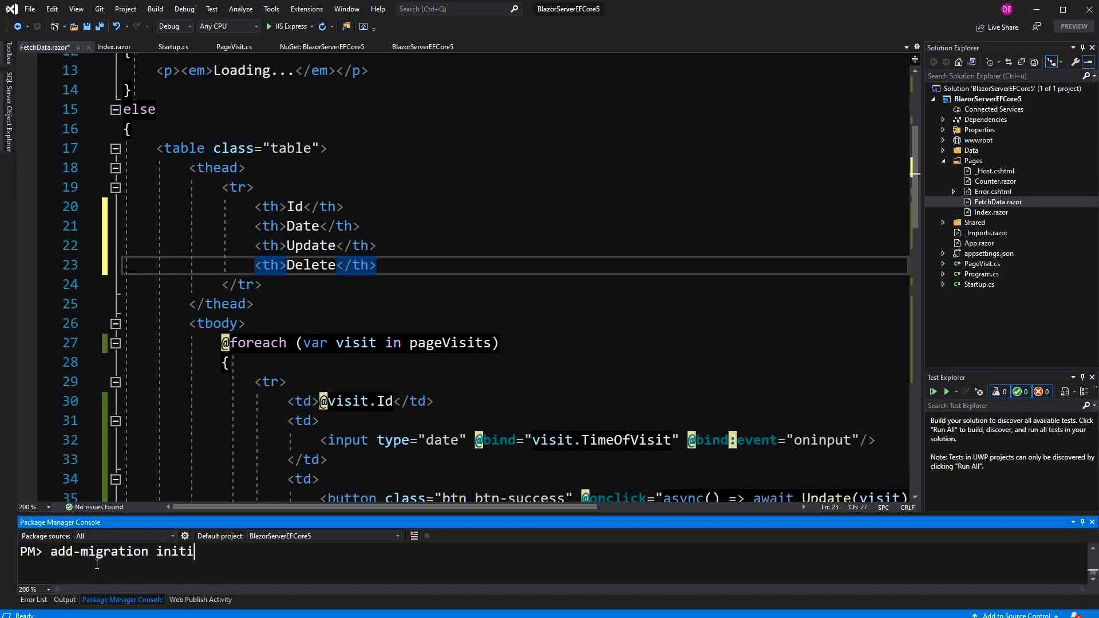
key("Return")
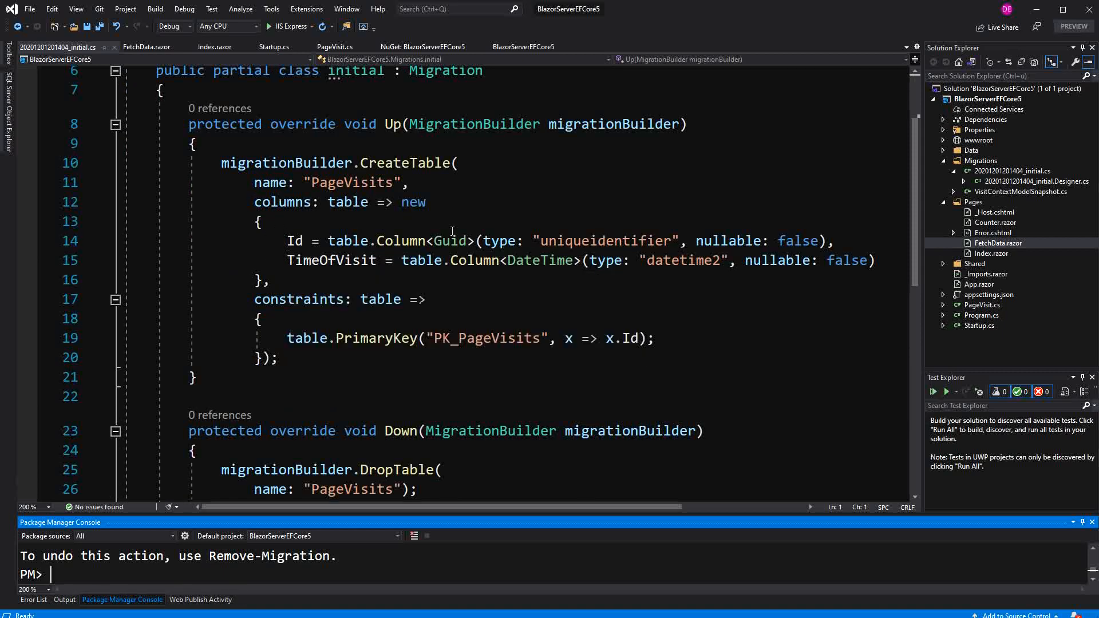
mouse_move(323, 230)
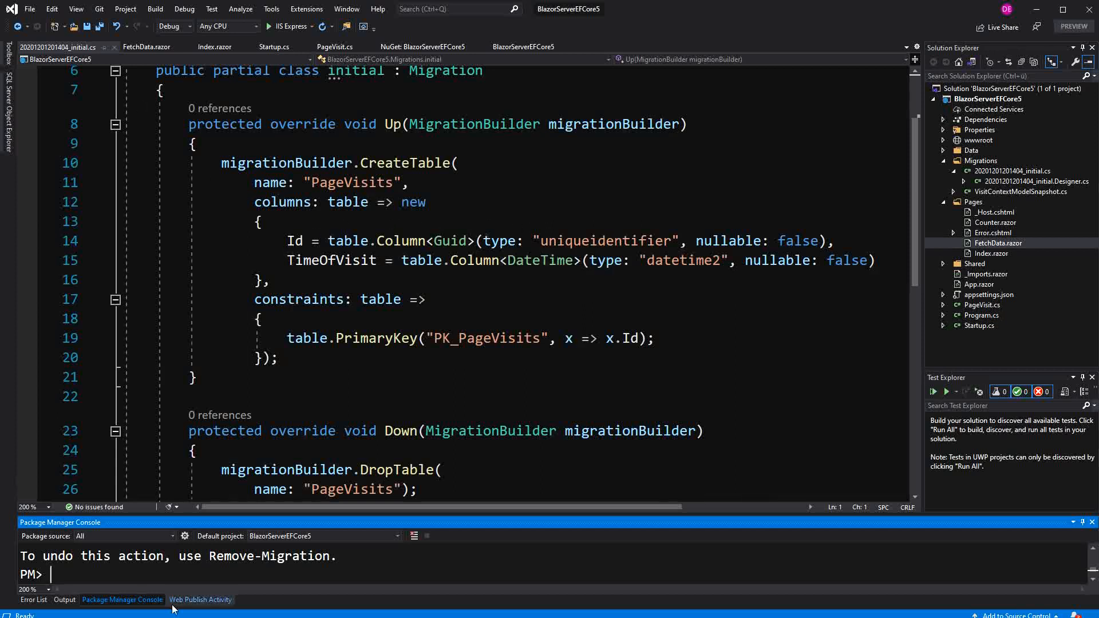
type("update-")
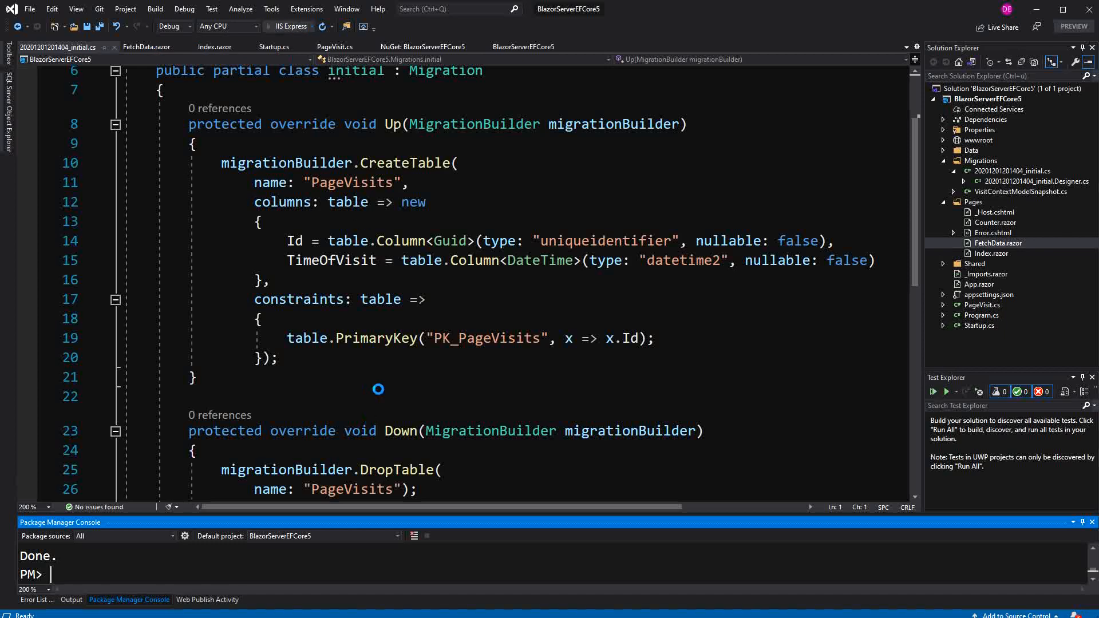
Step: Run the app with IIS Express and confirm Fetch data shows an empty Id/Date/Update/Delete table
left_click(323, 26)
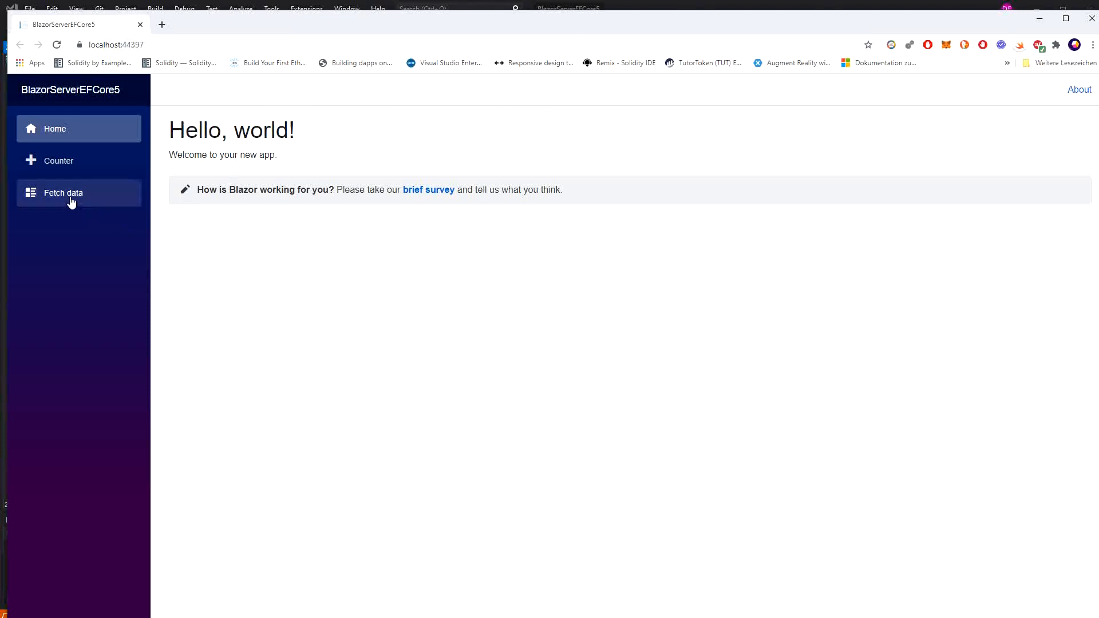
left_click(63, 193)
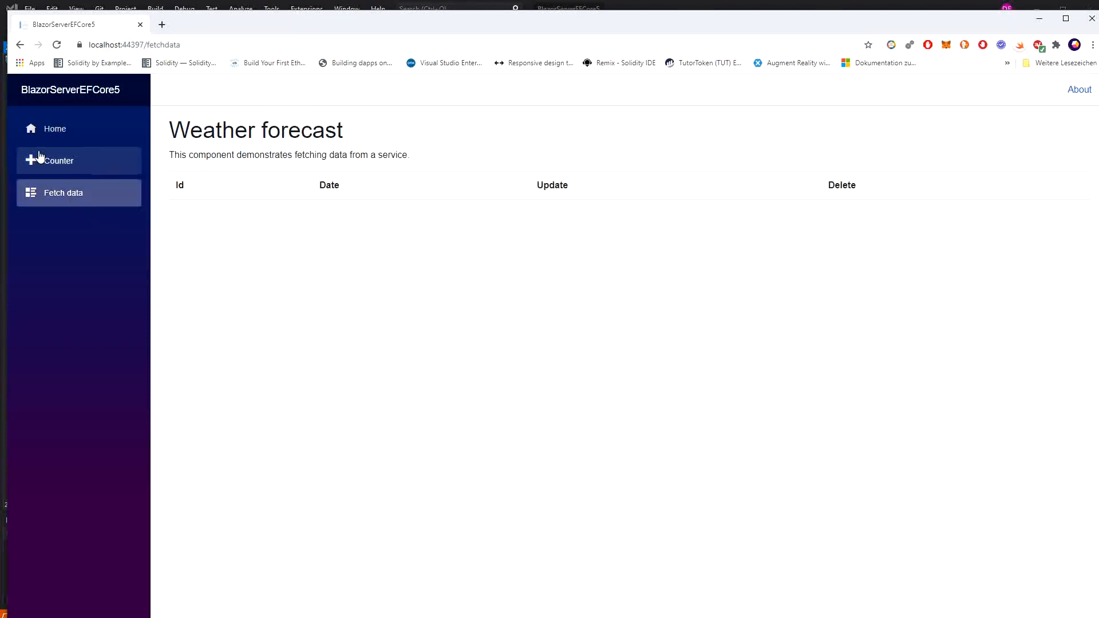
left_click(55, 128)
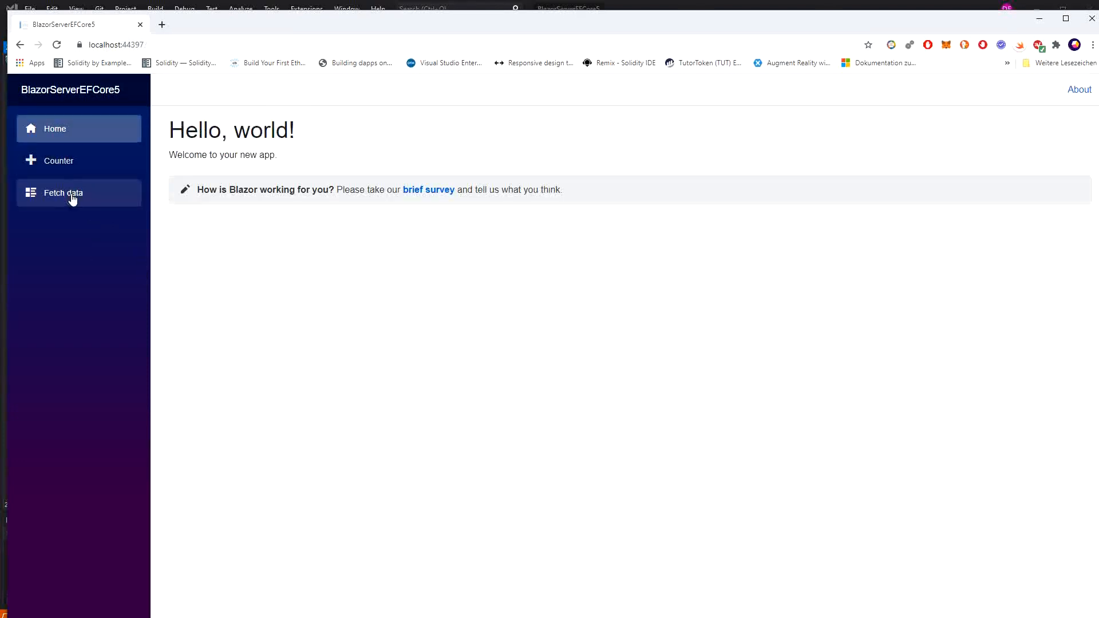
left_click(63, 193)
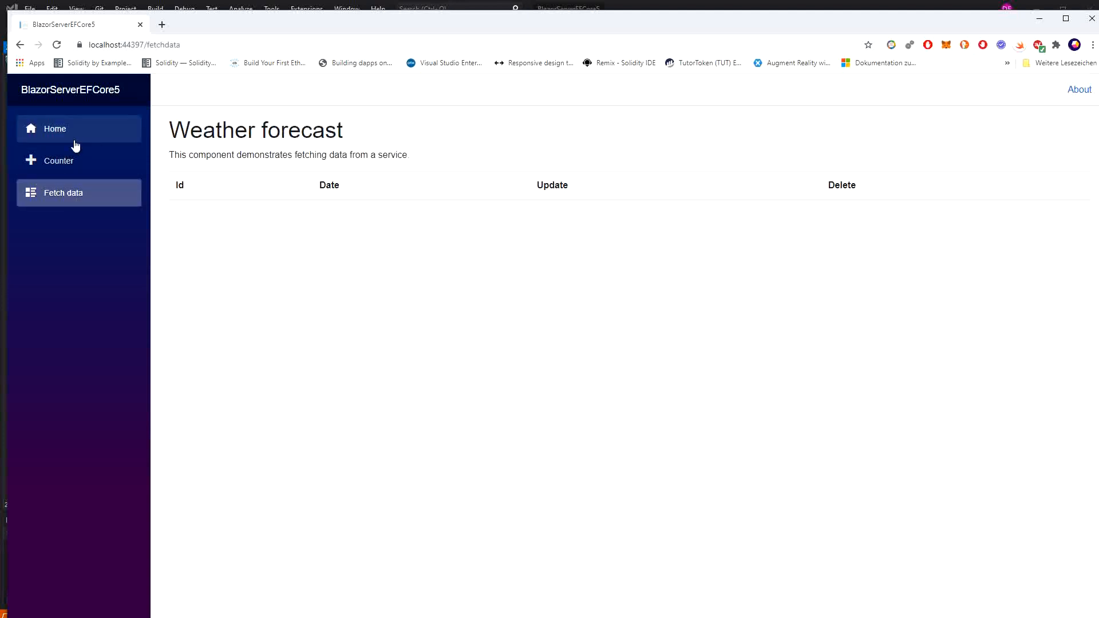
mouse_move(114, 121)
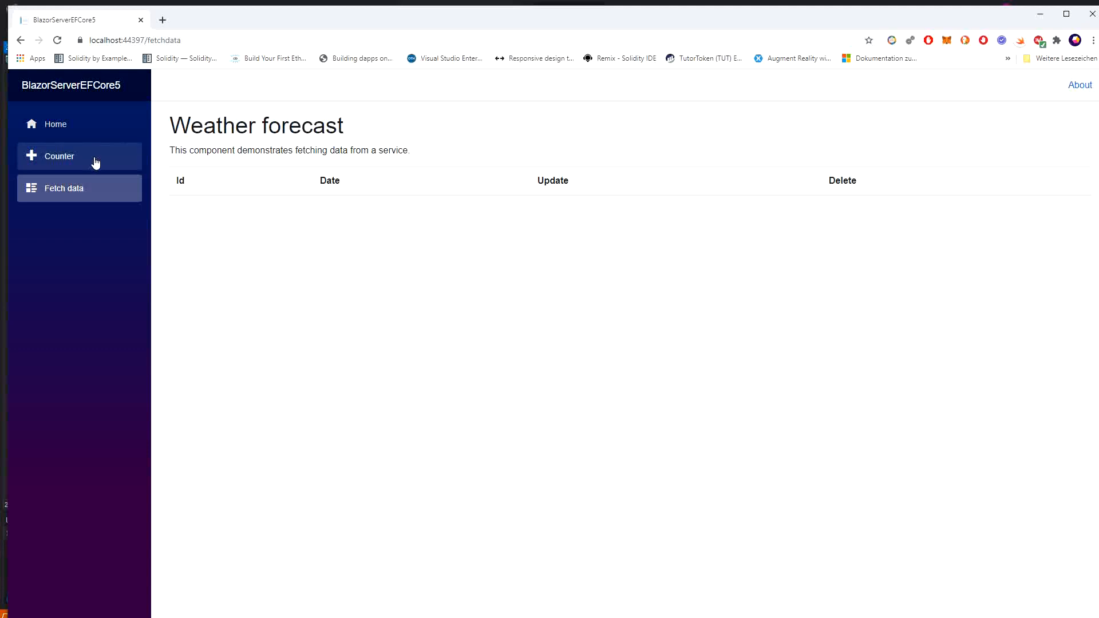
left_click(55, 125)
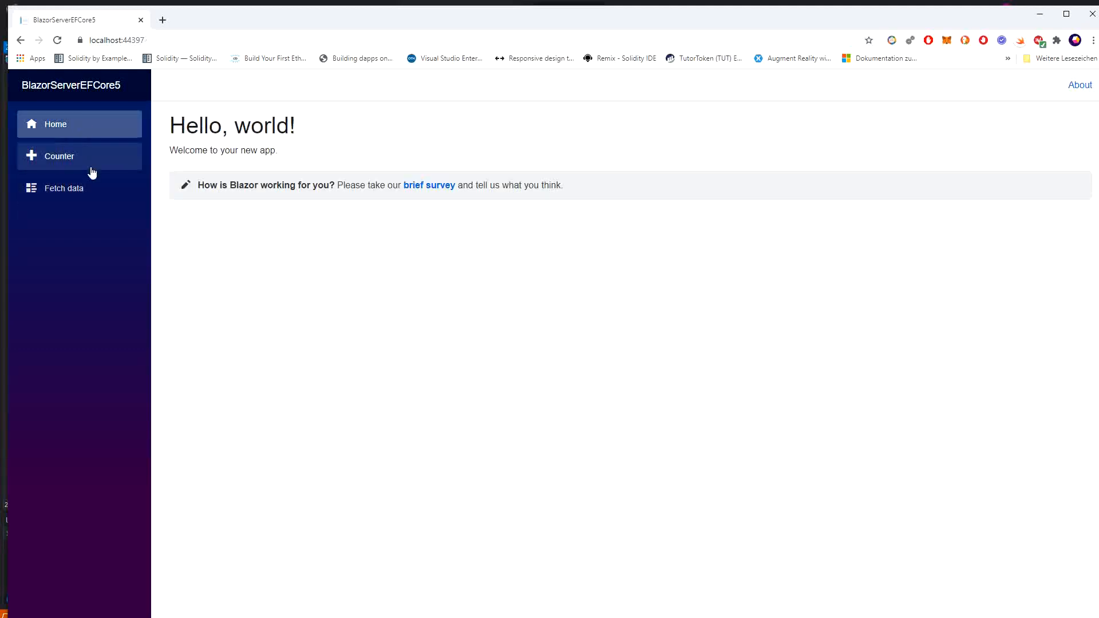
left_click(63, 188)
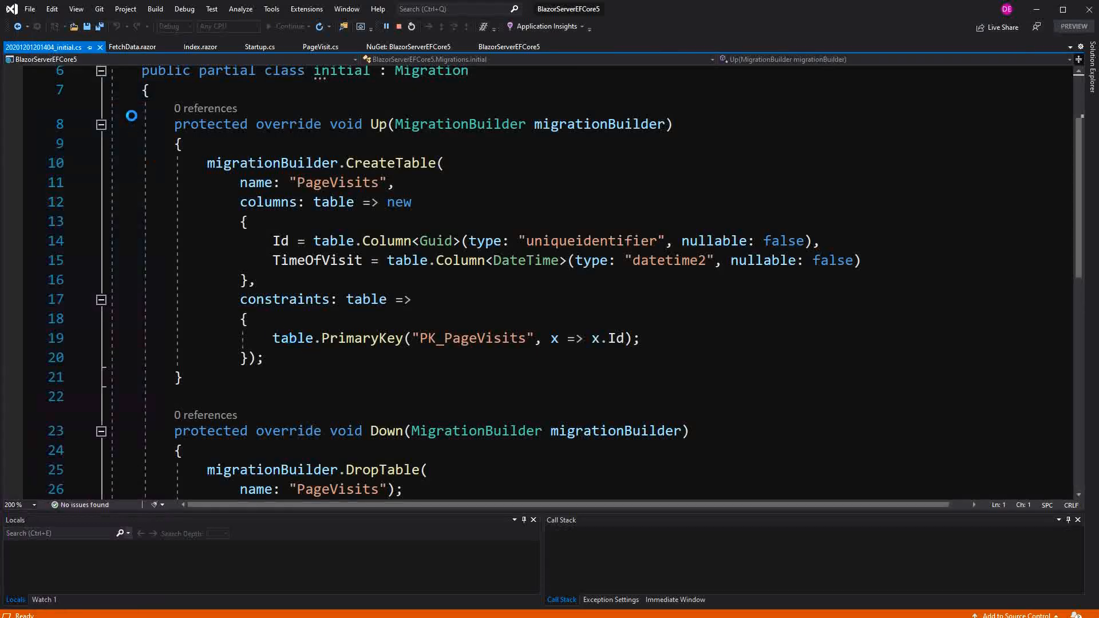
Step: Stop debugging, add await visitContext.SaveChangesAsync(); after the Add call in Index.razor, and rerun with IIS Express
left_click(215, 46)
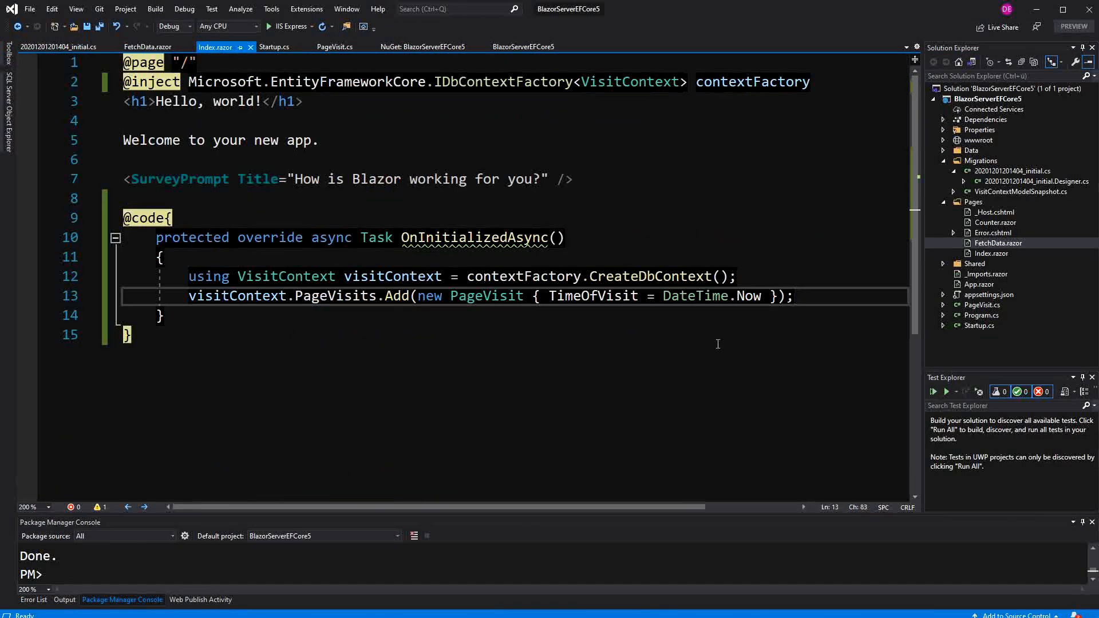
type("await vus")
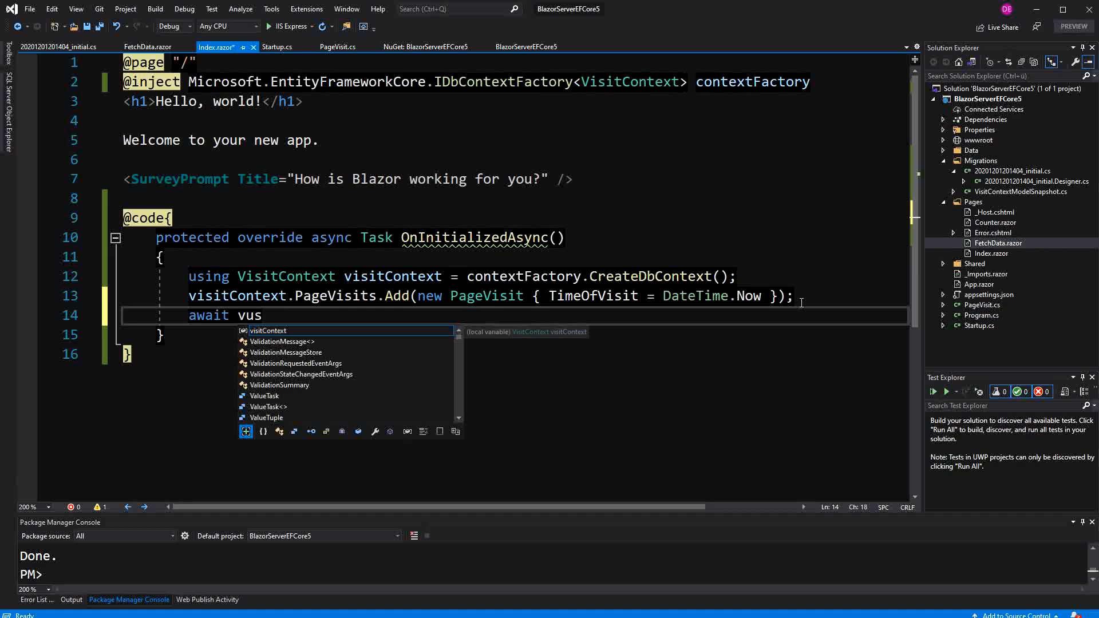
type("isitContext.")
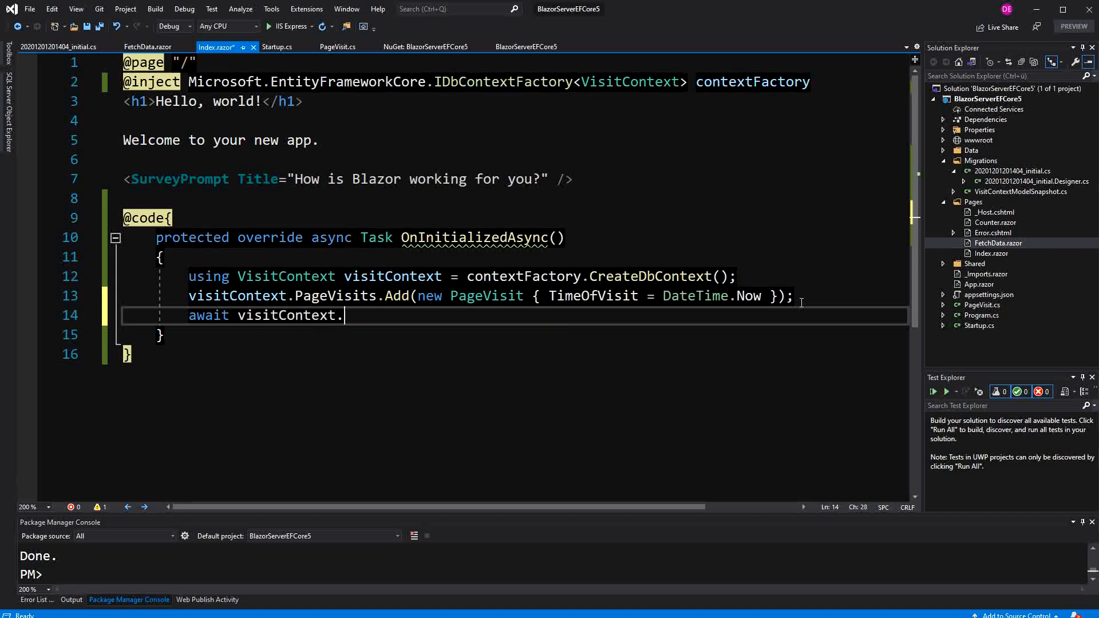
type("SaveChangesAsync")
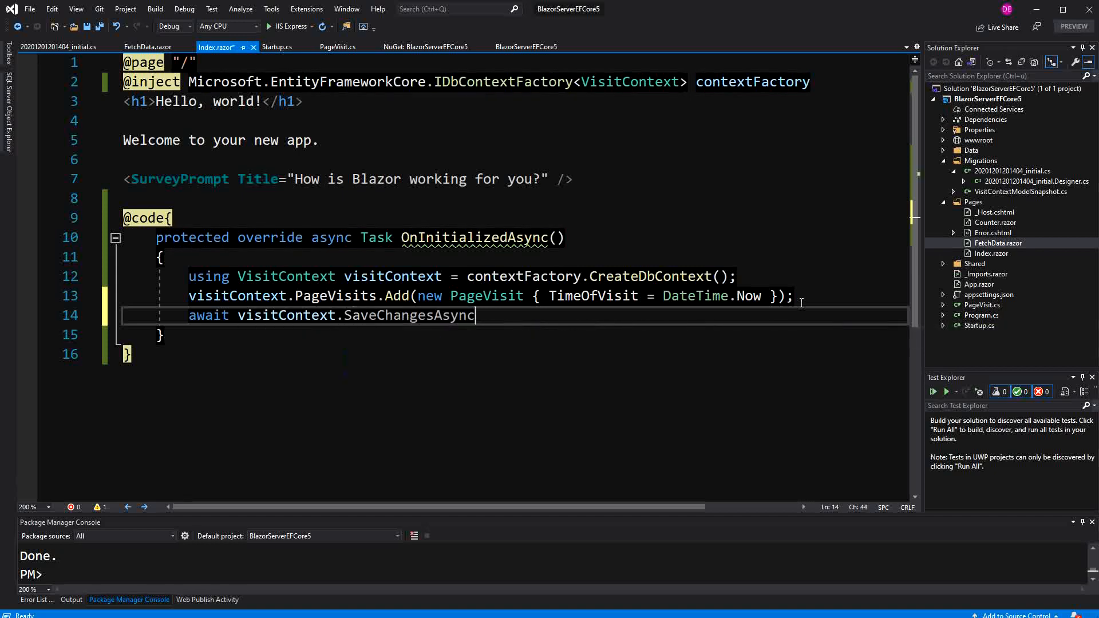
type("();")
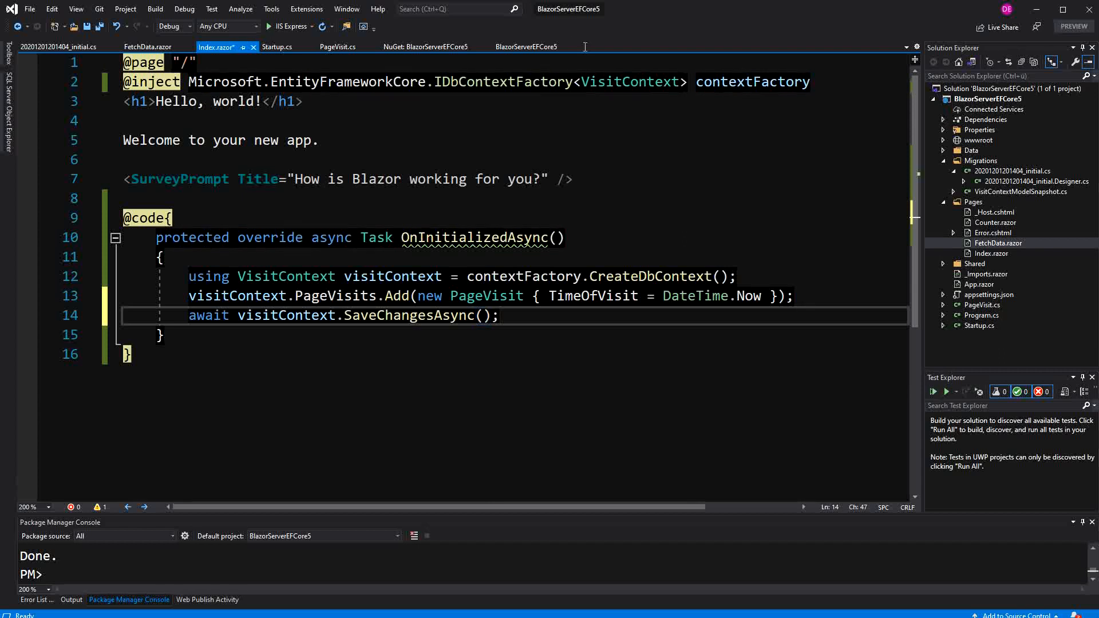
mouse_move(288, 26)
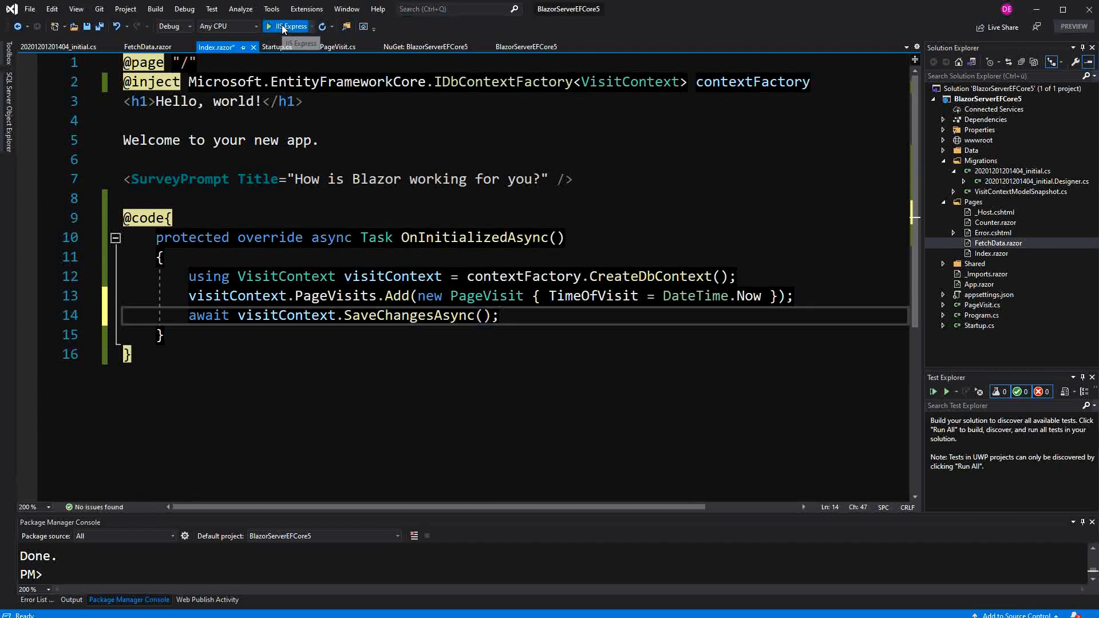
left_click(288, 25)
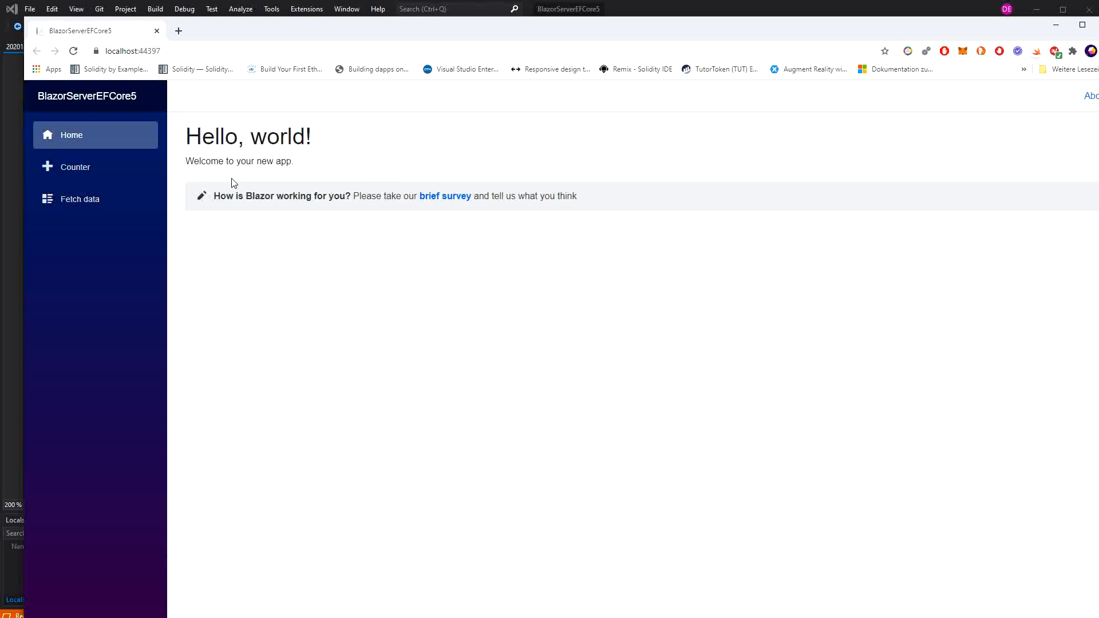
mouse_move(84, 208)
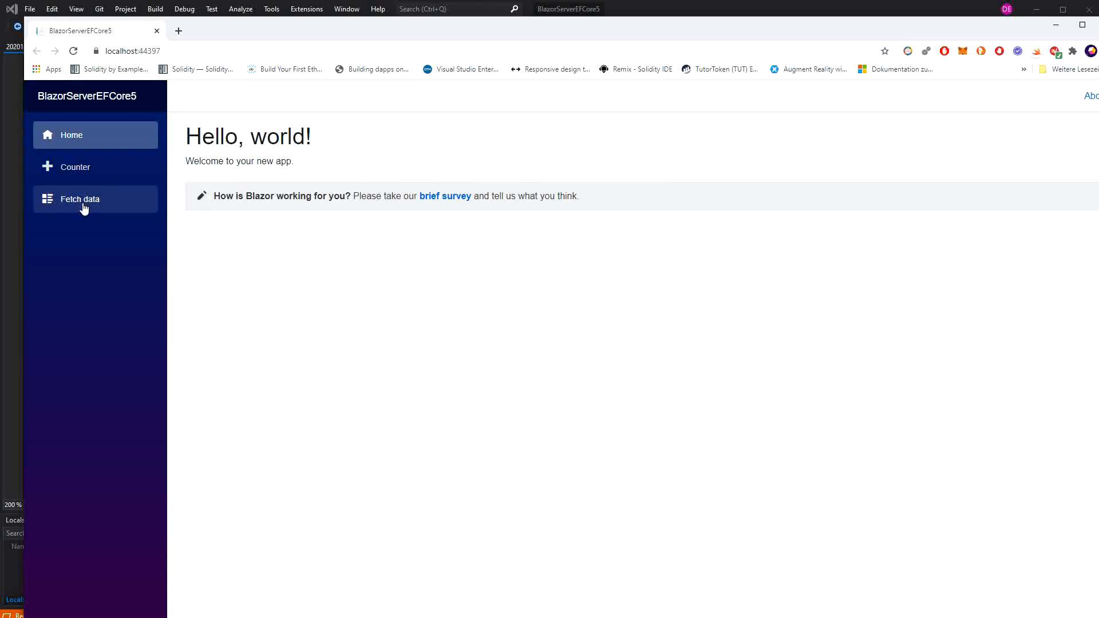
Step: Delete the third visit from the Fetch data table
left_click(81, 199)
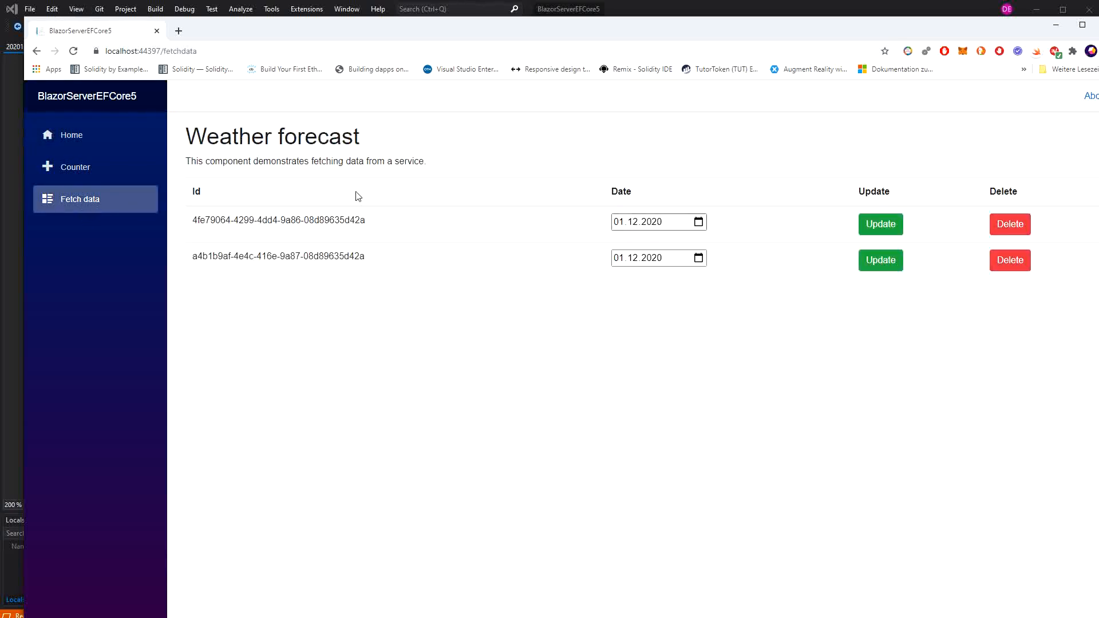
mouse_move(85, 125)
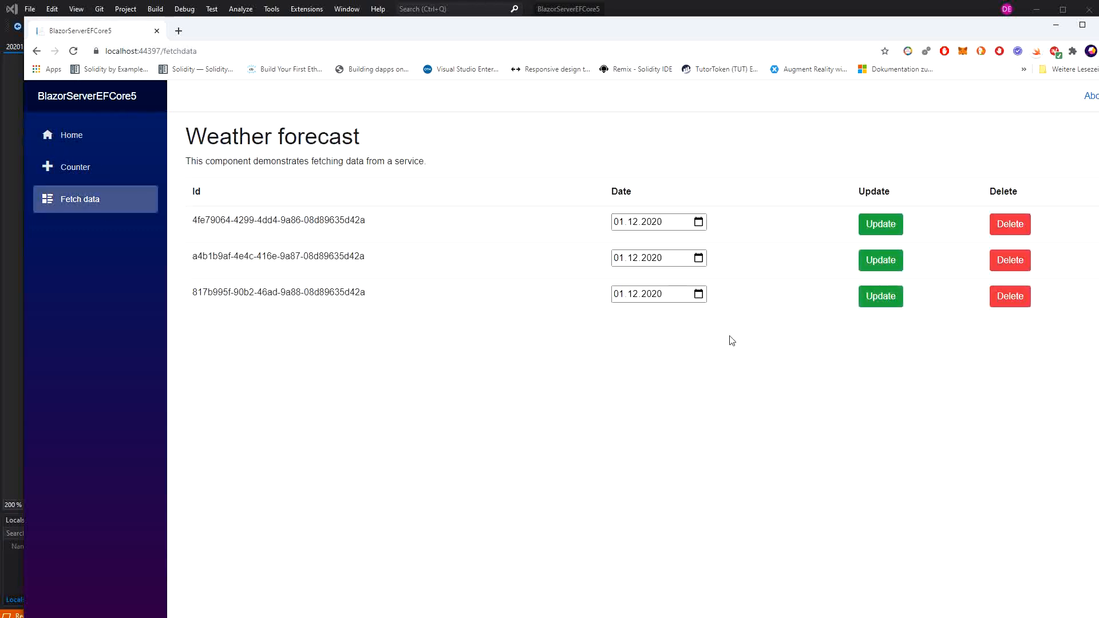
mouse_move(1010, 296)
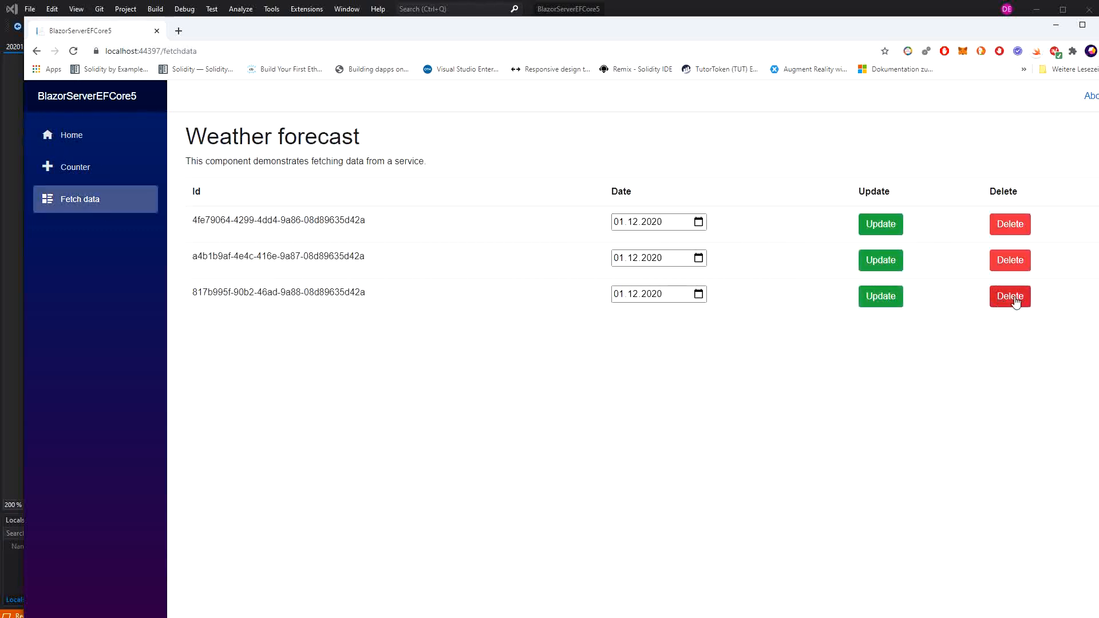
left_click(1009, 296)
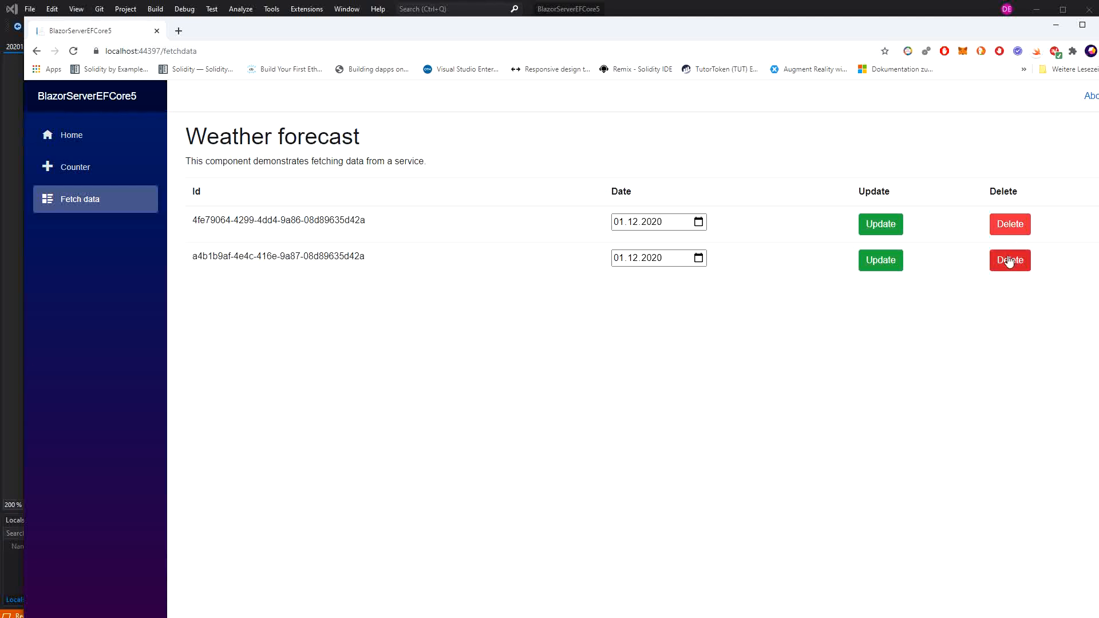
left_click(71, 134)
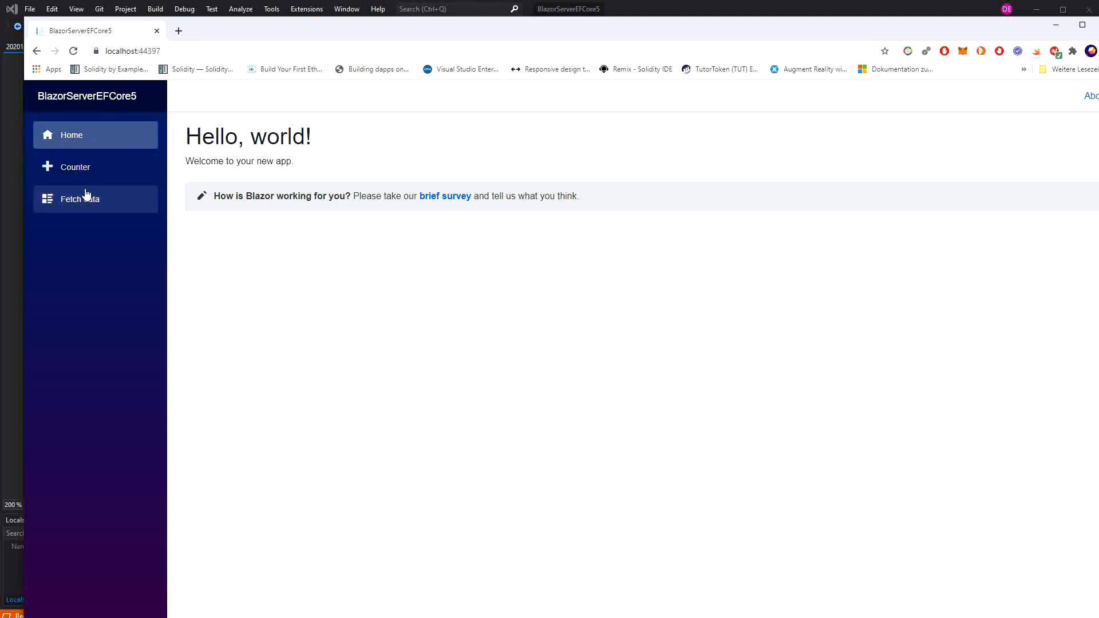
Step: Change the second visit's date to 07.08.2021, update it, and confirm it persists after reloading
left_click(80, 198)
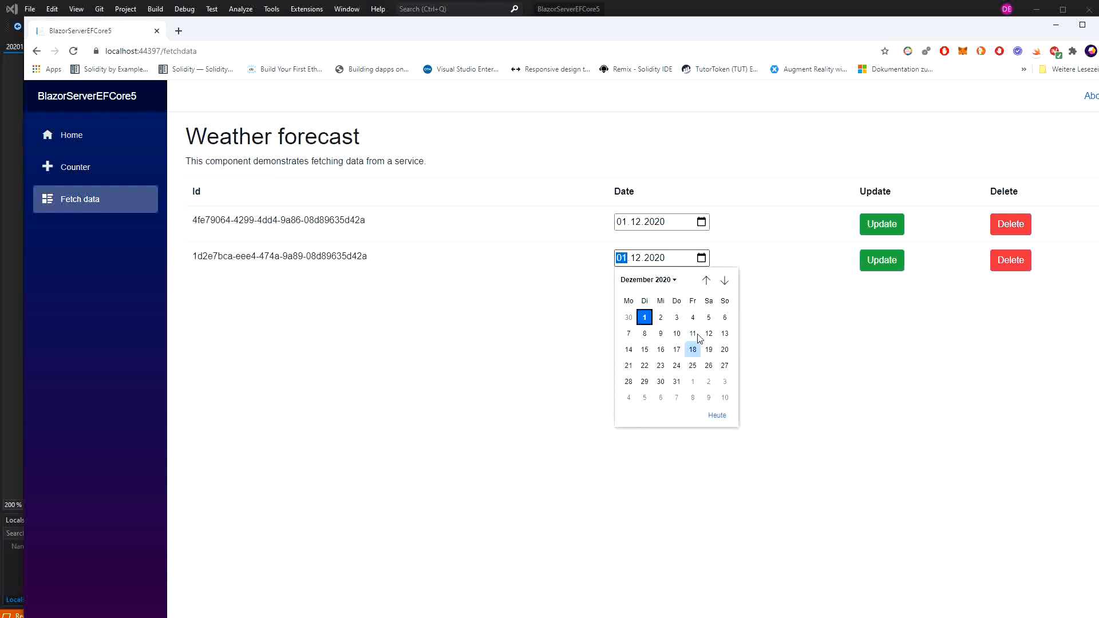
left_click(724, 280)
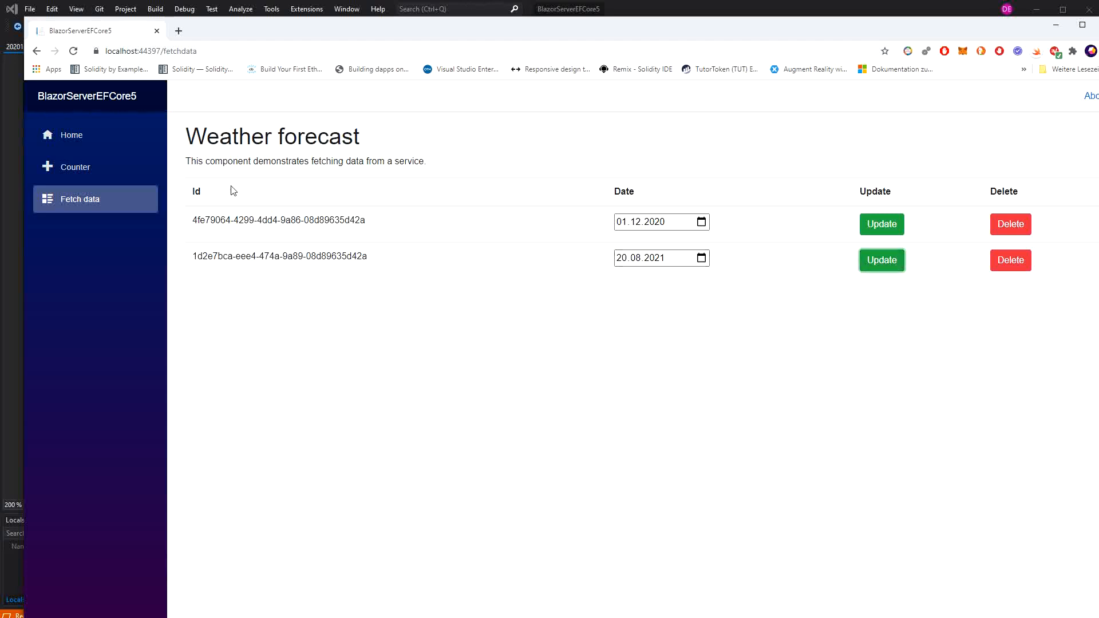
mouse_move(72, 50)
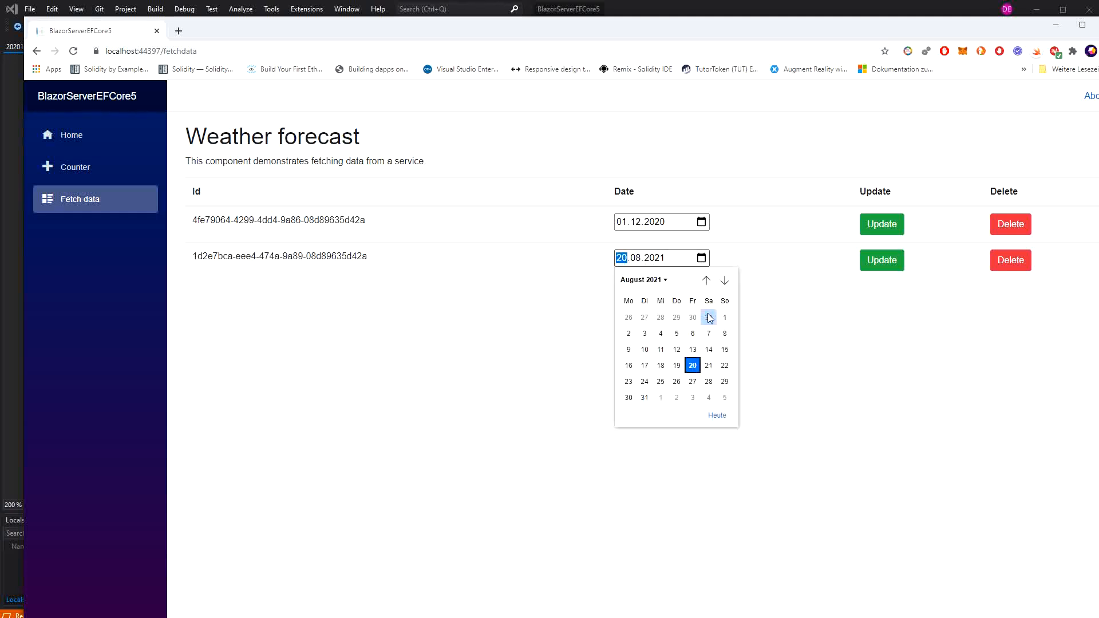
left_click(708, 333)
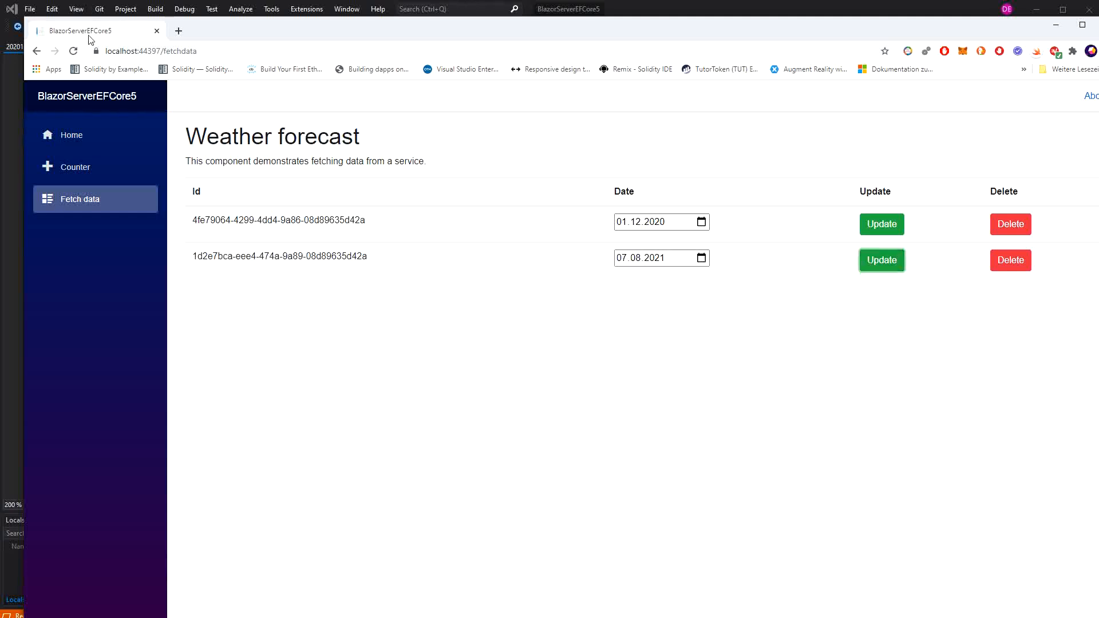
left_click(71, 135)
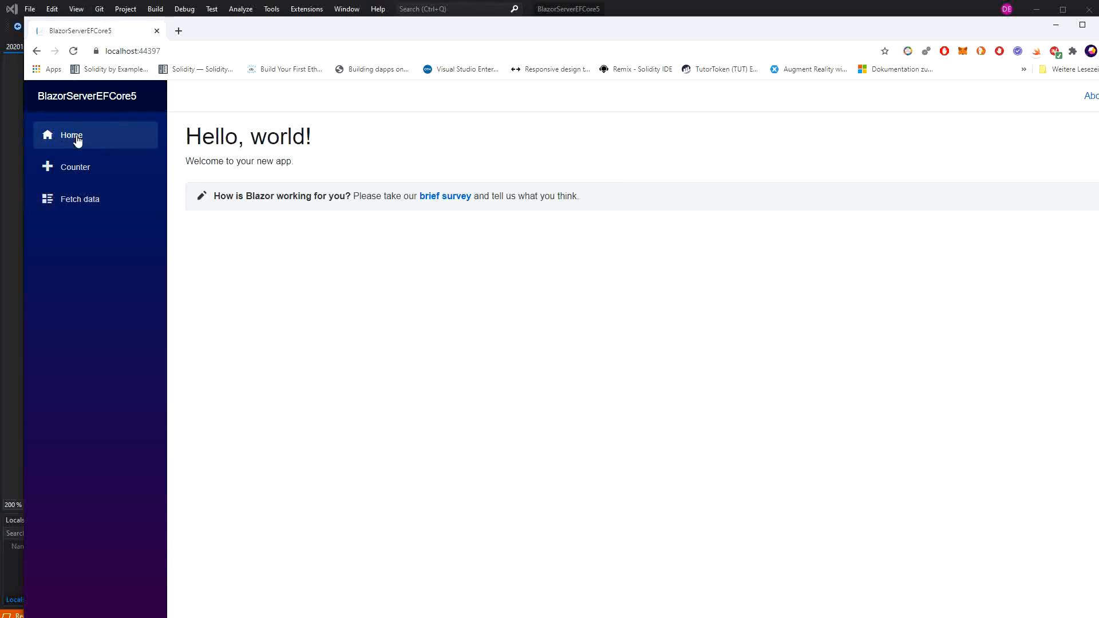
left_click(79, 198)
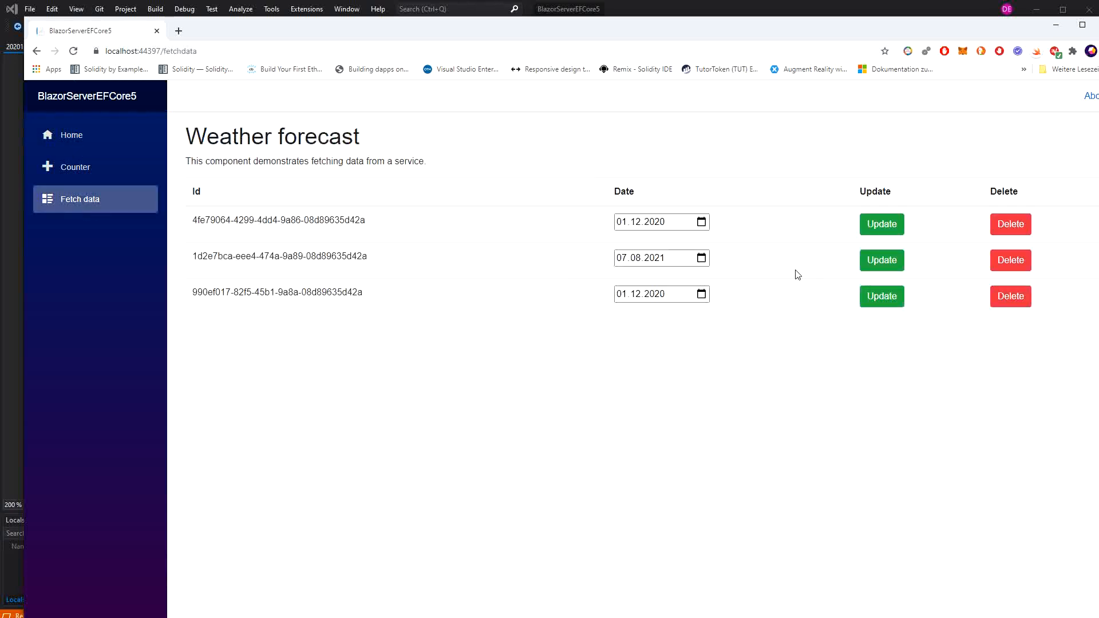